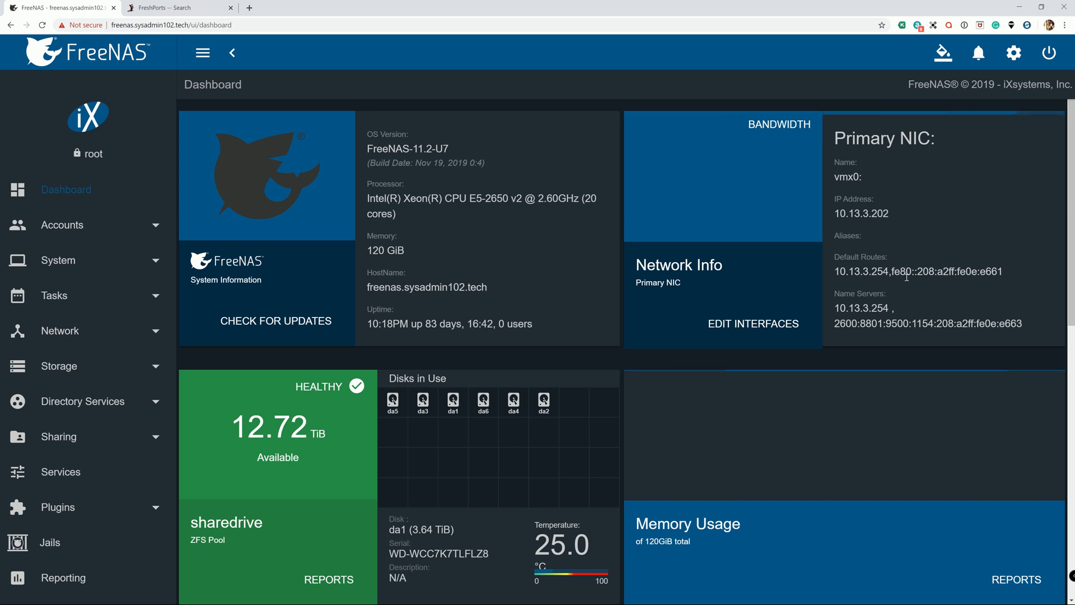
mouse_move(682, 256)
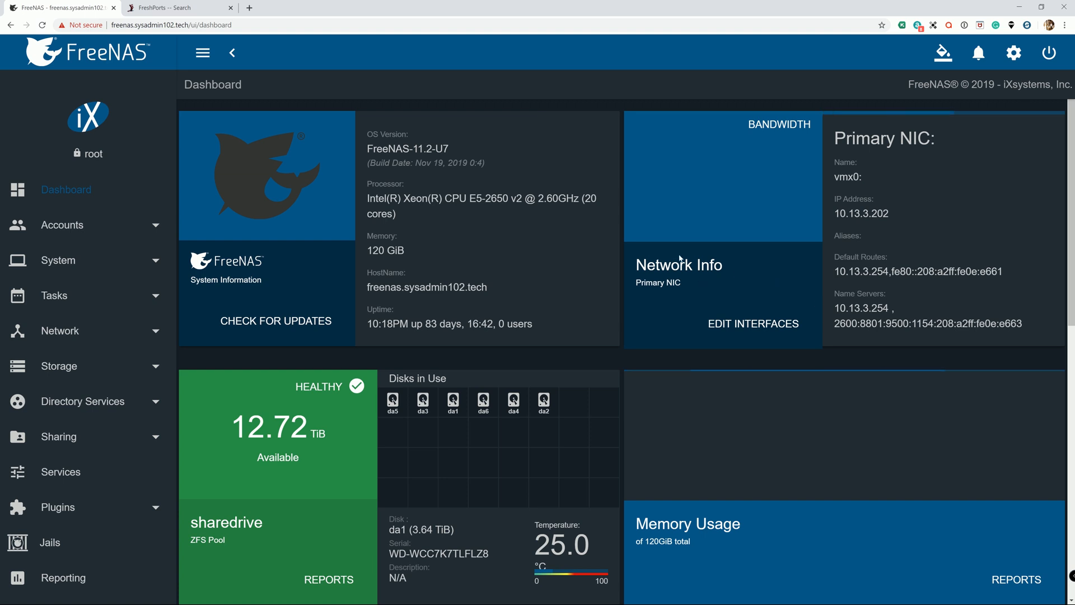
mouse_move(532, 268)
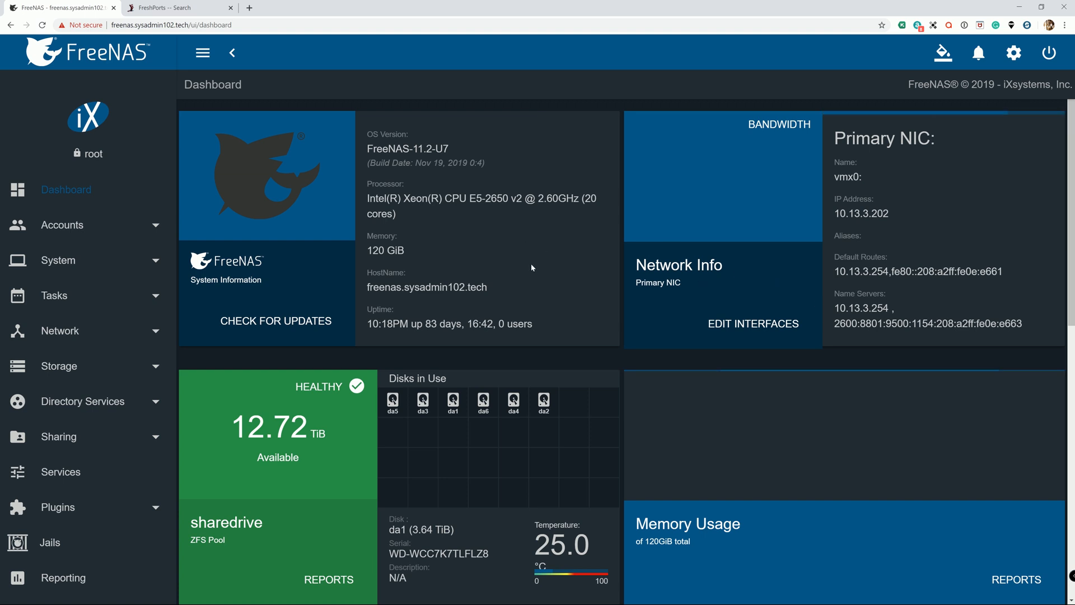
mouse_move(505, 294)
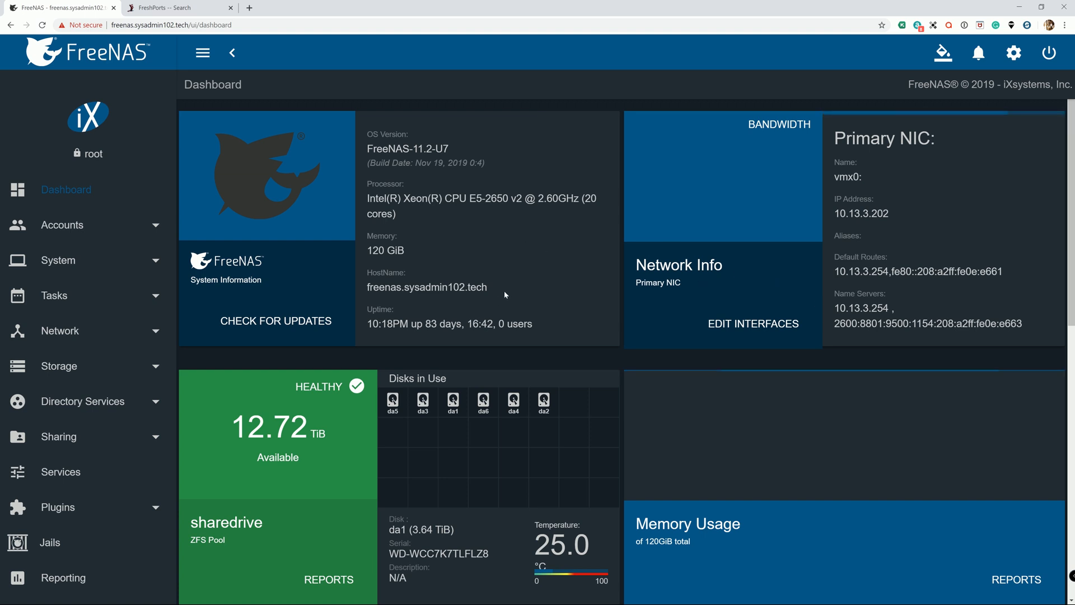
mouse_move(515, 280)
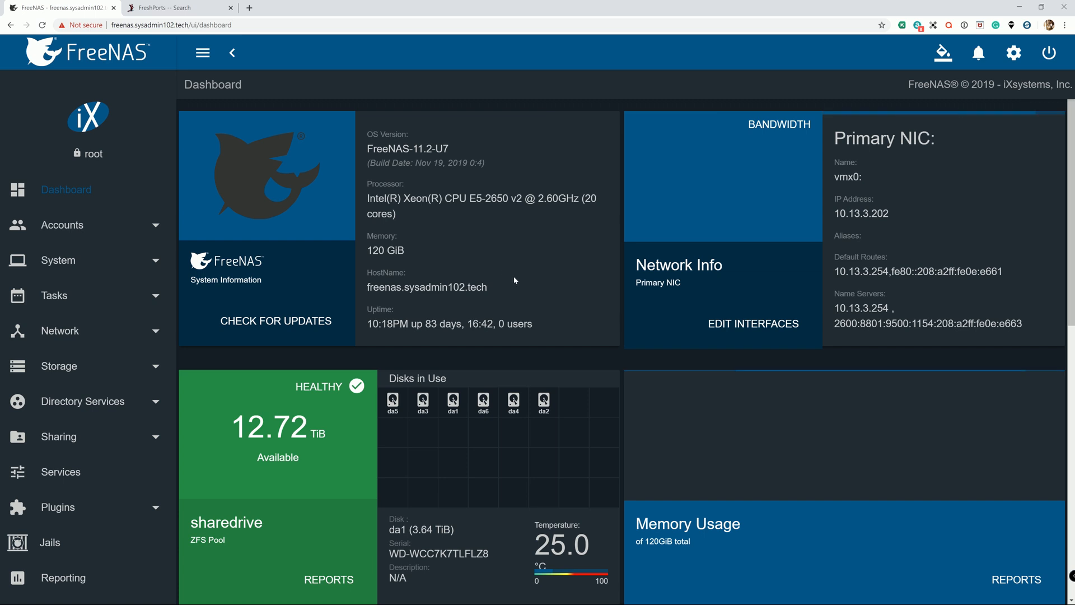
mouse_move(494, 262)
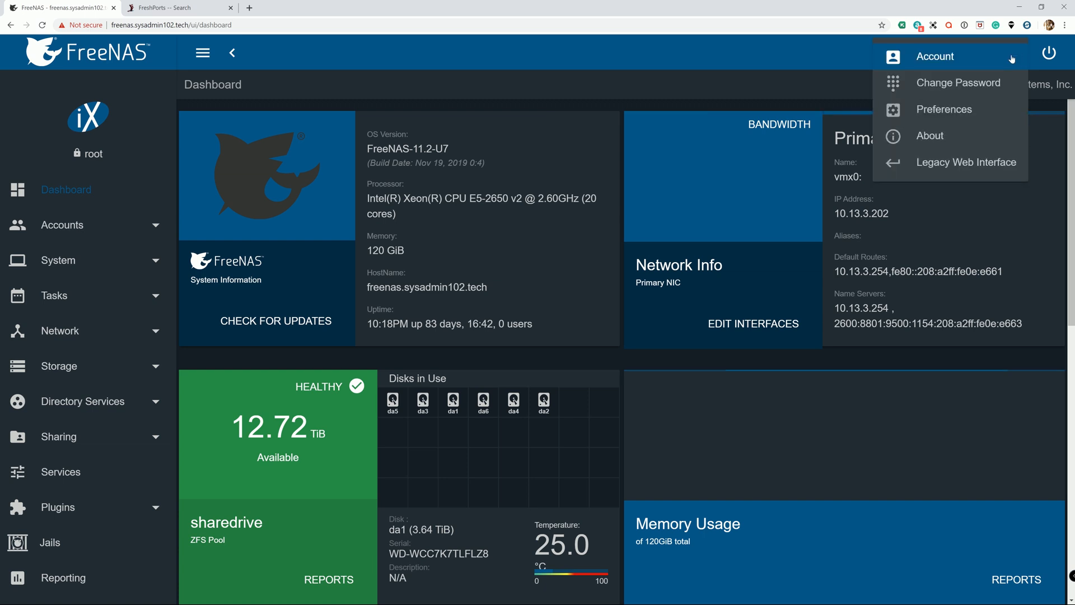
Check the system's about information, then start adding a new jail from the Jails list.
click(930, 136)
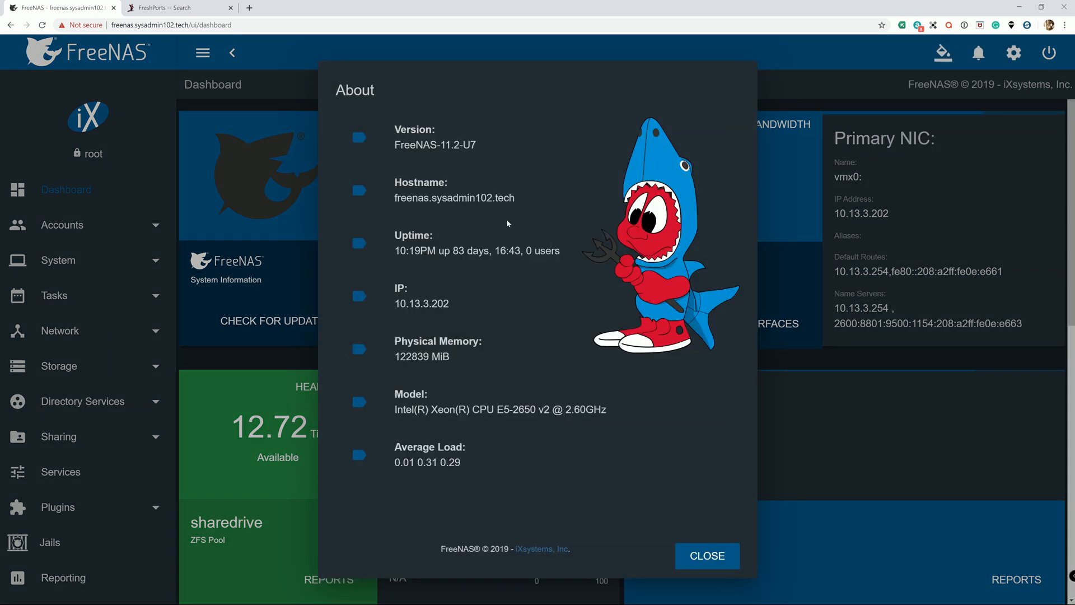
mouse_move(673, 428)
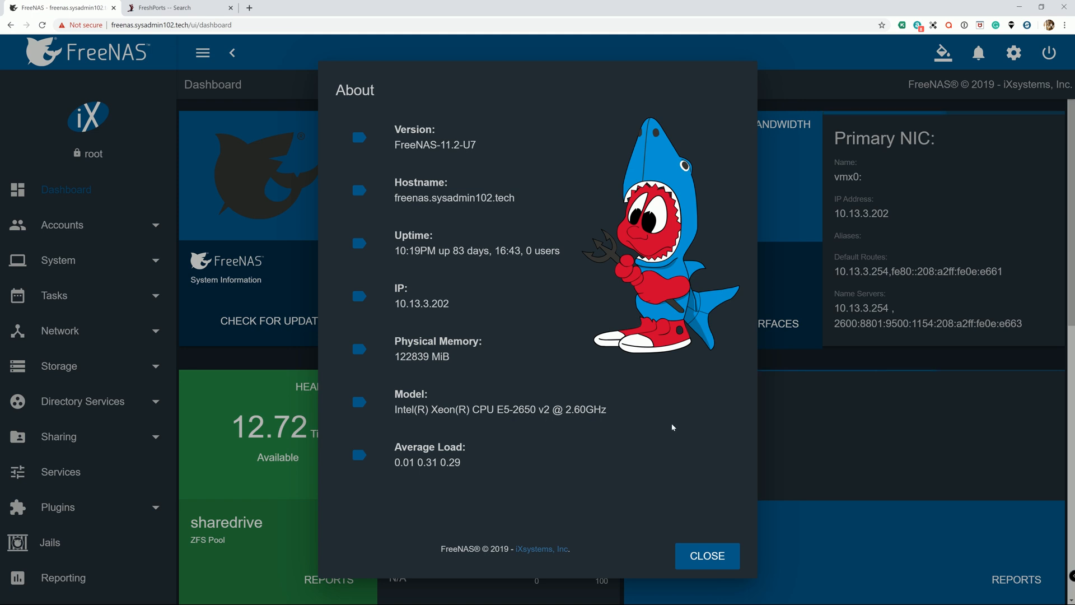
click(708, 555)
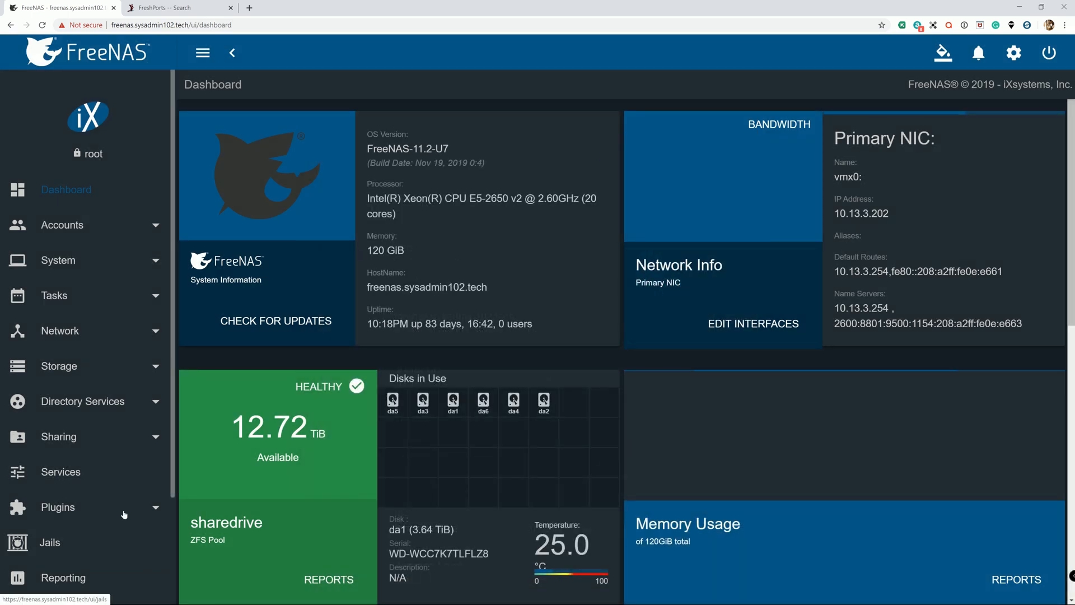
mouse_move(66, 553)
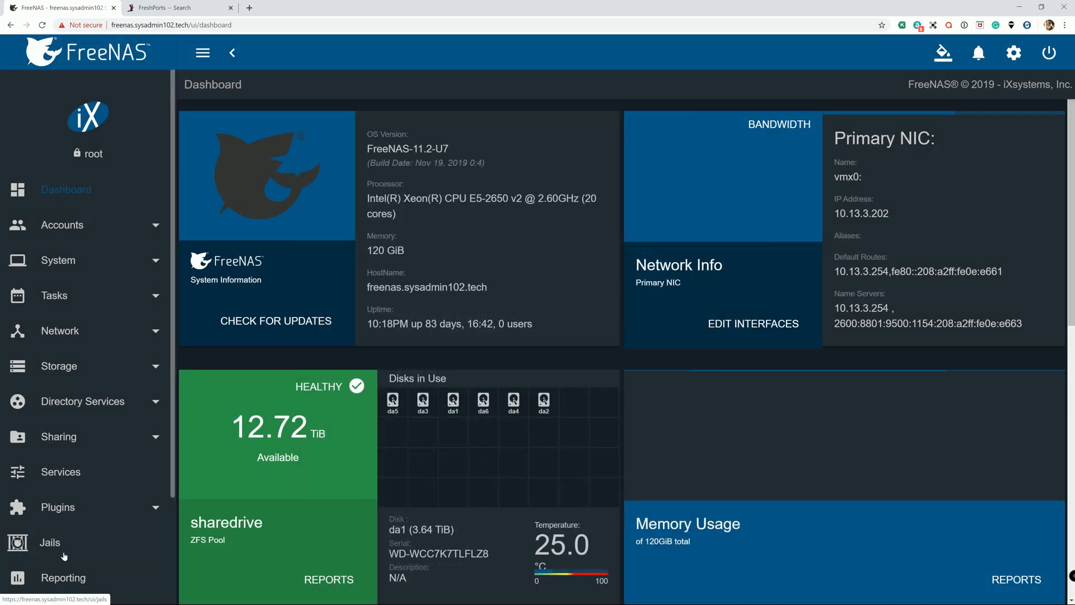
click(50, 542)
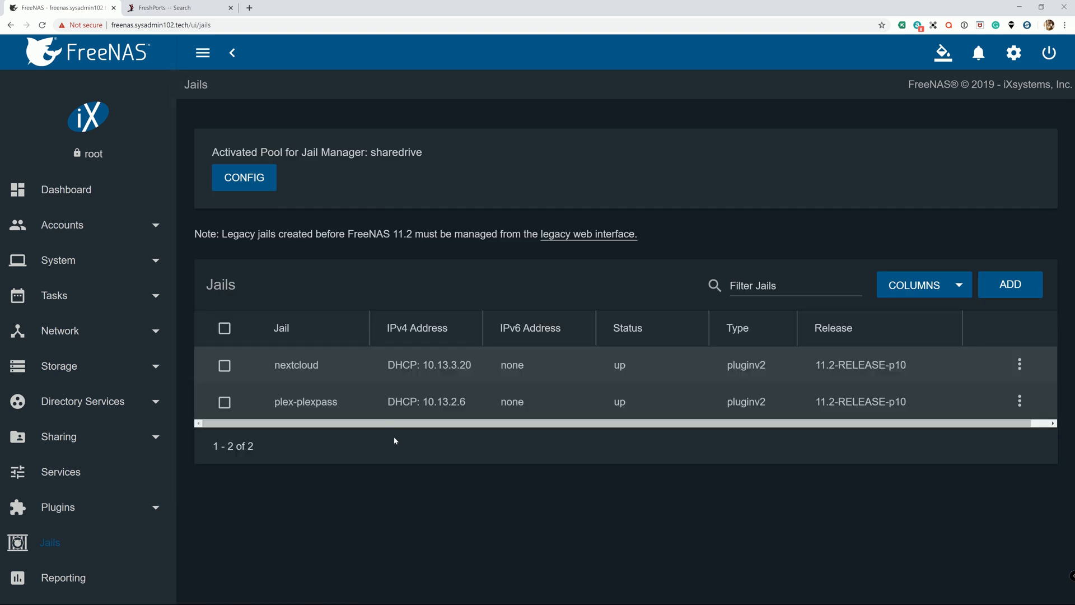
click(1010, 284)
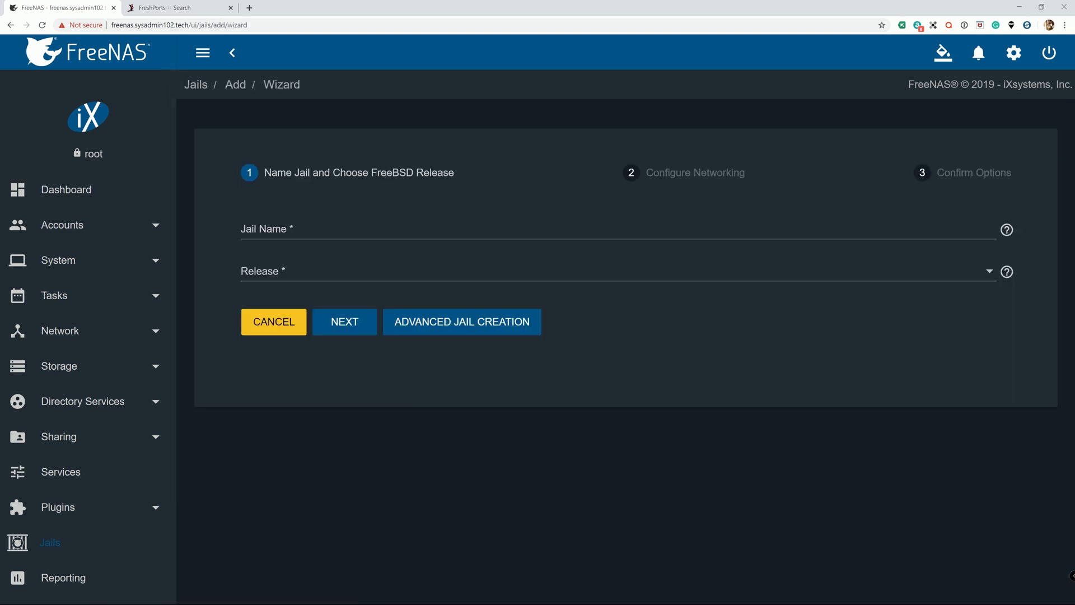
Name the jail plexmediaserver and base it on 11.2-RELEASE.
click(617, 244)
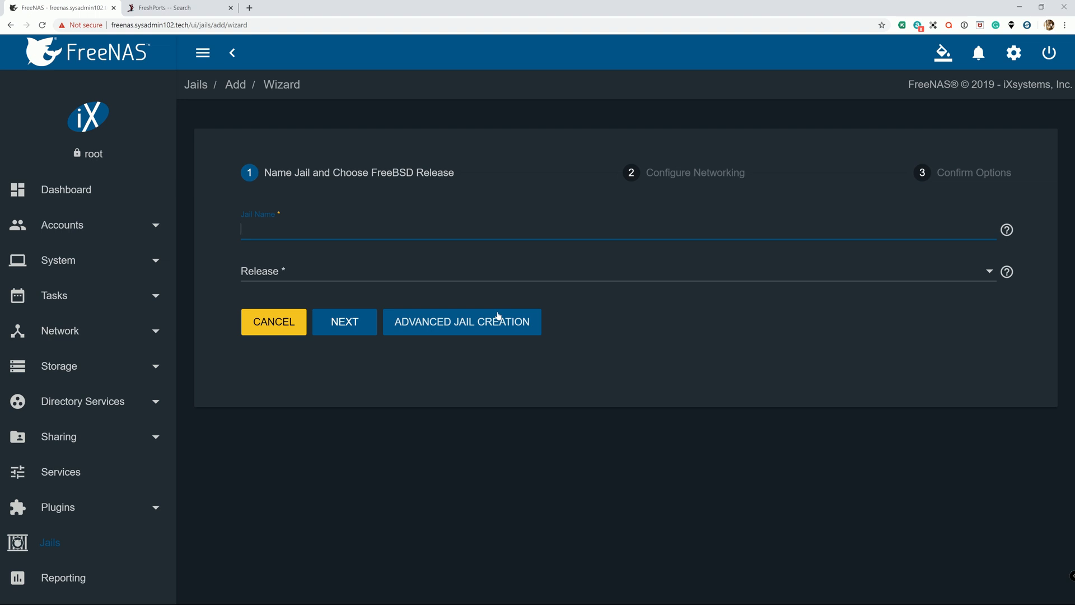
text(plexmed)
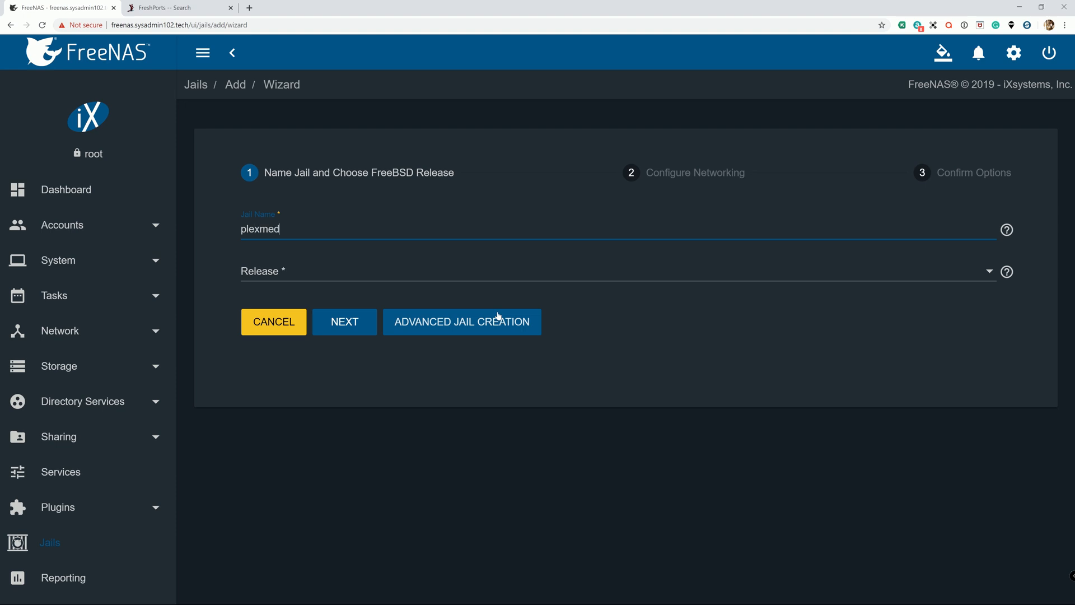
text(iaserver)
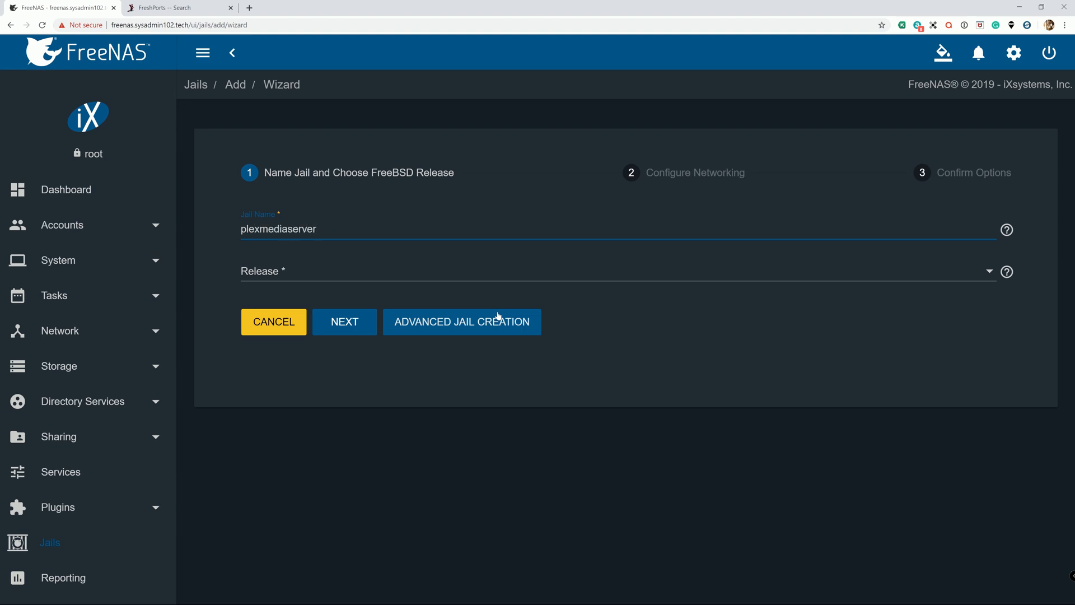
click(613, 270)
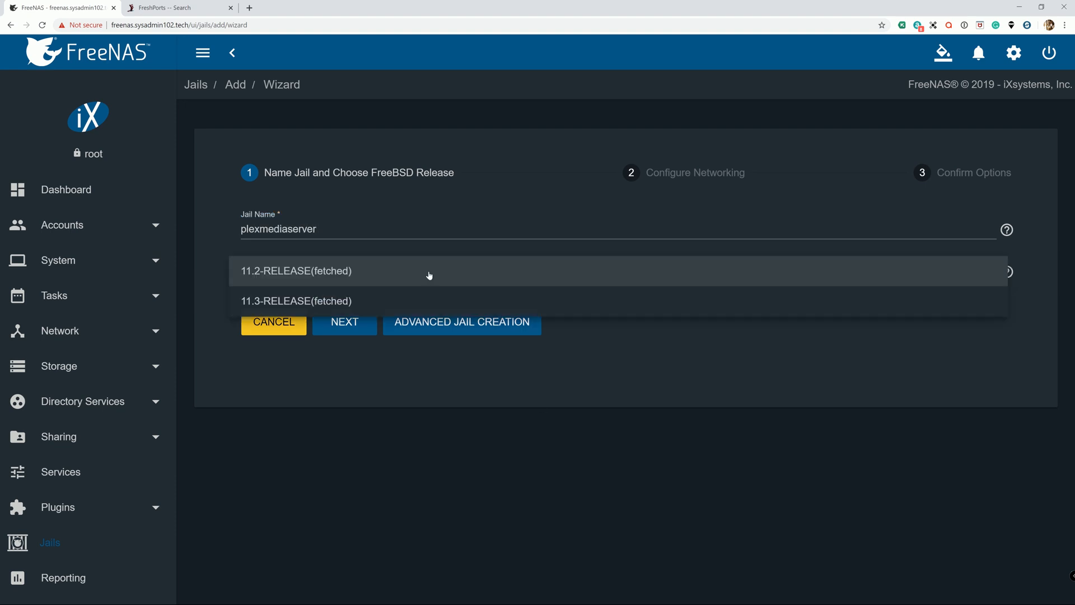
click(296, 270)
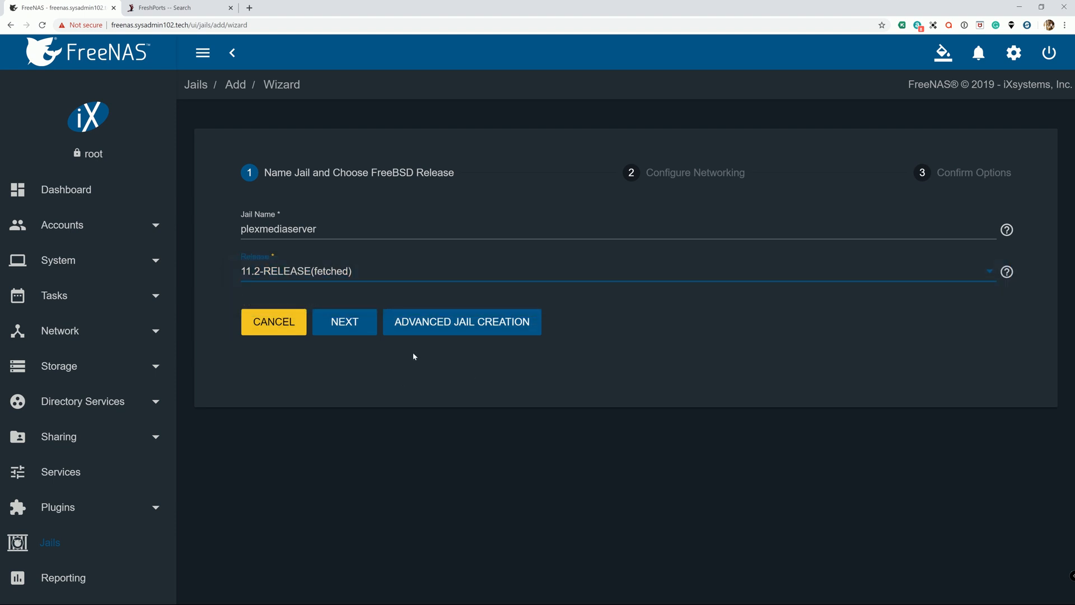
Continue to networking and let the jail get its IPv4 address via DHCP.
click(345, 321)
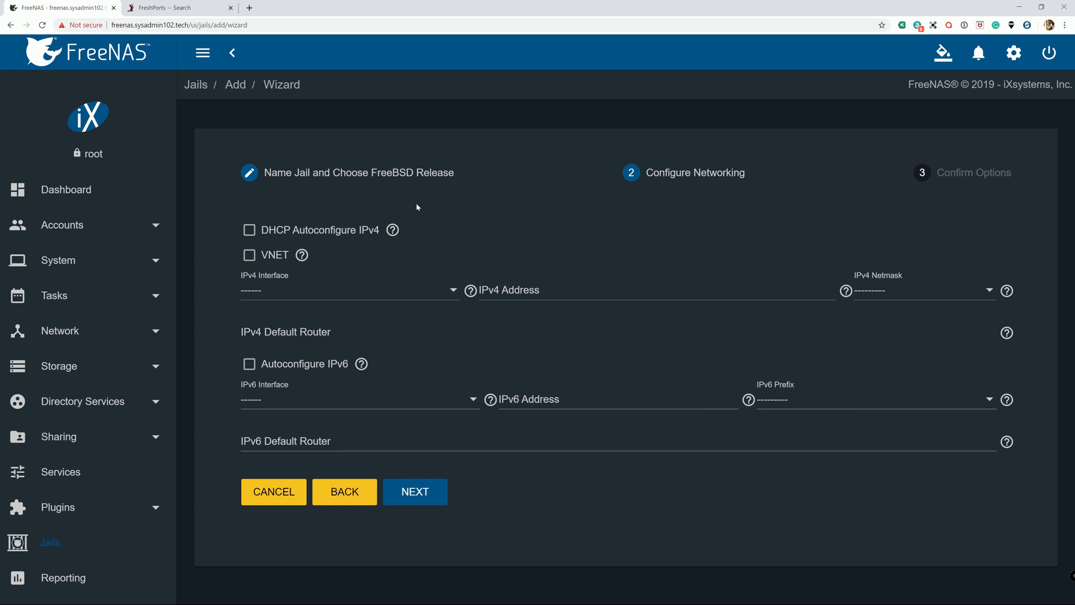
mouse_move(255, 233)
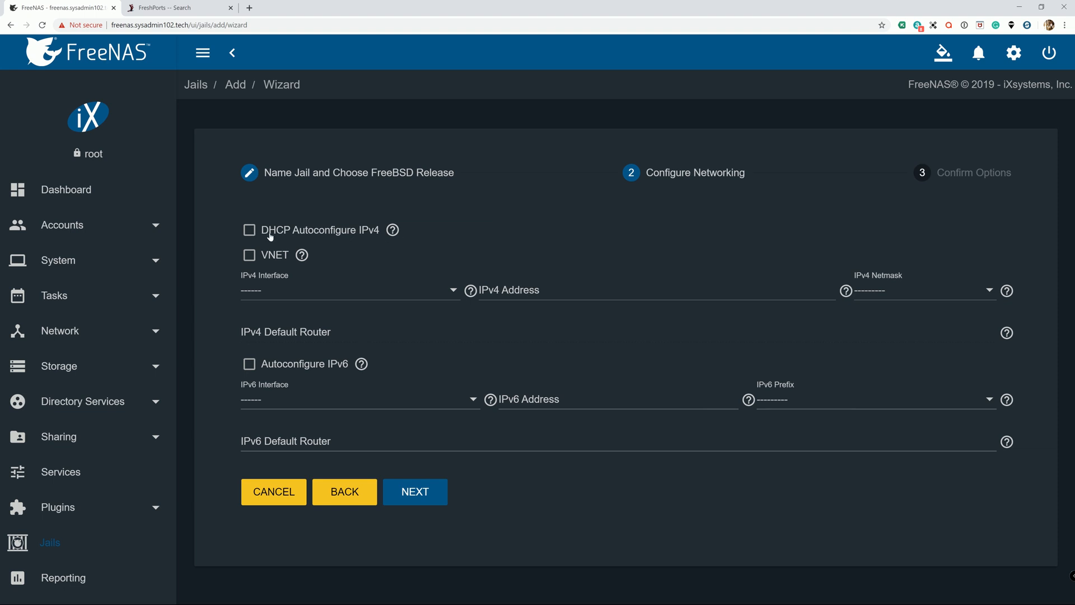
mouse_move(280, 231)
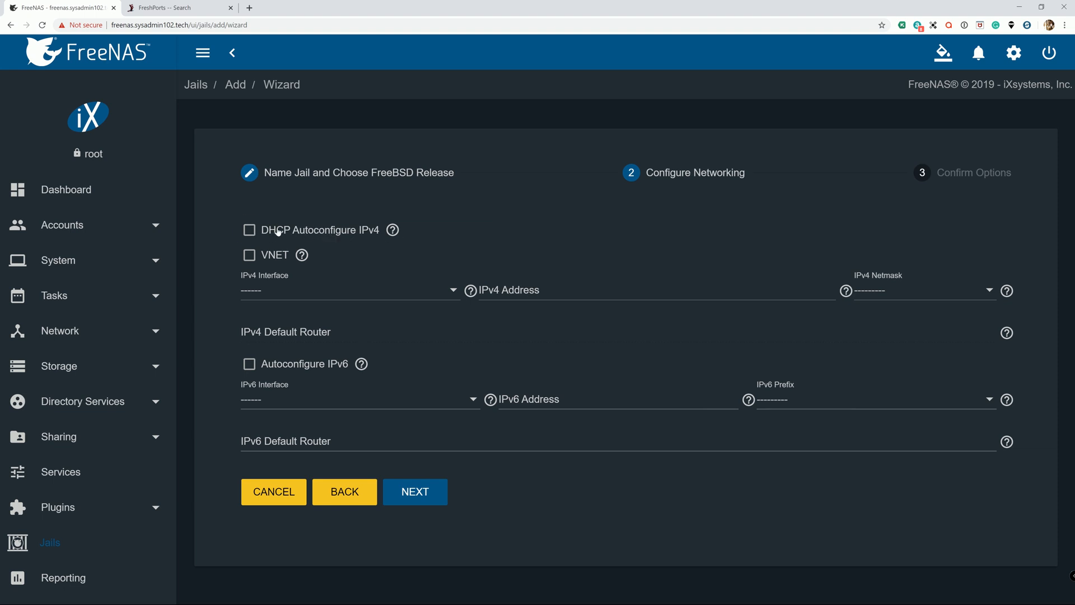
click(250, 230)
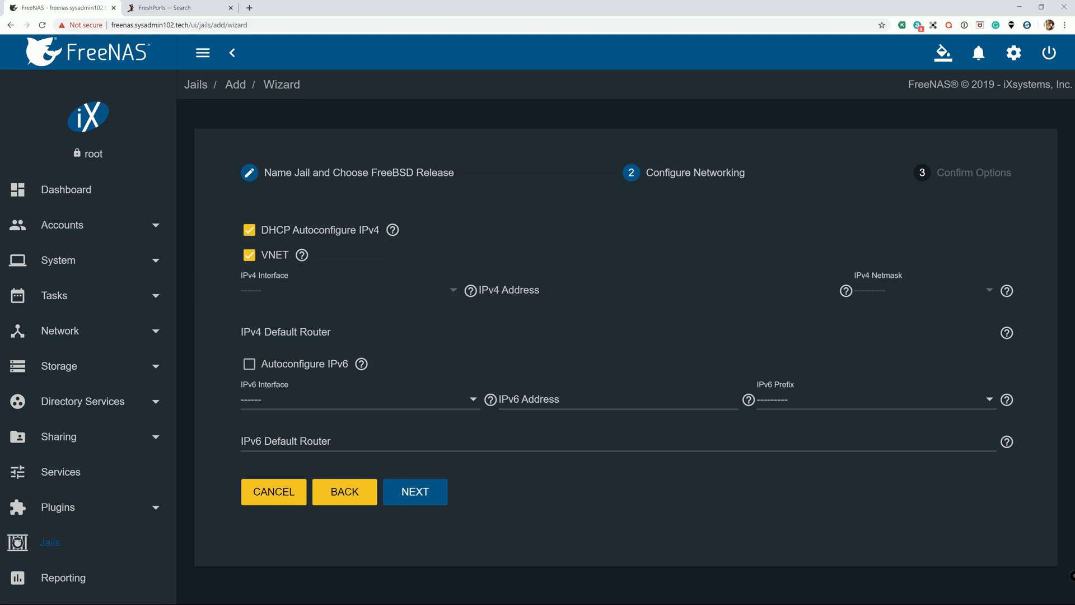
mouse_move(432, 348)
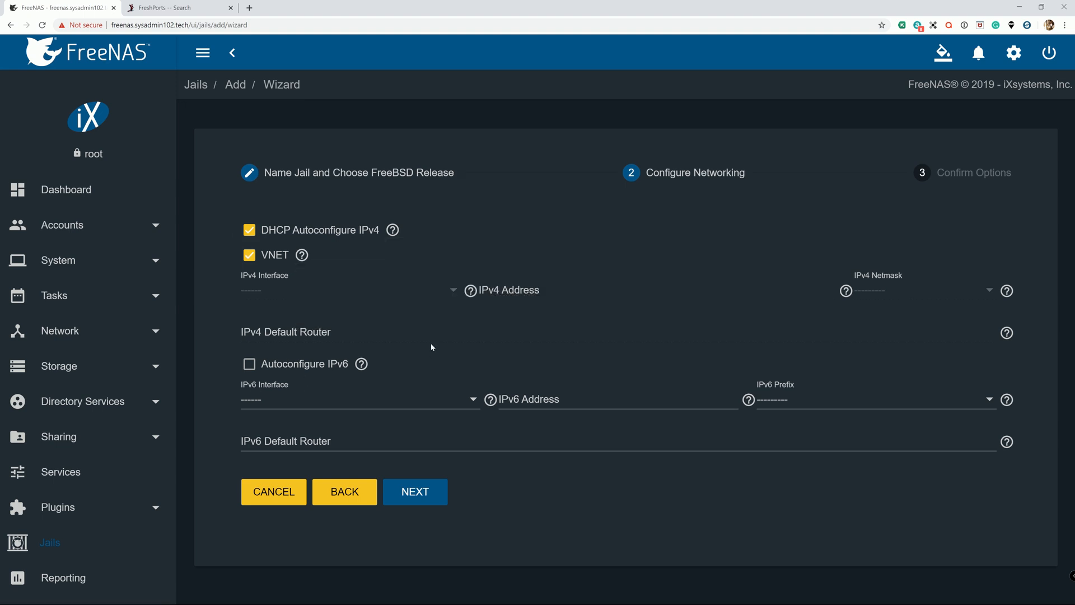
mouse_move(414, 325)
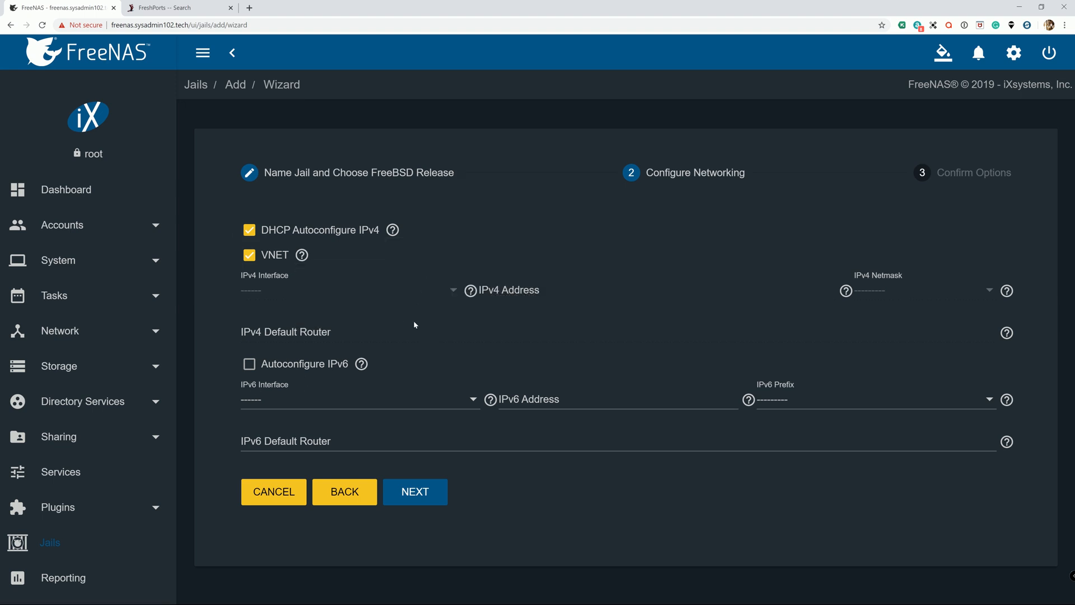
mouse_move(428, 247)
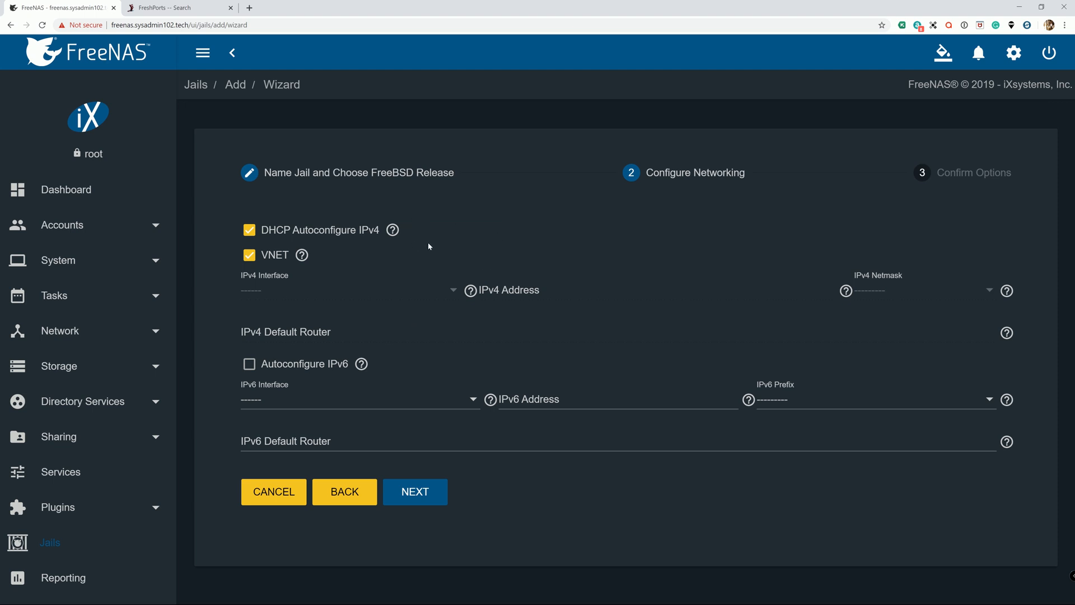
mouse_move(359, 259)
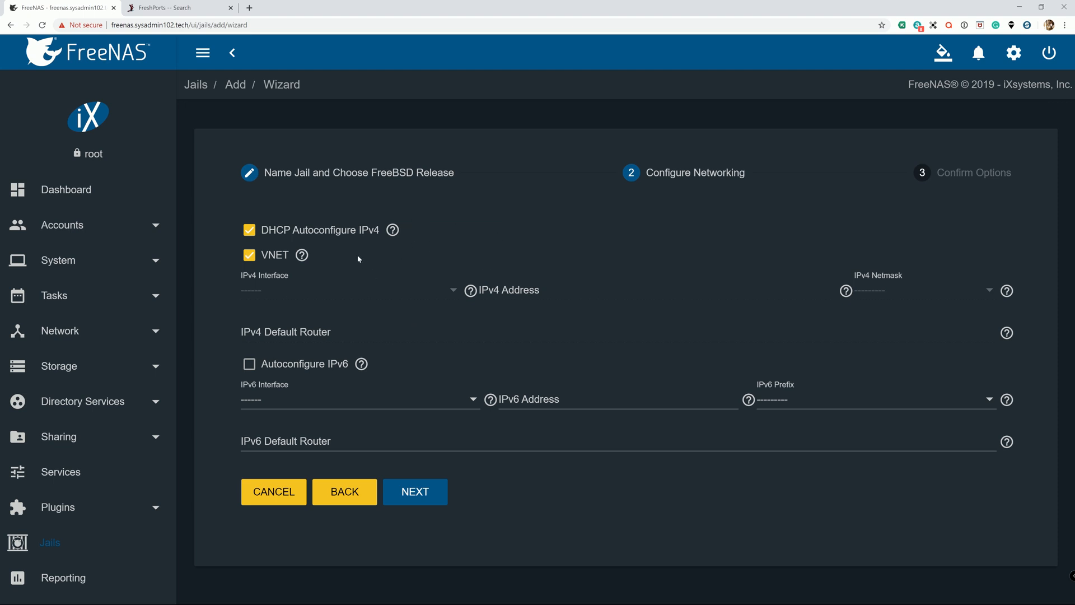
mouse_move(346, 255)
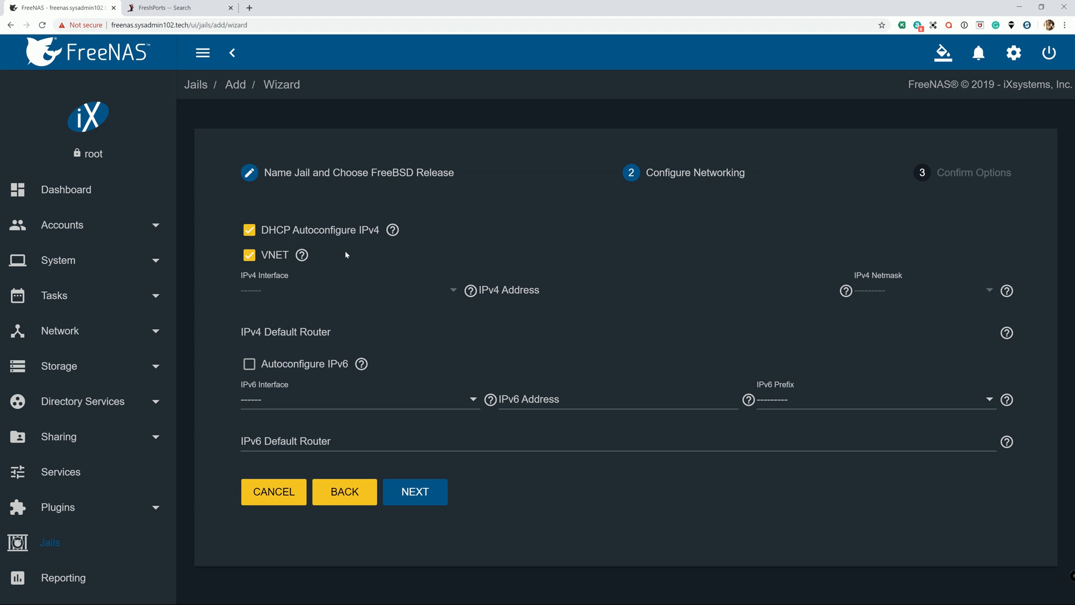
mouse_move(276, 258)
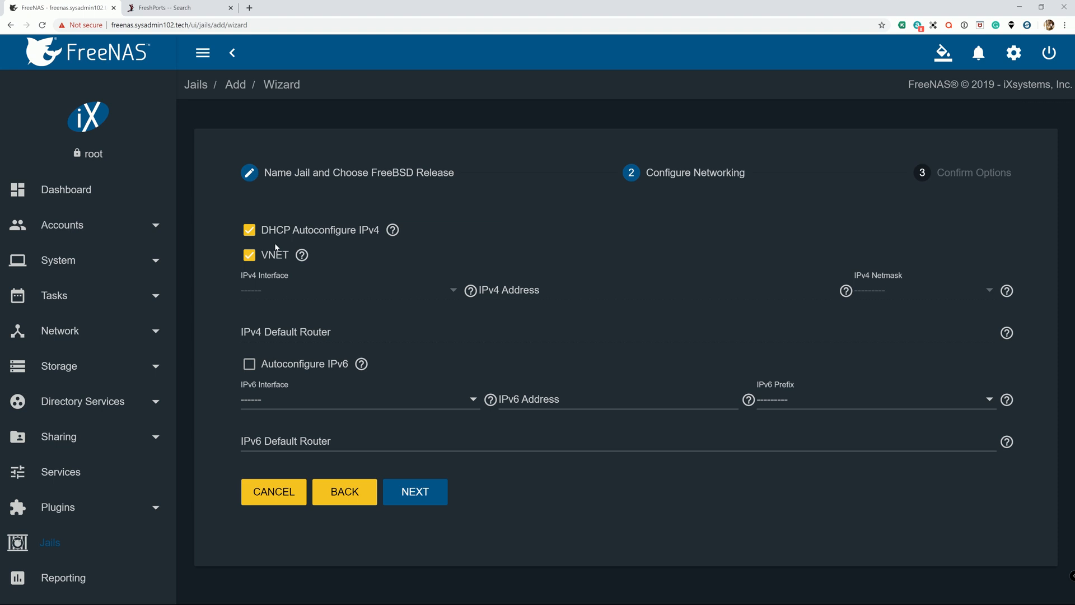
mouse_move(302, 255)
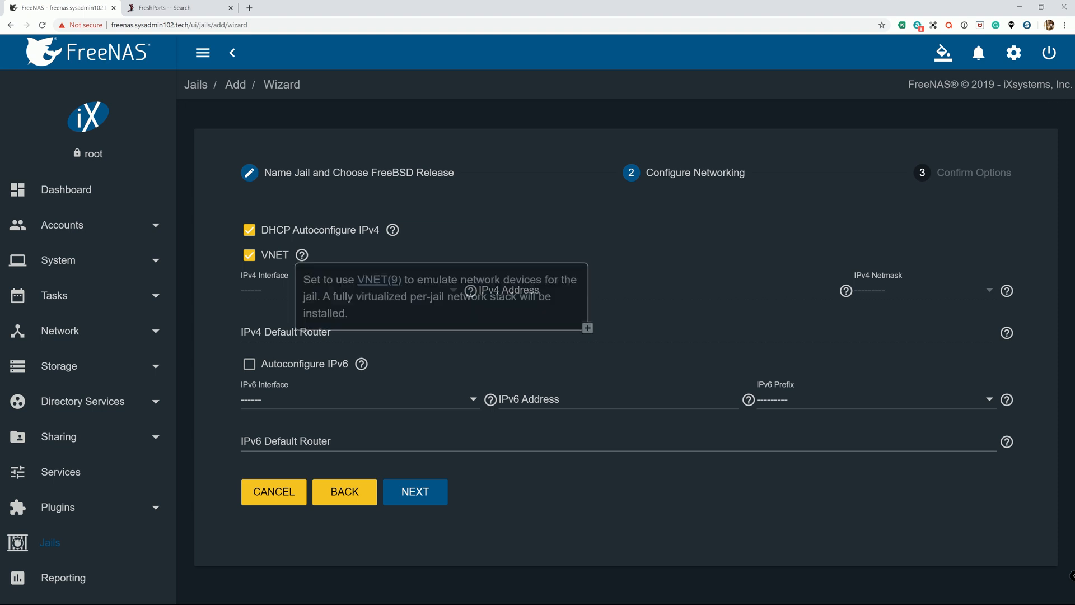
mouse_move(592, 220)
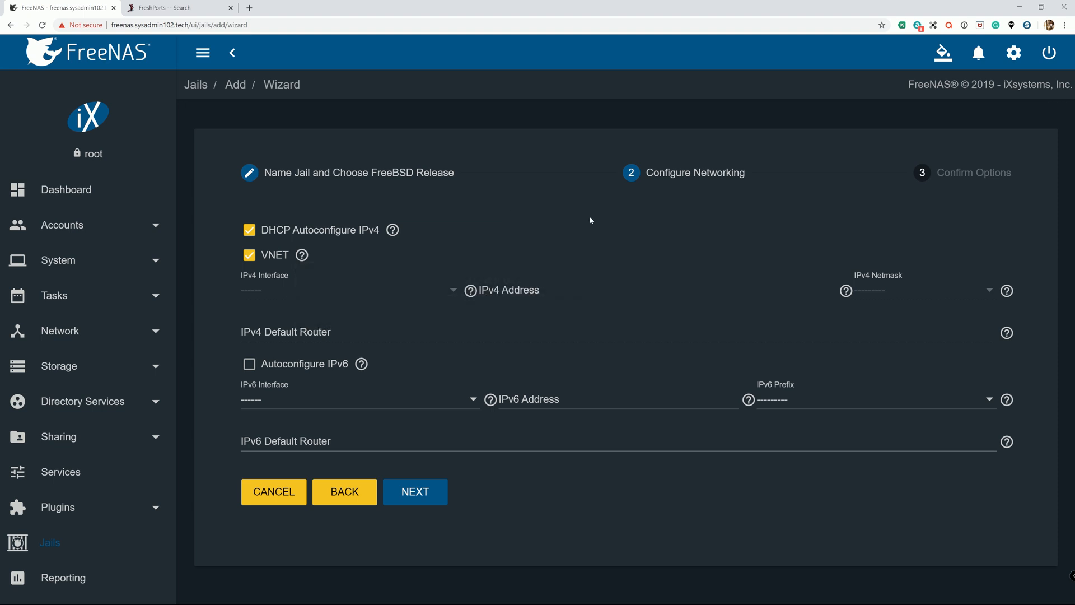
mouse_move(521, 216)
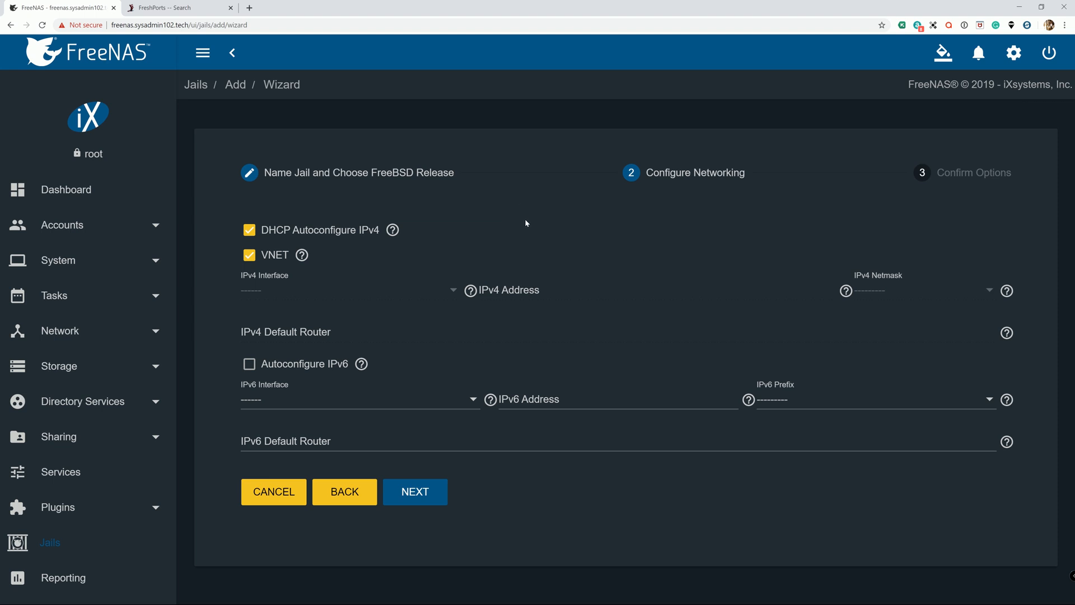
mouse_move(488, 216)
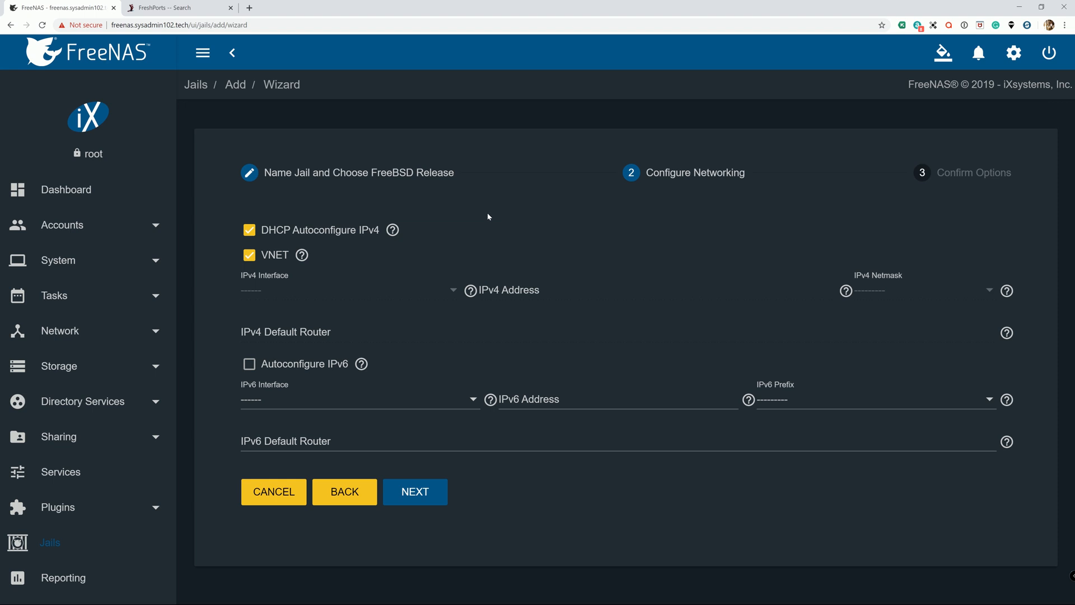
mouse_move(466, 240)
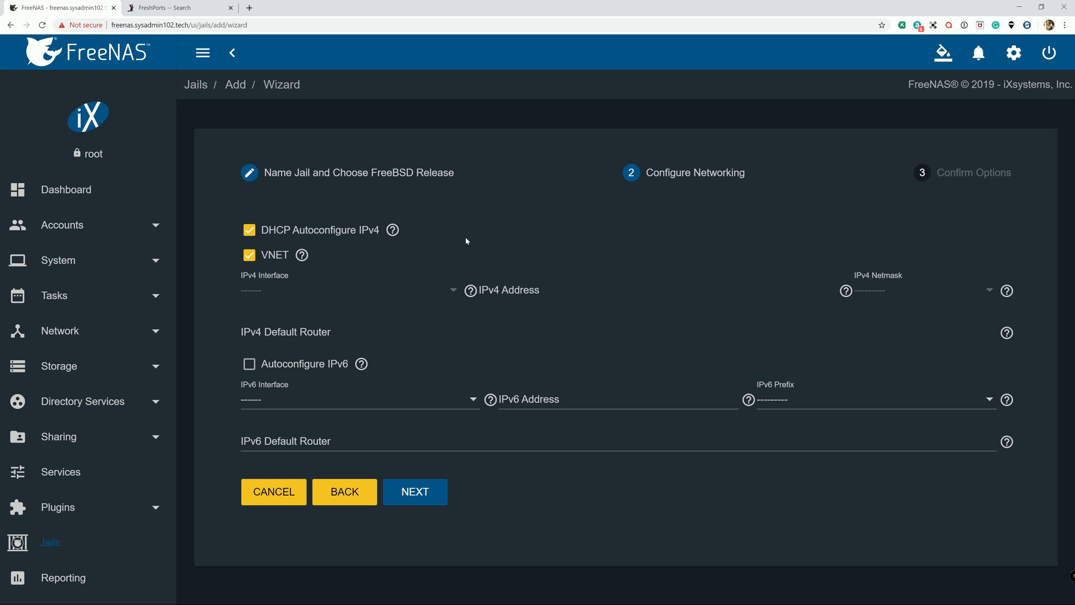
mouse_move(474, 242)
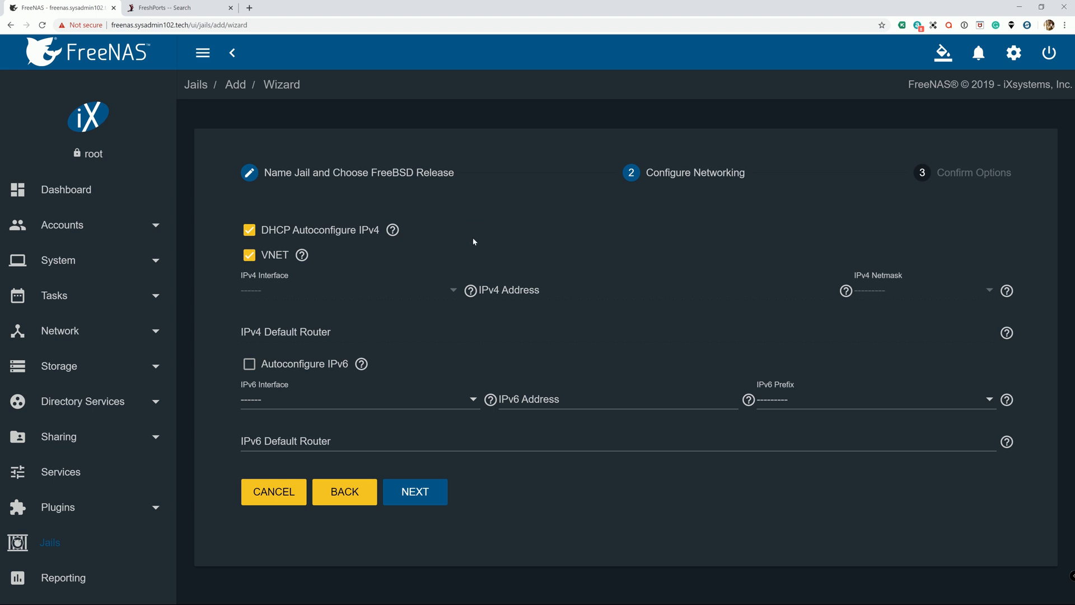
mouse_move(455, 254)
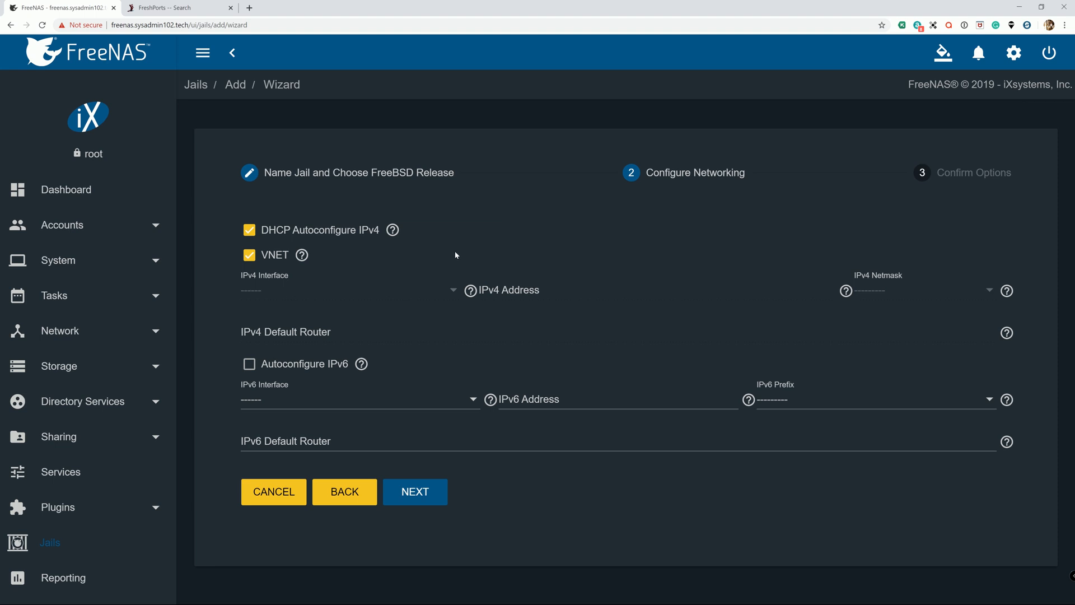
mouse_move(445, 306)
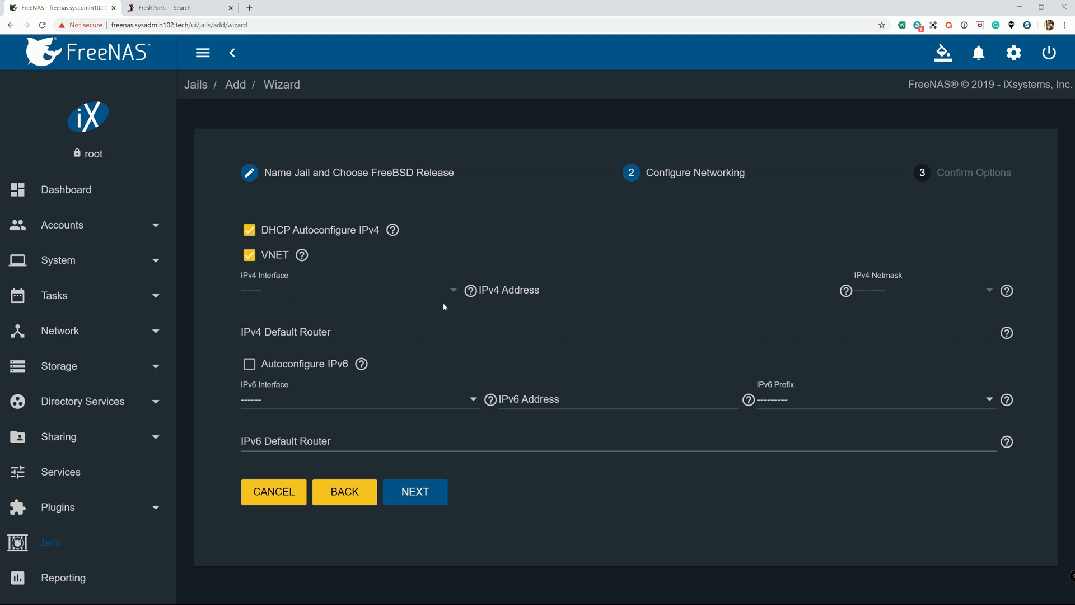
mouse_move(444, 320)
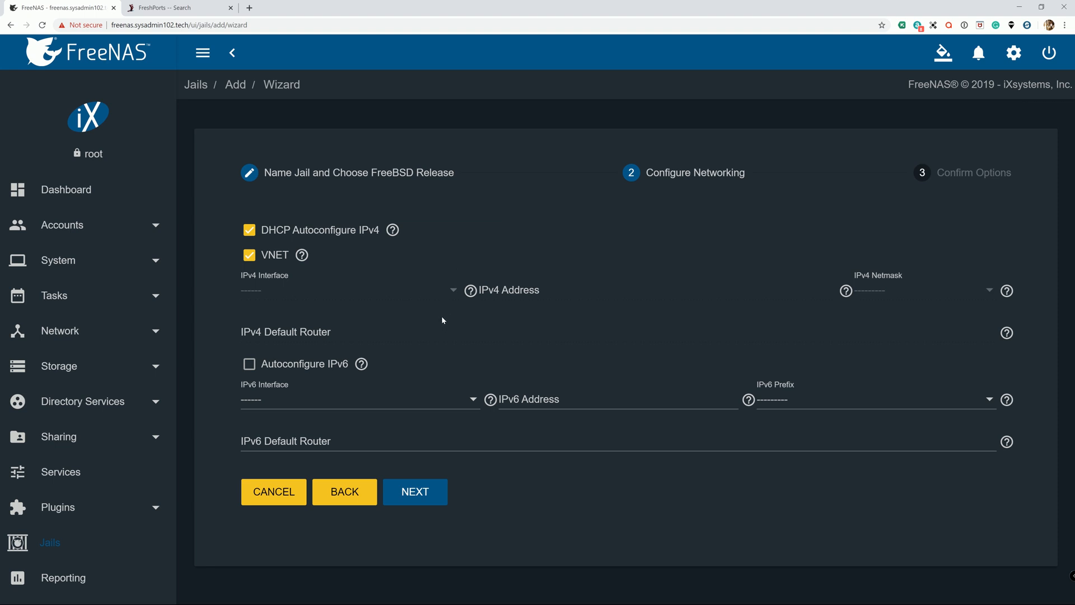
mouse_move(443, 309)
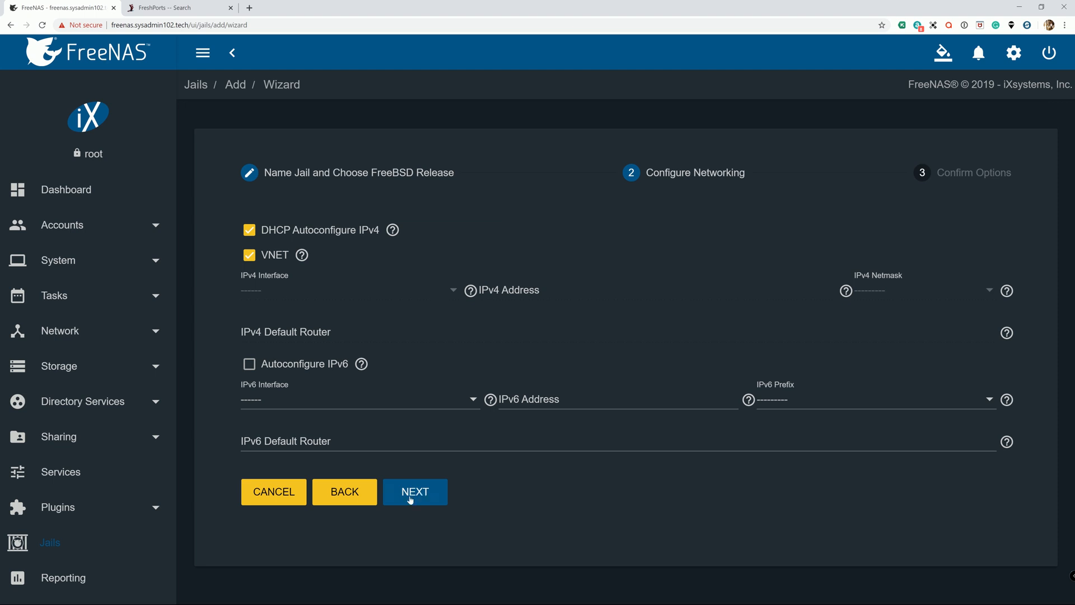
Create the jail from the summary and choose Update from the plexmediaserver row's actions.
click(414, 492)
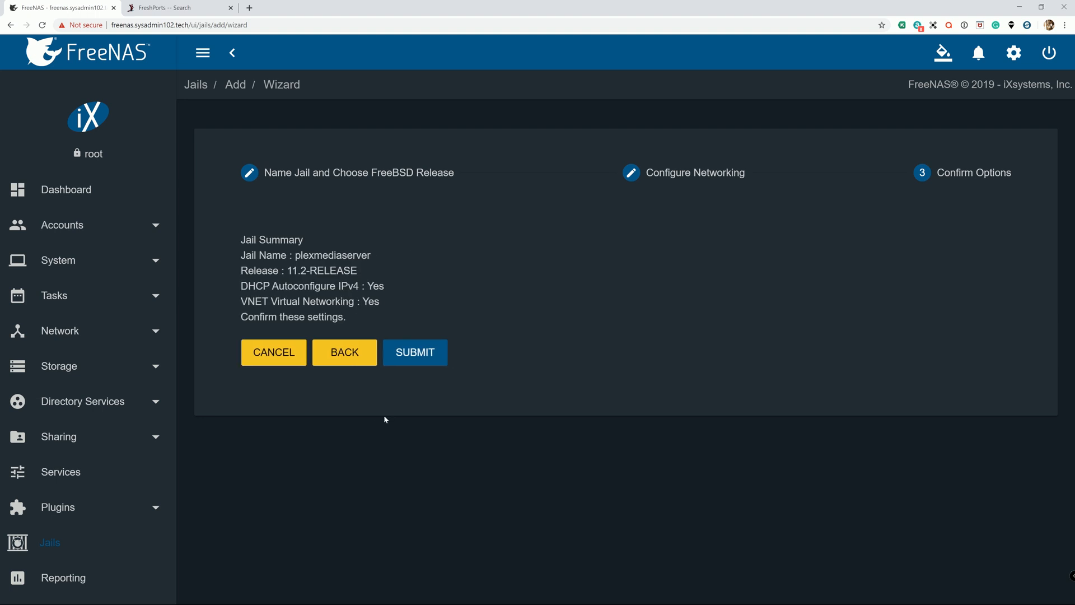
click(415, 352)
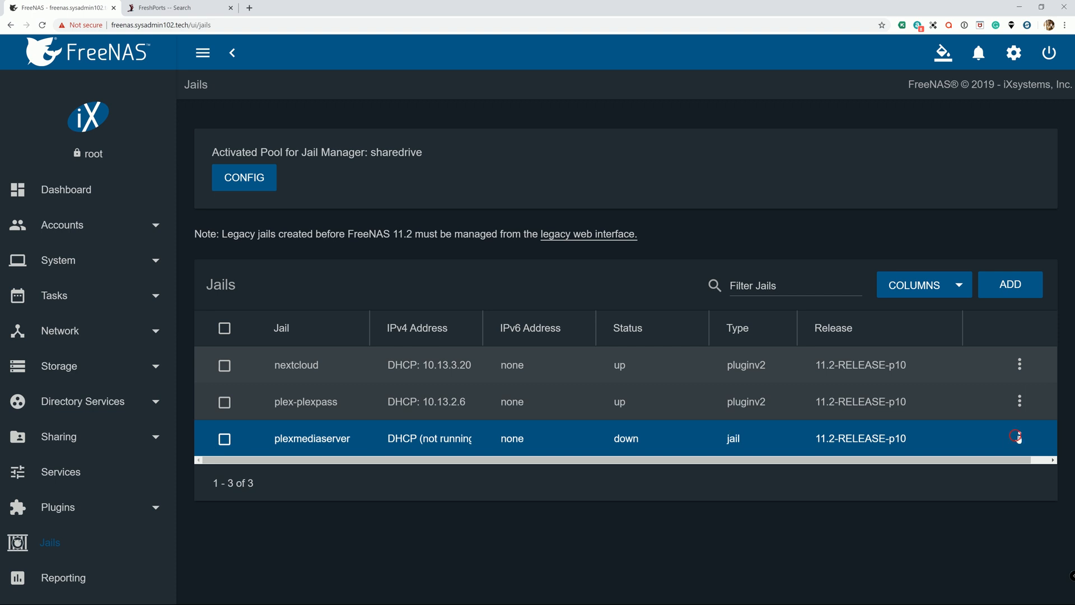
click(1019, 435)
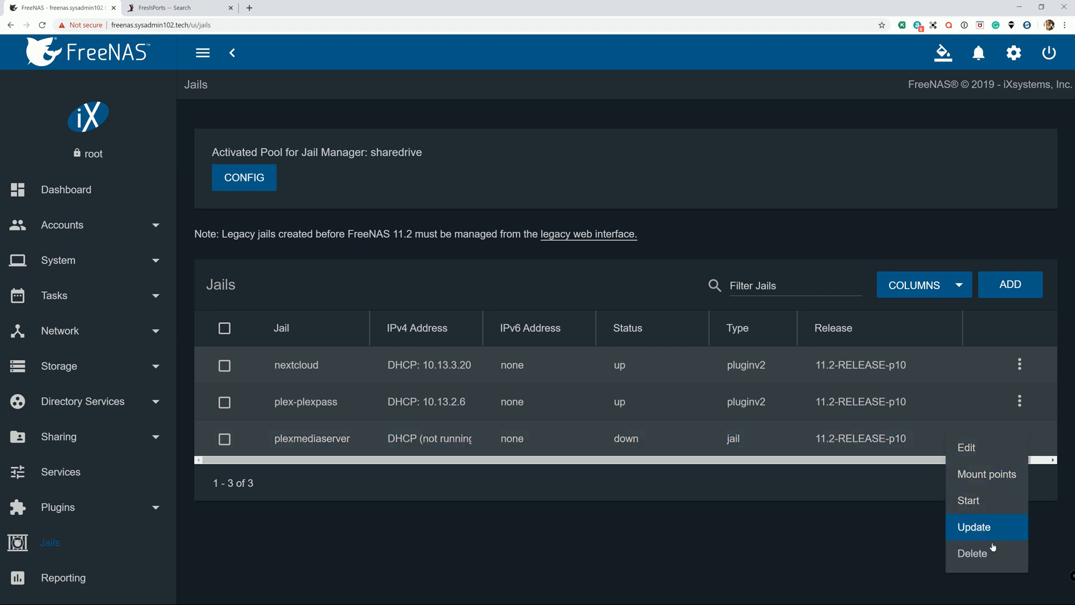
click(986, 526)
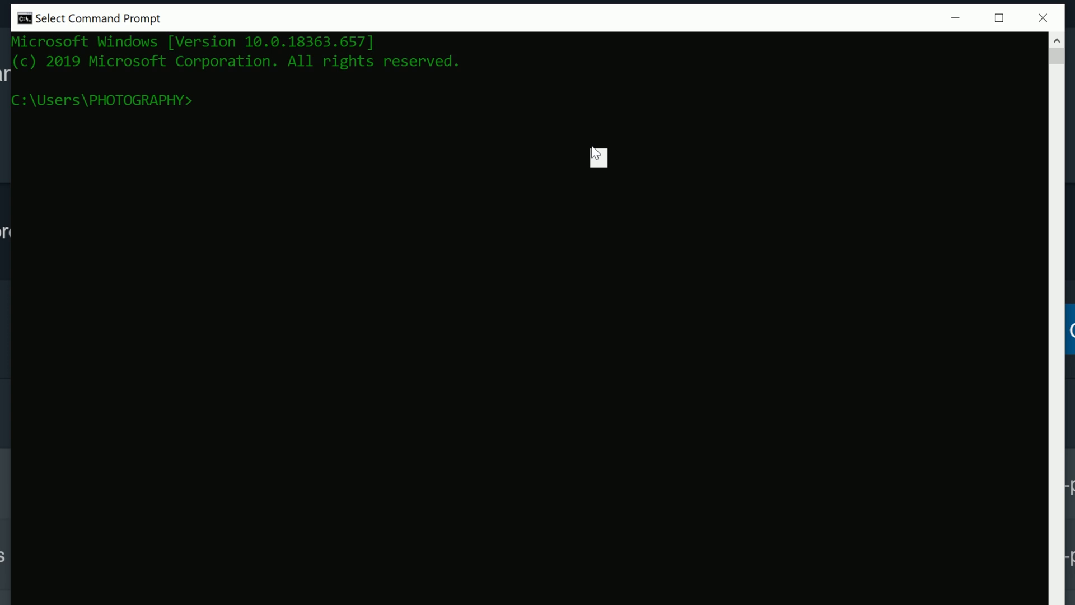
text(s)
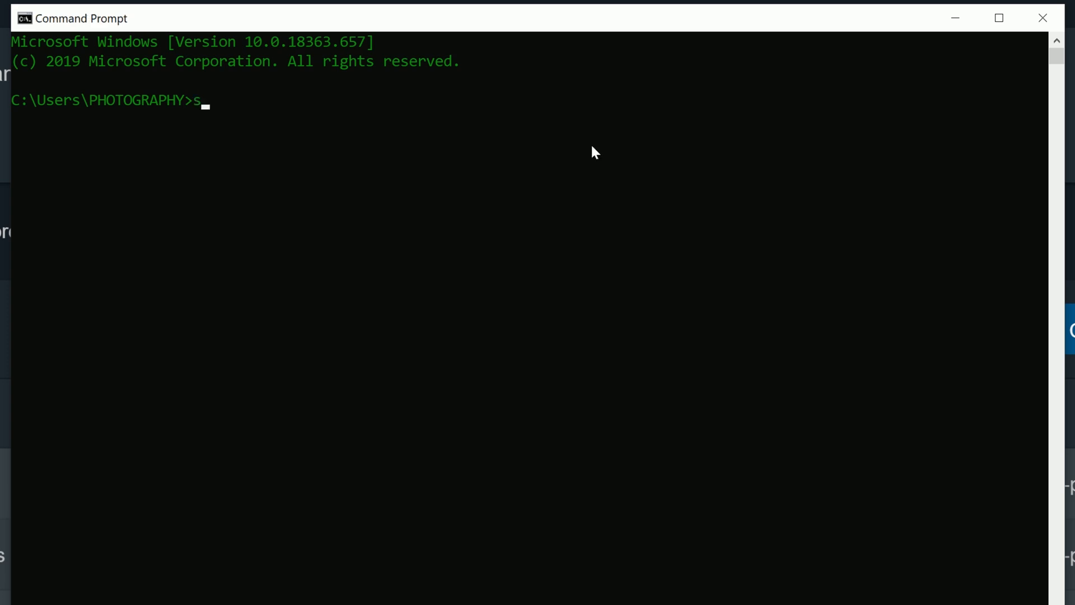
text(sh)
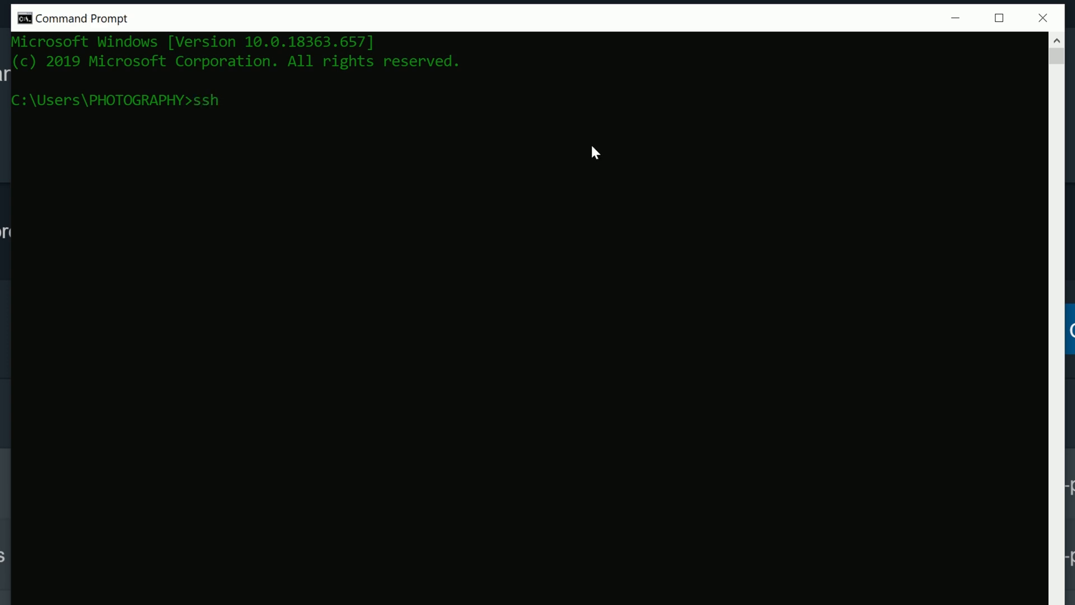
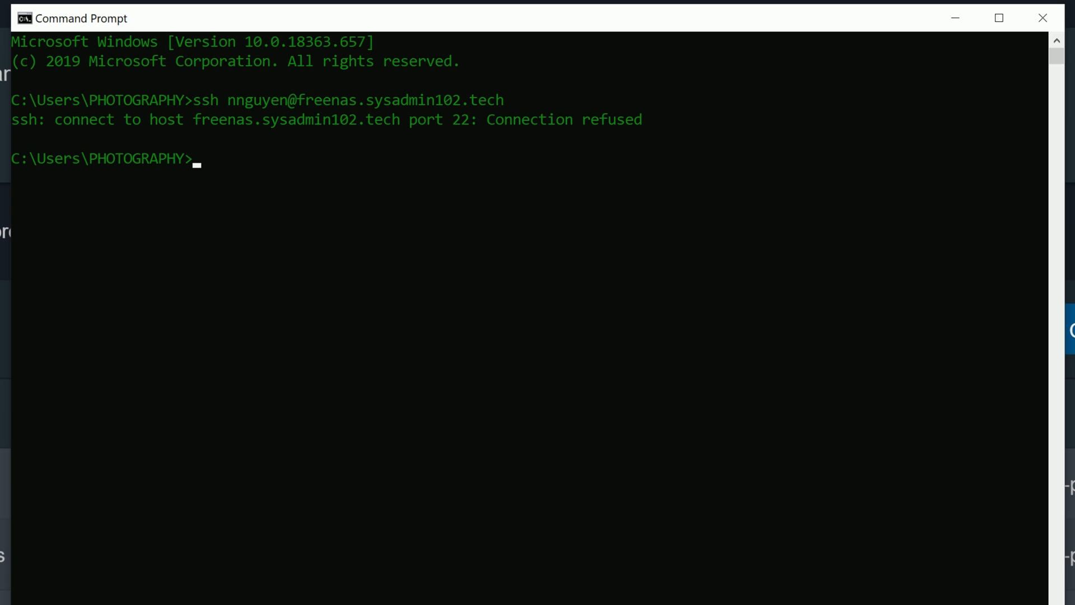
mouse_move(432, 305)
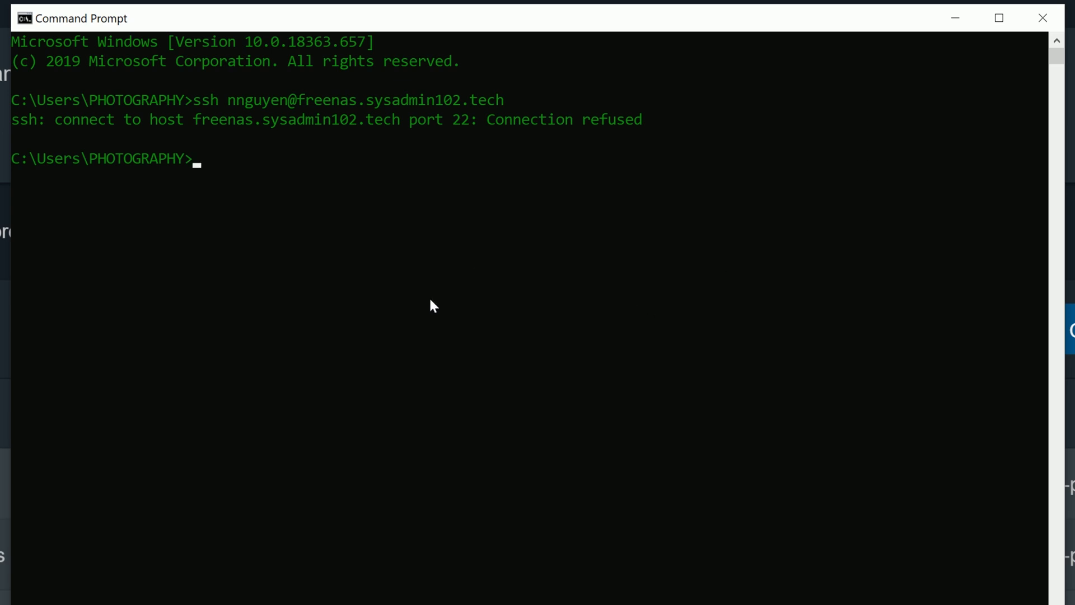
mouse_move(134, 281)
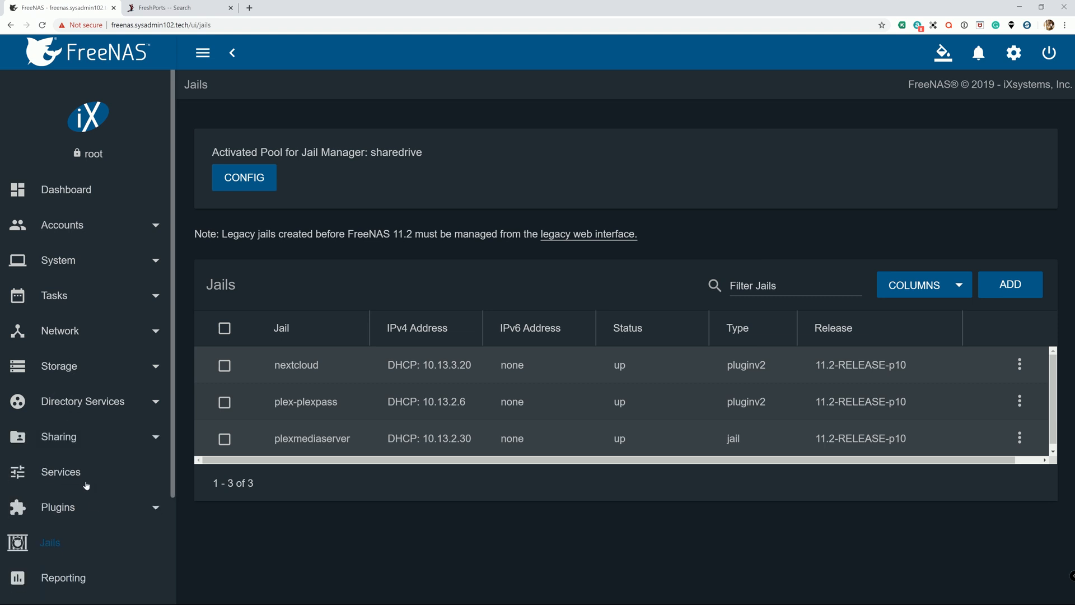
mouse_move(69, 481)
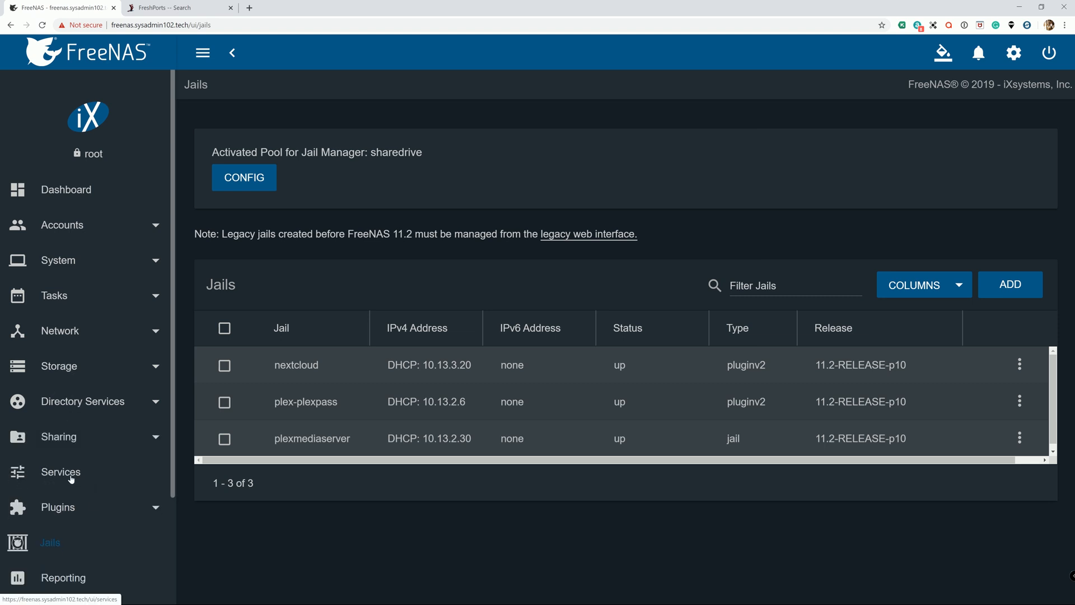
Go to the FreeNAS Services settings to reach the SSH service.
click(61, 472)
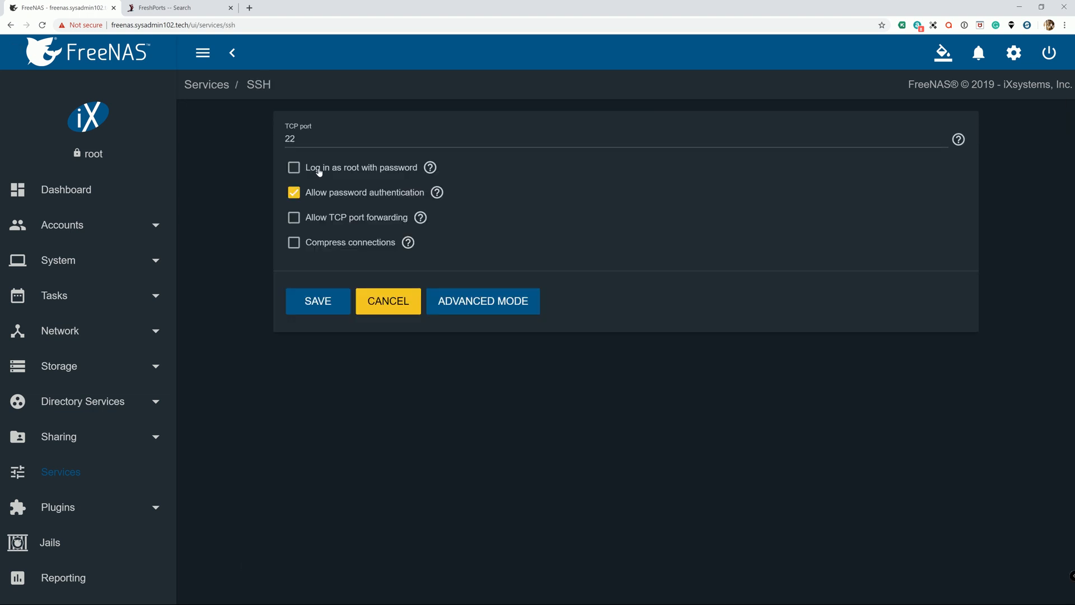
mouse_move(430, 168)
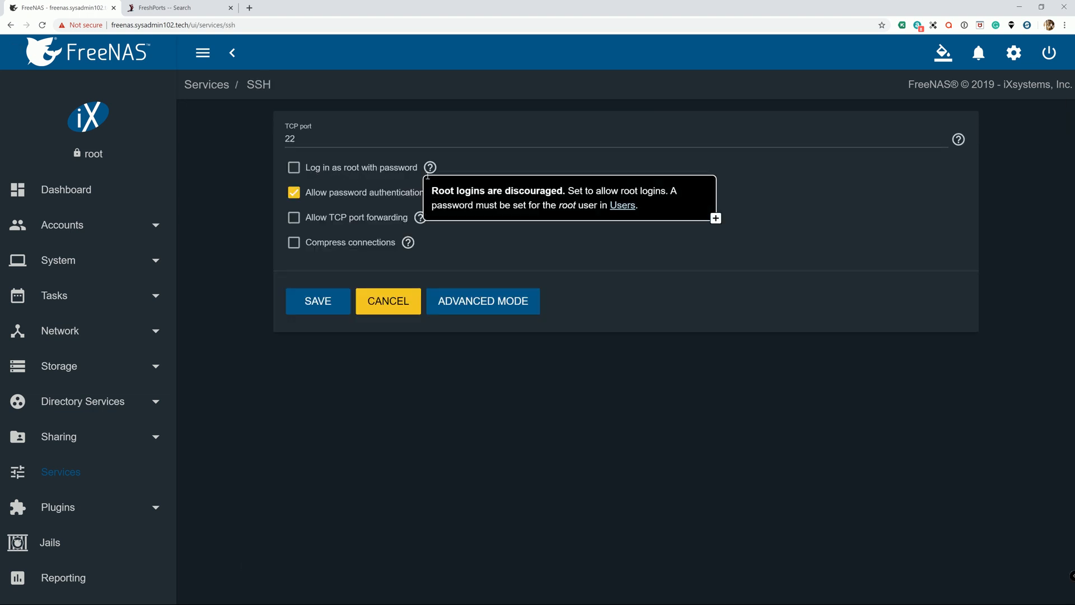
mouse_move(449, 195)
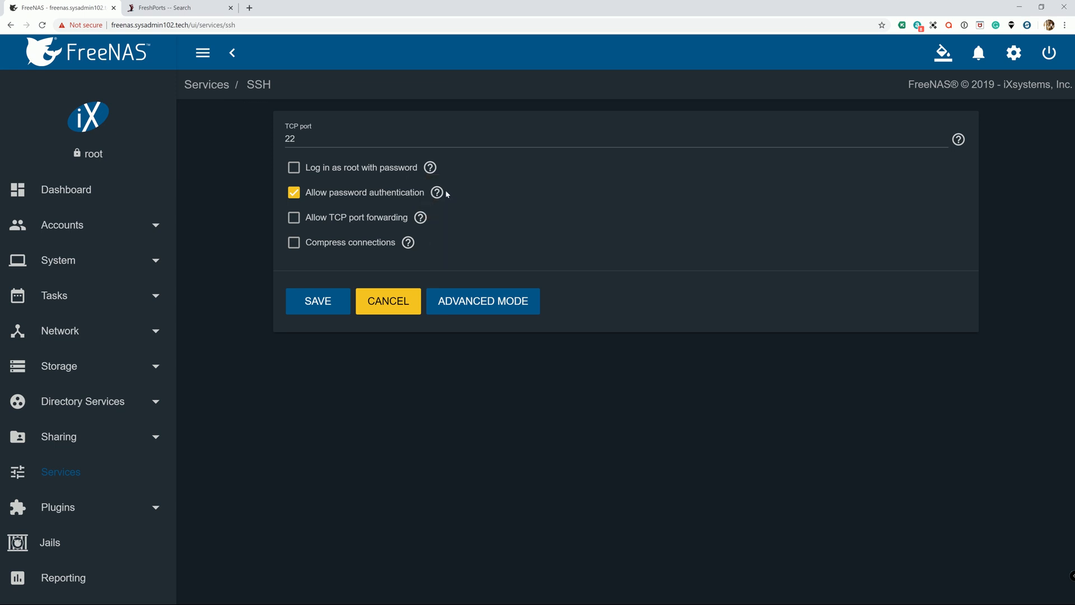
mouse_move(467, 206)
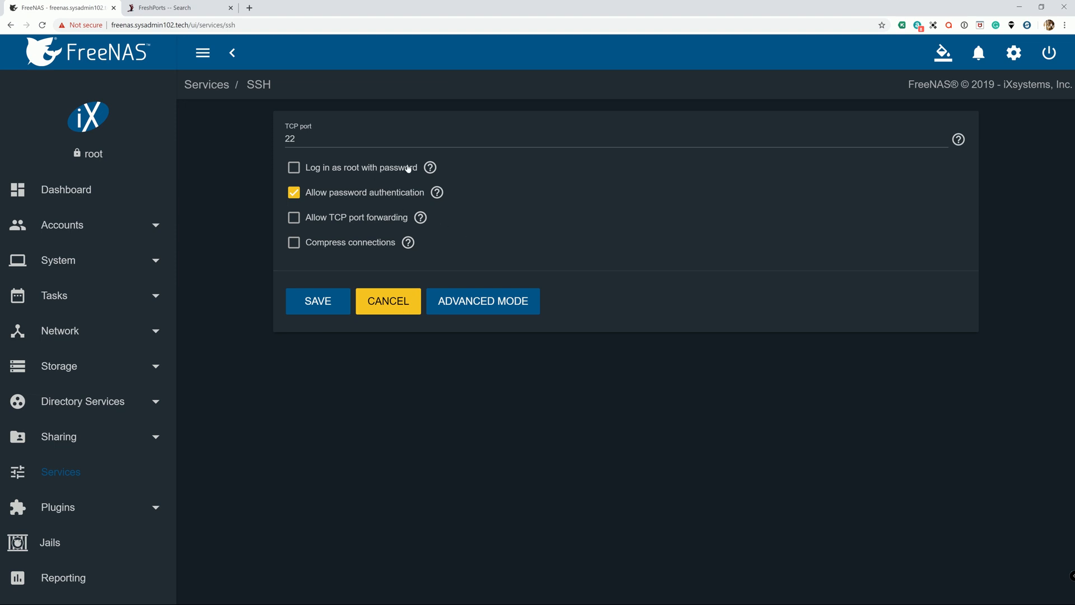
mouse_move(430, 168)
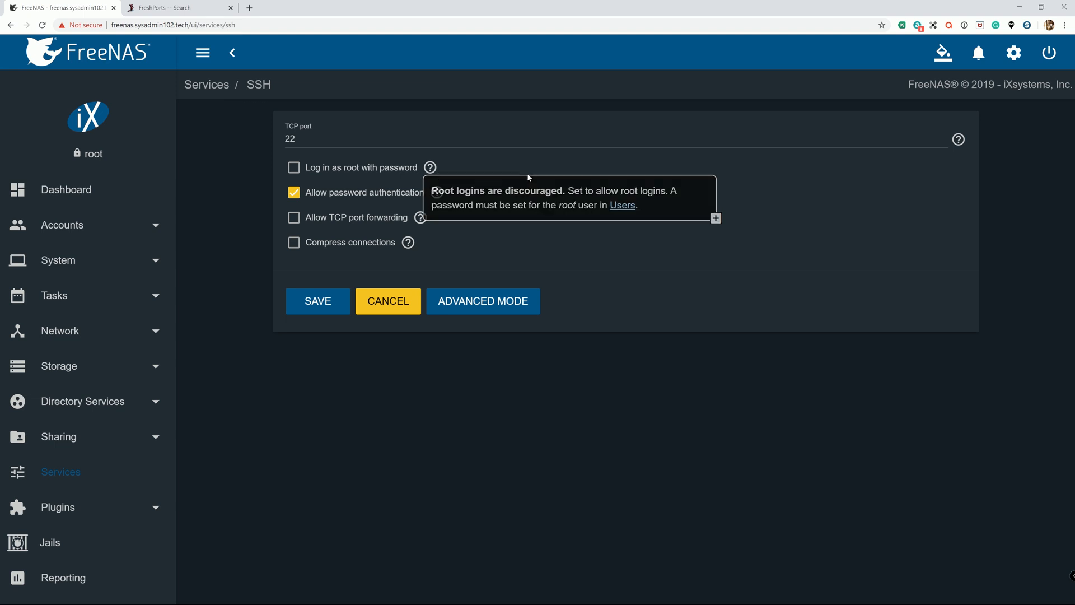
mouse_move(386, 170)
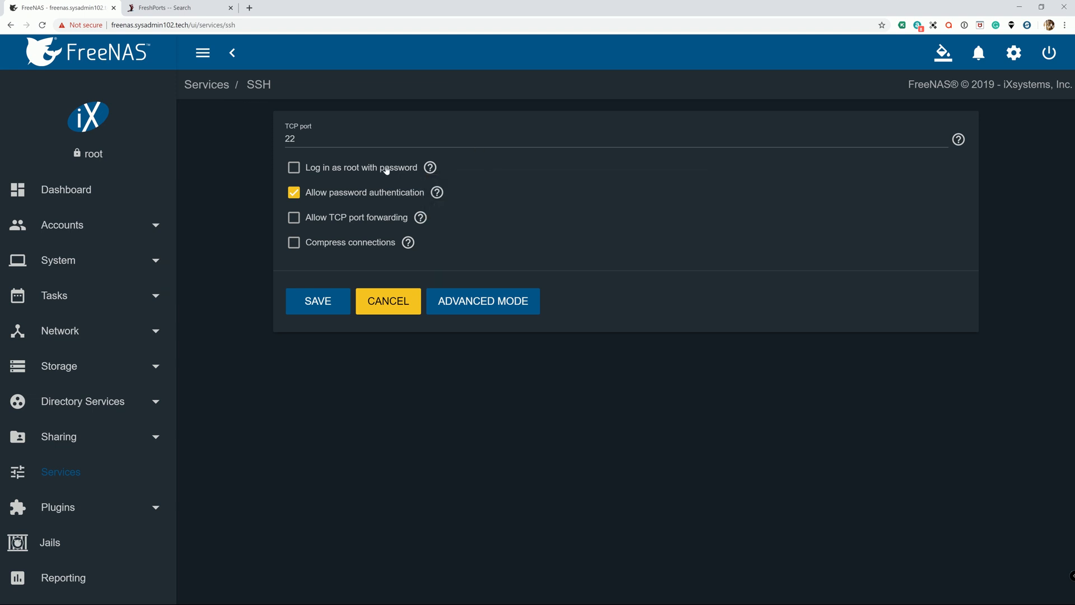
mouse_move(392, 195)
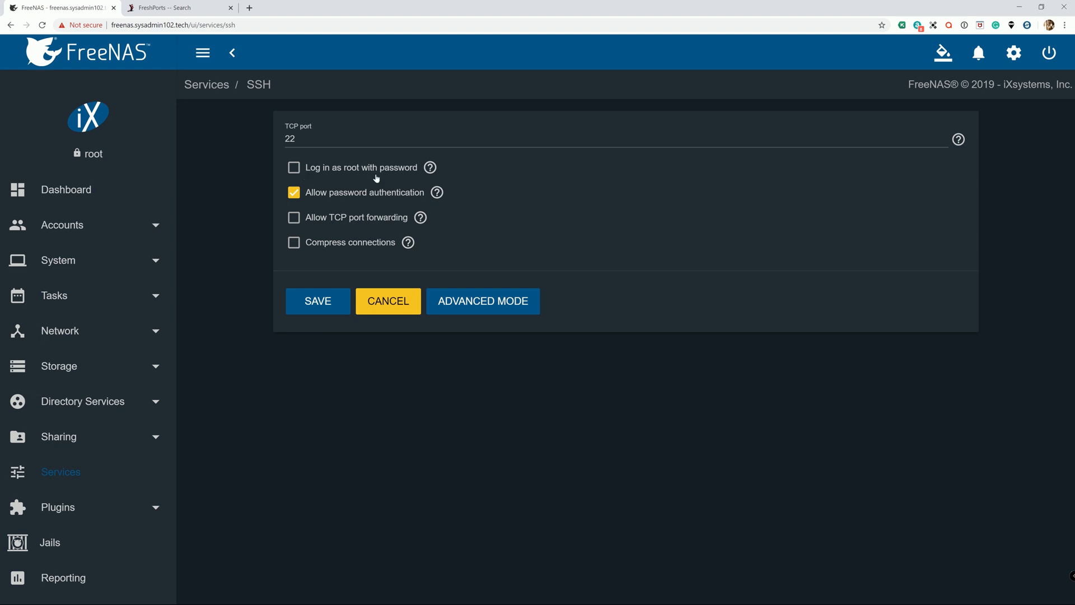
mouse_move(312, 182)
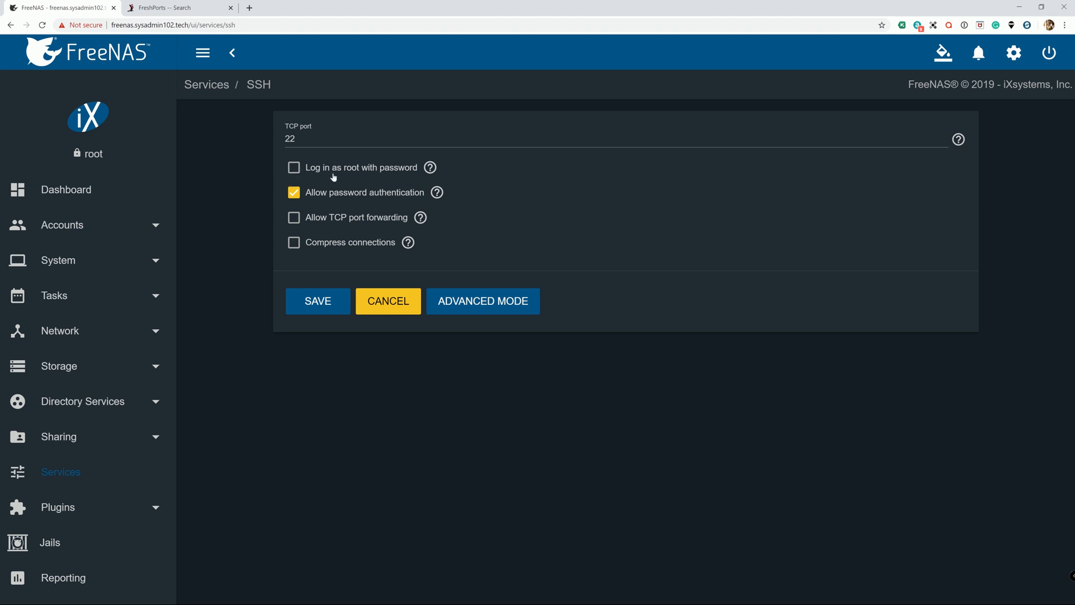
mouse_move(372, 327)
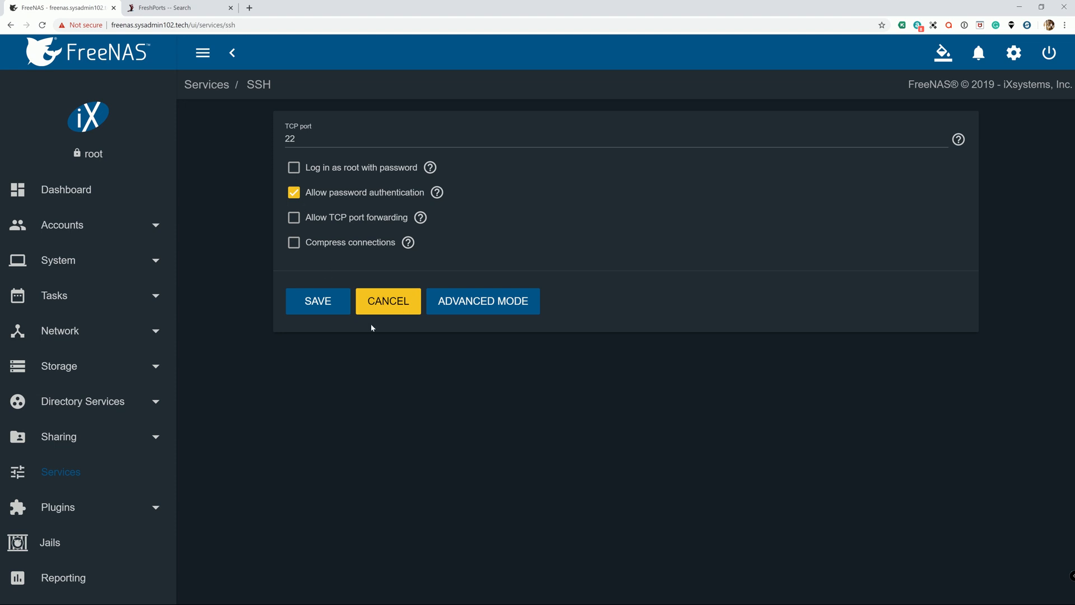
Save the SSH settings and switch the SSH service to running.
click(388, 300)
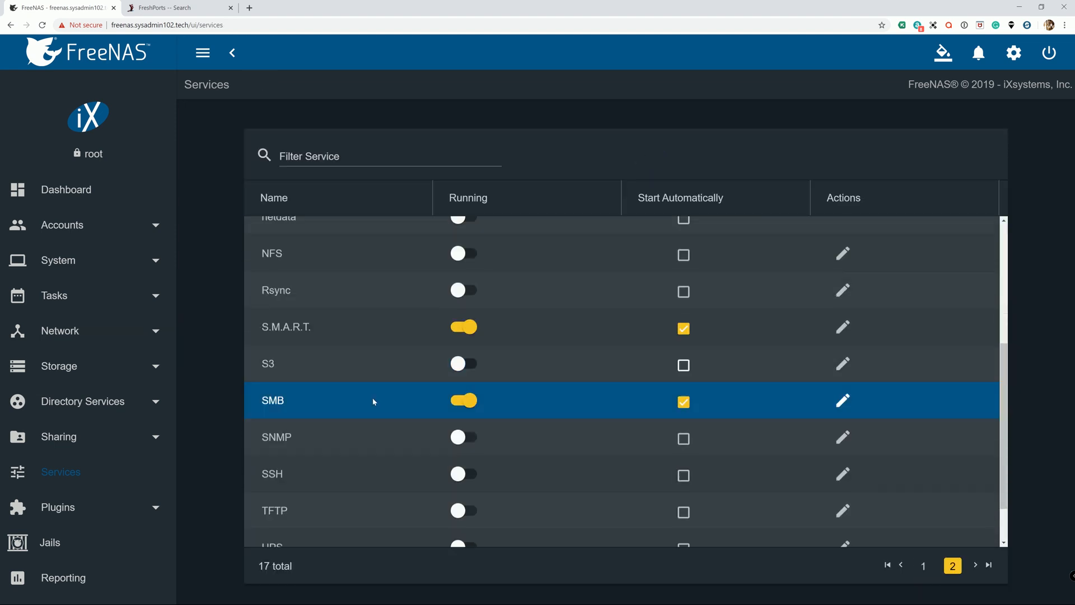
scroll(down, 3)
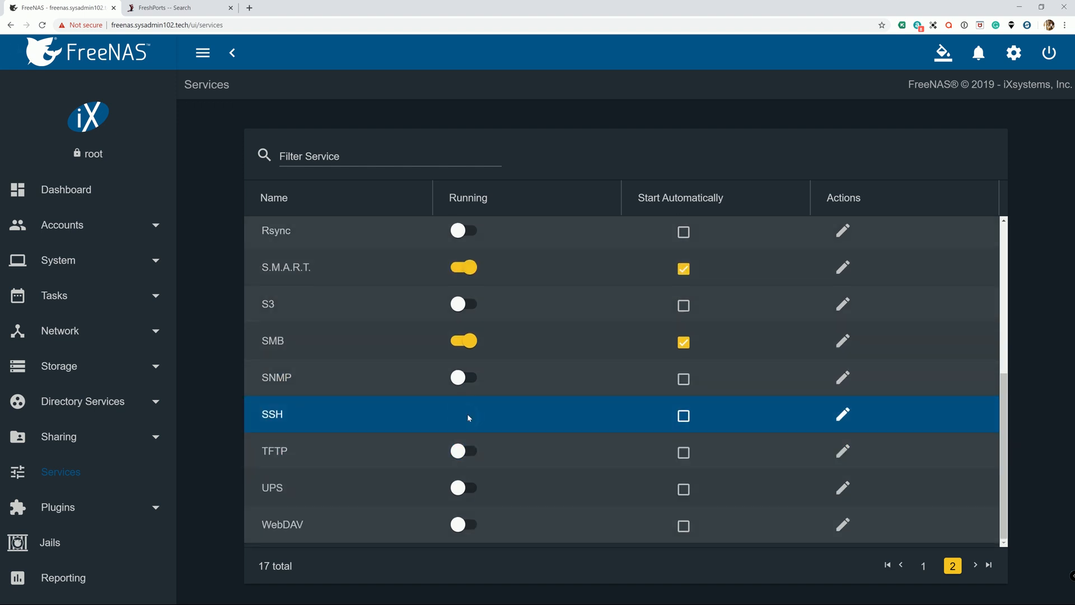
click(464, 414)
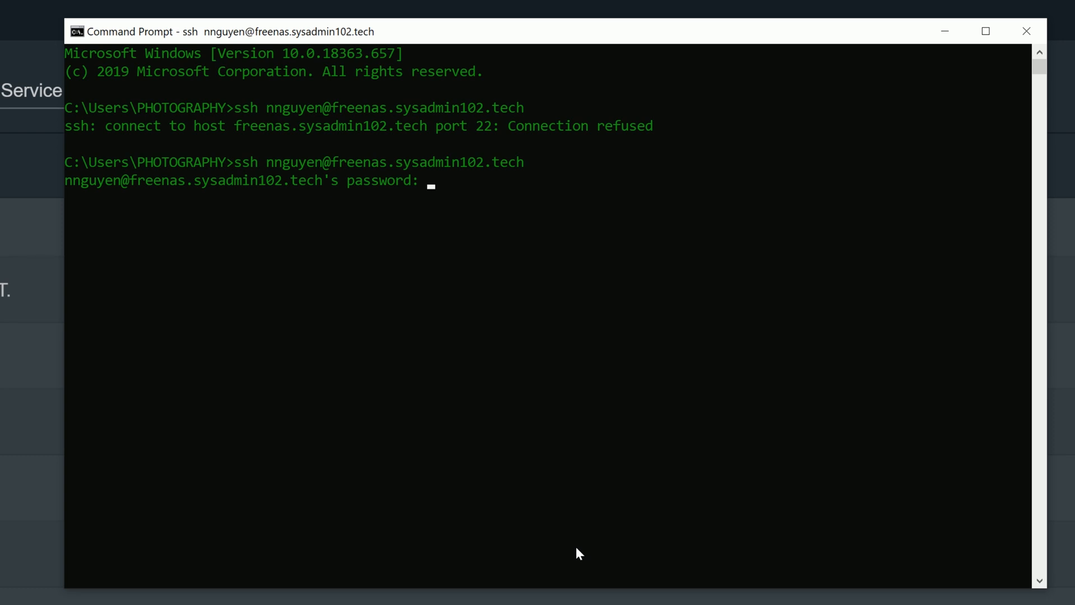
Log in over SSH and become root with su.
key(Enter)
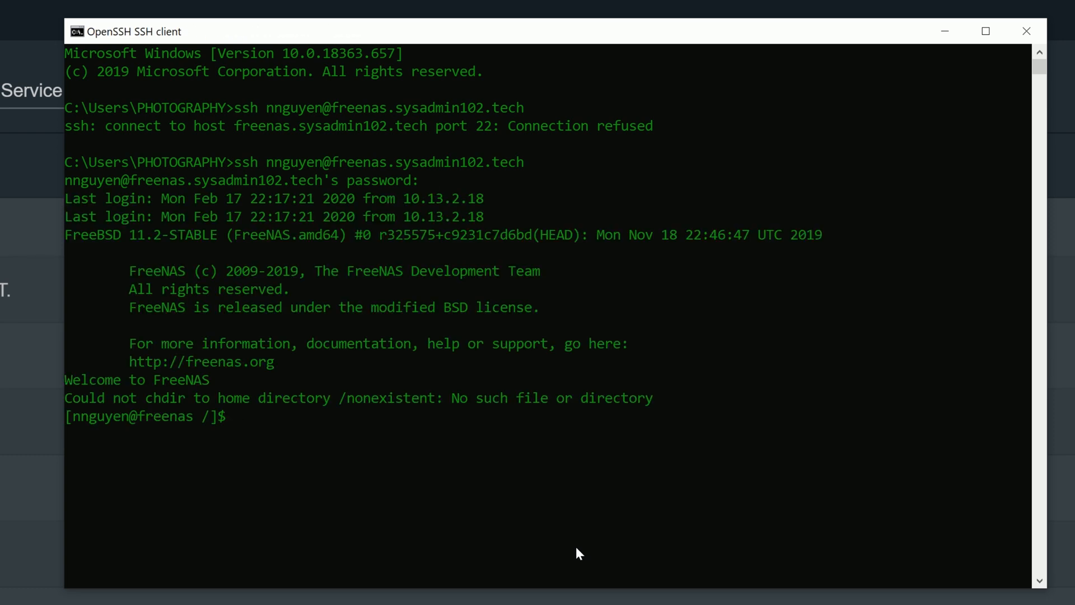
text(su)
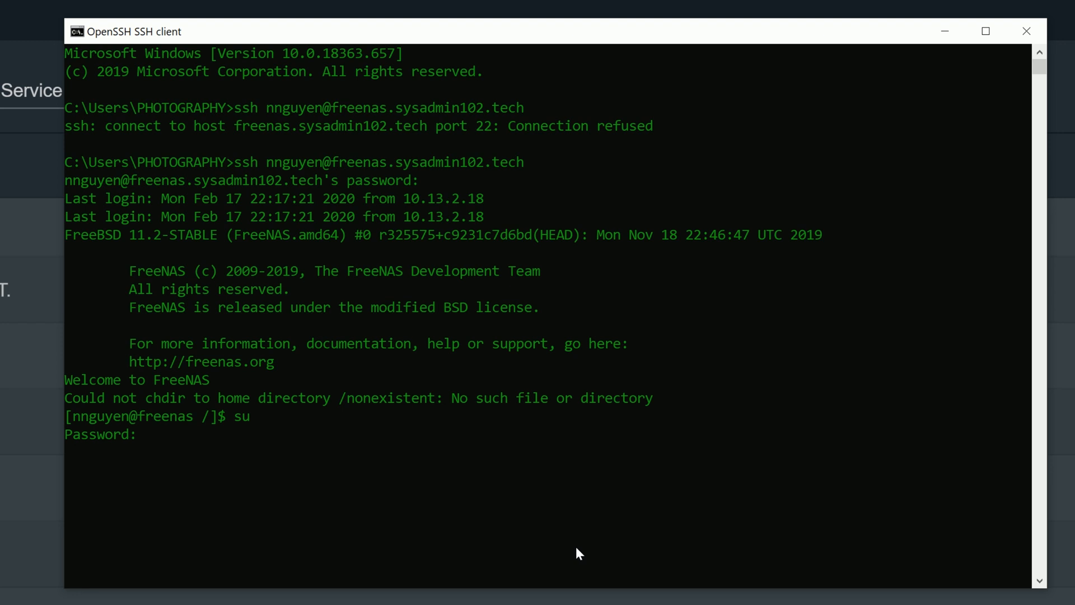
key(Enter)
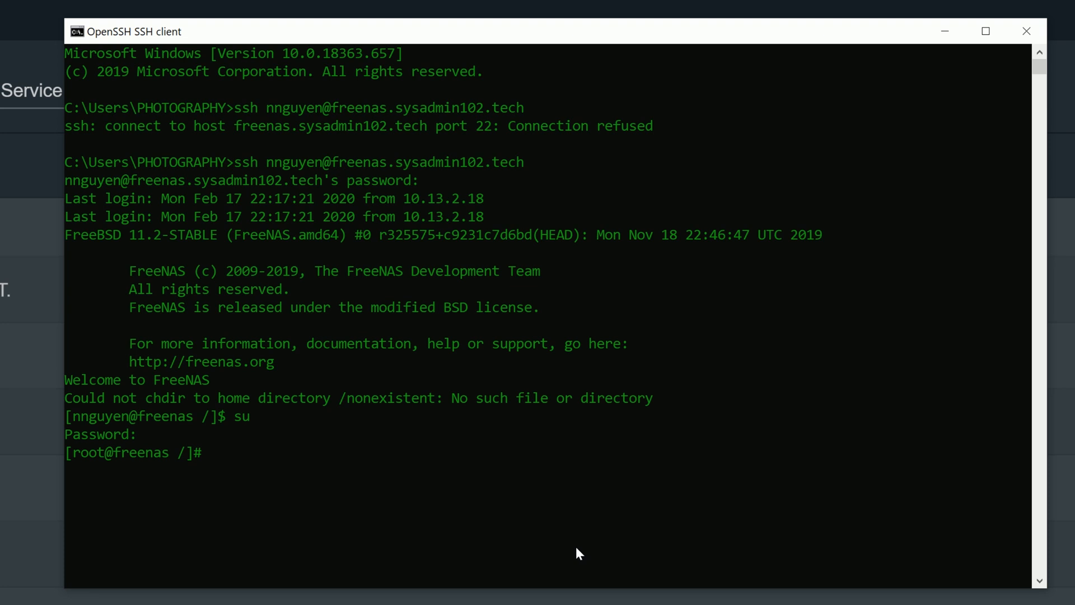
Enter the jail with iocage console plexmediaserver.
text(i)
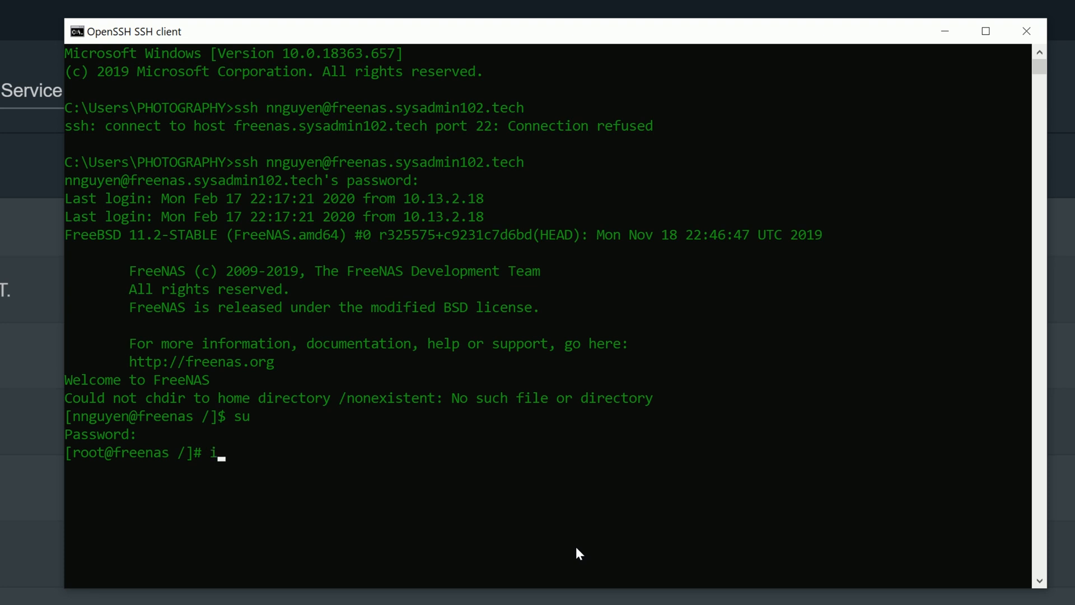
text(oc)
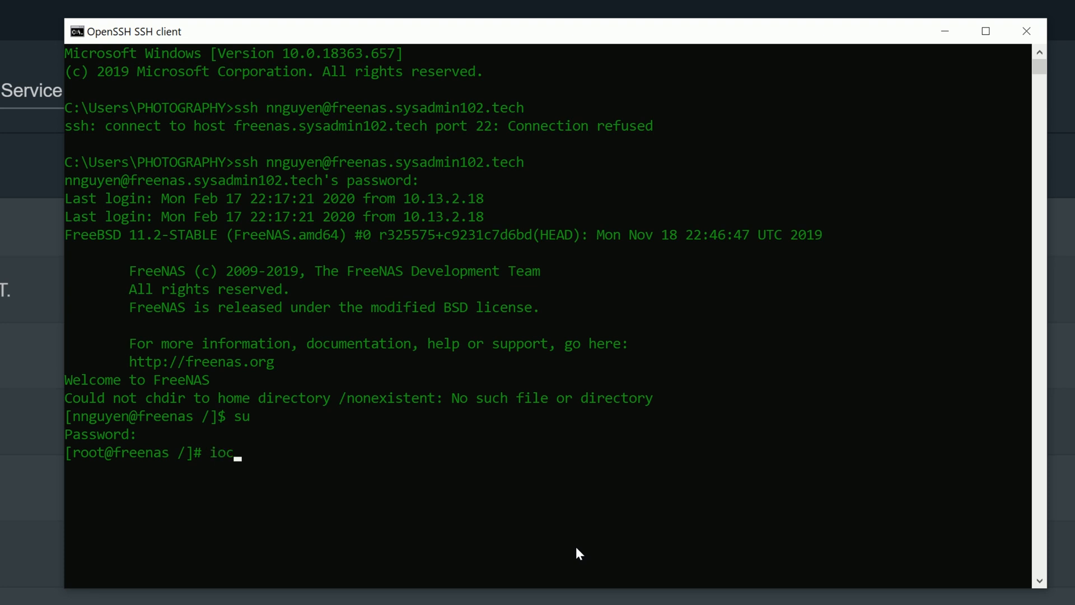
text(age console)
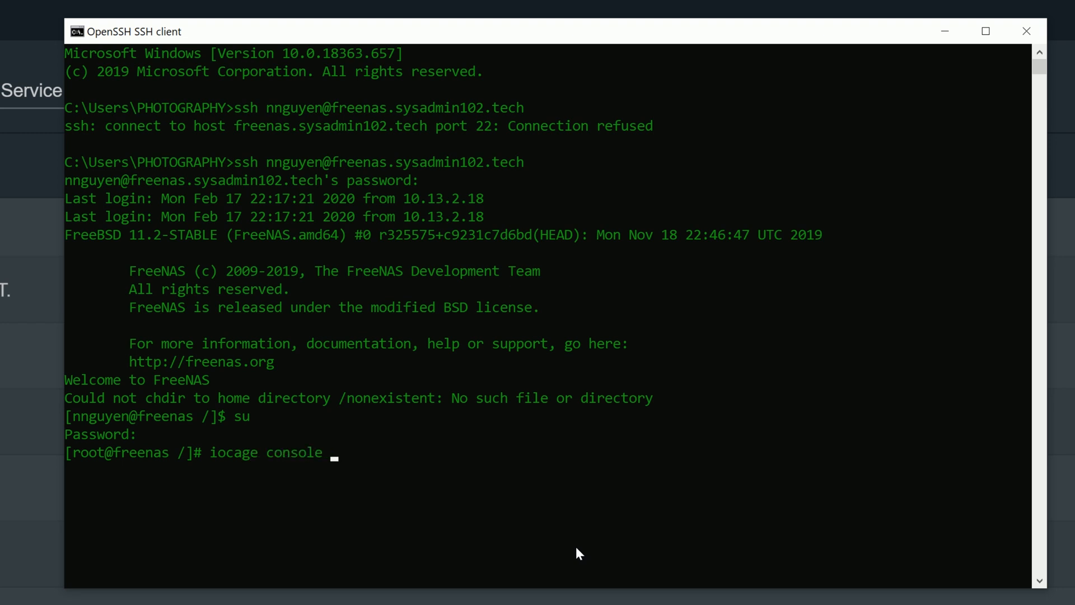
text(plex)
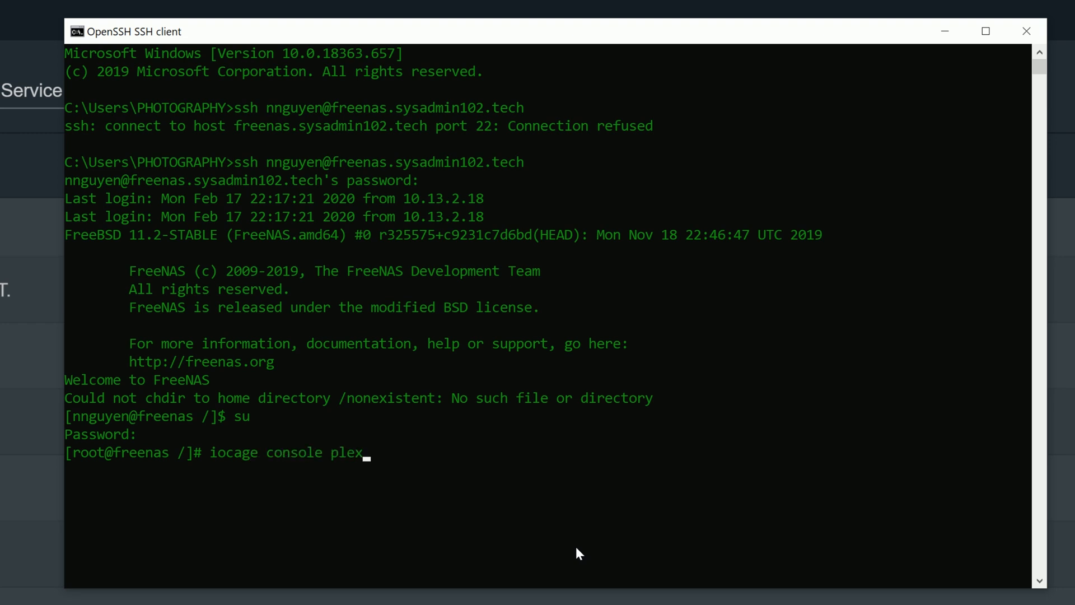
text(mediaserver)
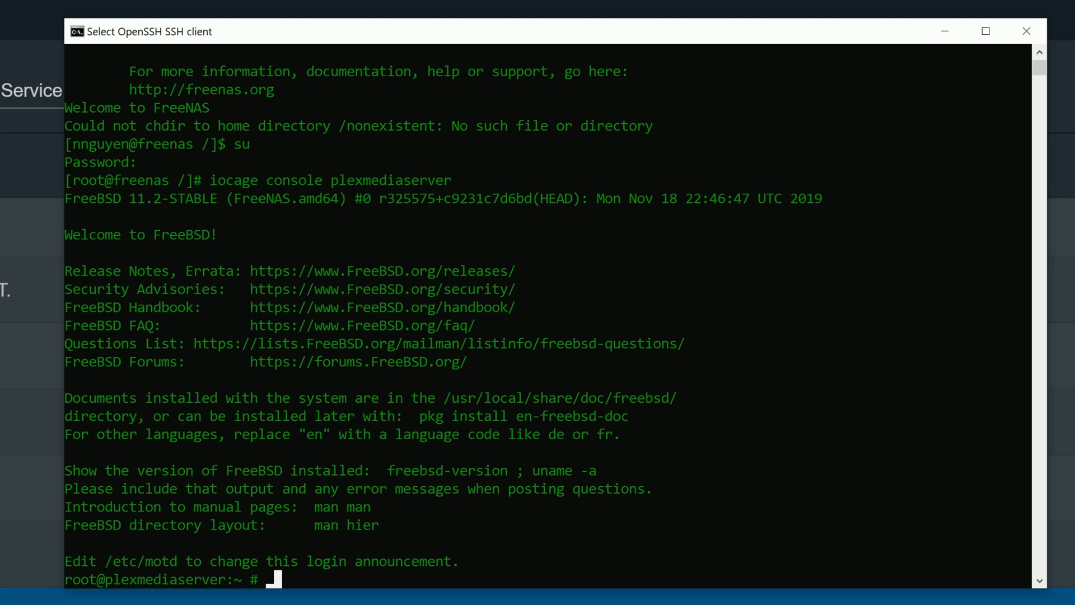
Run pkg update && pkg upgrade -y inside the jail and begin the portsnap command.
text(pkg)
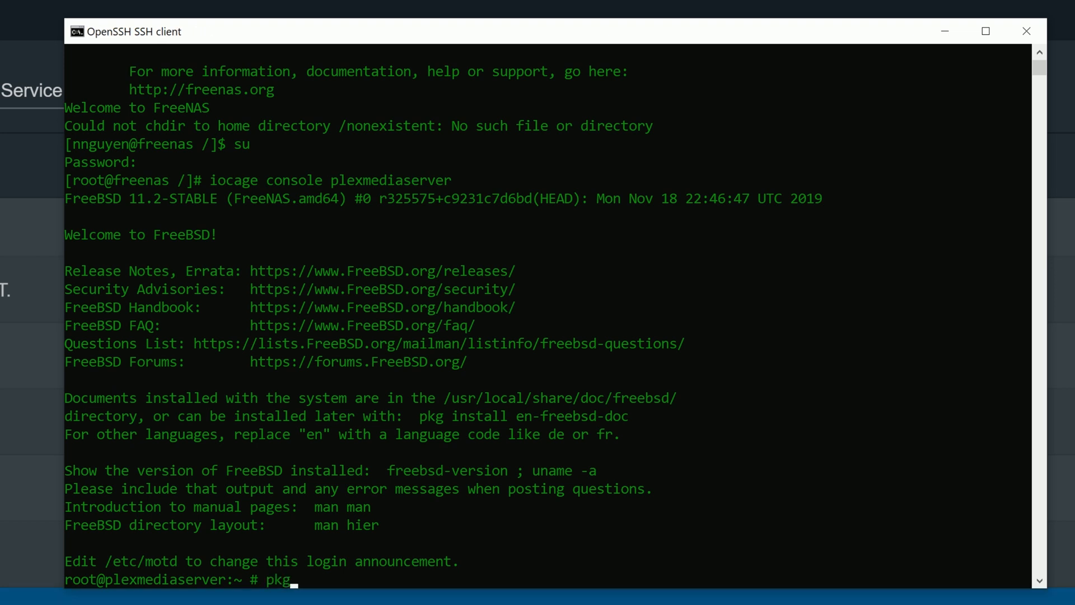
text(up)
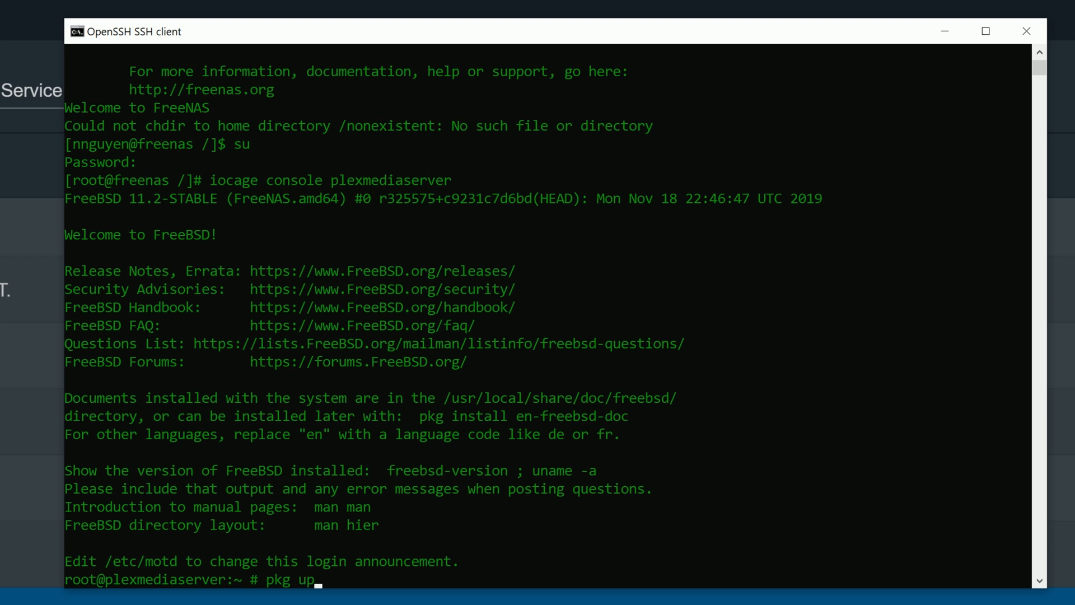
text(date &&)
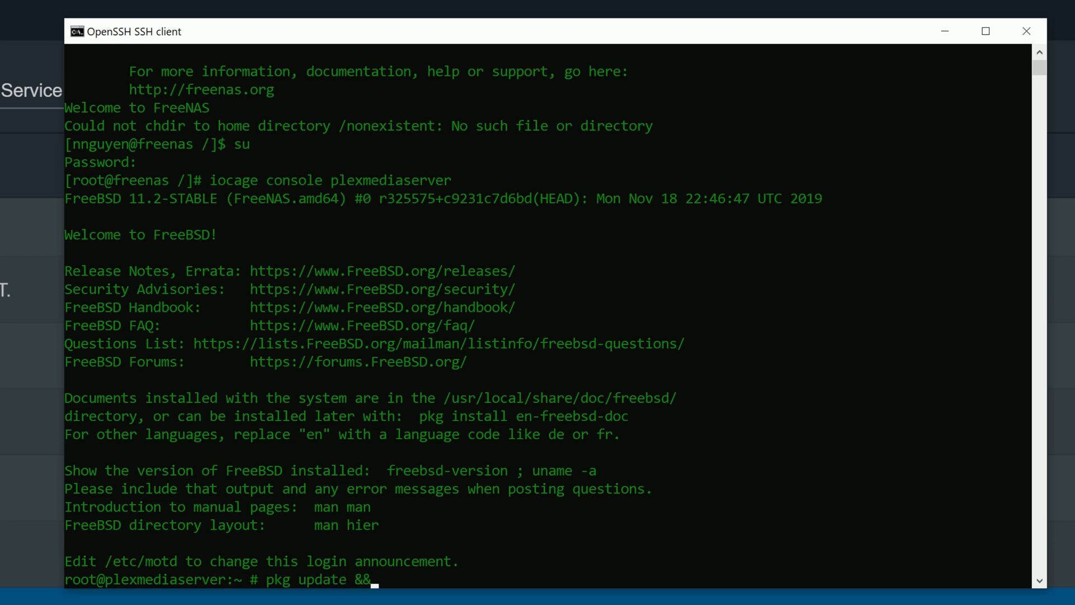
text(pkg)
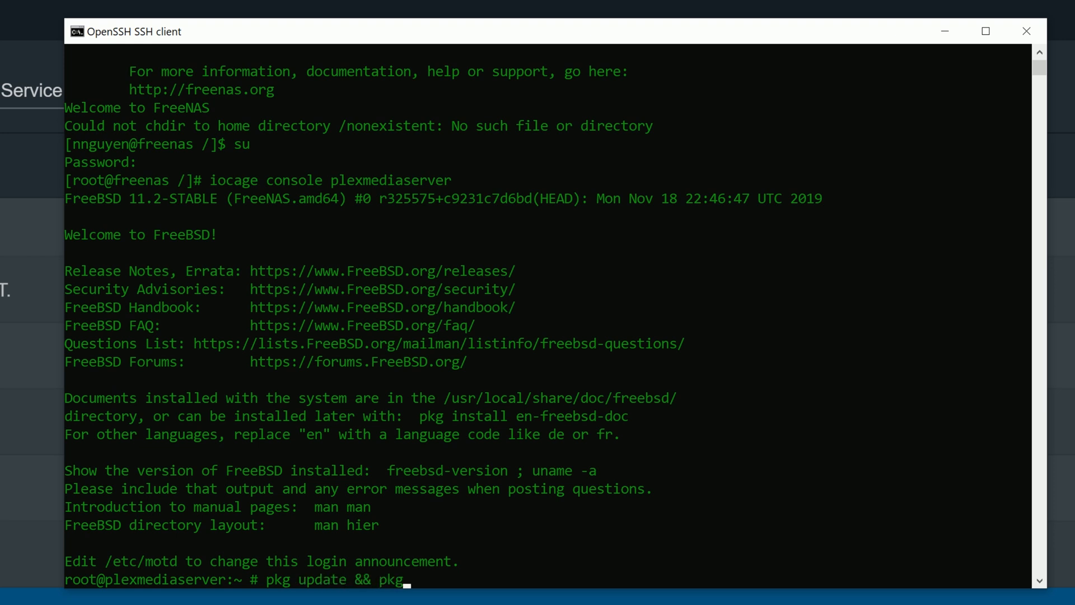
text(up)
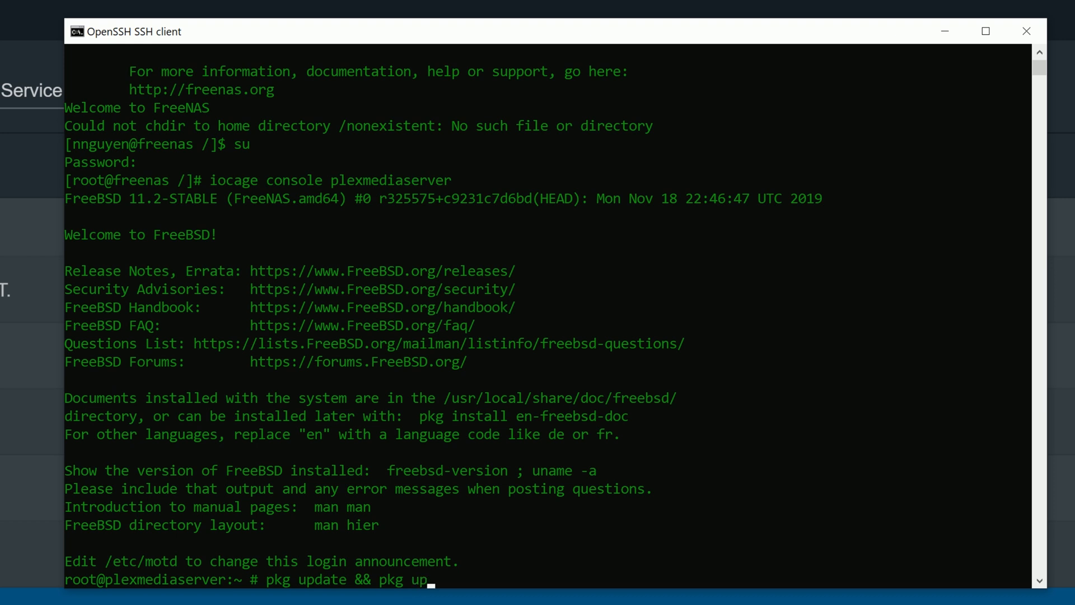
text(grade -y)
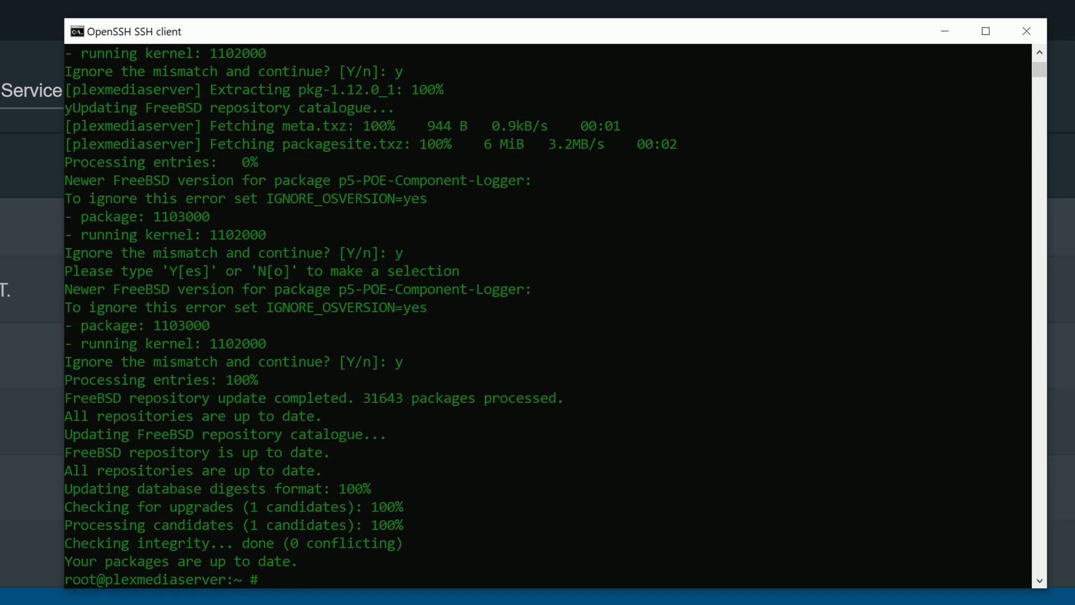
text(port)
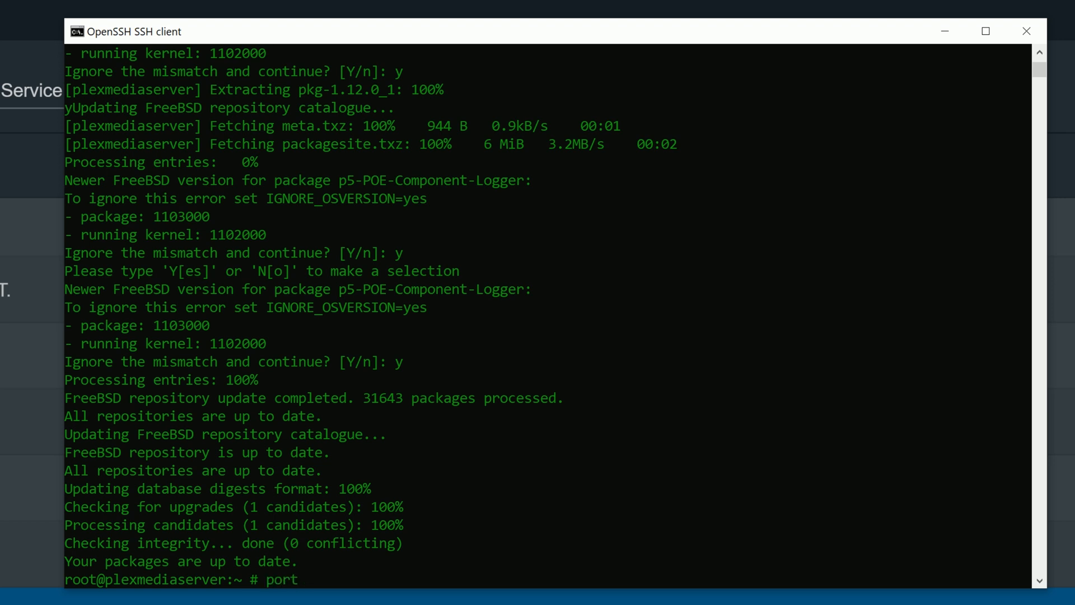
Run portsnap fetch extract to download and extract the ports tree.
text(snap)
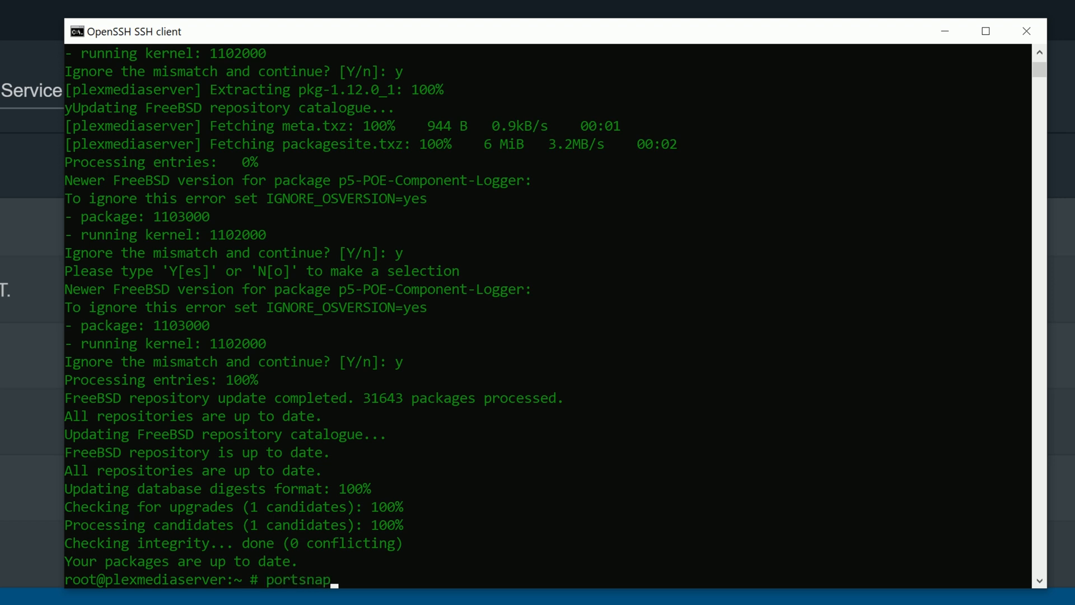
text(fet)
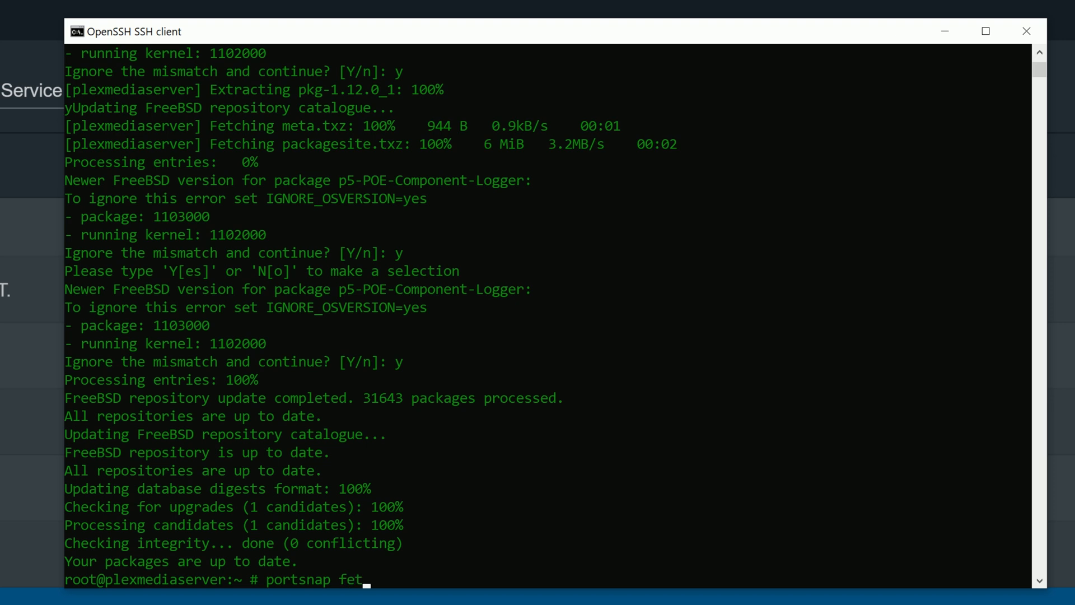
text(ch extra)
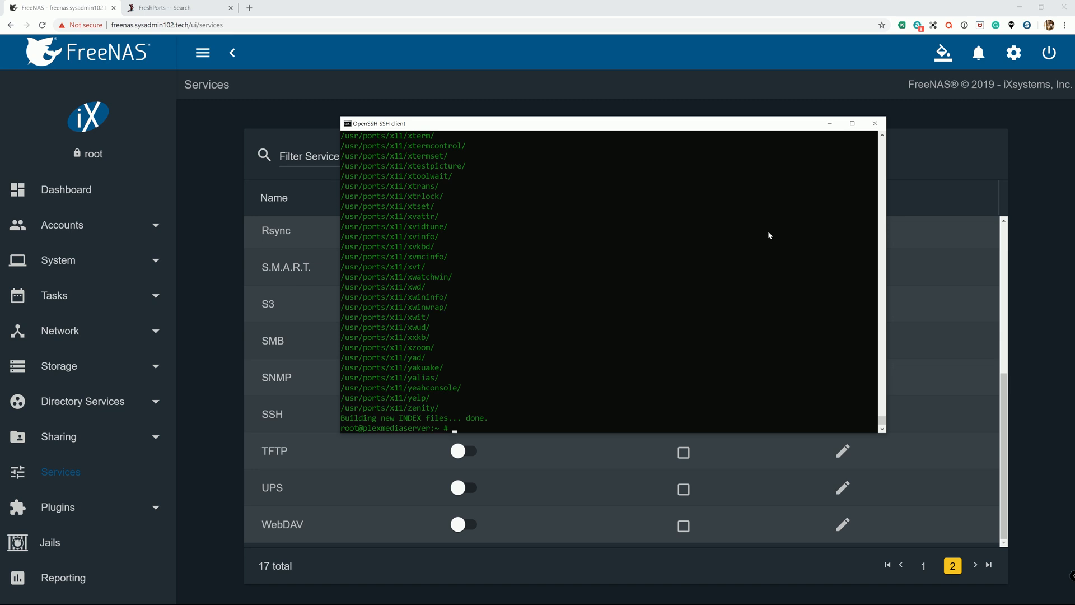
mouse_move(400, 242)
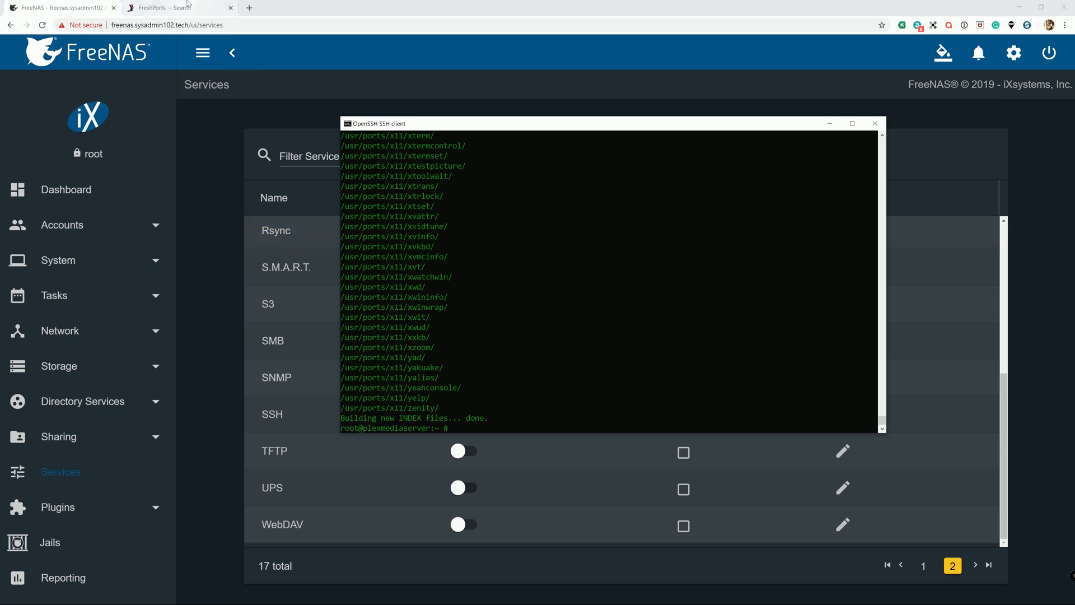
Review the FreshPorts plexmediaserver search results, then return to the jail's SSH session.
click(168, 8)
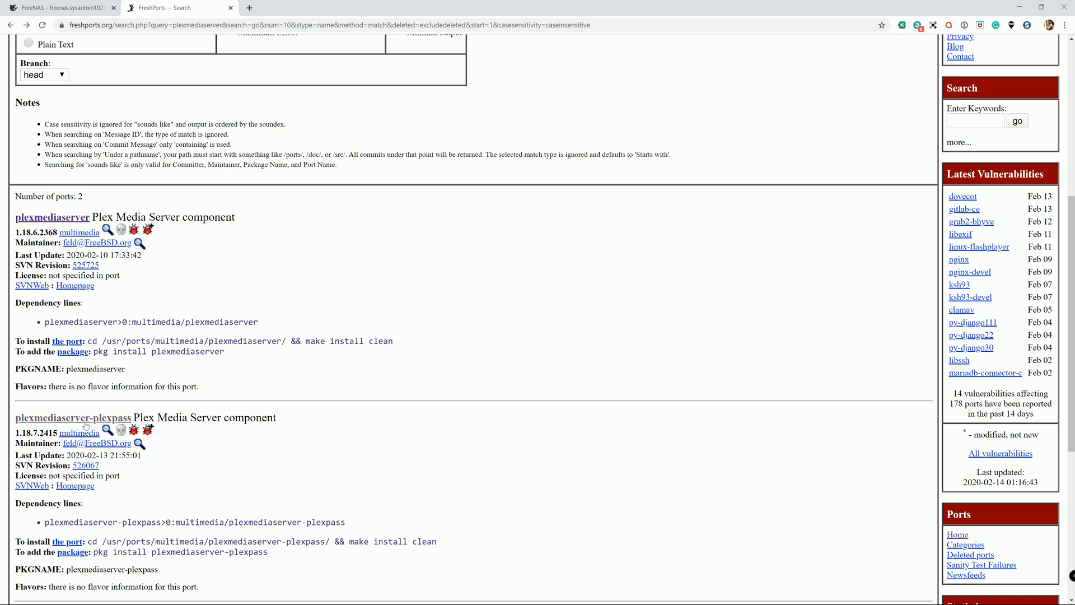
mouse_move(177, 434)
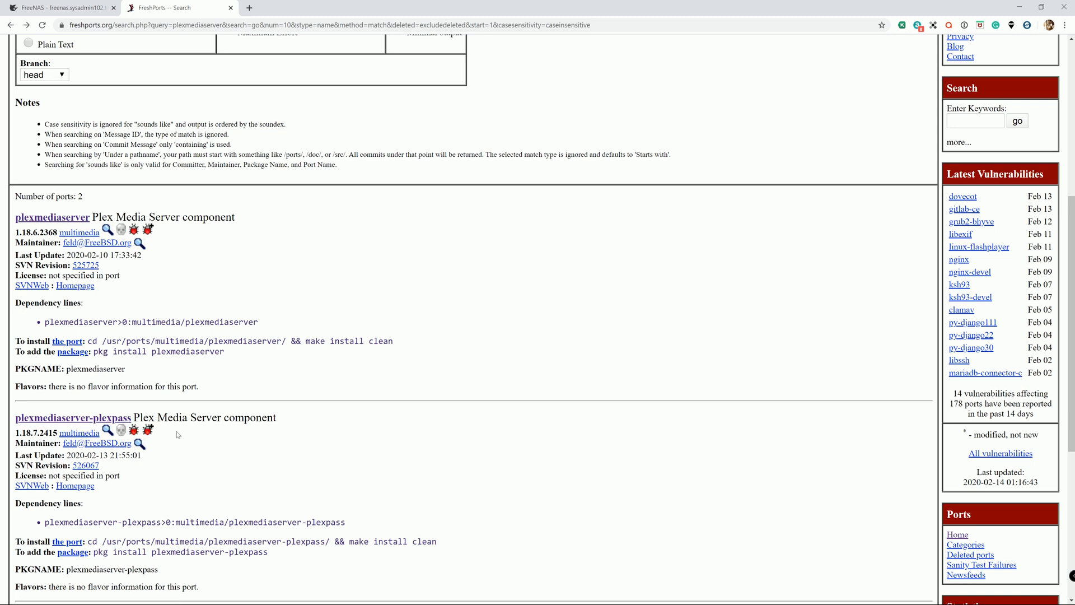
mouse_move(184, 430)
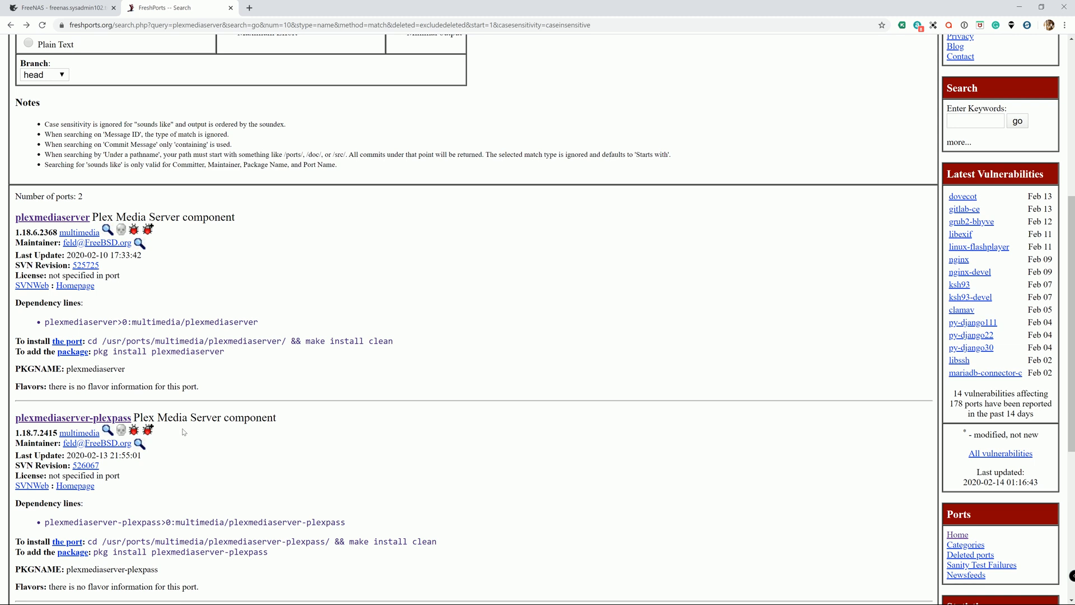
mouse_move(211, 434)
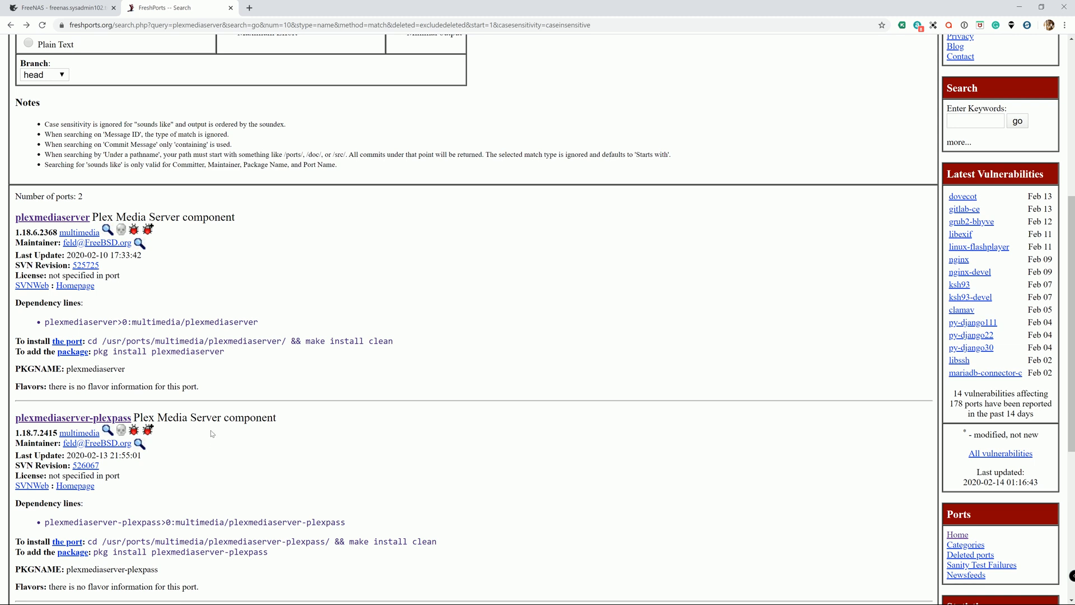
mouse_move(197, 430)
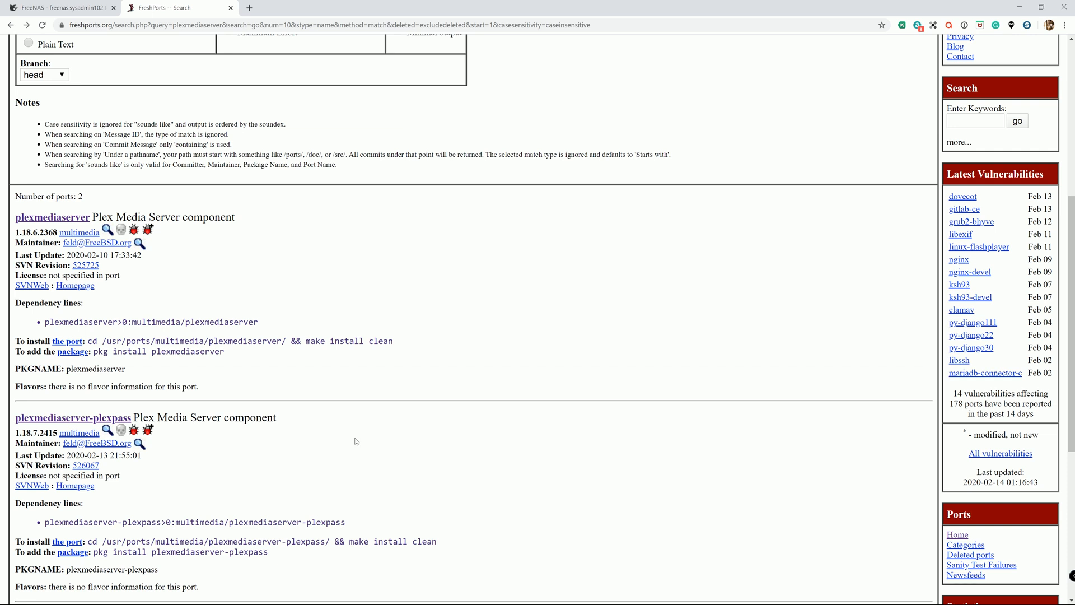
mouse_move(393, 428)
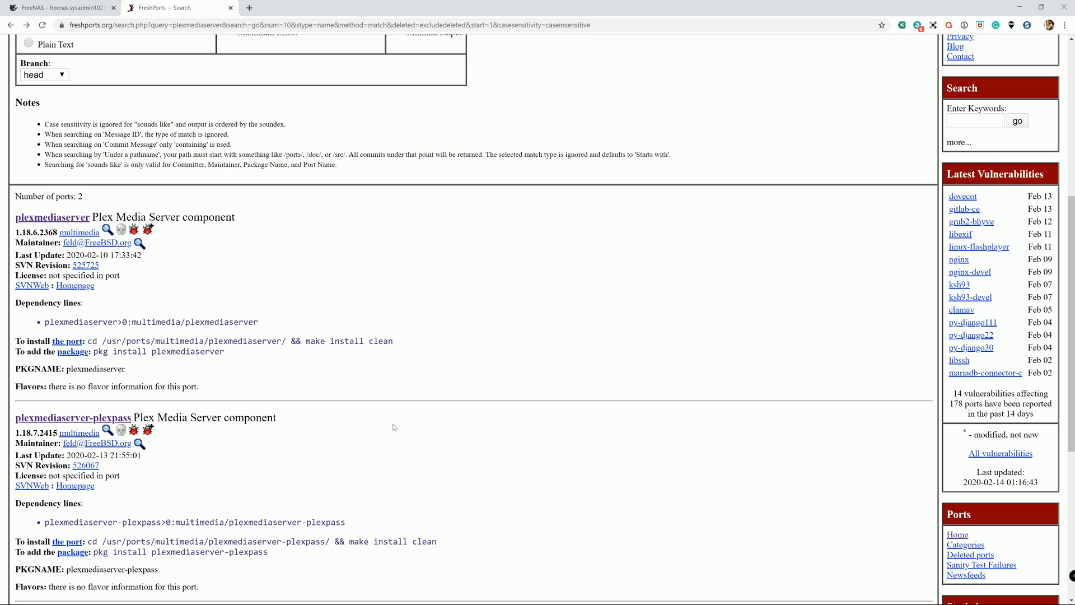
mouse_move(73, 417)
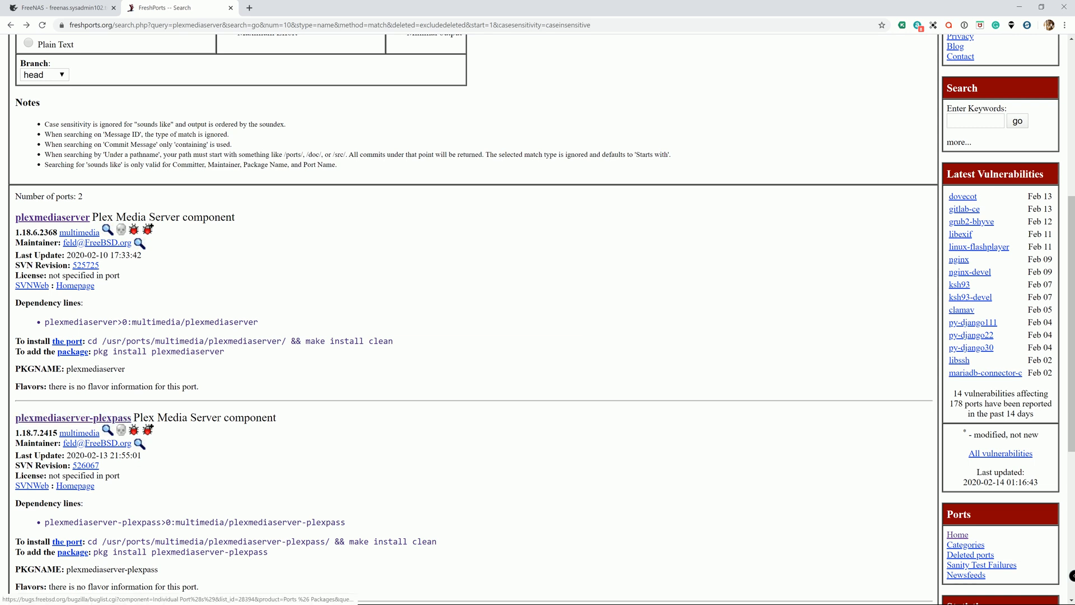
click(6, 597)
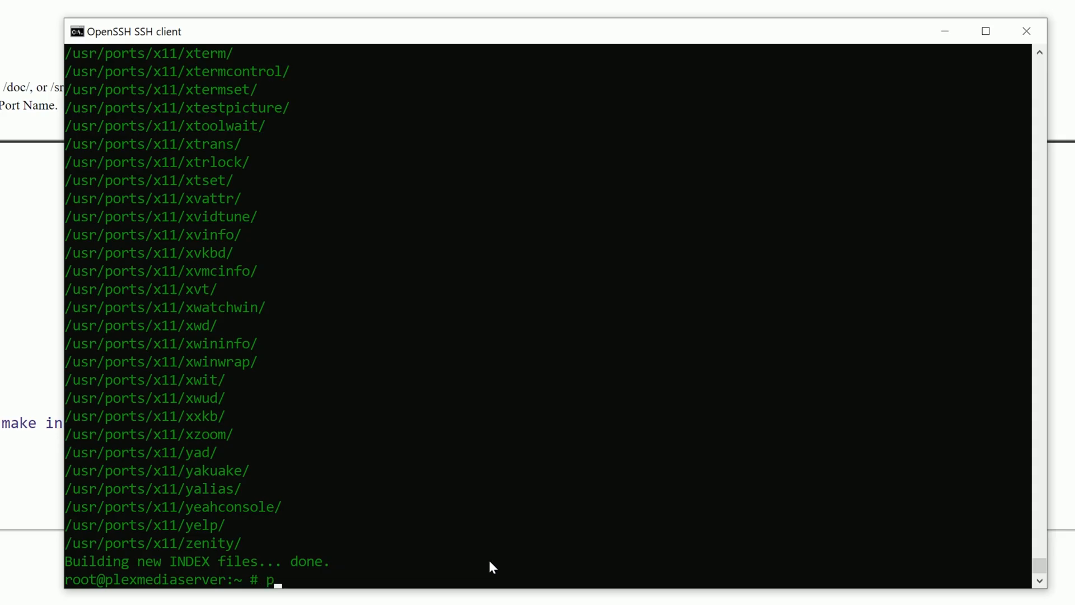
Run pkg install plexmediaserver-plexpass in the jail and answer y to the 88 MiB download.
text(kg install)
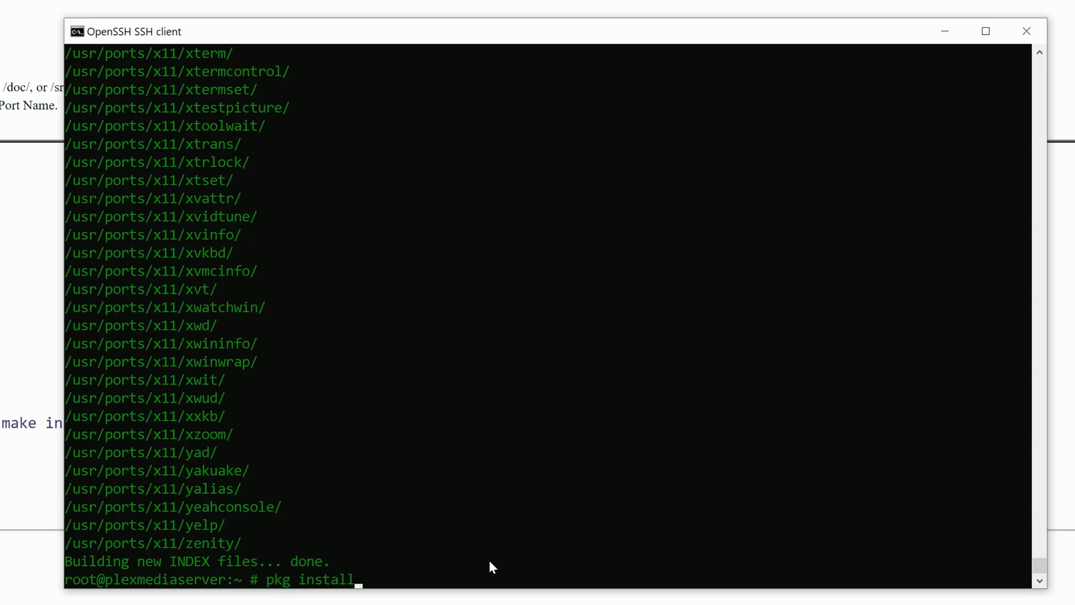
text(plex)
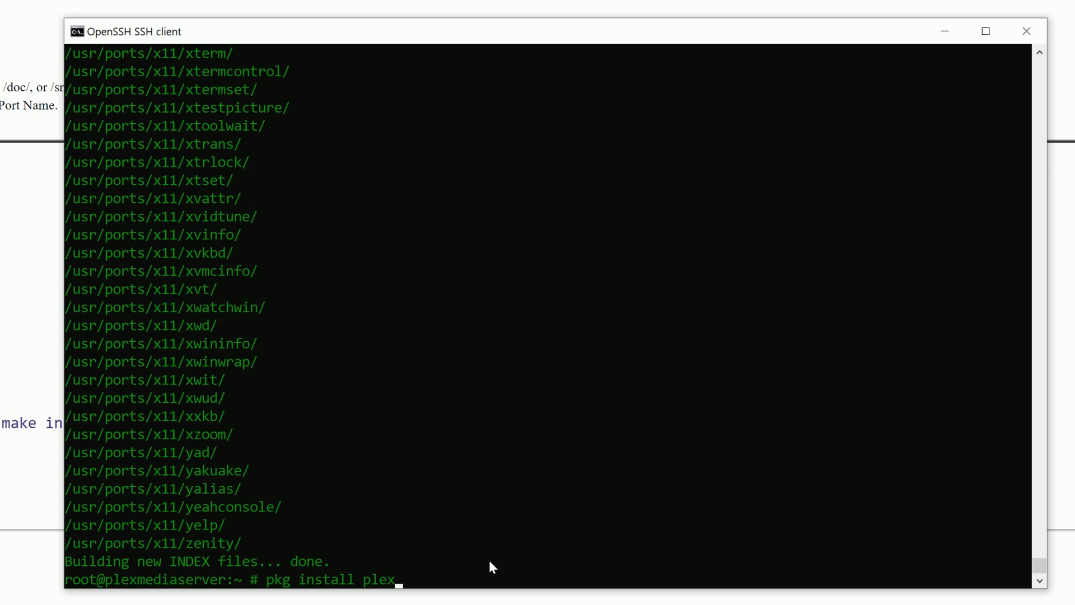
text(mediaserver)
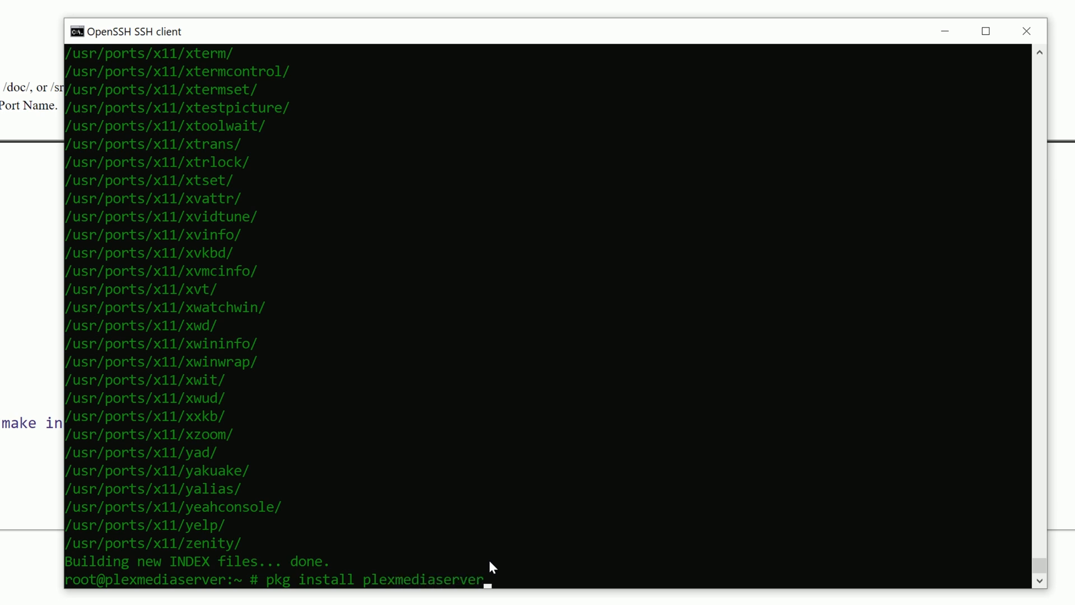
text(-)
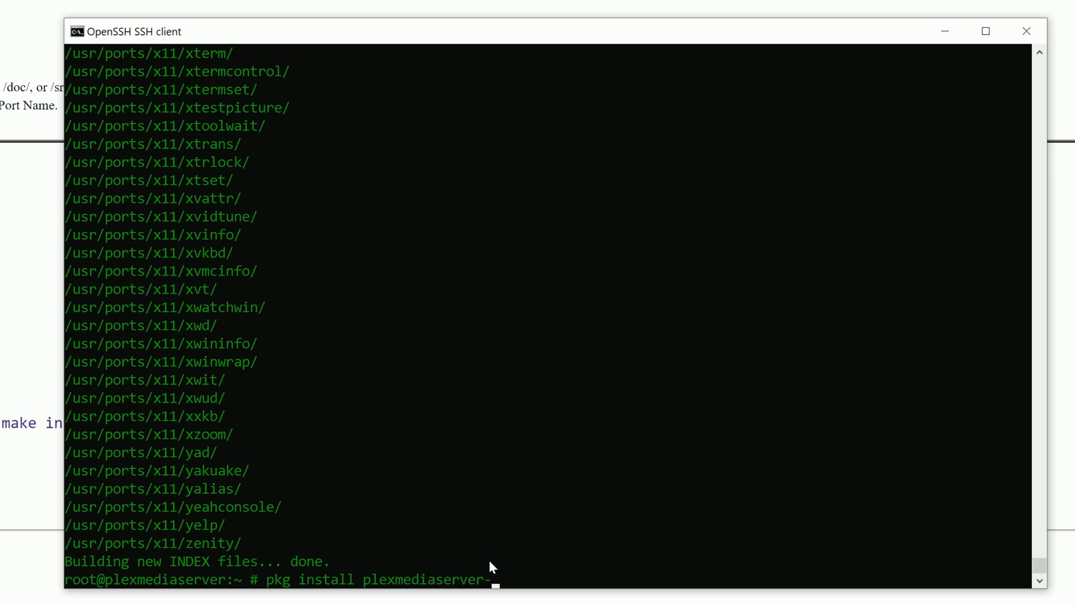
text(plexpass)
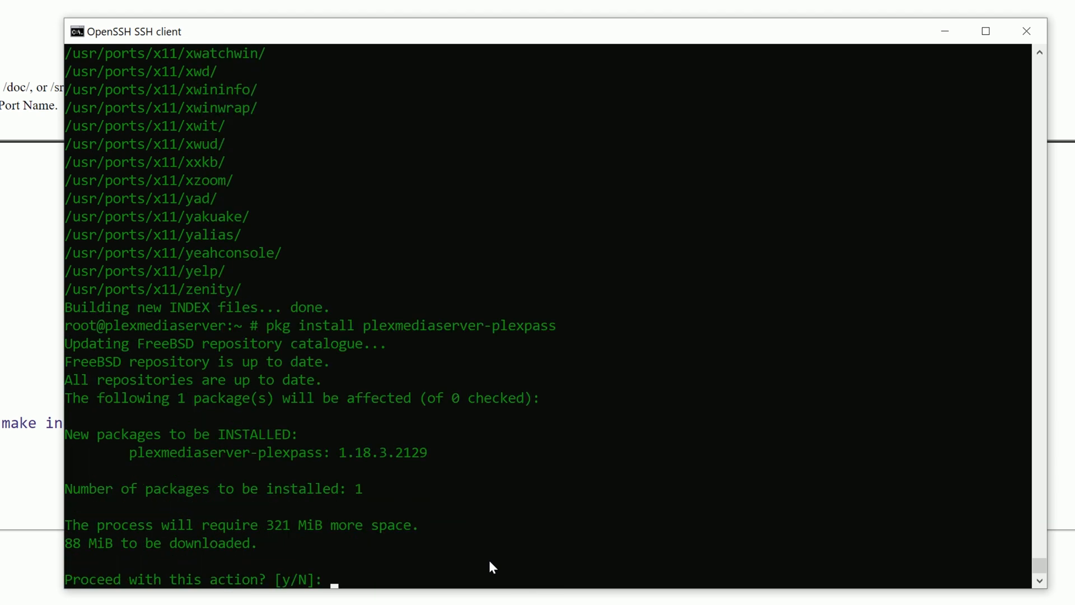
text(y)
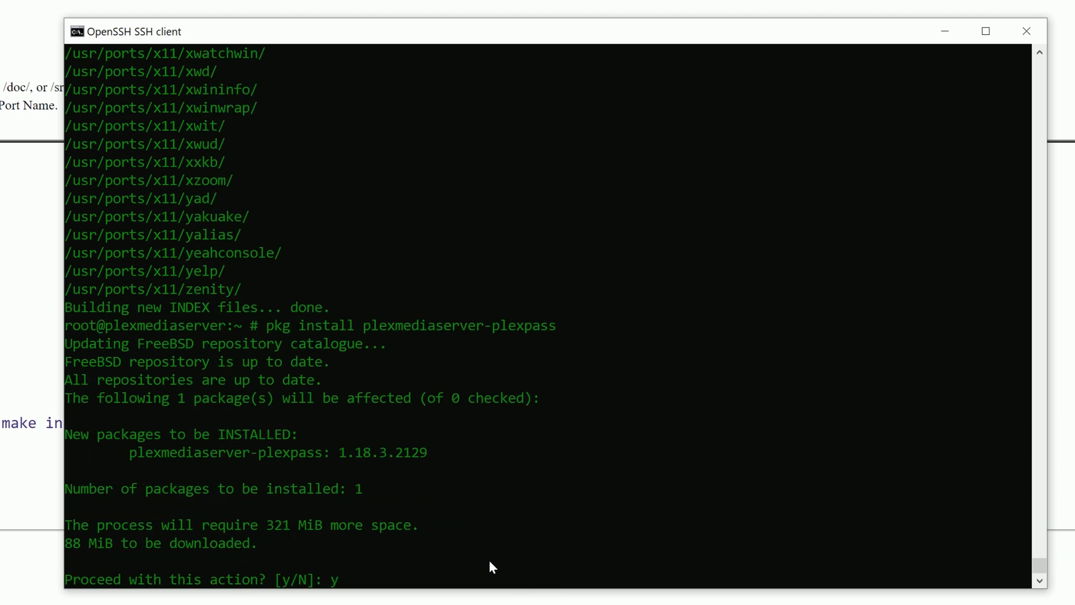
key(Return)
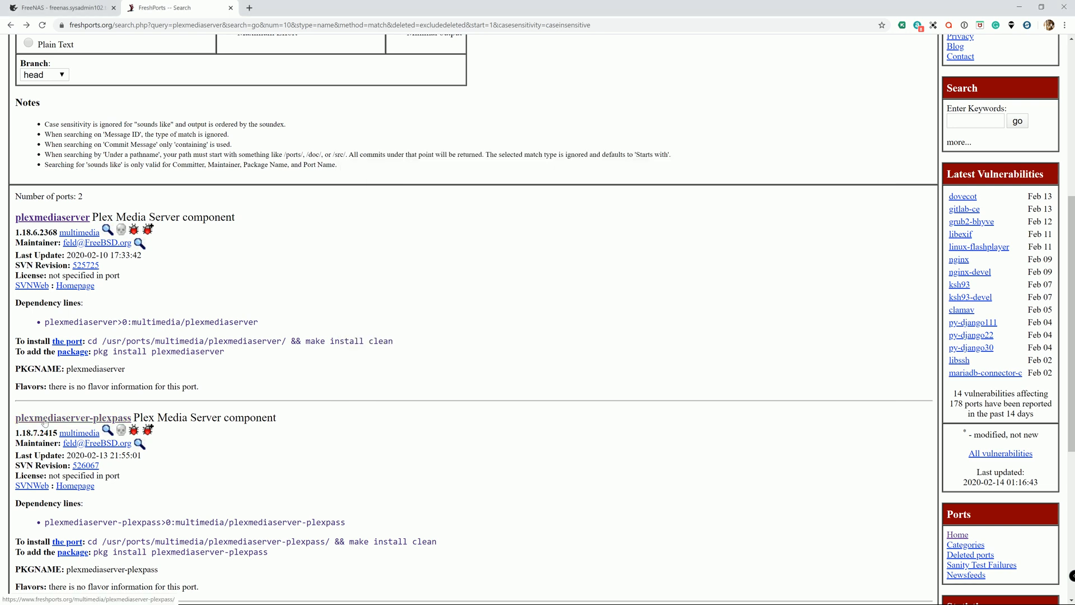
View the plexmediaserver-plexpass port details and its quarterly version 1.18.3.2129 note.
click(74, 417)
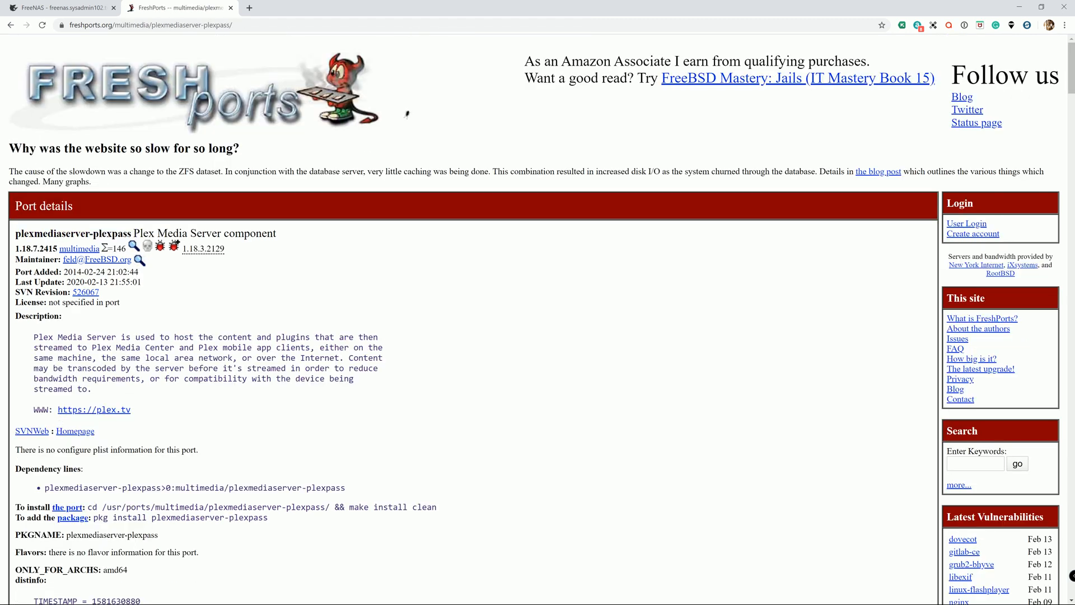
mouse_move(203, 248)
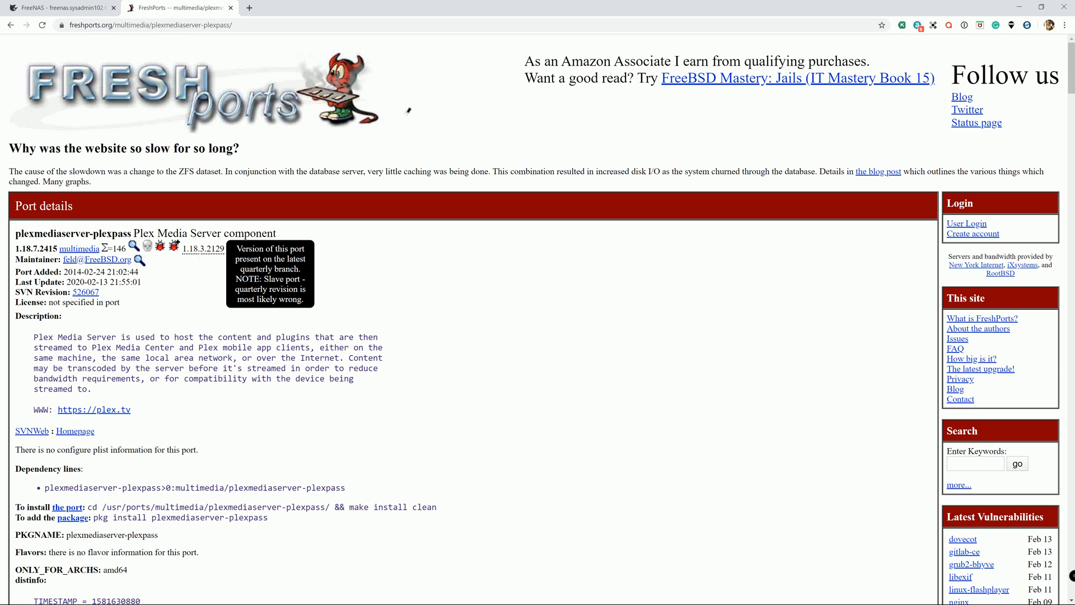
mouse_move(422, 117)
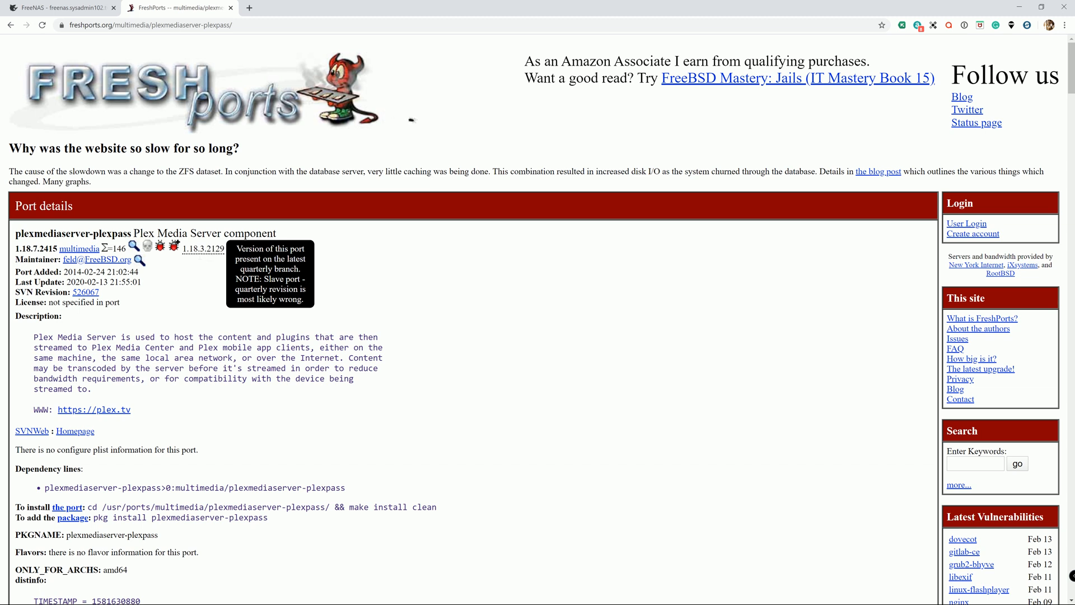
mouse_move(217, 247)
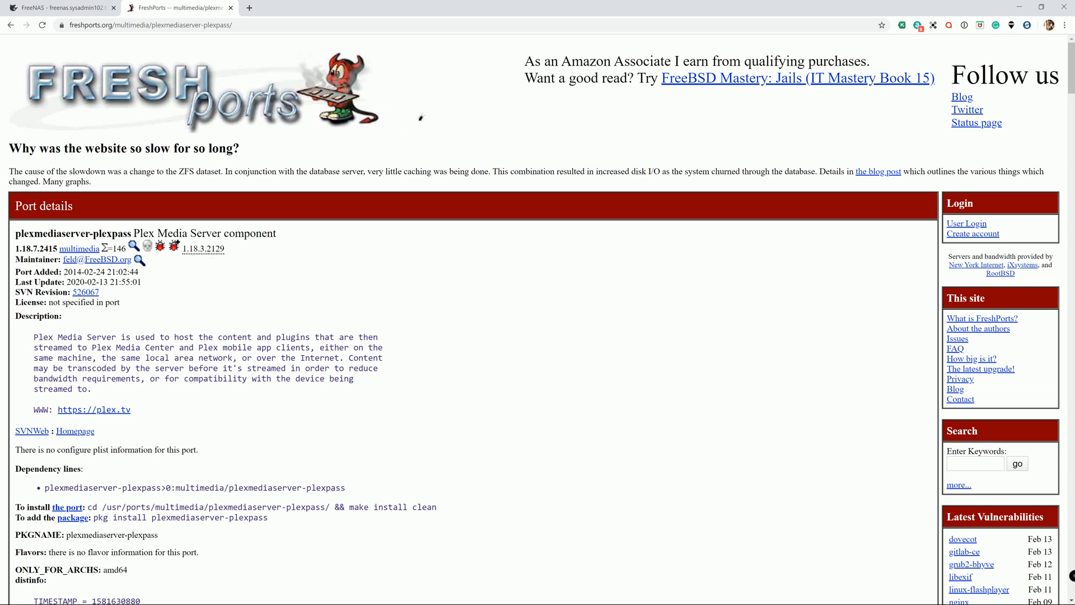
double_click(96, 283)
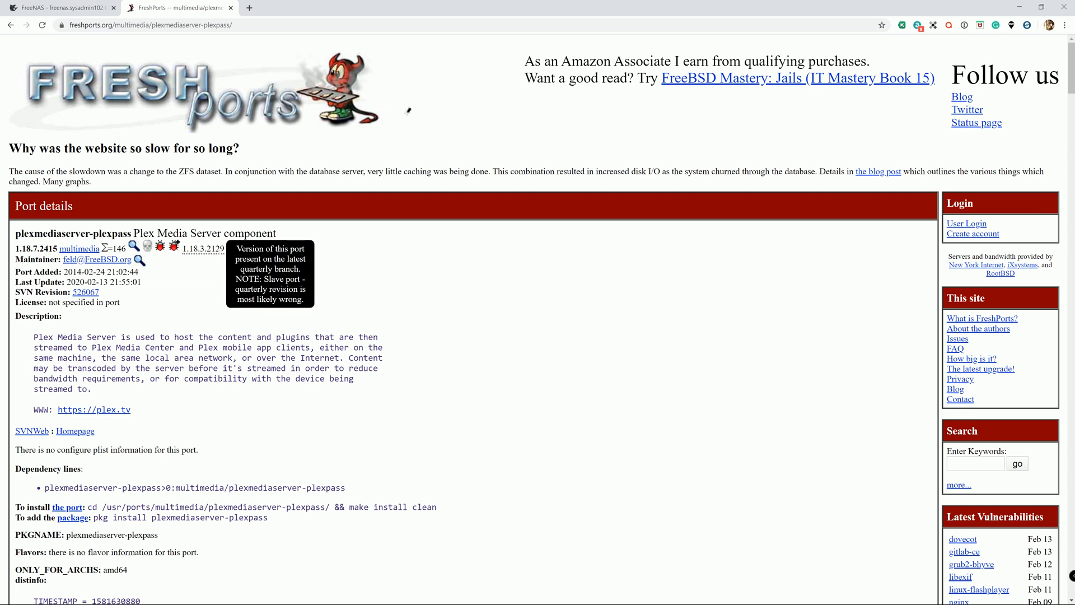
mouse_move(306, 244)
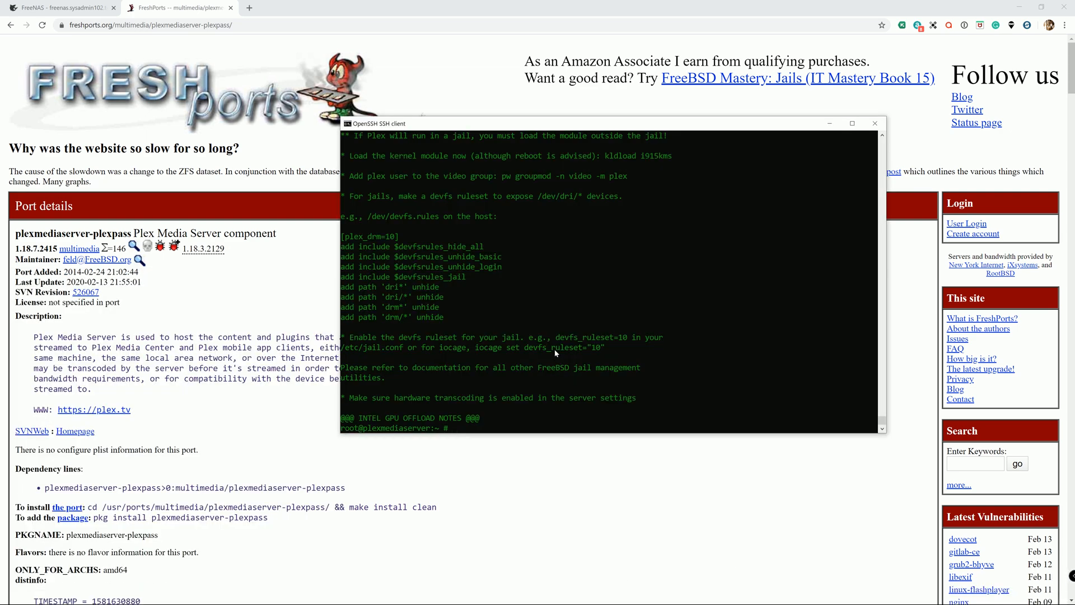
Append plexmediaserver_plexpass_enable="YES" to the jail's /etc/rc.conf with echo.
click(852, 123)
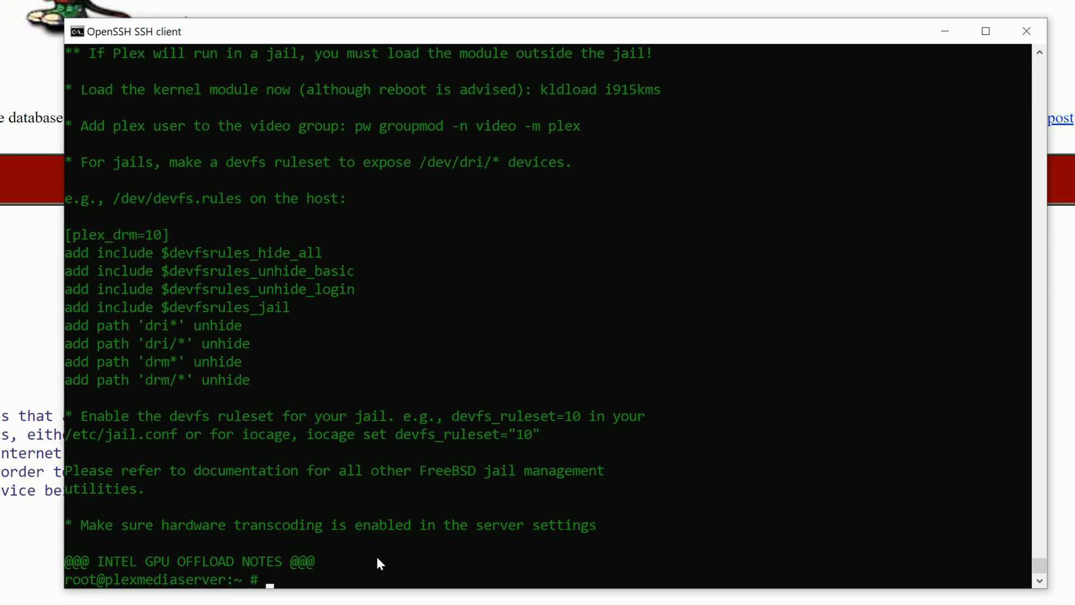
text(echo)
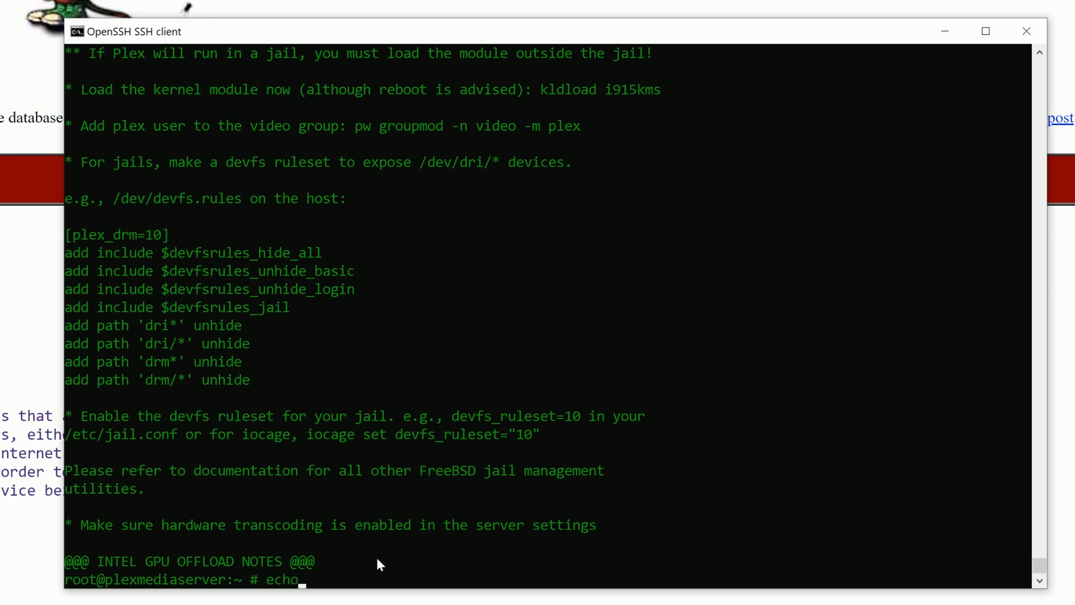
text(p)
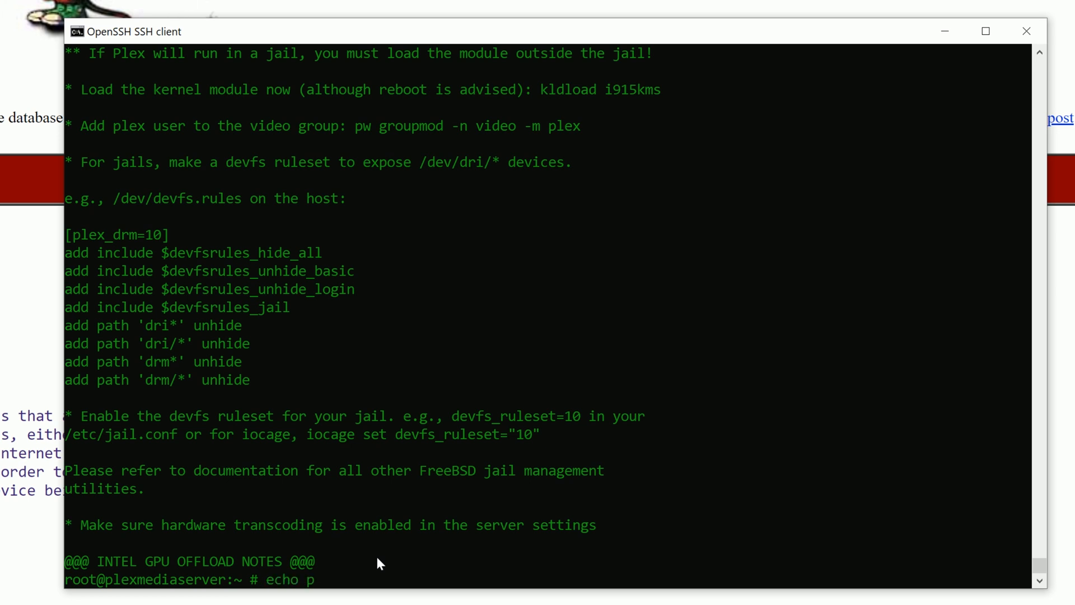
text(lexmed)
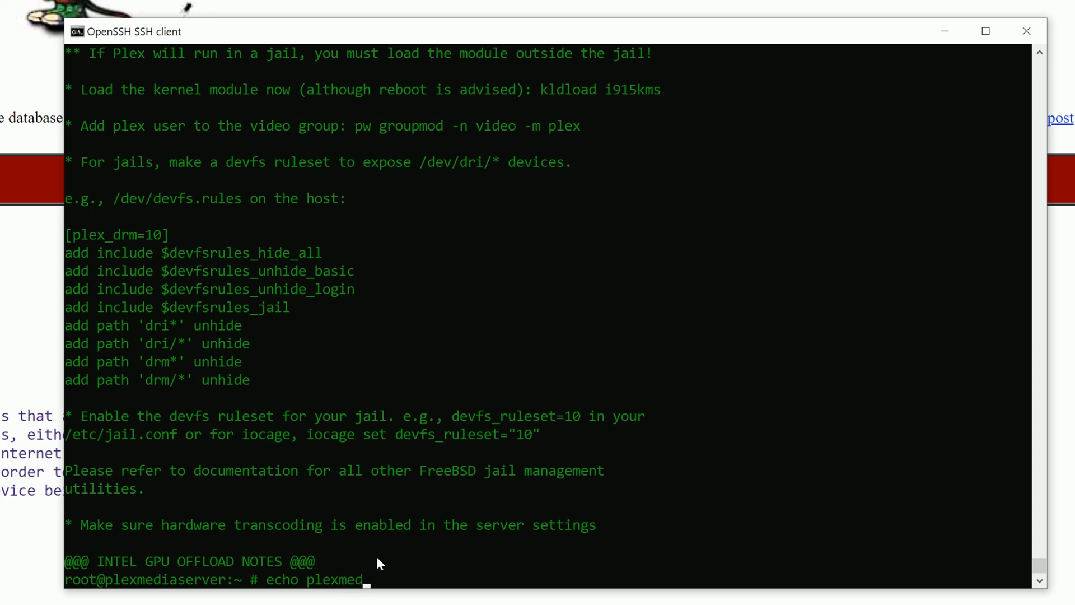
text(iasercv)
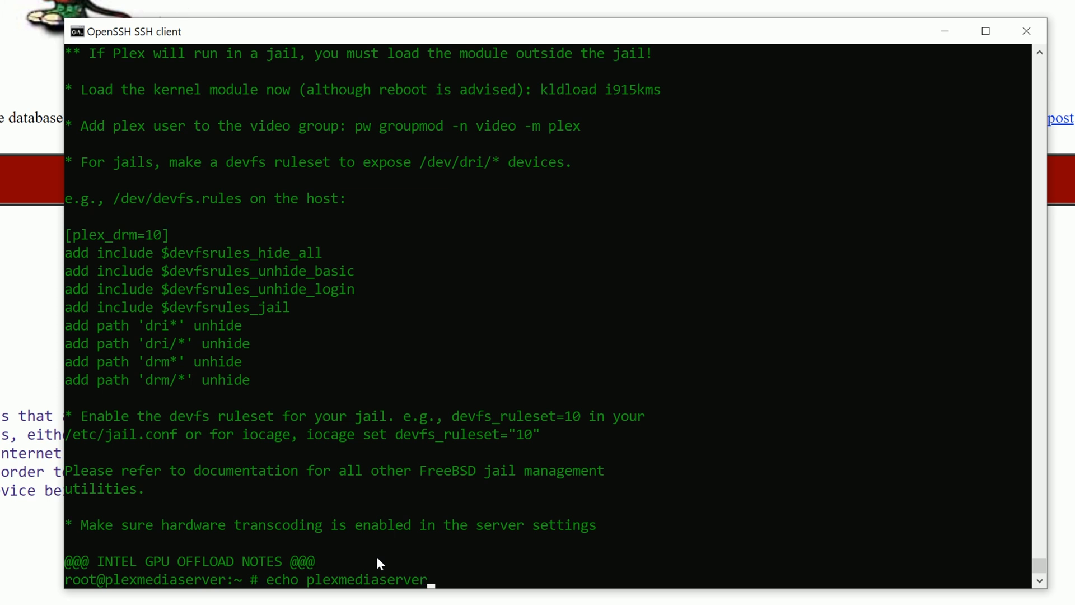
text(_plex)
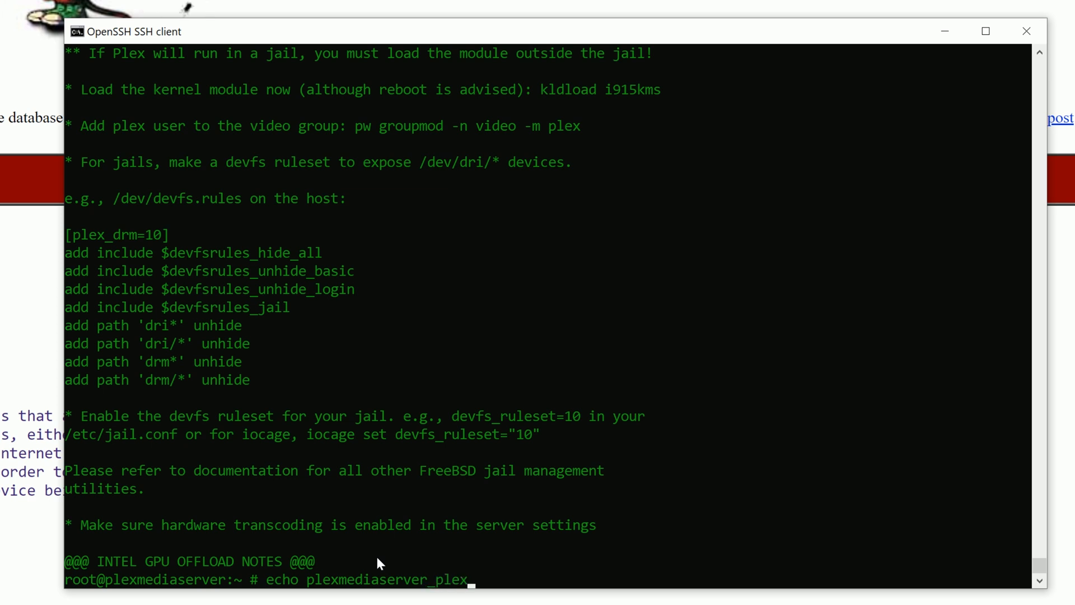
text(pass_)
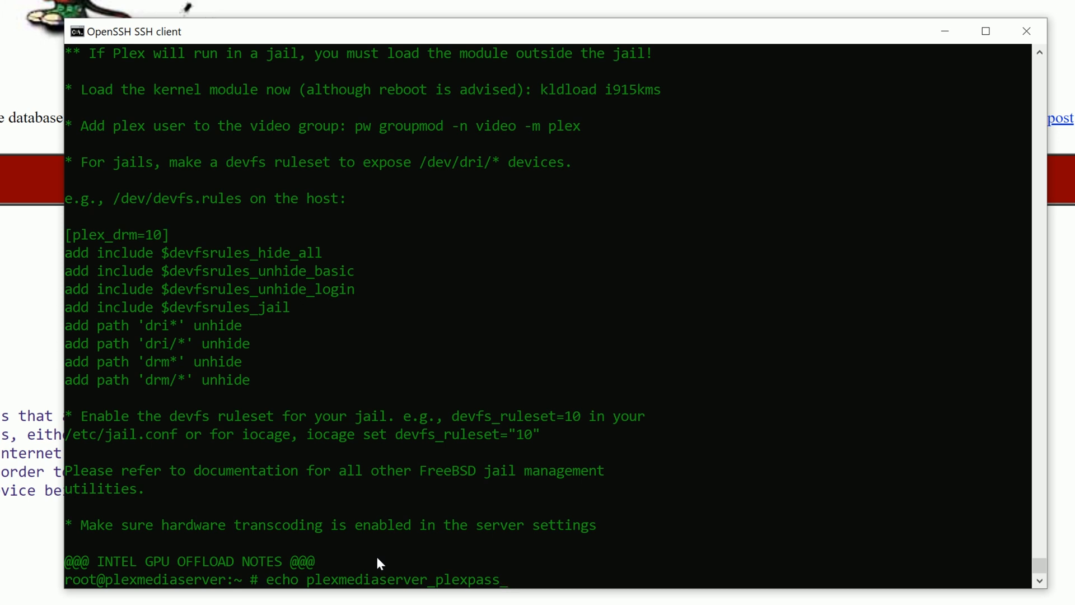
text(enable)
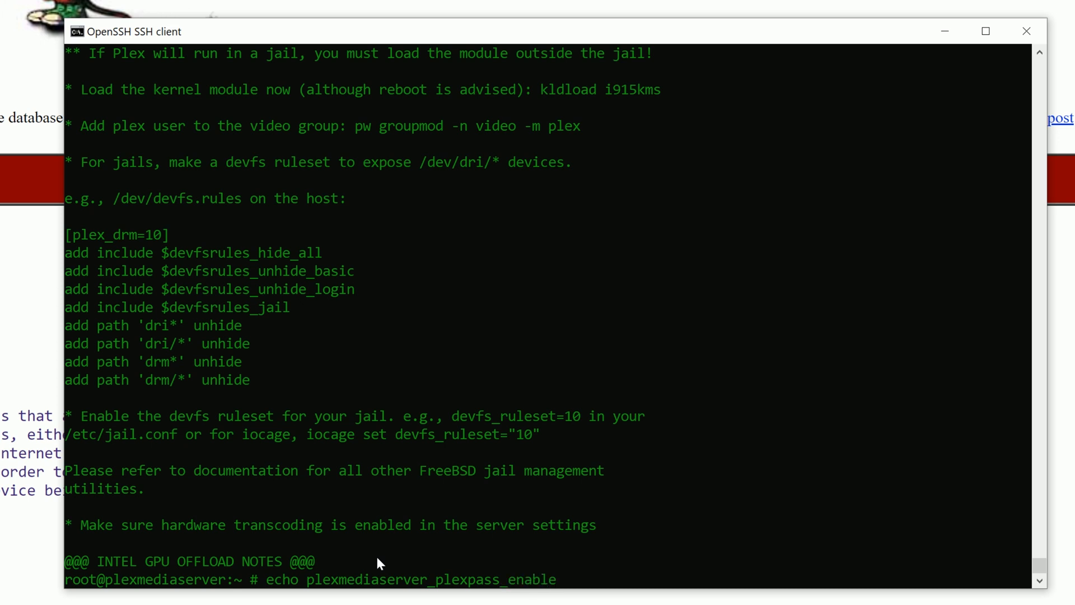
text(=")
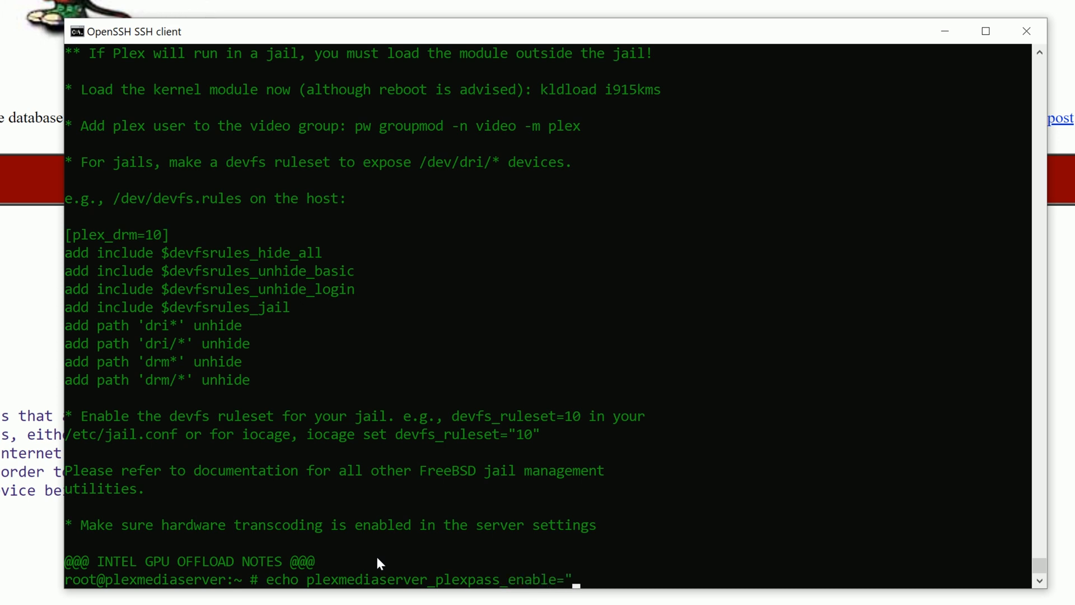
text(YES)
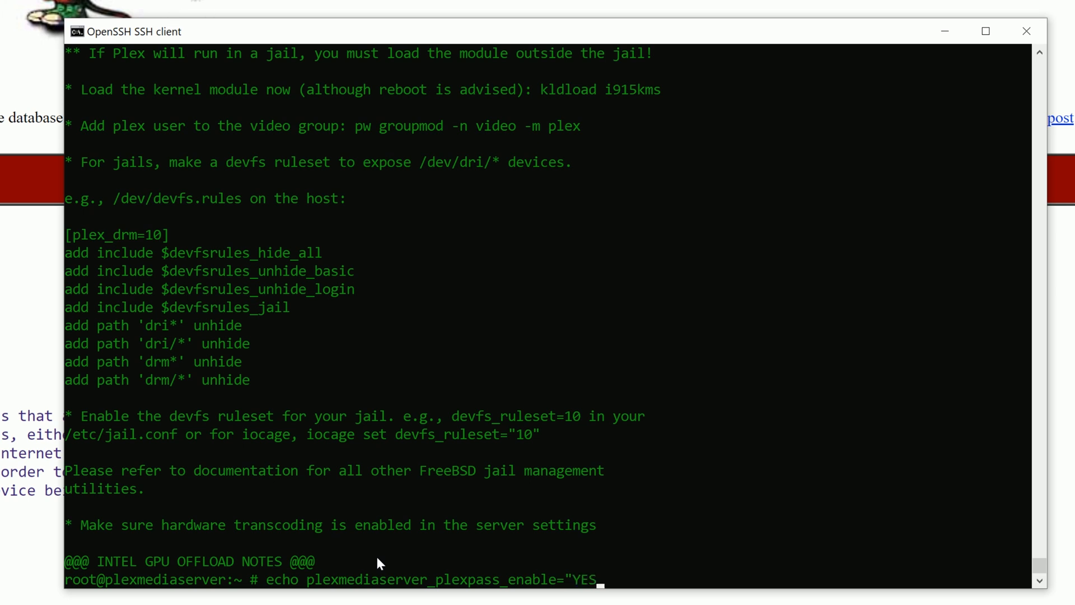
text(")
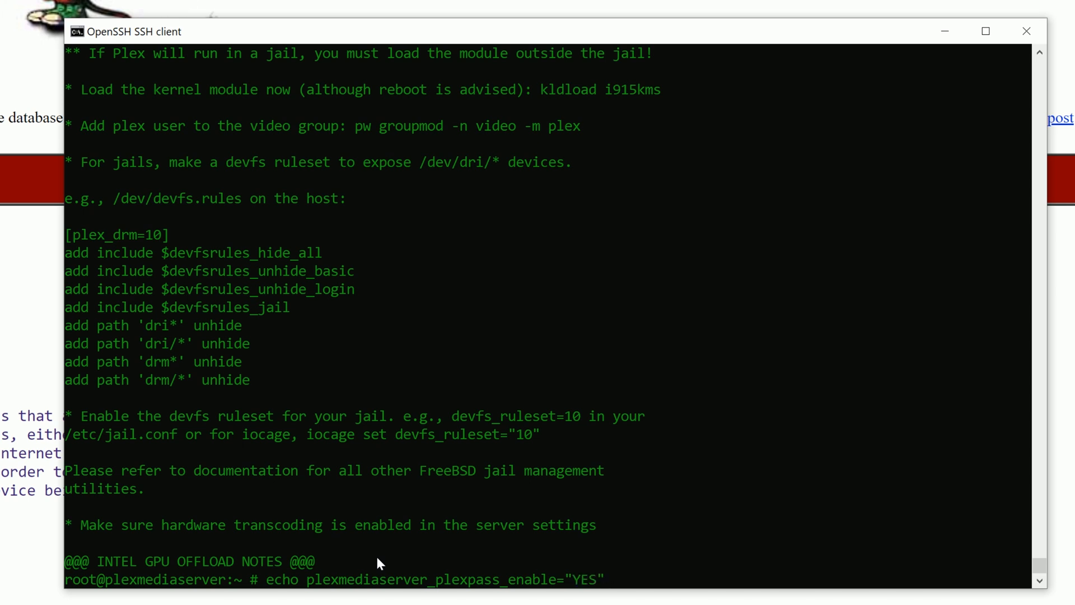
text(>>)
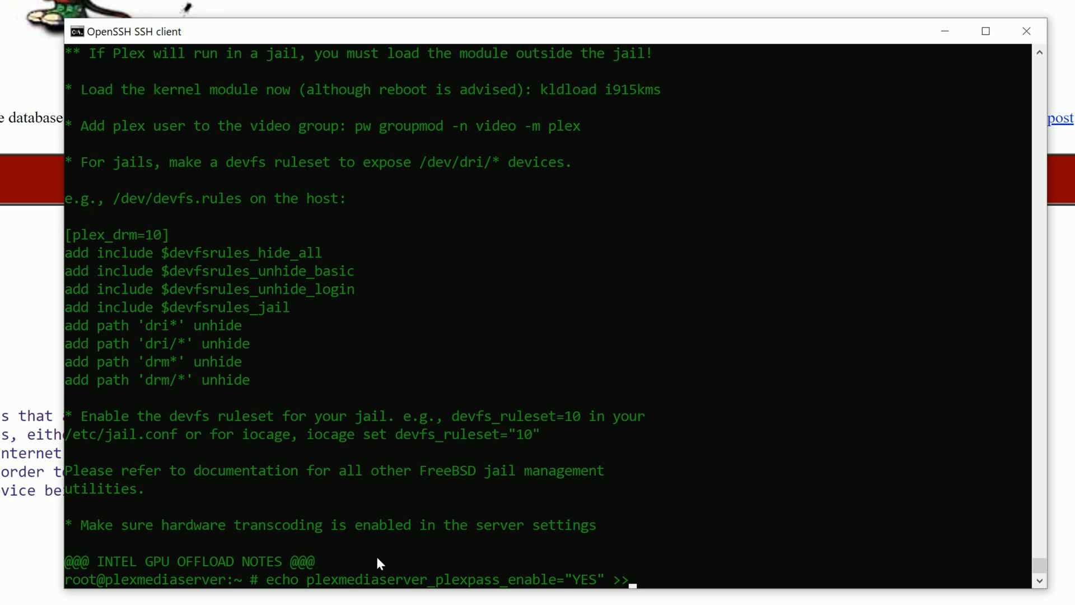
text(/)
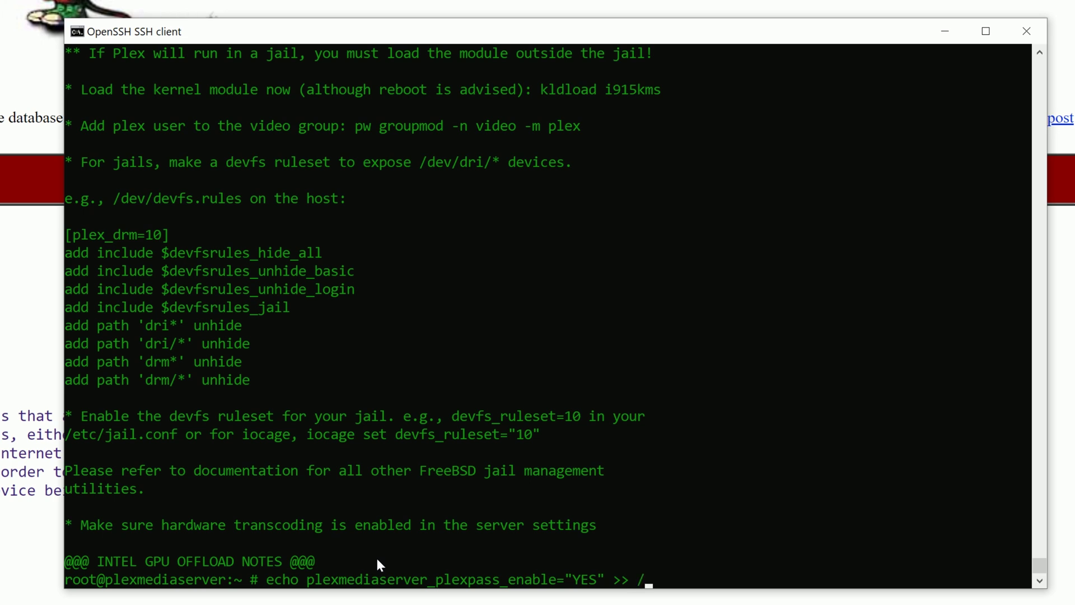
text(etc/)
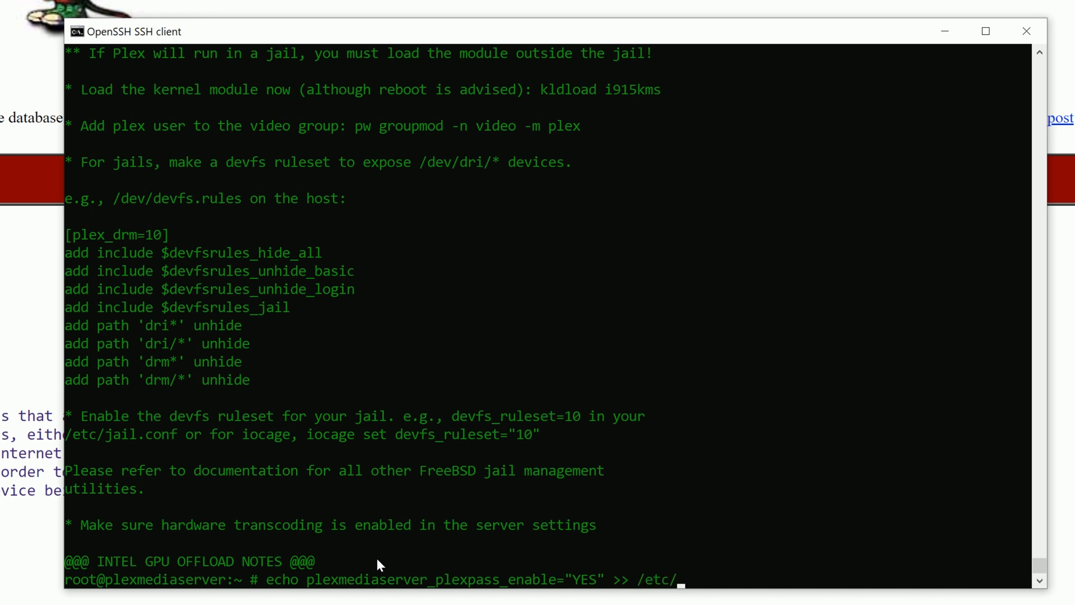
text(rc.conf)
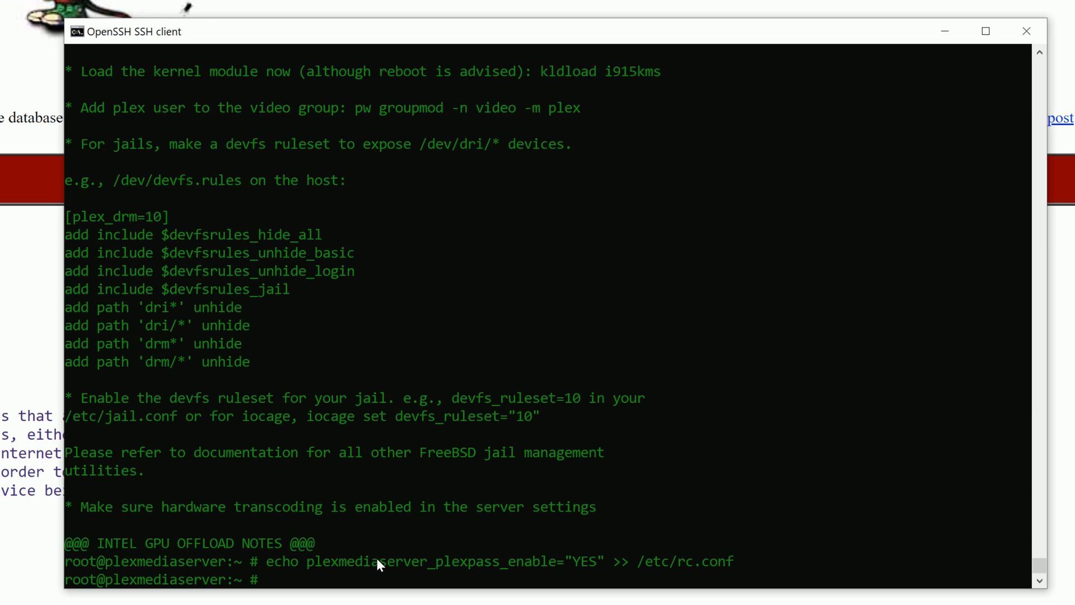
Run service plexmediaserver_plexpass start so the jail reports Starting plexmediaserver_plexpass.
text(ser)
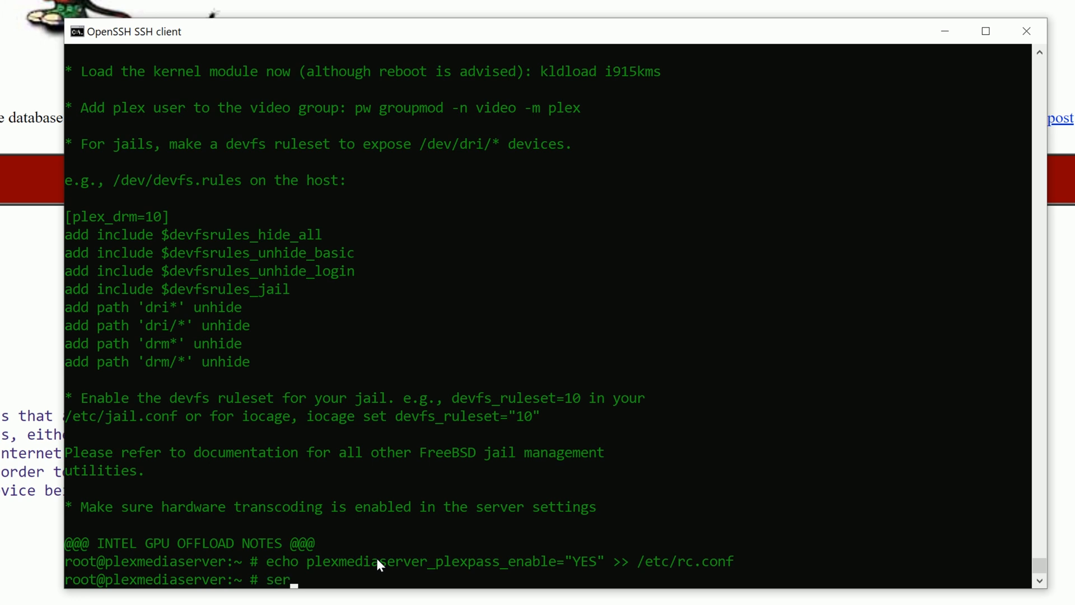
text(vice)
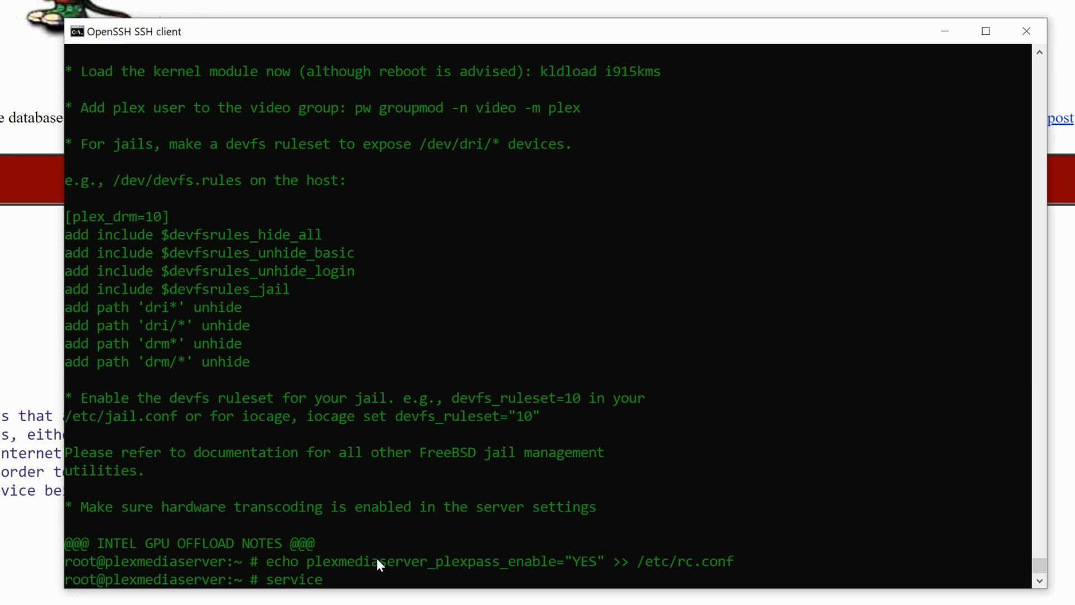
text(plexmediaserver)
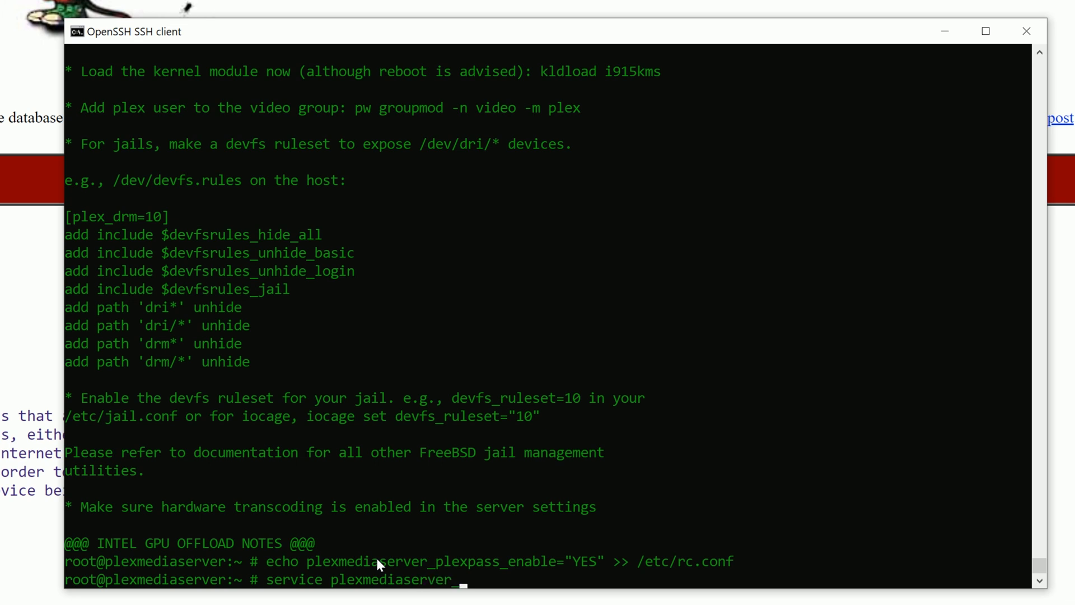
text(_plexpass)
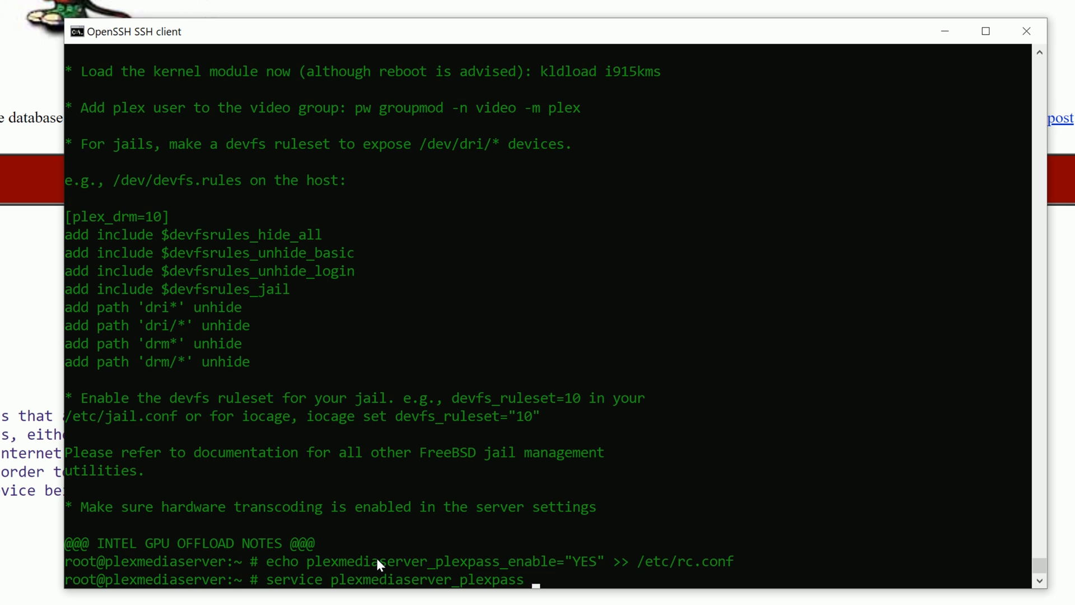
text(start)
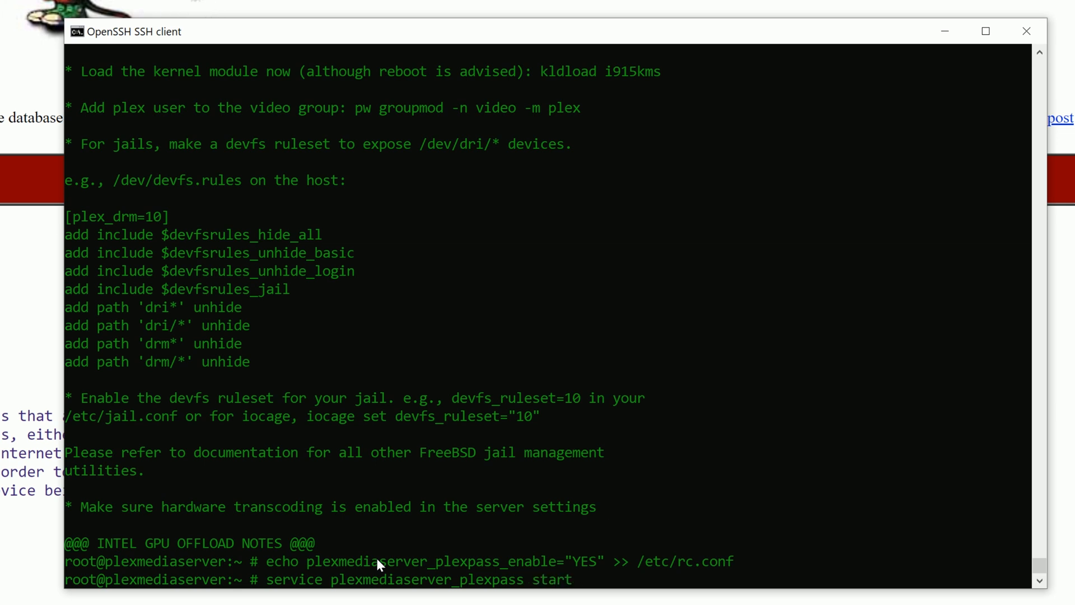
key(Return)
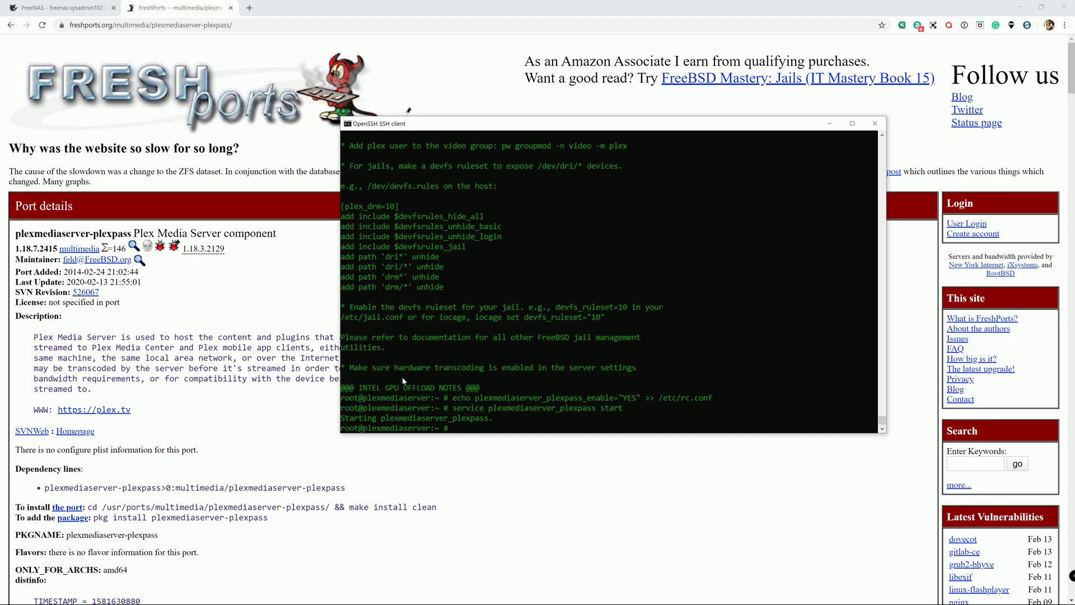
Copy the jail's IP 10.13.2.30 from FreeNAS and browse to its Plex web page at :32400/web.
click(61, 8)
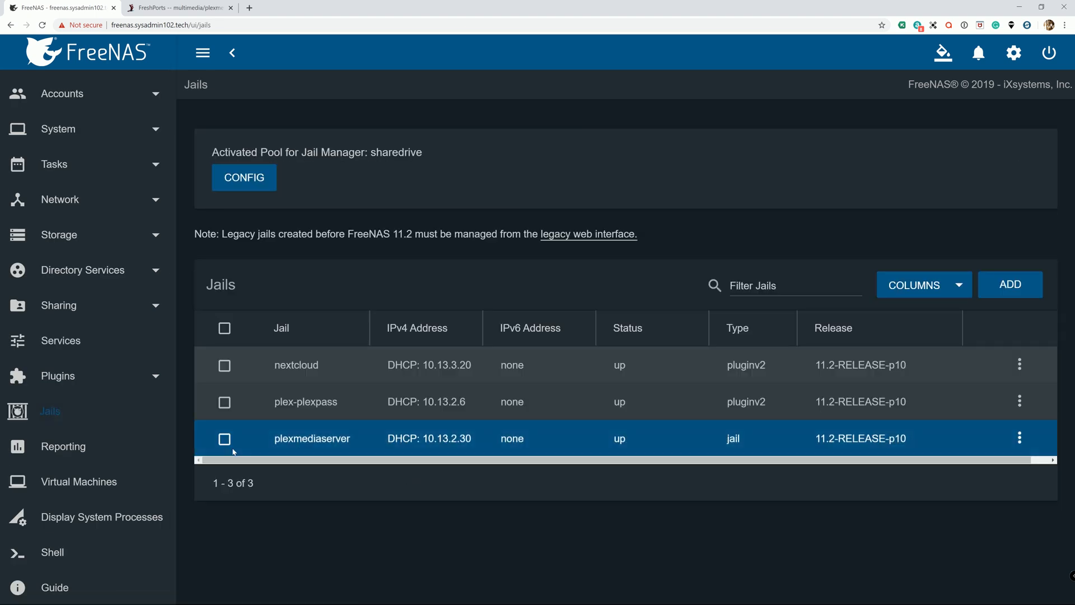
mouse_move(430, 448)
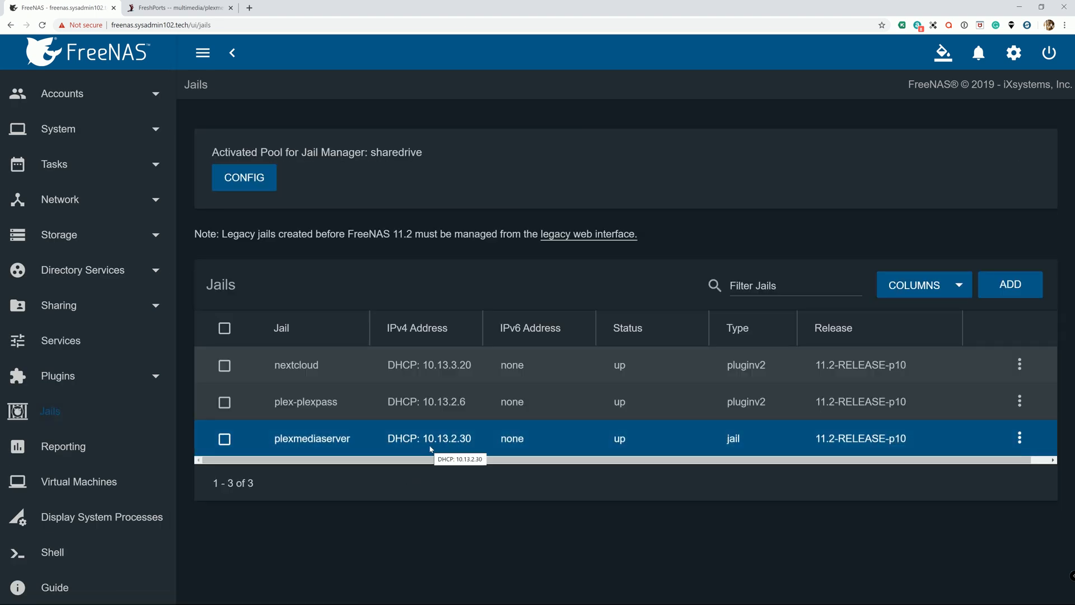
double_click(446, 439)
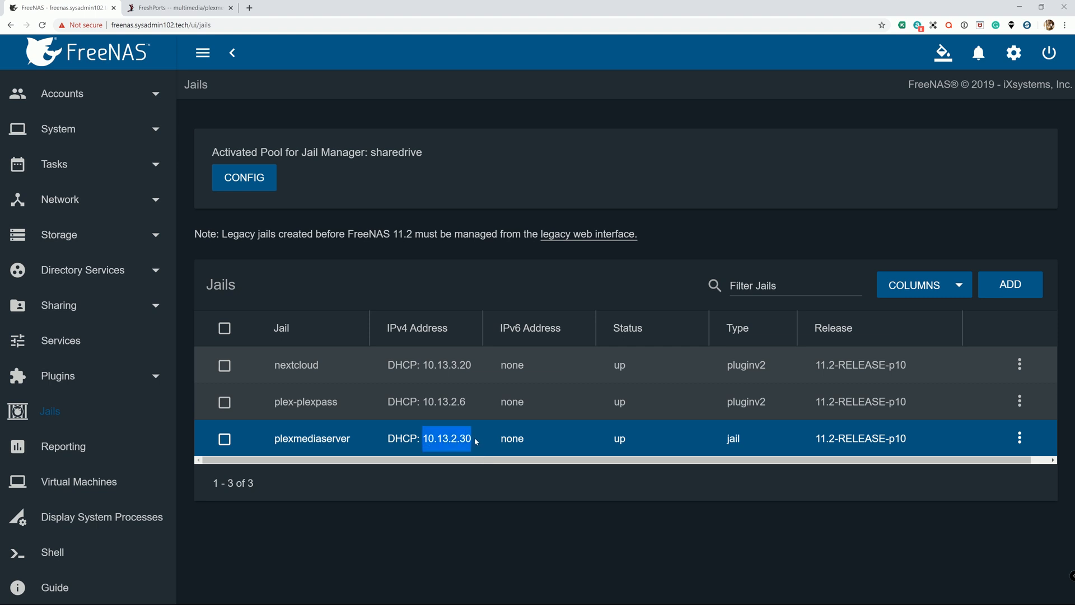
right_click(472, 439)
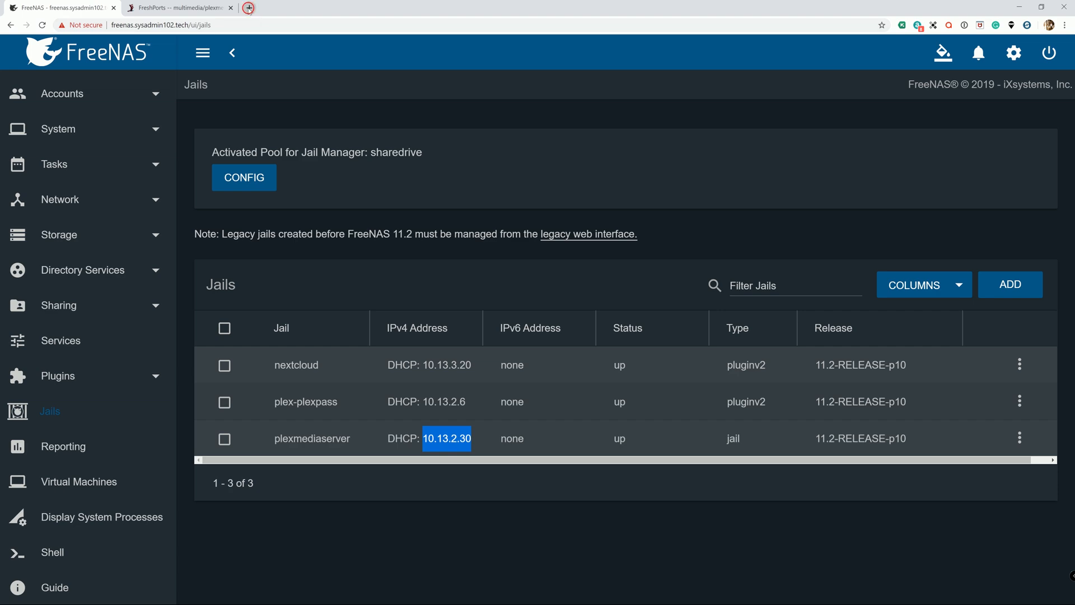
text(10.13.2.30)
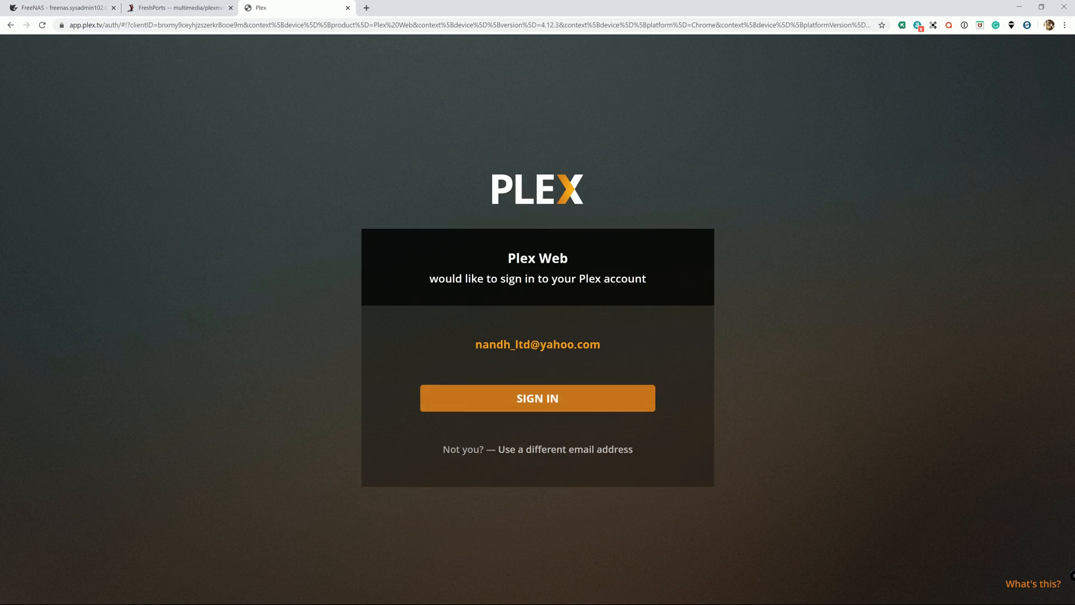
Sign in to Plex and dismiss the How Plex Works intro to reach Server Setup.
click(537, 397)
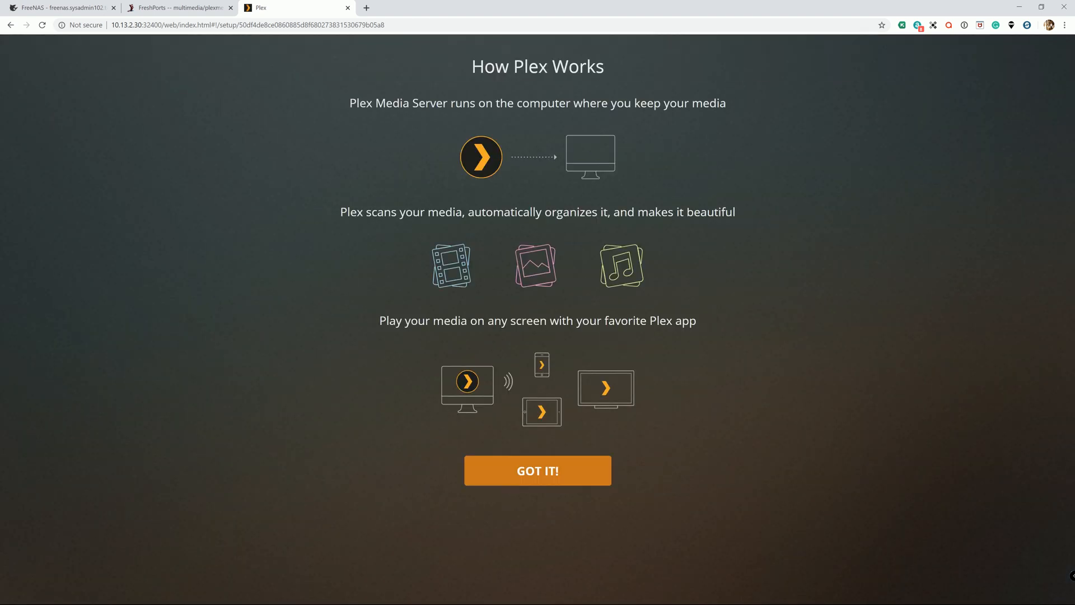
click(537, 470)
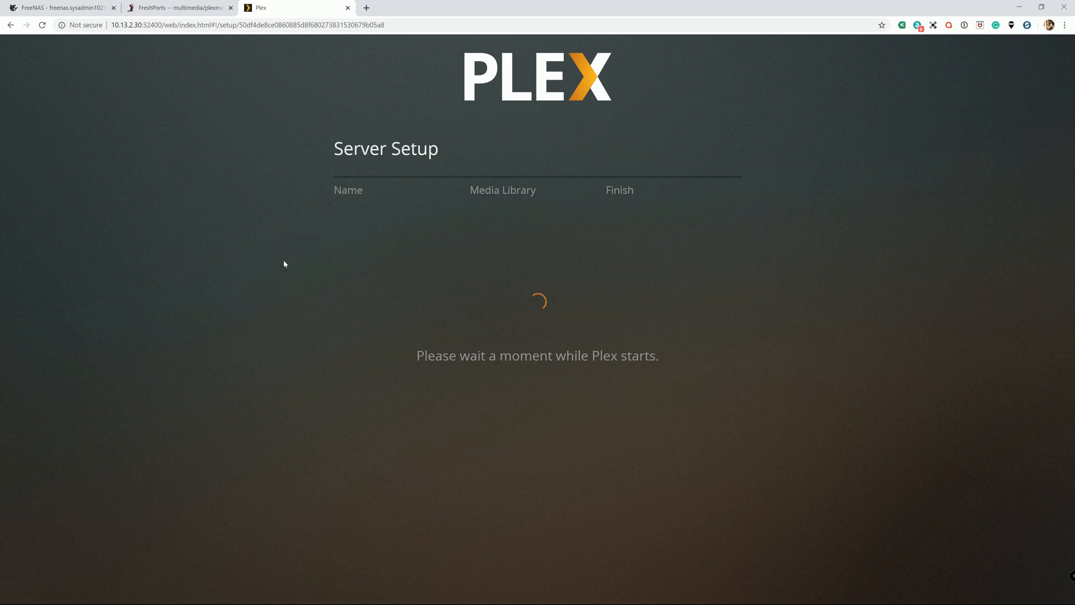
mouse_move(385, 258)
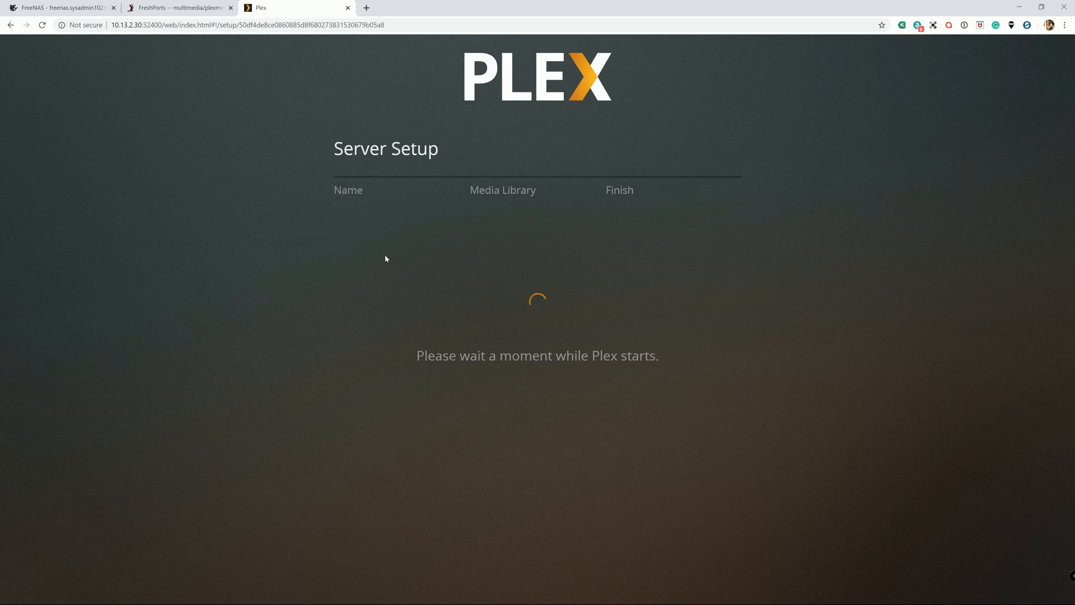
mouse_move(504, 157)
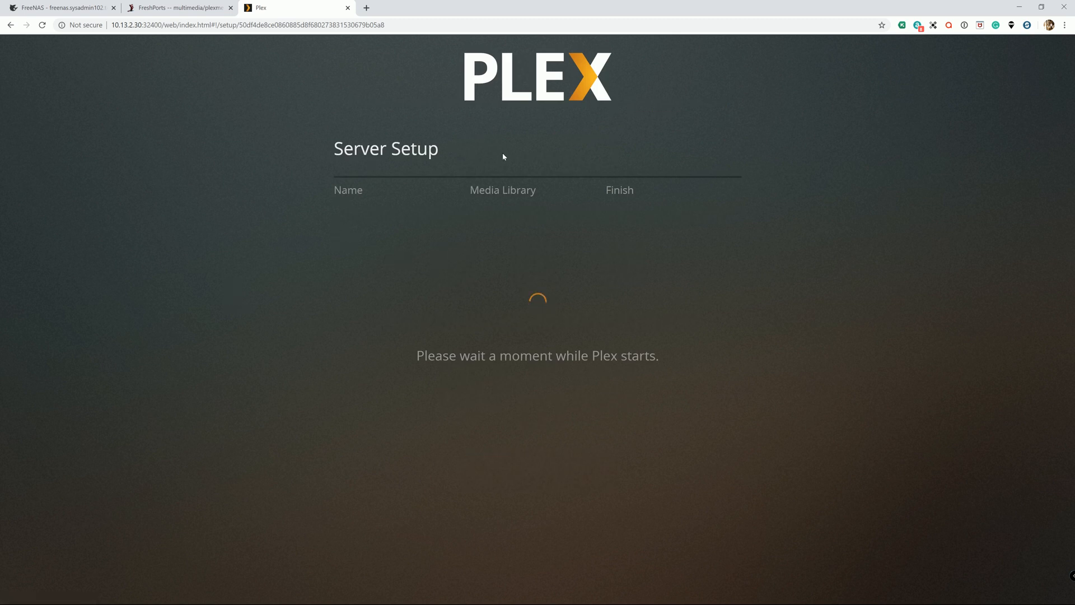
mouse_move(368, 174)
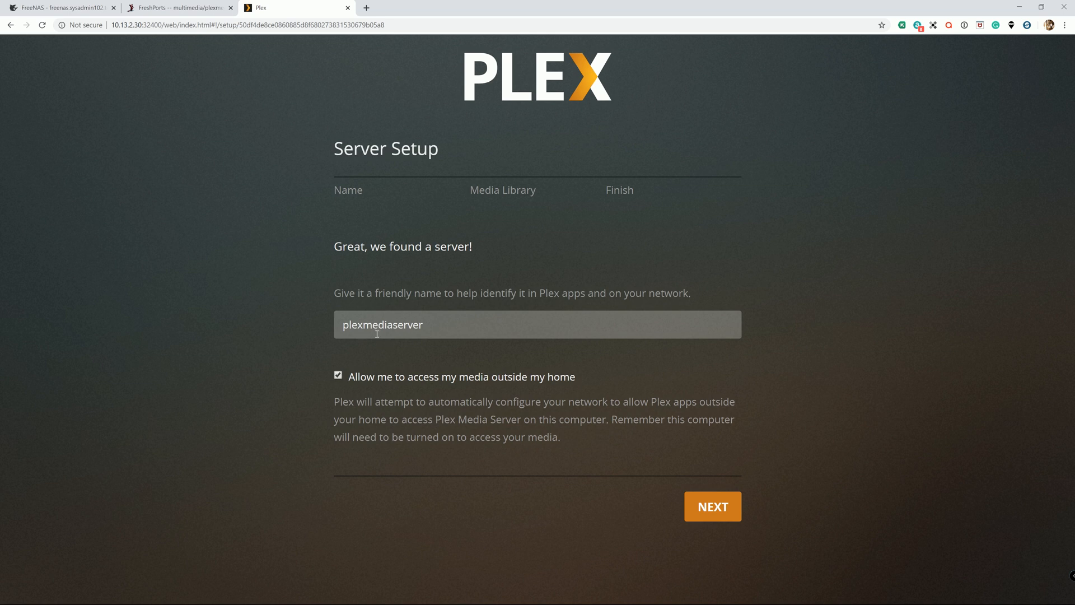
Accept the server name plexmediaserver, skip adding media libraries and finish setup.
click(713, 506)
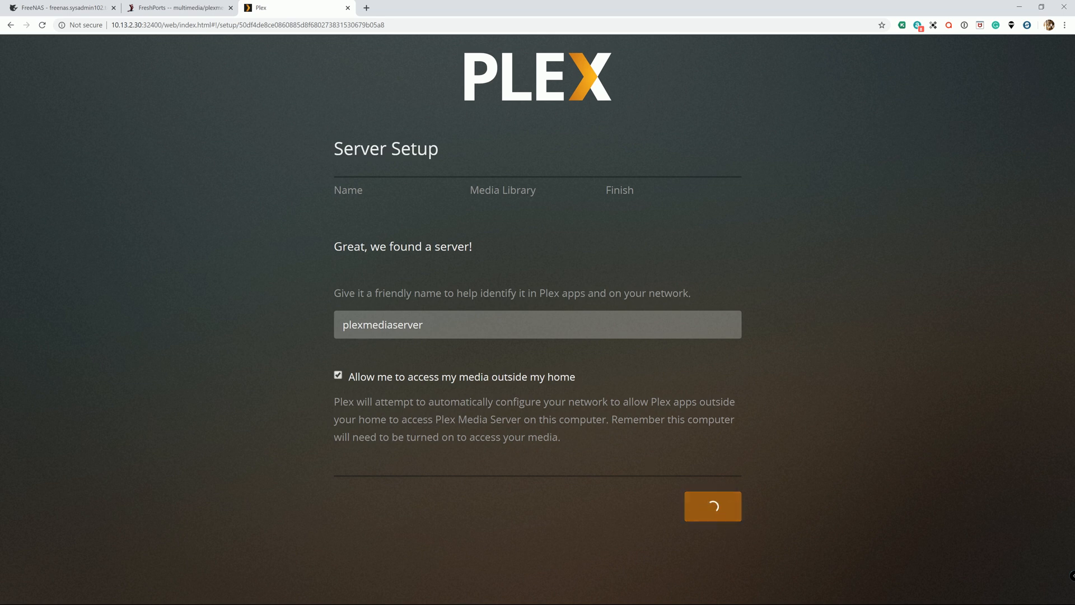
mouse_move(669, 452)
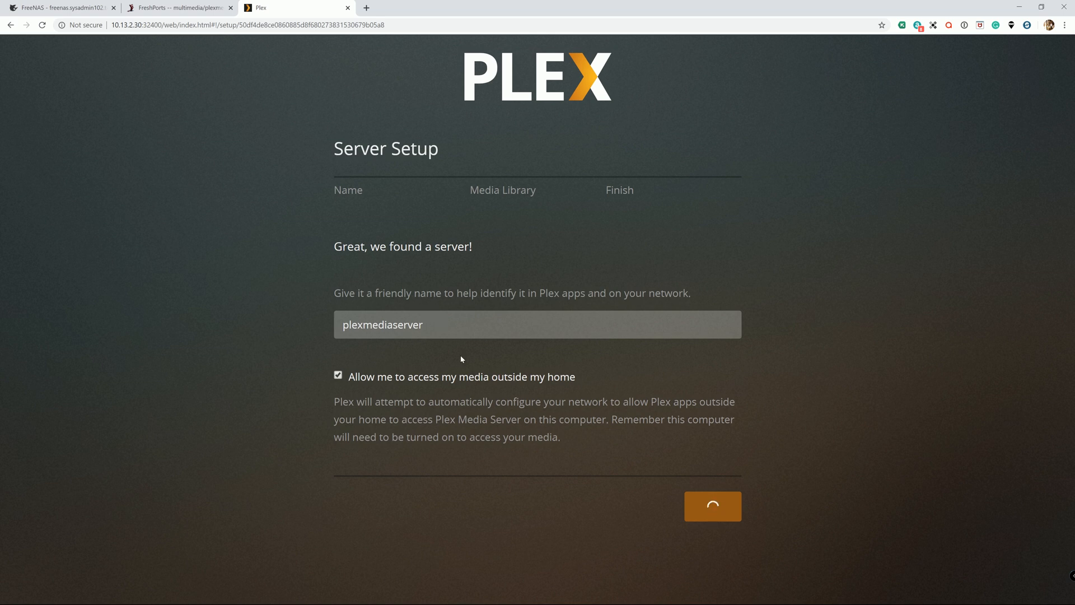
click(712, 506)
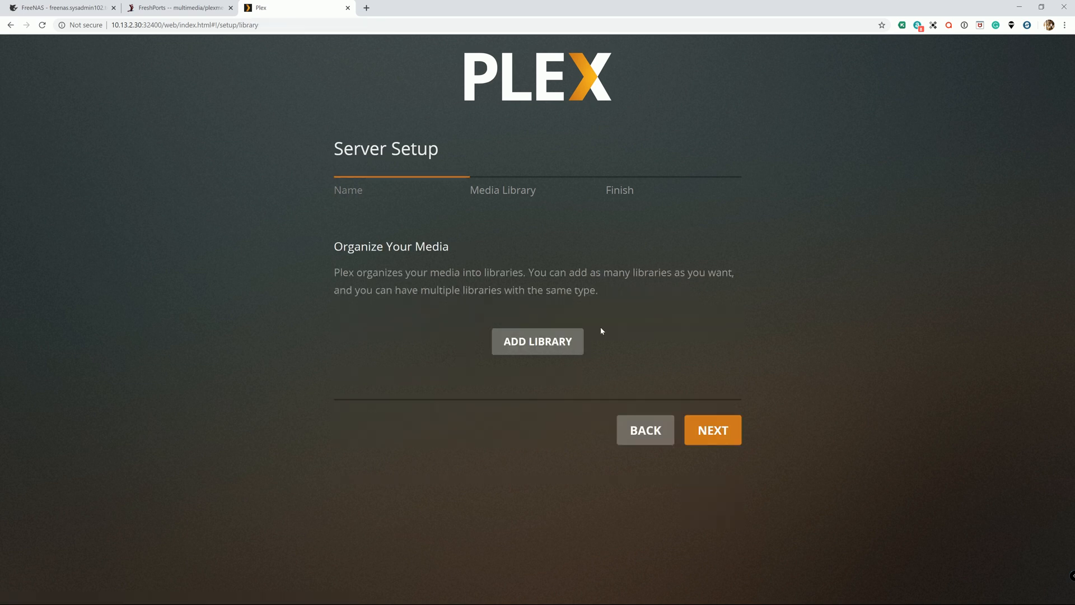
click(712, 430)
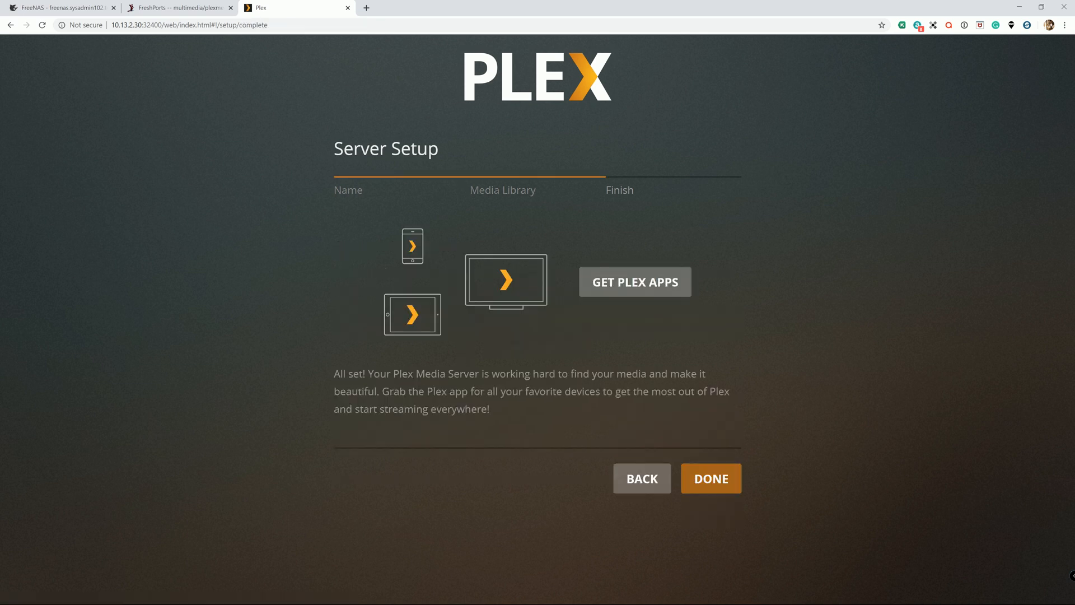
click(710, 478)
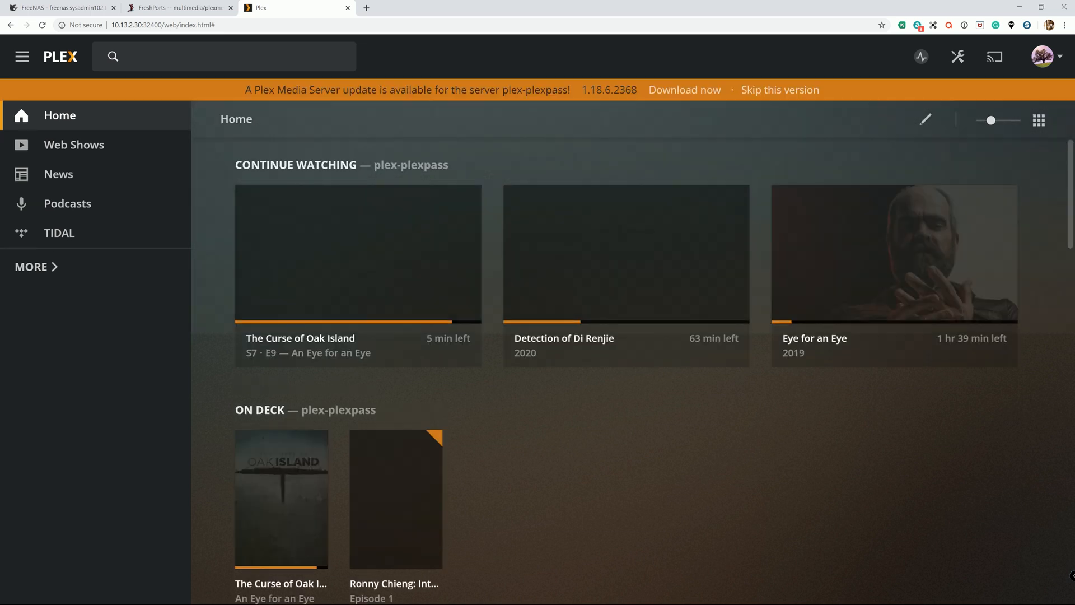
Stop the plexmediaserver jail from its actions menu and confirm, so it shows down.
click(58, 9)
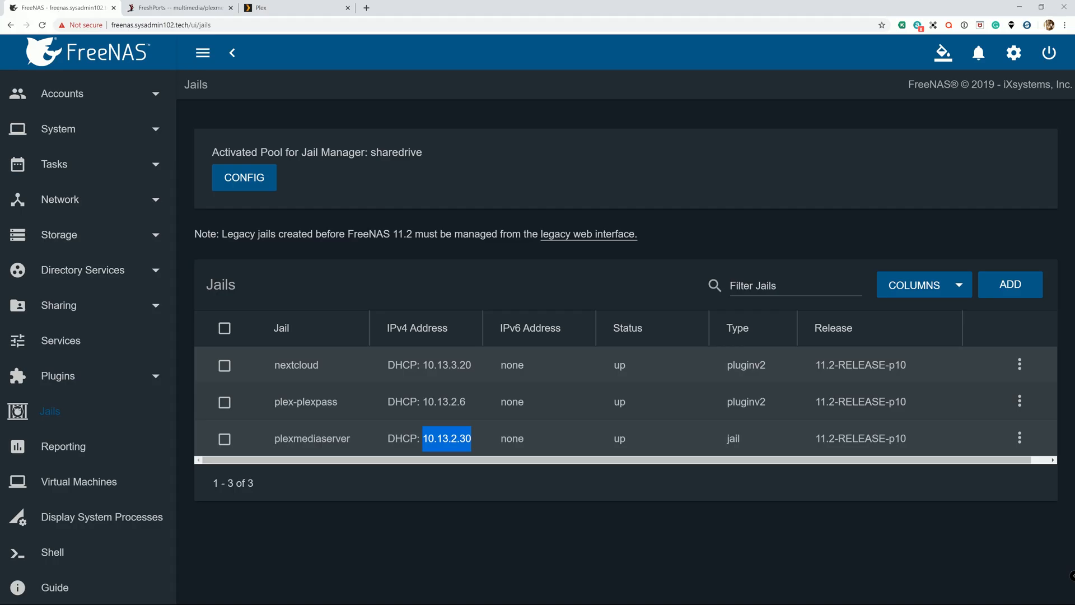
mouse_move(190, 427)
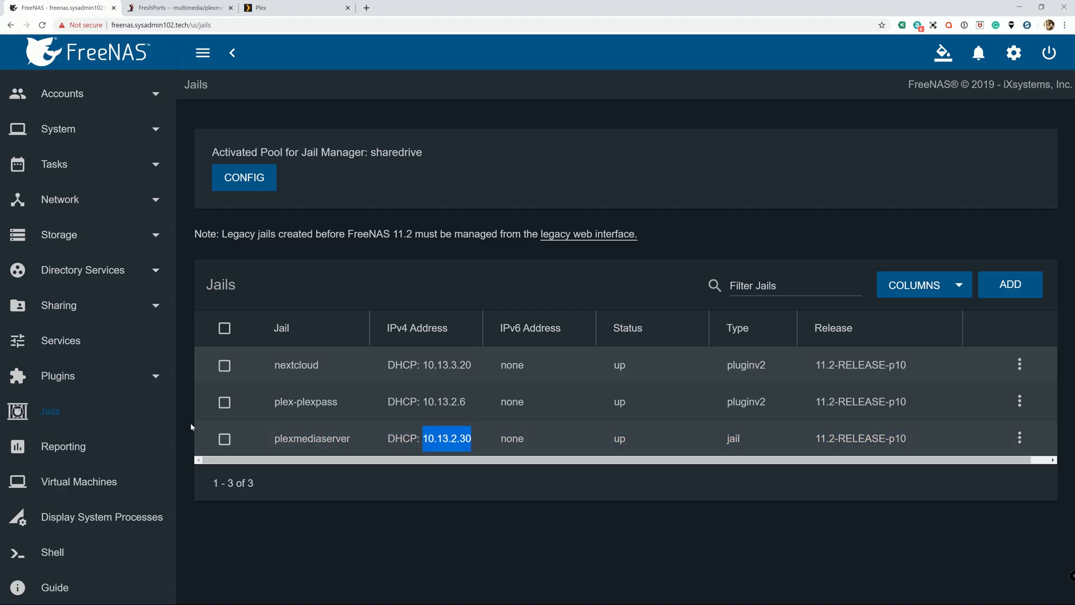
click(830, 444)
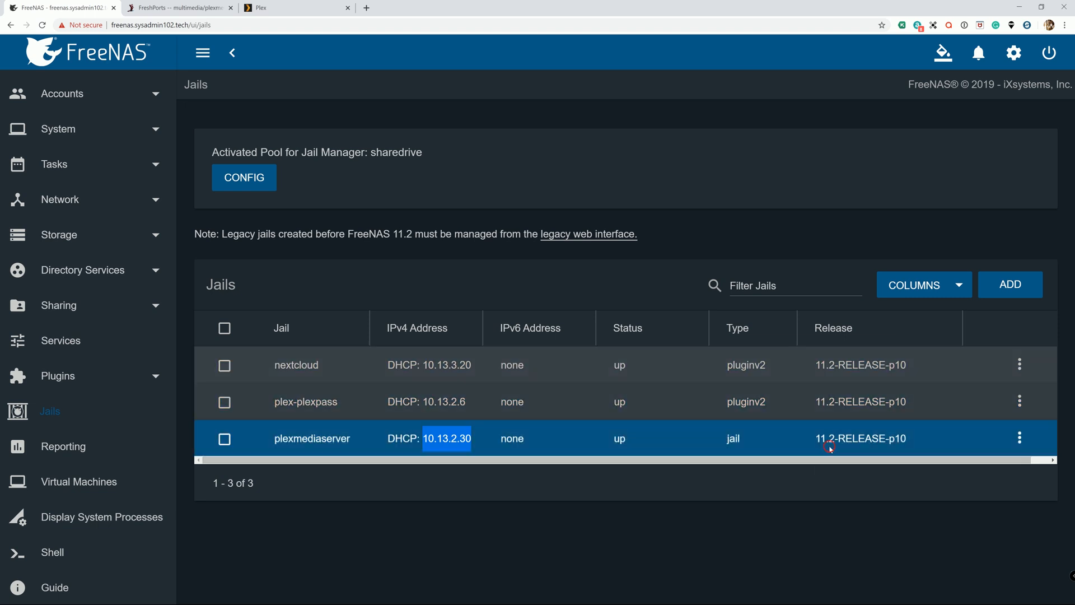
click(1019, 437)
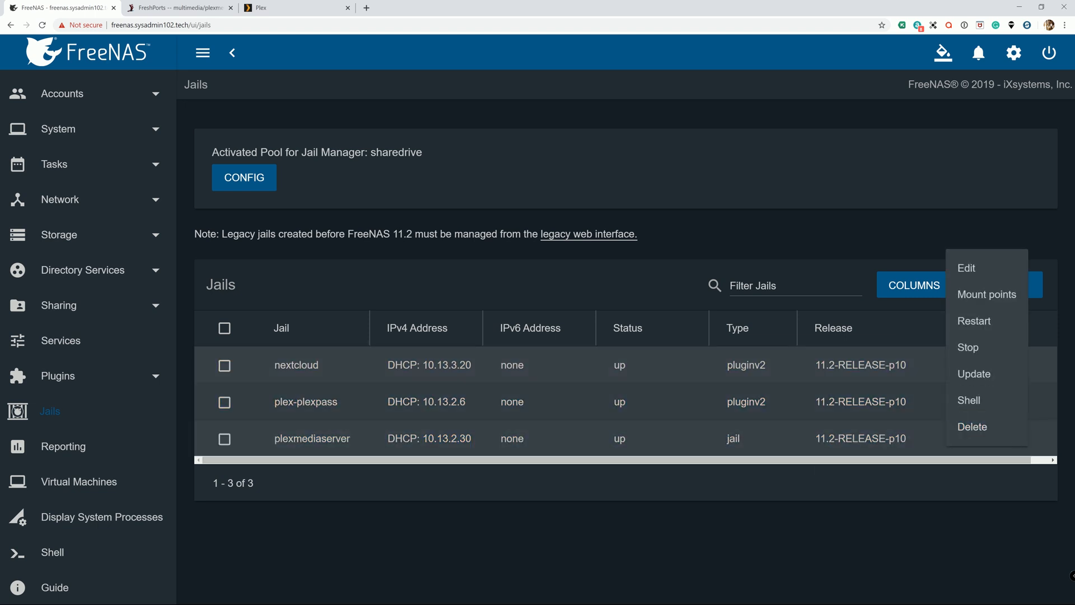
mouse_move(980, 412)
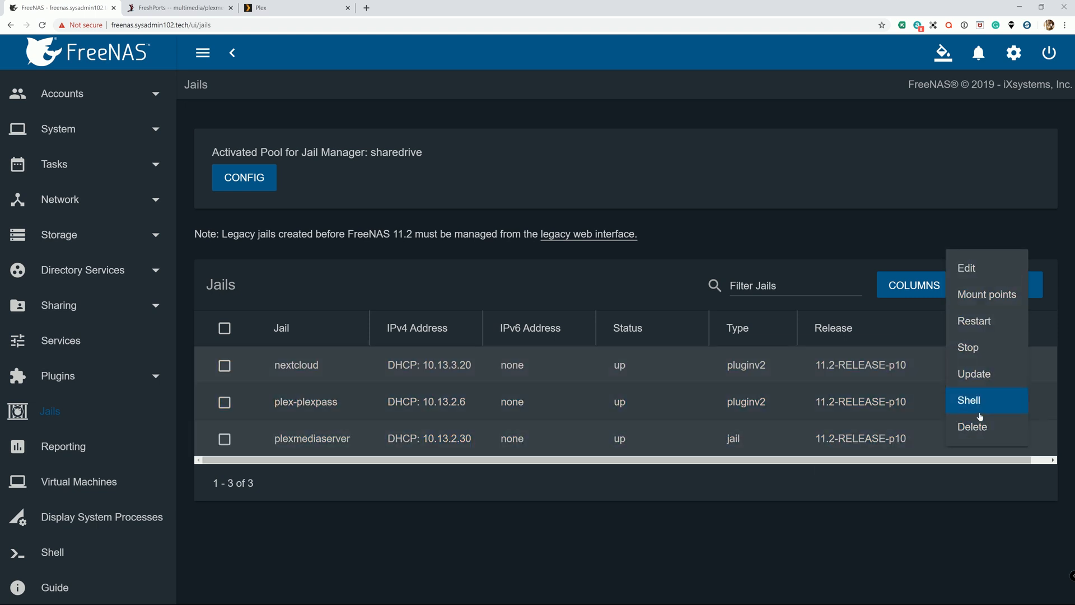
click(967, 348)
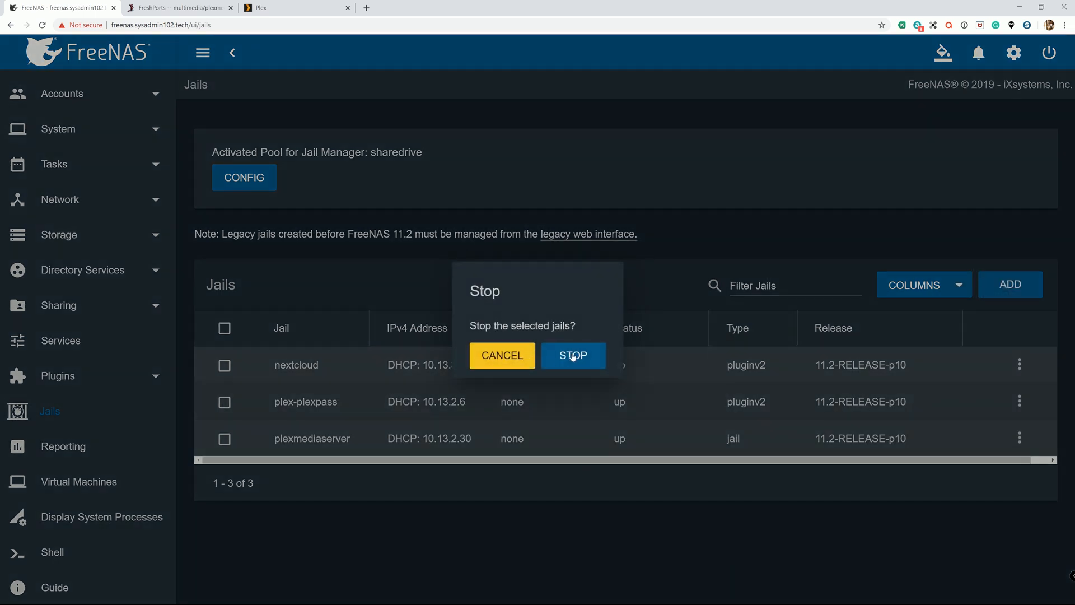
click(574, 356)
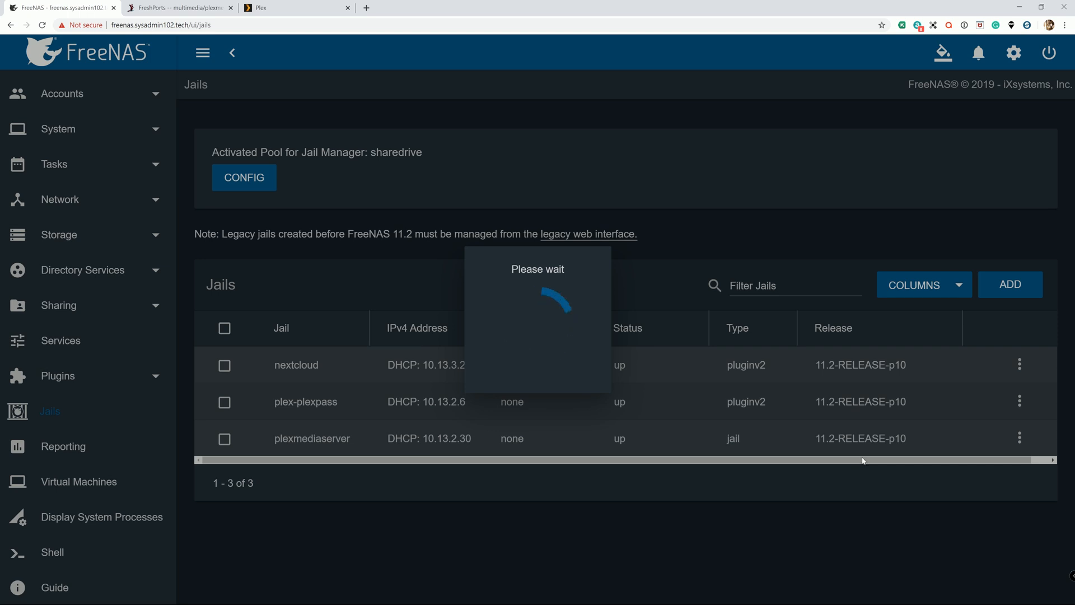
mouse_move(866, 446)
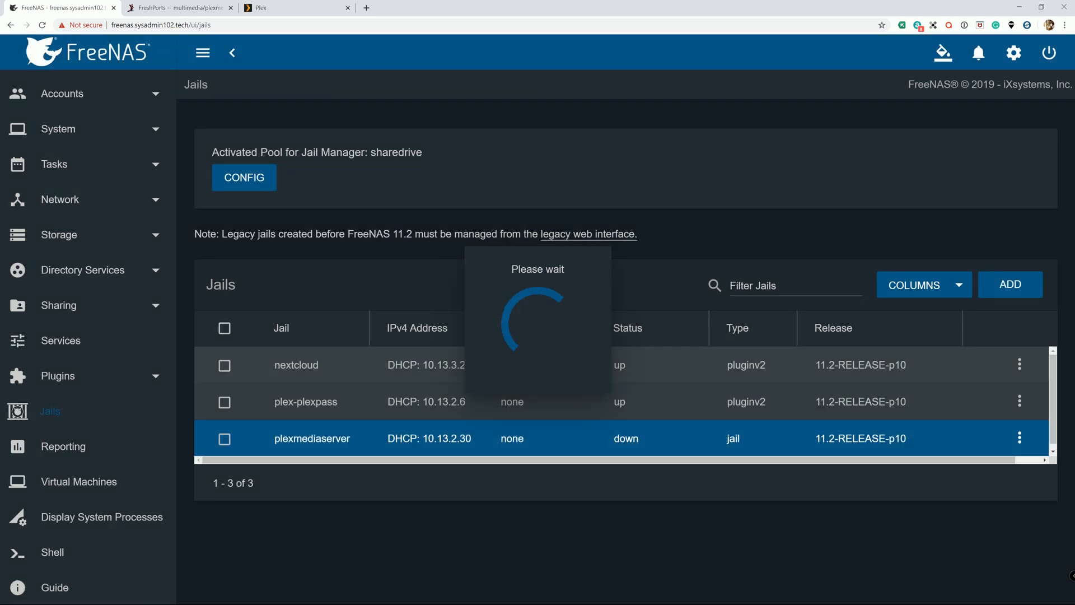
click(1019, 438)
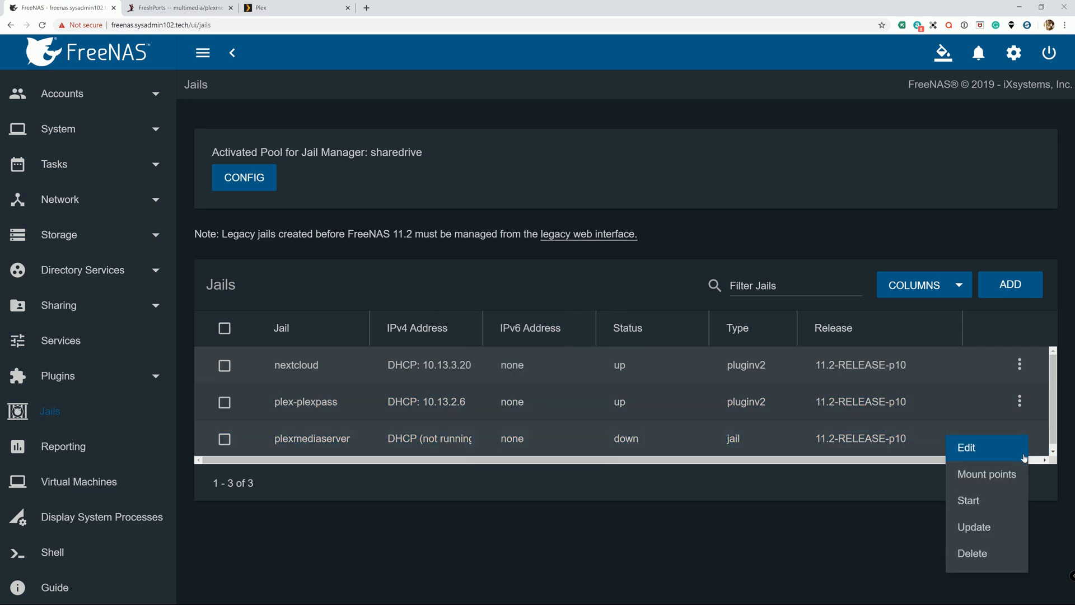
mouse_move(987, 475)
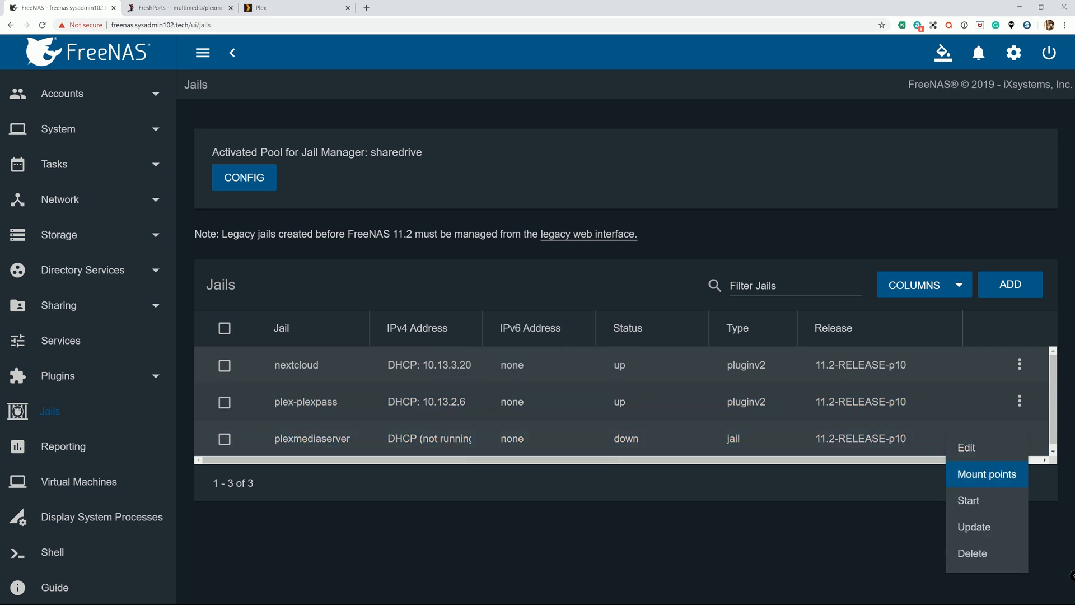
Add a mount point mapping /mnt/sharedrive/plex to the jail's root/media folder and save it.
click(986, 475)
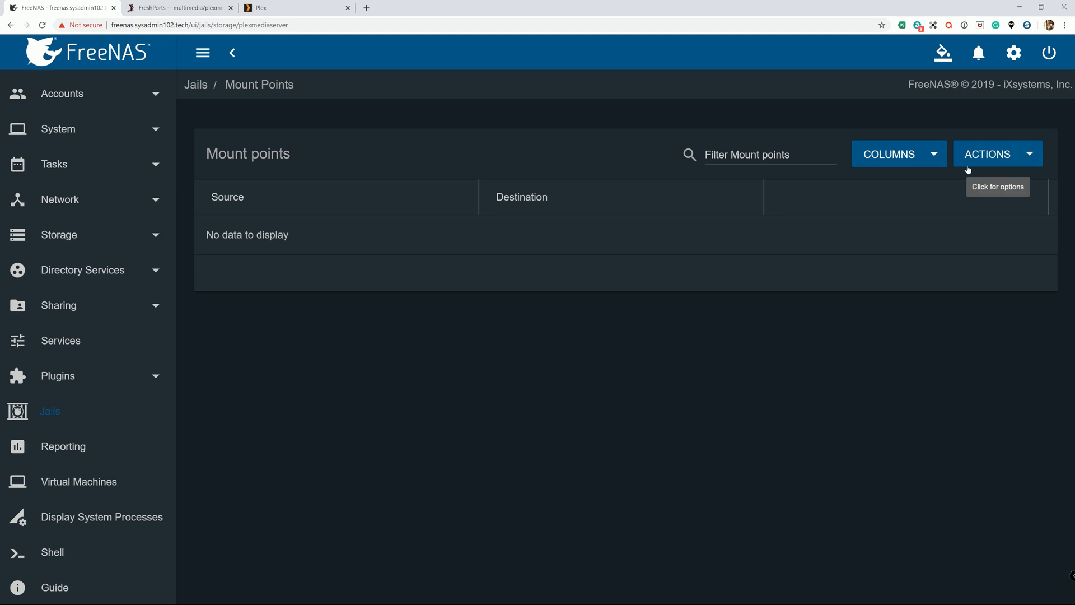
mouse_move(570, 299)
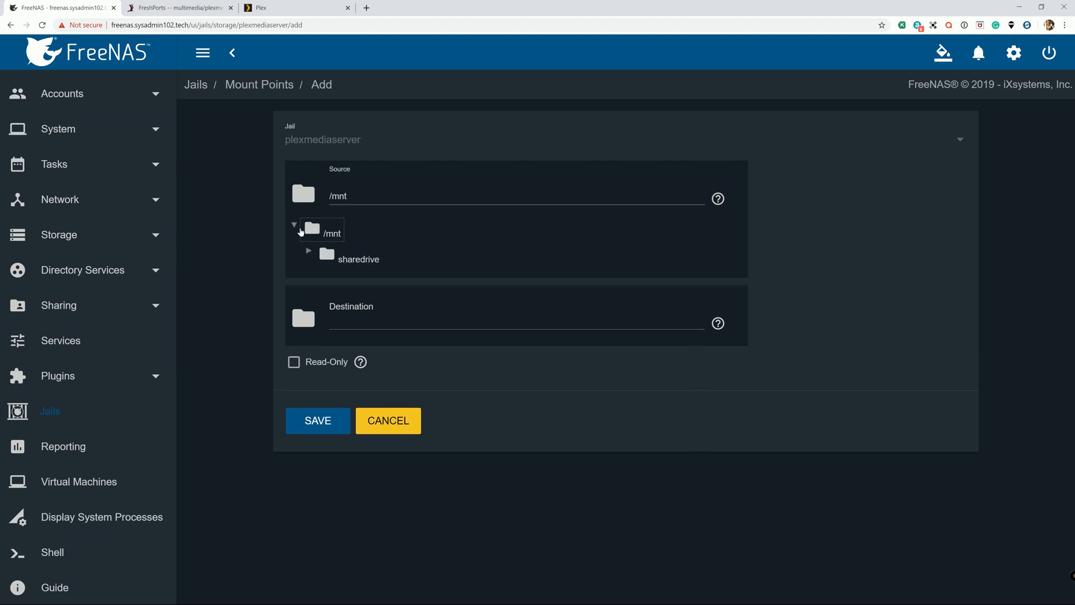
click(308, 251)
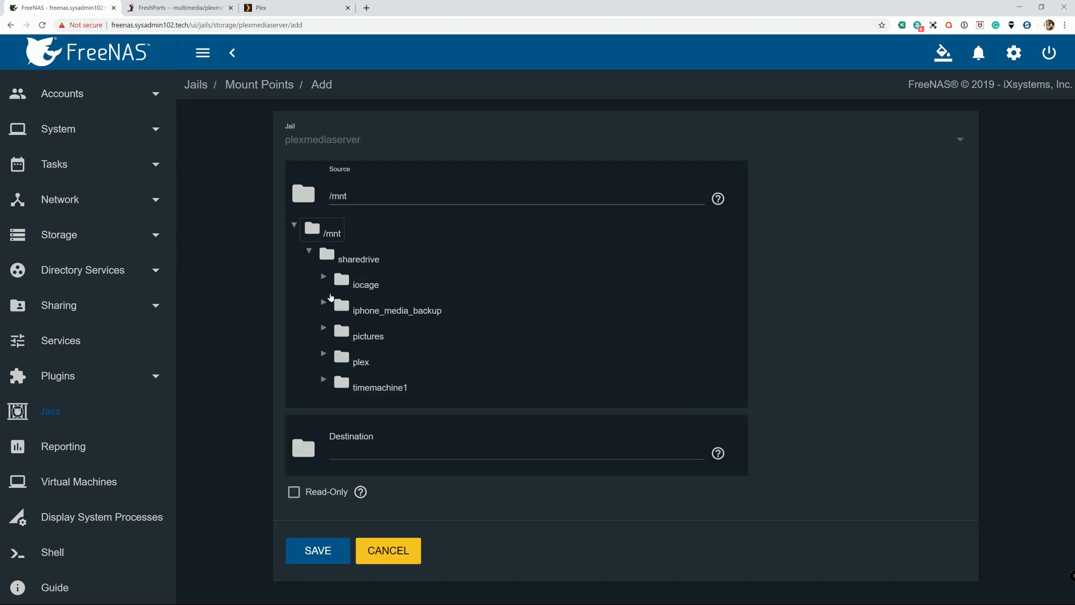
click(324, 352)
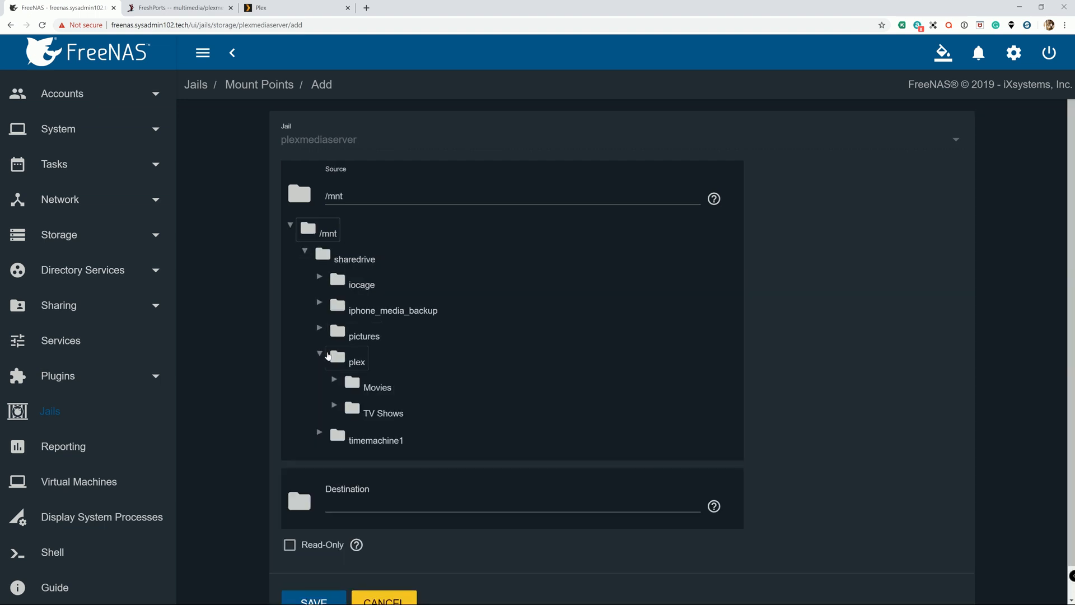
click(357, 358)
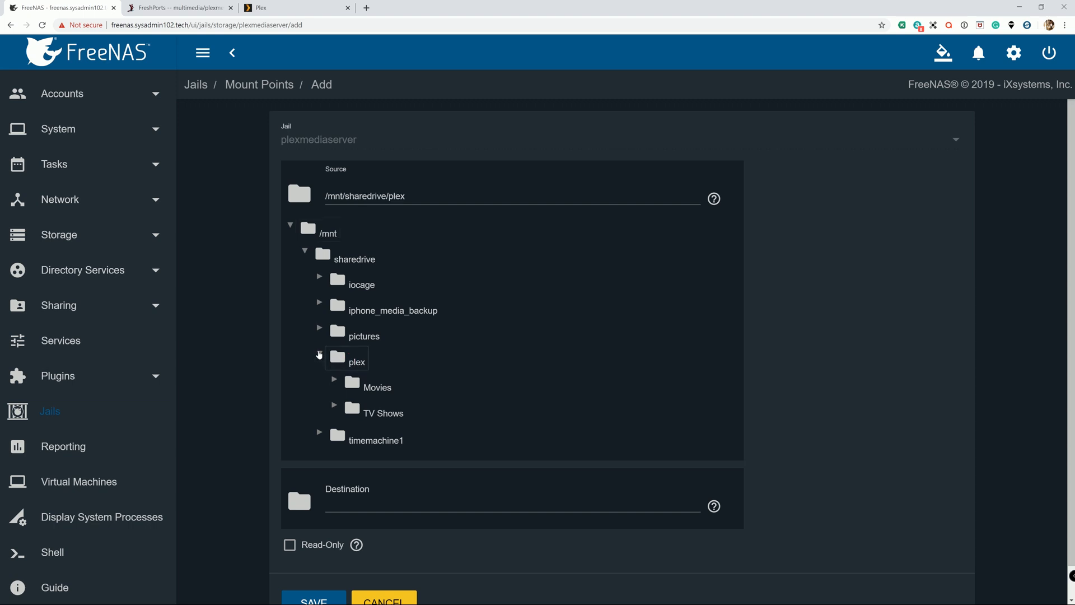
click(319, 354)
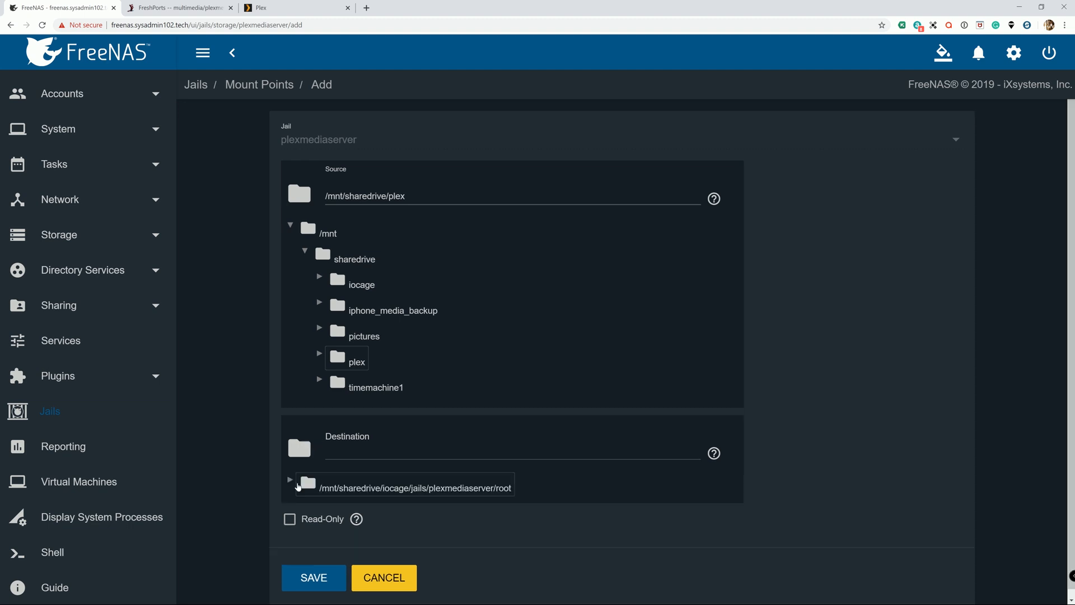
click(295, 487)
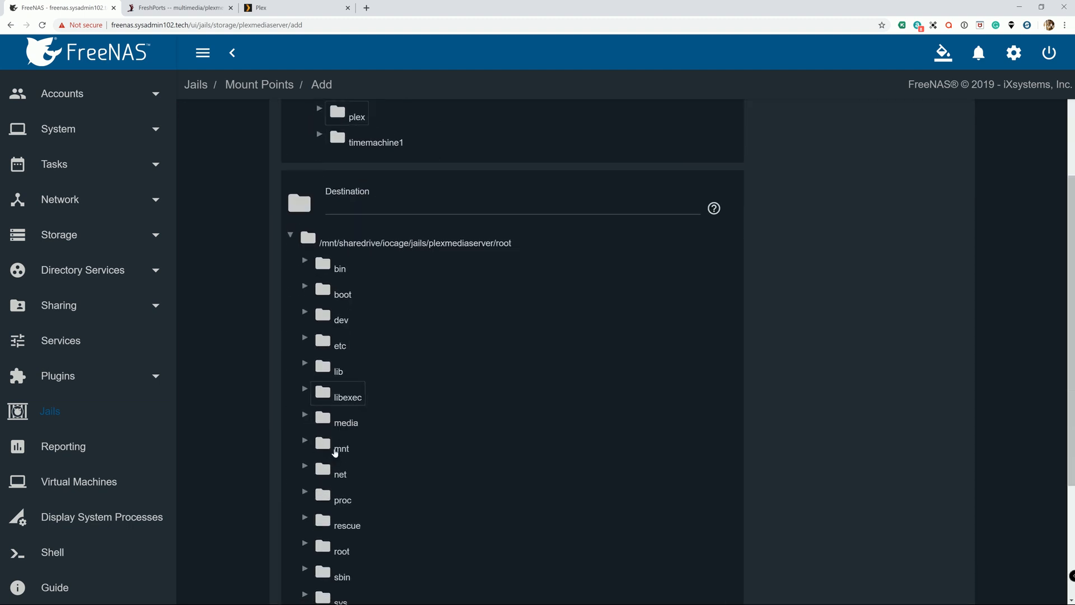
click(331, 423)
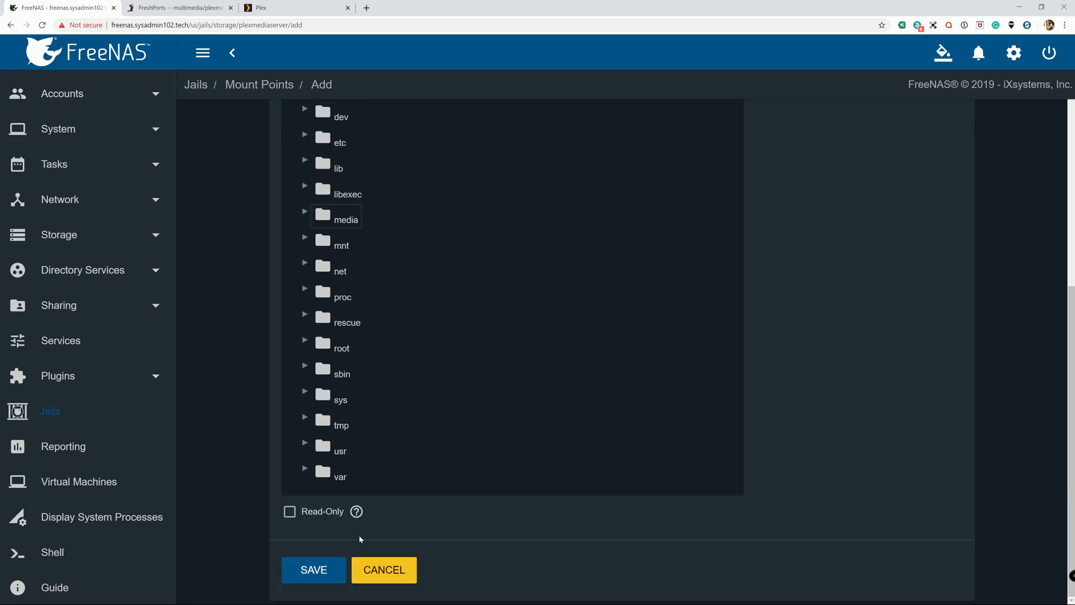
mouse_move(356, 512)
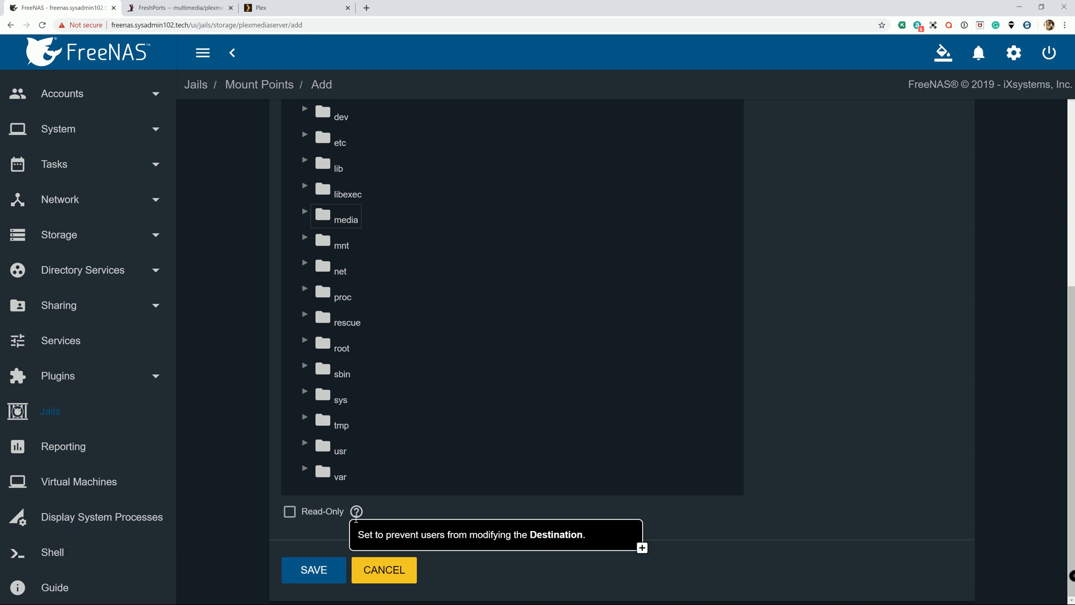
mouse_move(304, 571)
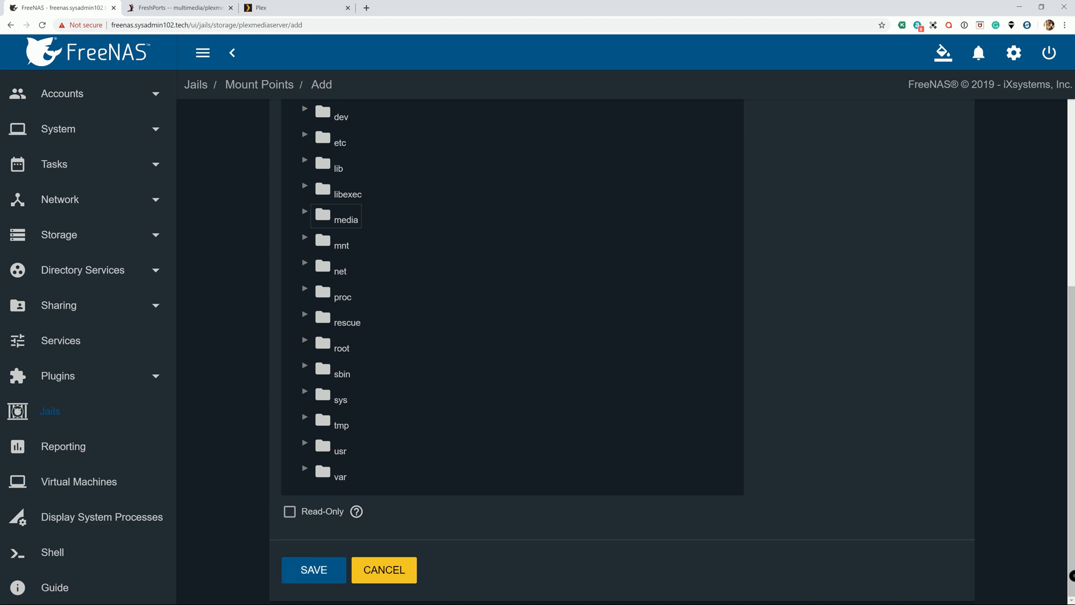
click(313, 570)
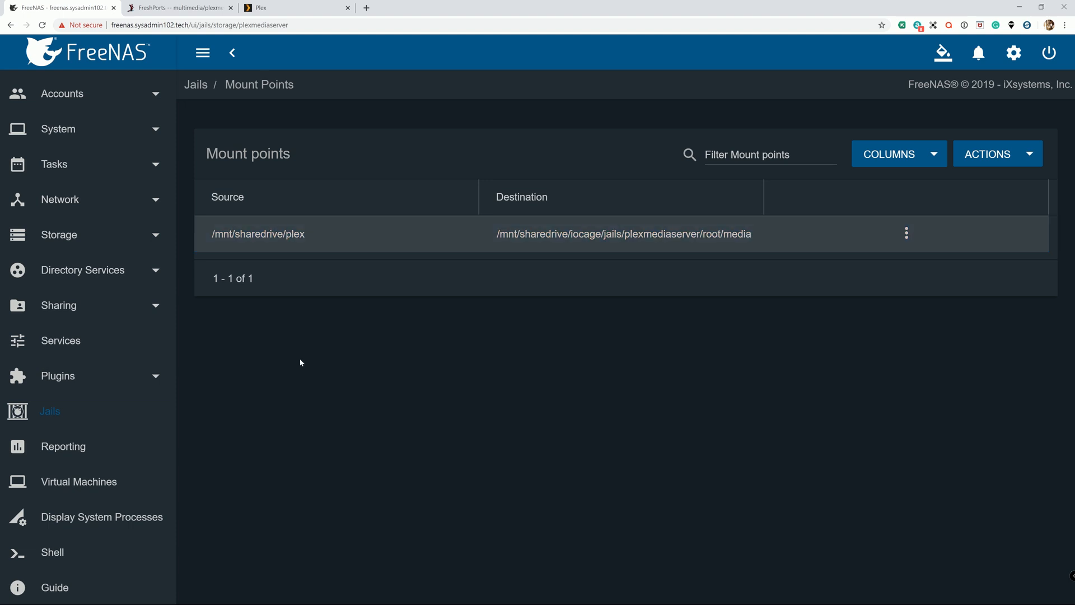
mouse_move(304, 339)
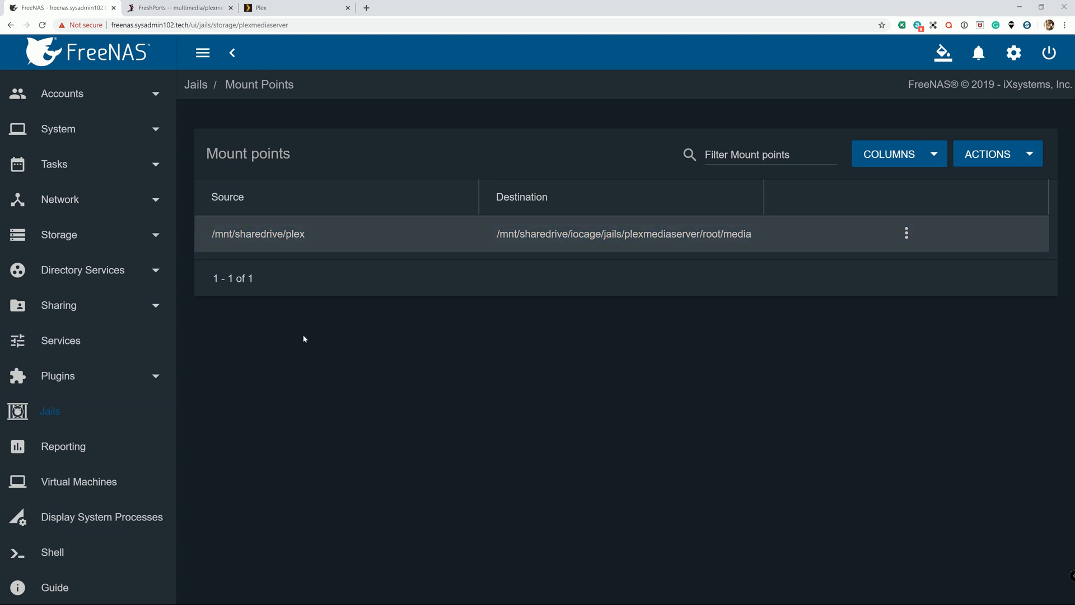
mouse_move(604, 286)
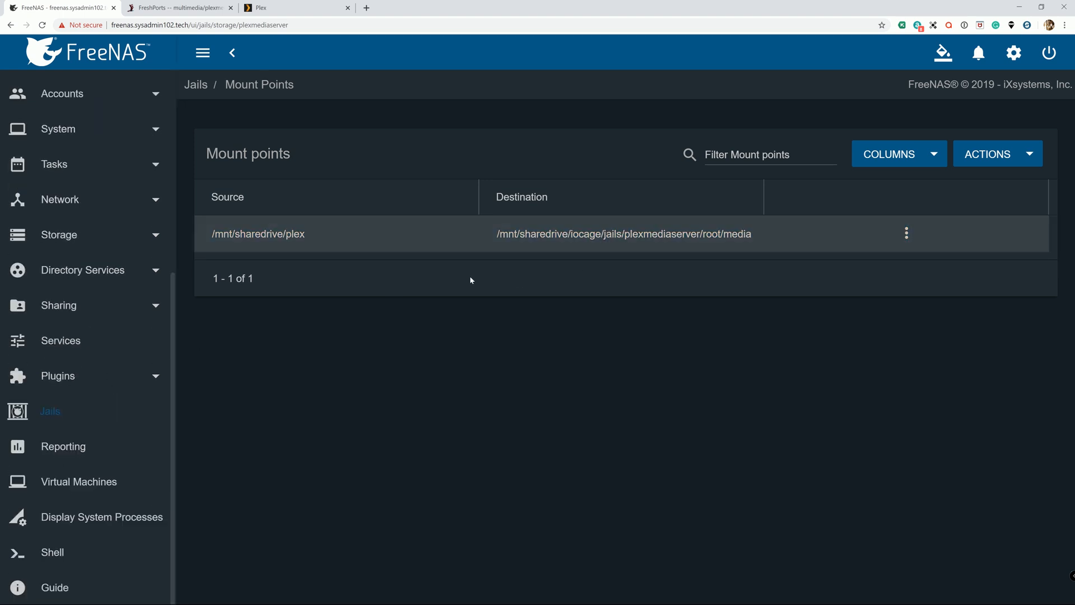
mouse_move(192, 443)
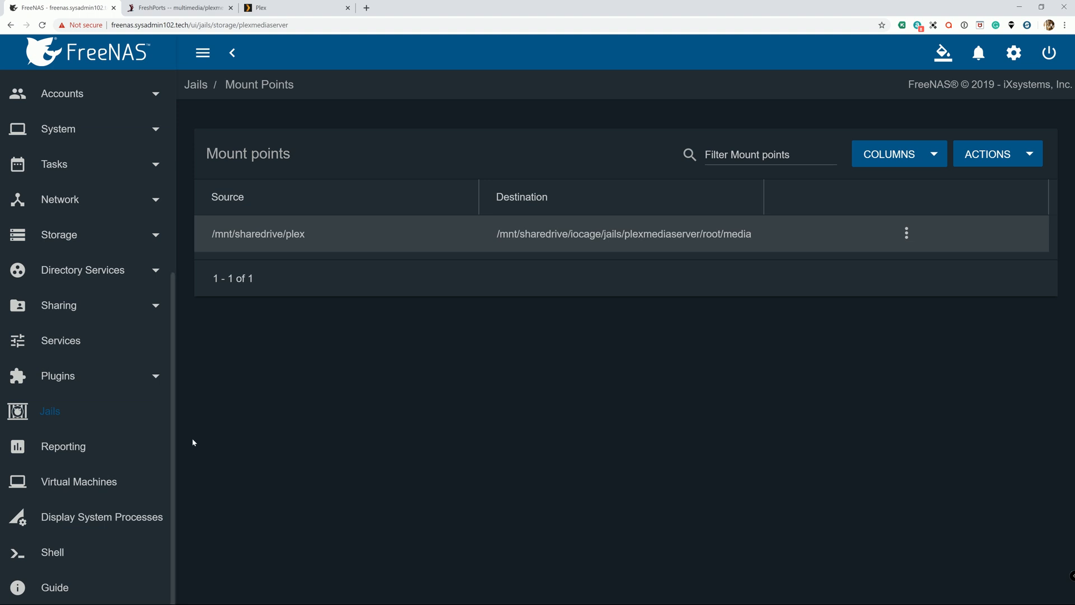
mouse_move(124, 432)
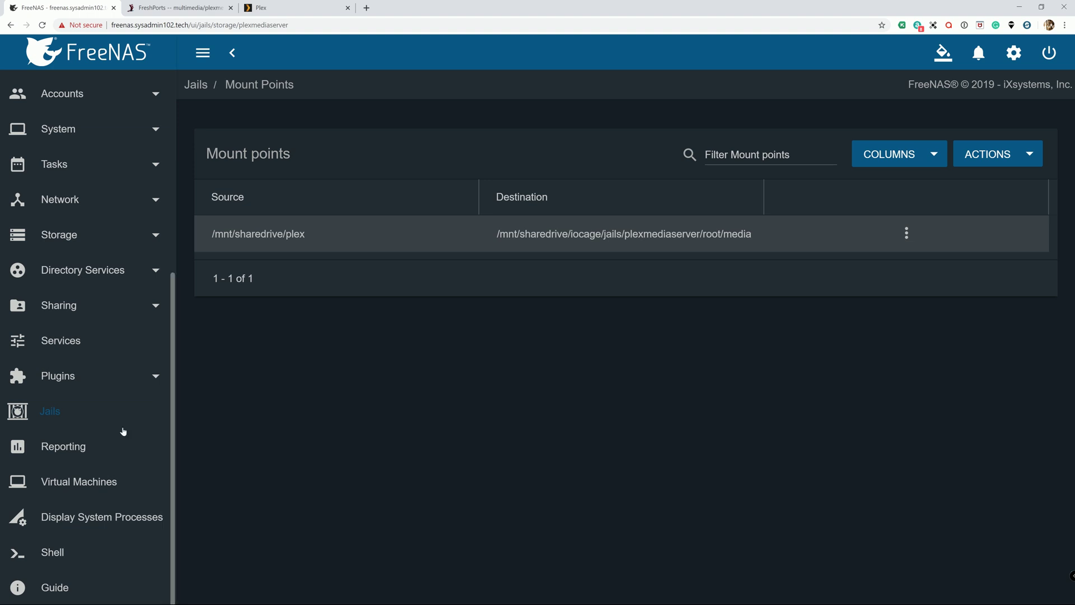
mouse_move(47, 246)
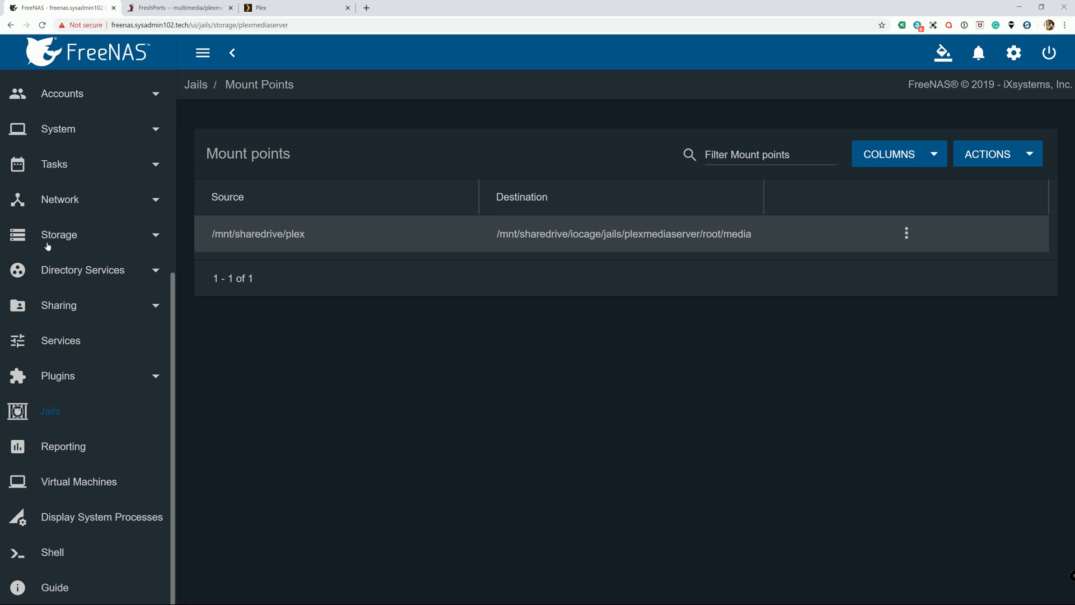
click(58, 236)
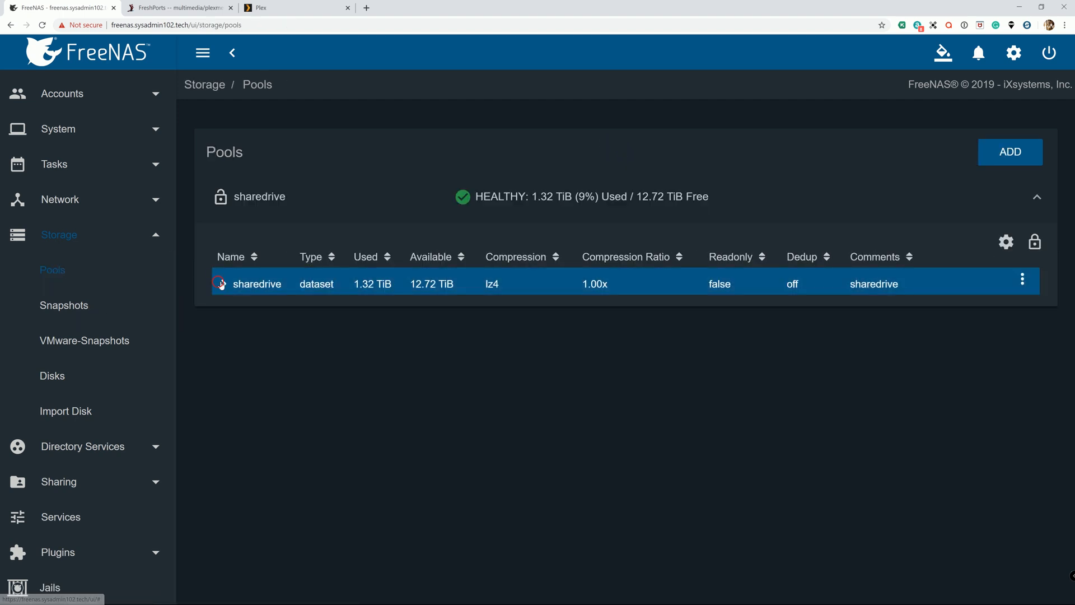
Review the plex dataset's permissions showing owner www, group wheel, full access, then return to Jails.
click(222, 284)
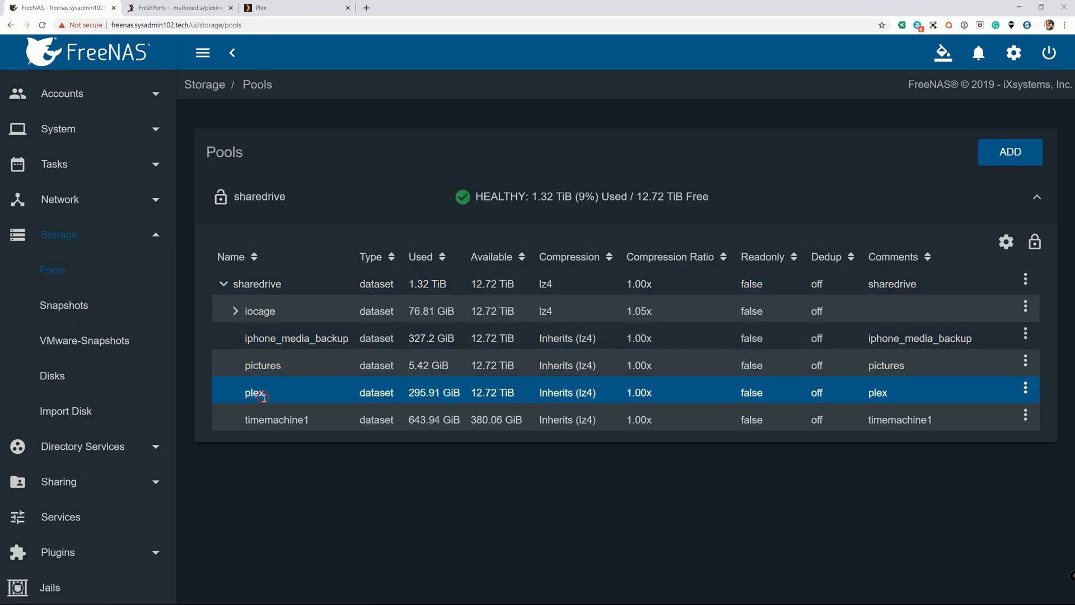
click(1026, 393)
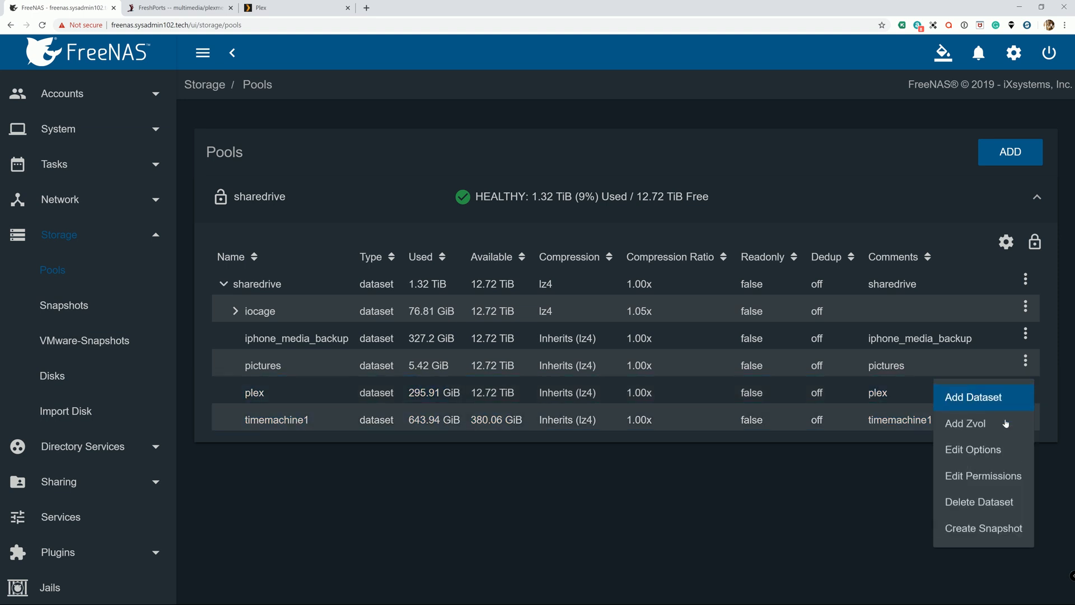
mouse_move(978, 488)
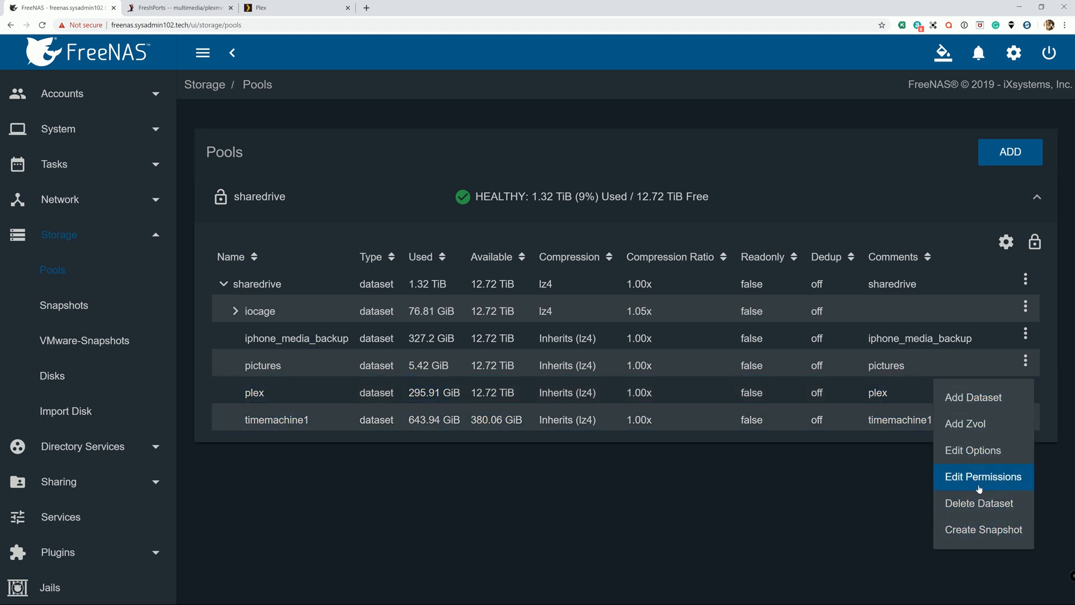
click(984, 477)
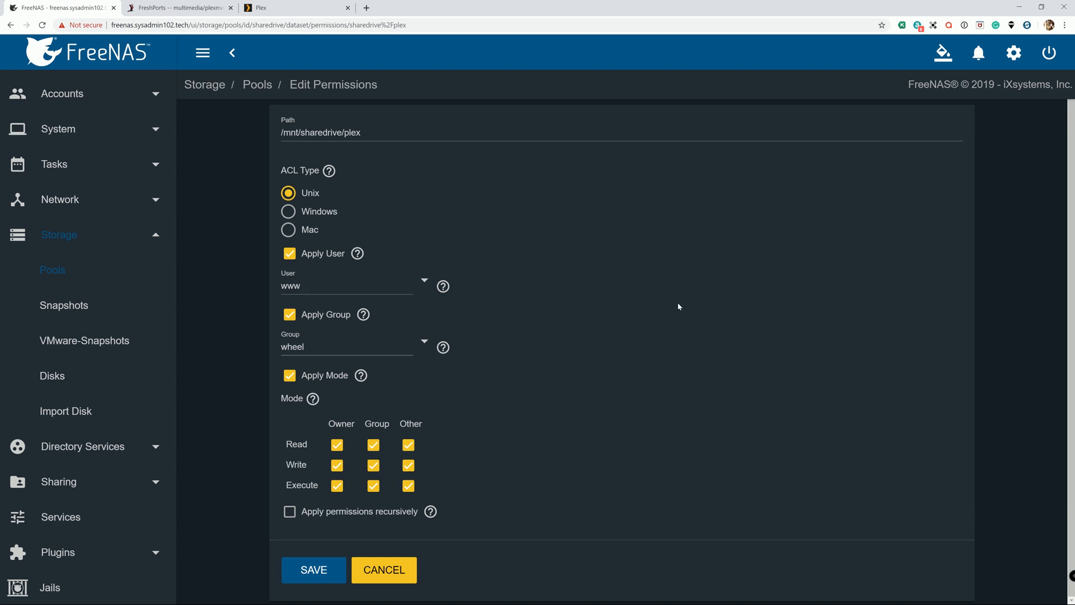
mouse_move(531, 215)
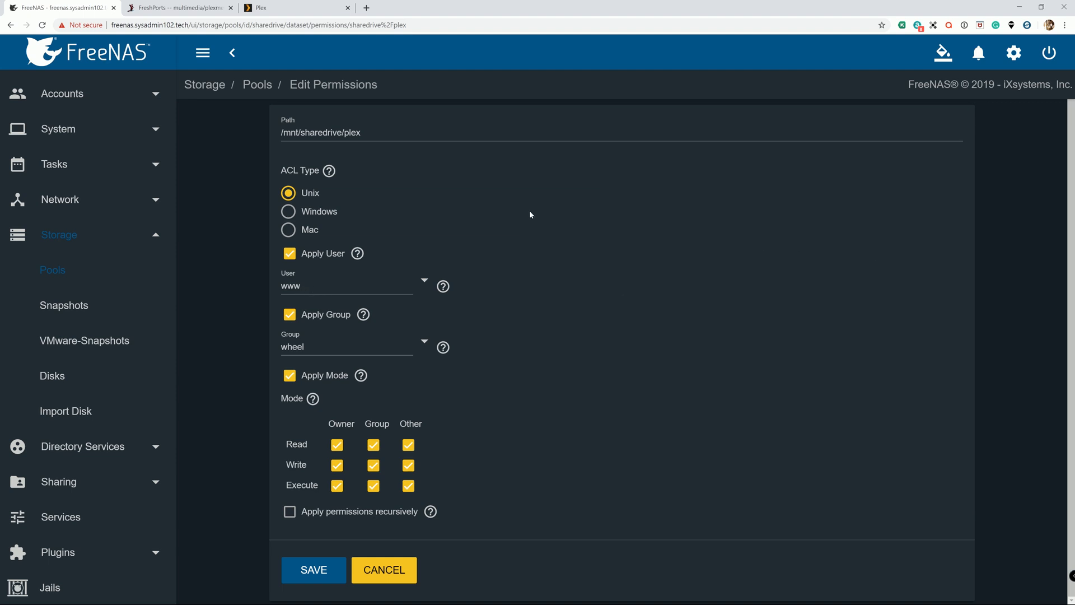
mouse_move(507, 233)
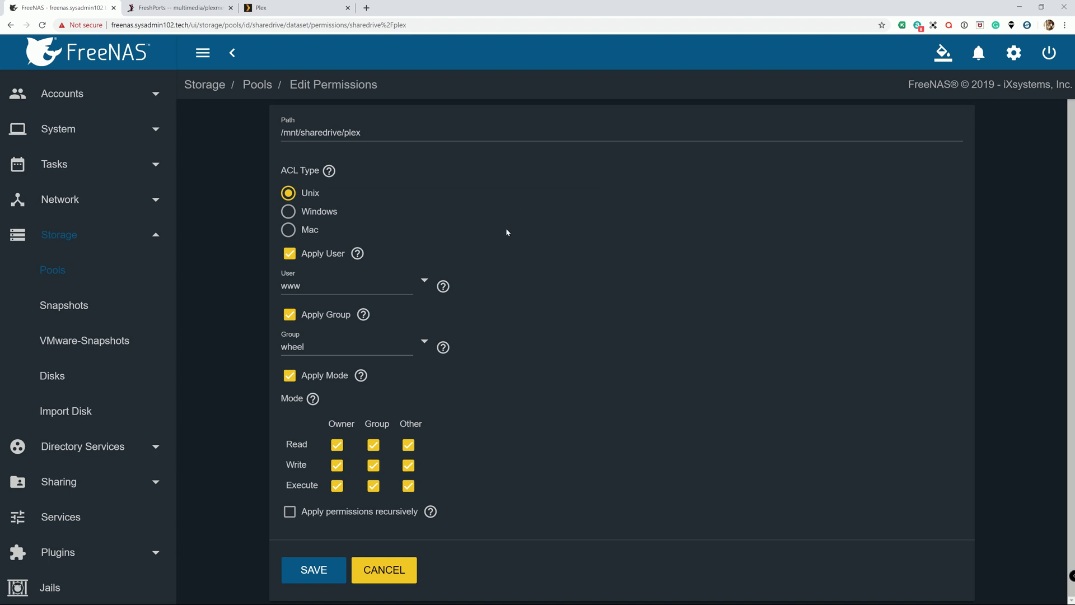
mouse_move(68, 285)
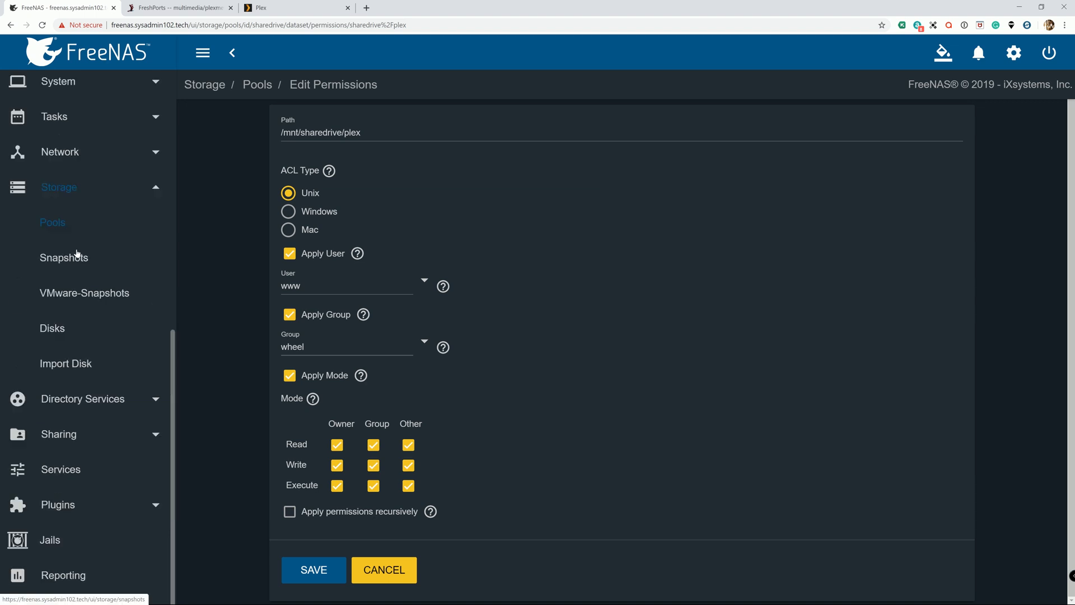
scroll(down, 3)
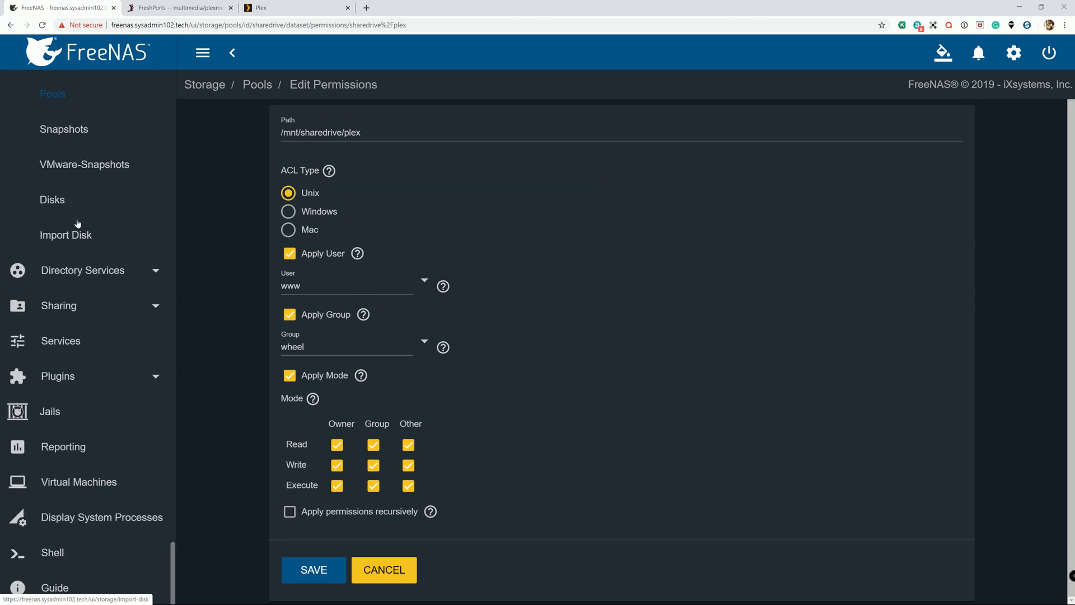
mouse_move(66, 321)
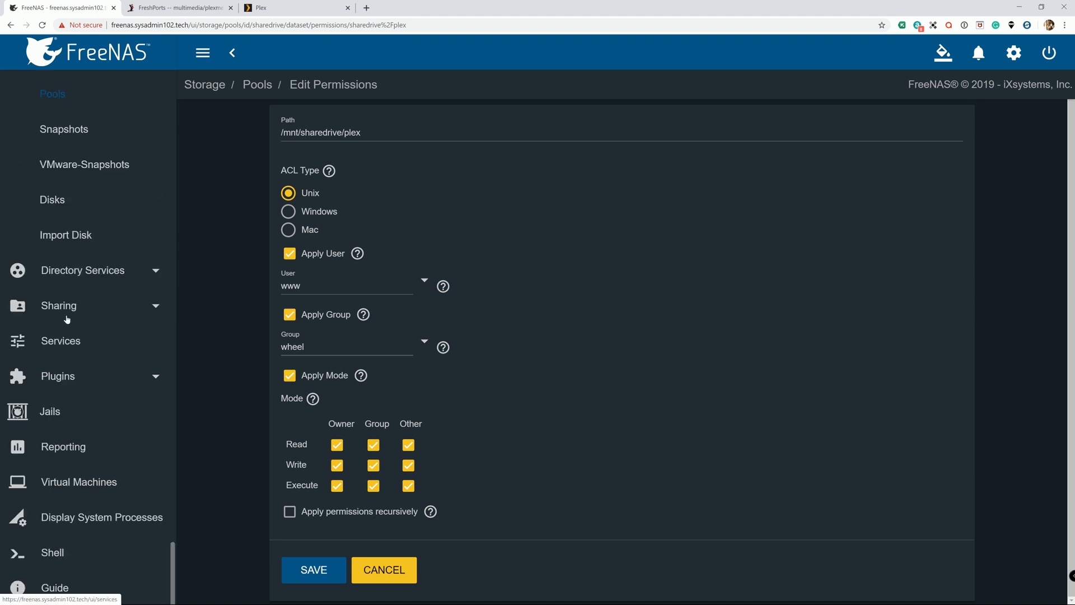
click(49, 411)
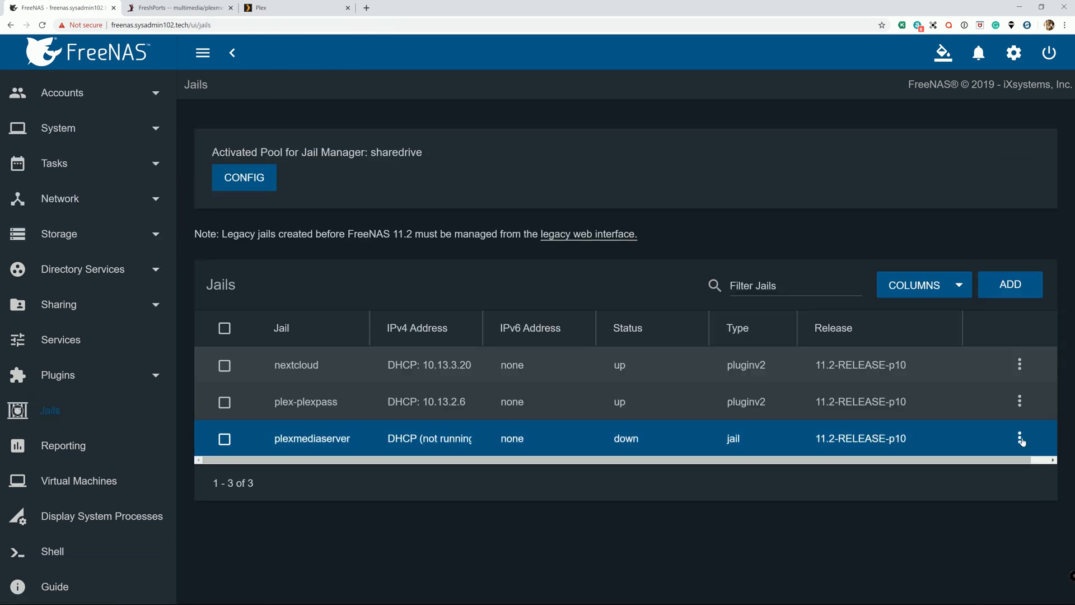
Start the plexmediaserver jail from its row actions in the Jails list.
click(1019, 437)
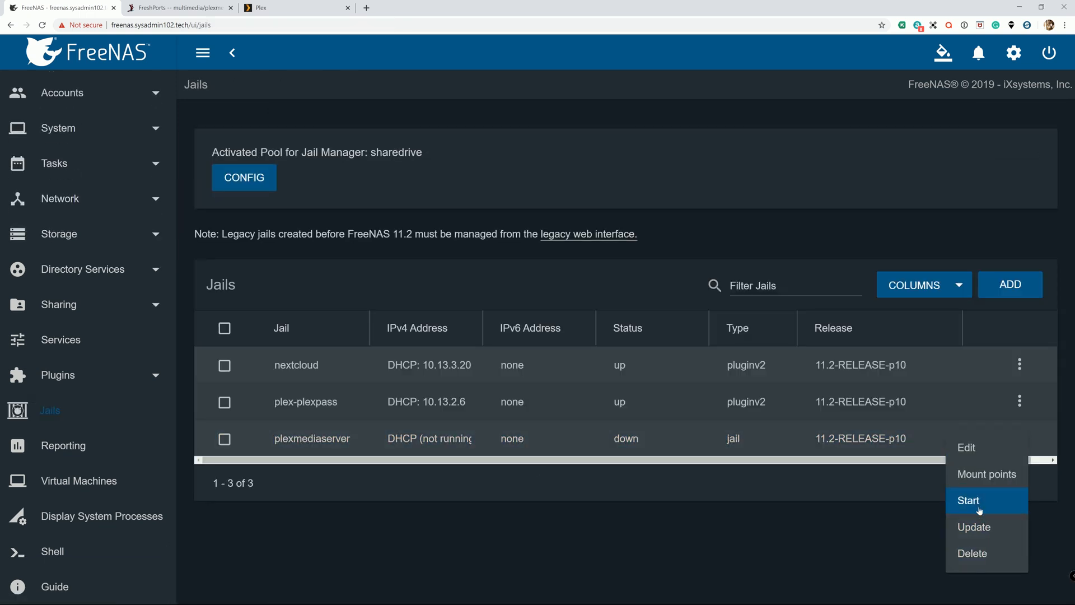
click(969, 501)
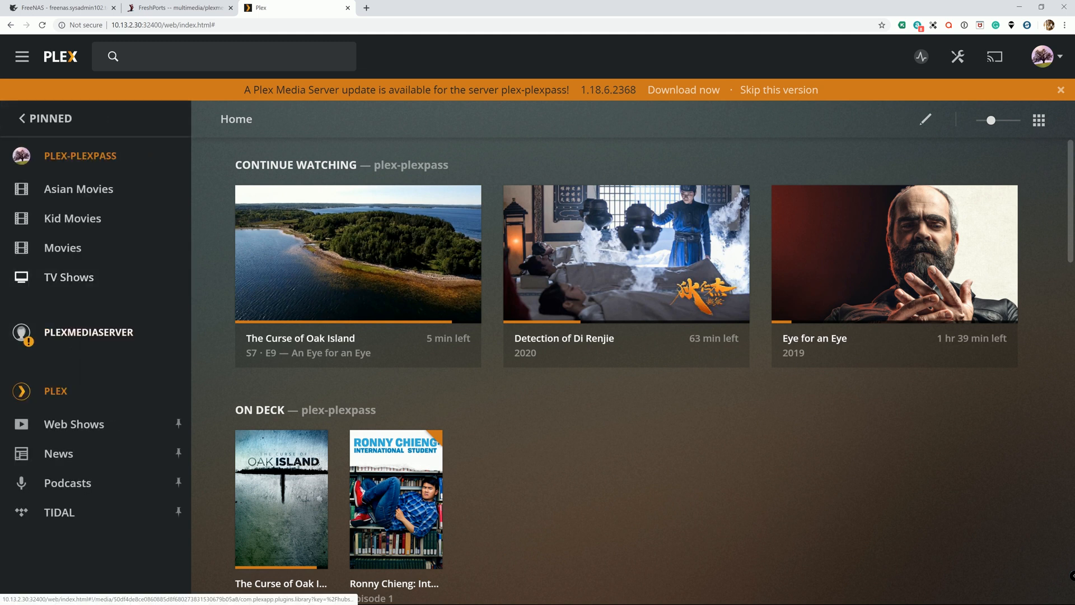
Begin a new Movies-type library on the plexmediaserver server via Manage Libraries.
click(88, 332)
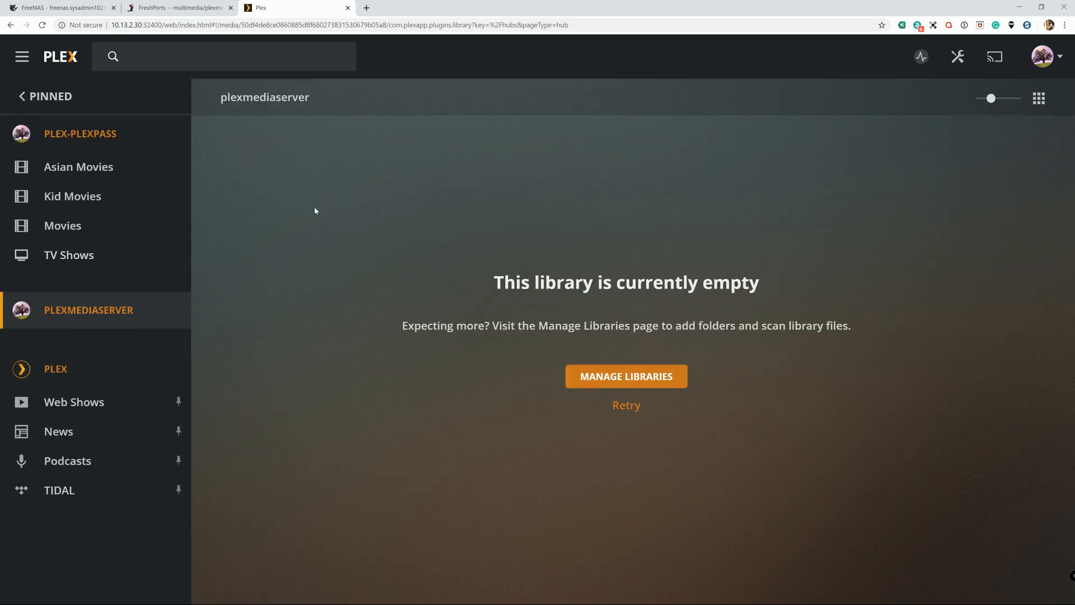
click(626, 376)
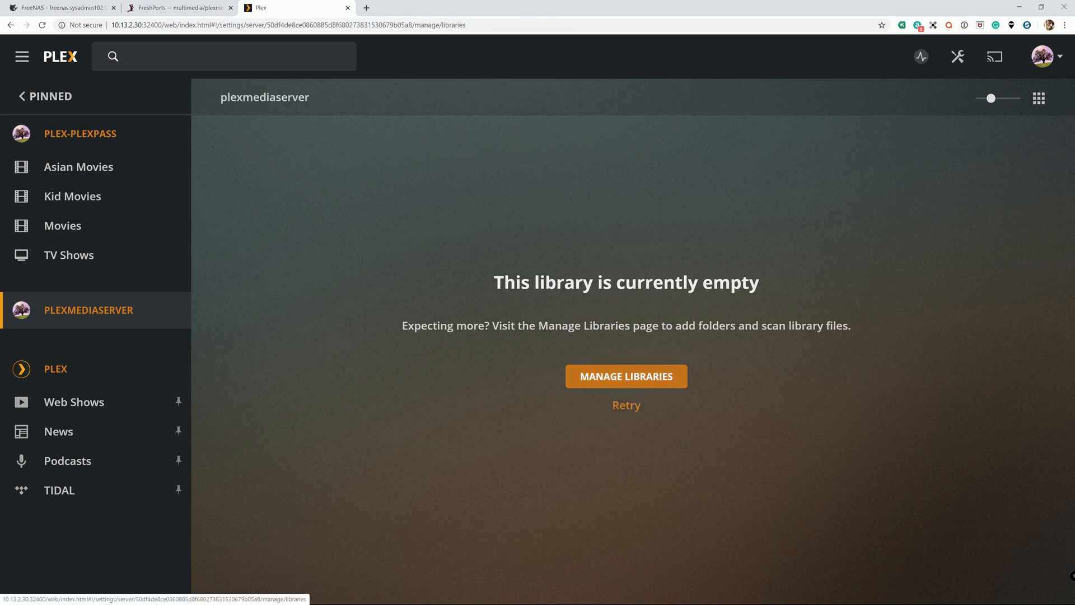
click(626, 376)
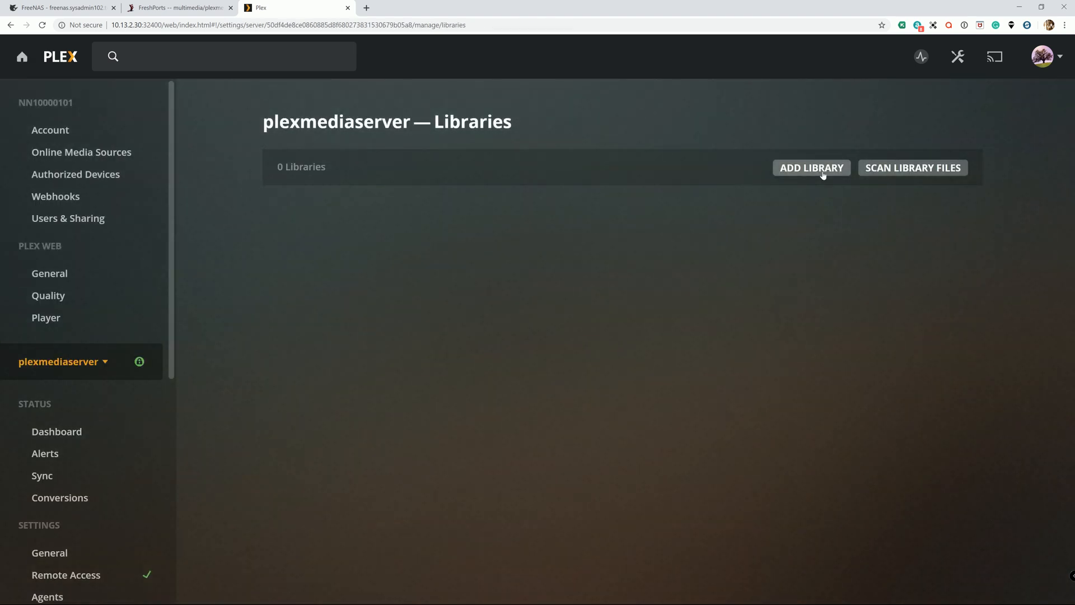
click(810, 168)
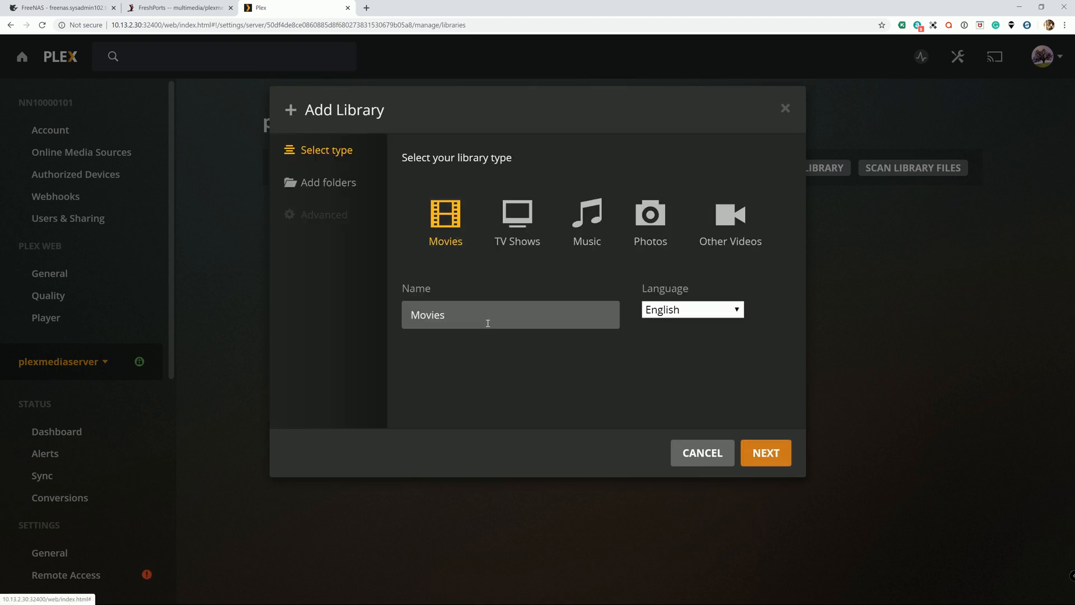
click(766, 452)
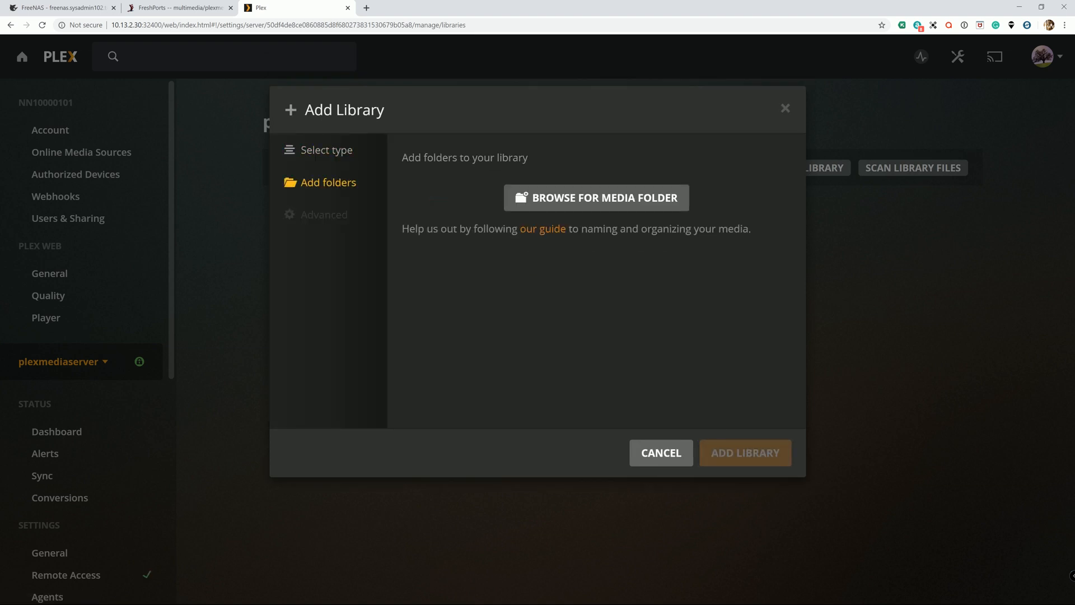
Add the /media/Movies/Kid folder as the media folder and create the library.
click(595, 197)
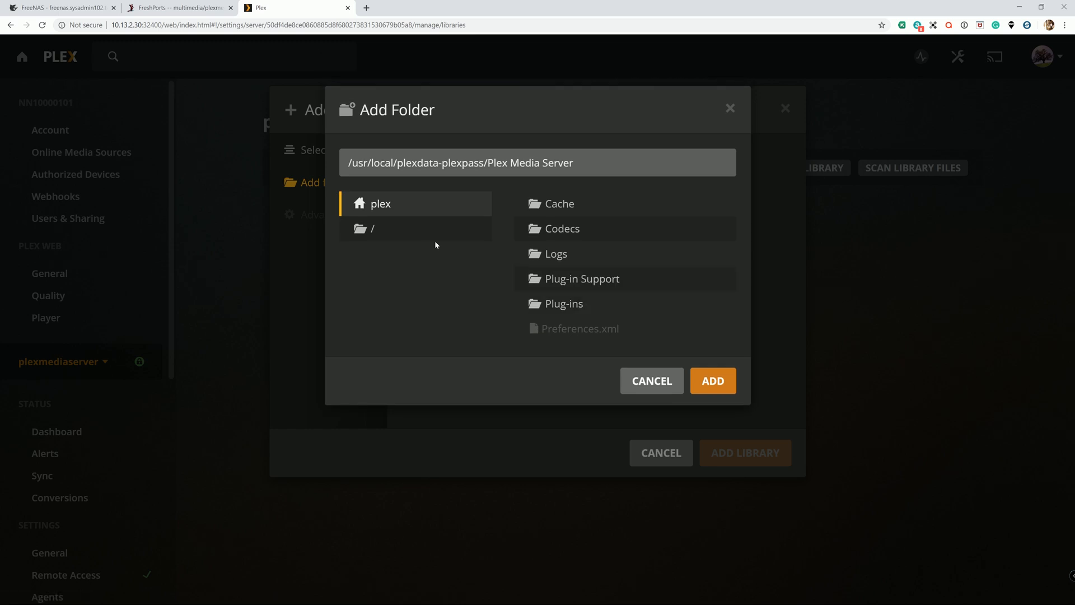
mouse_move(589, 263)
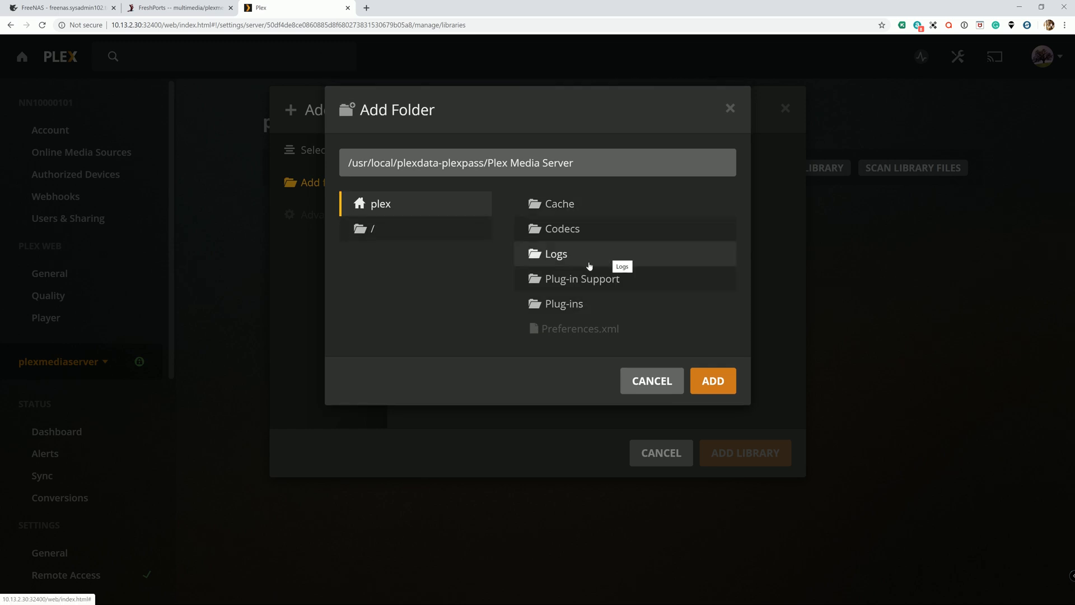
click(374, 228)
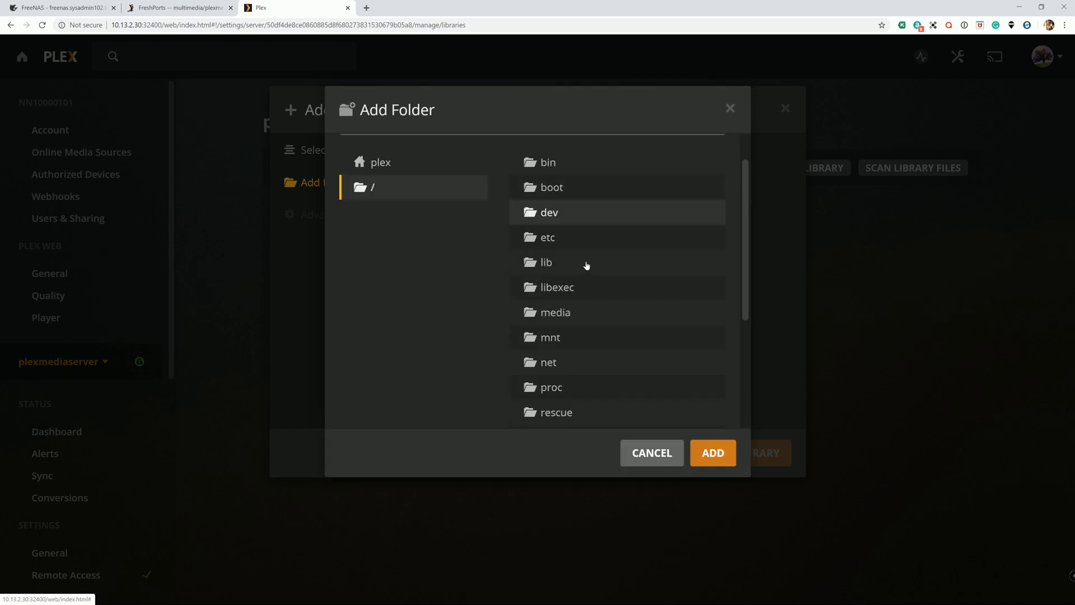
click(555, 313)
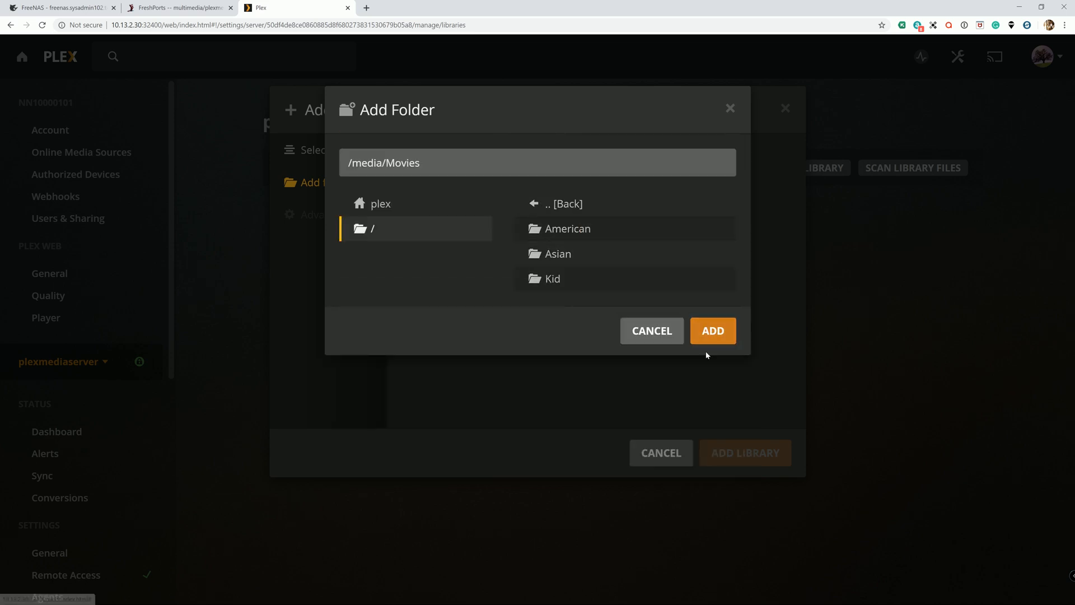
click(553, 278)
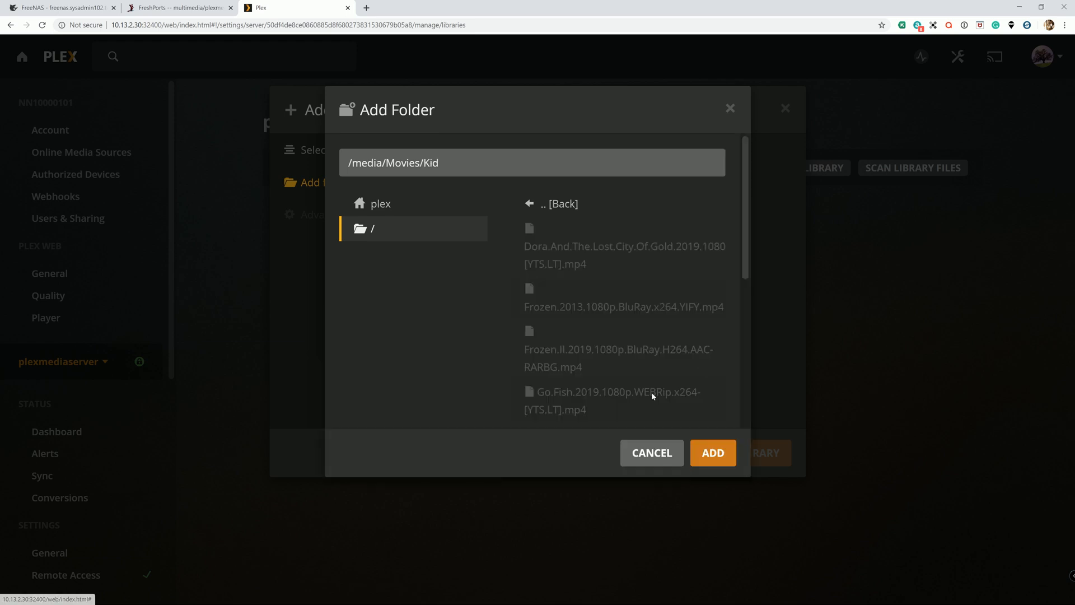
click(712, 452)
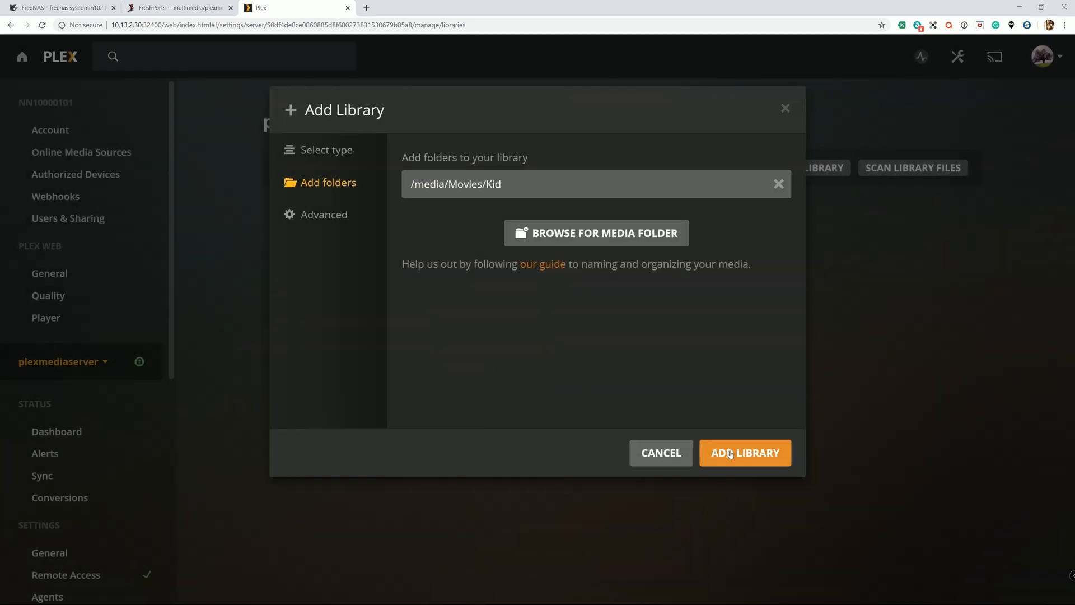
click(746, 453)
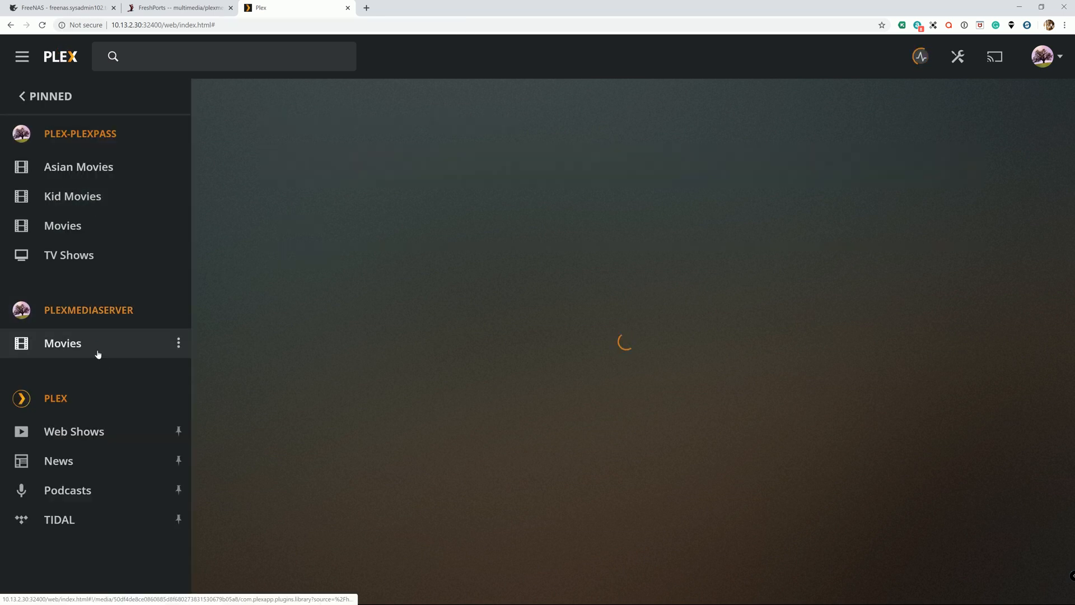
View the new Movies library and plexmediaserver home, then return to the FreeNAS tab.
click(63, 344)
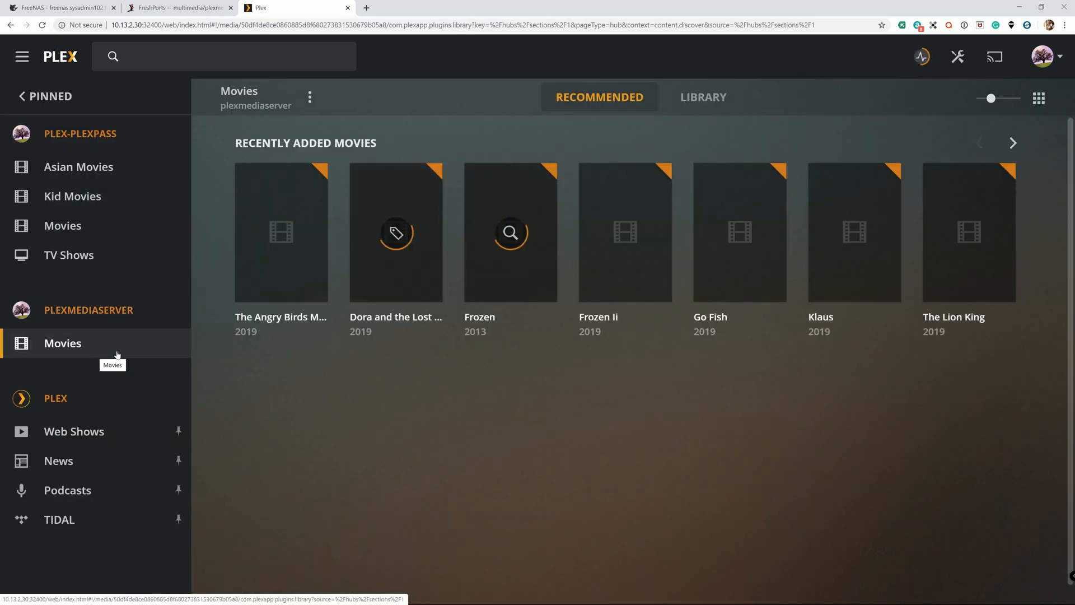
mouse_move(172, 386)
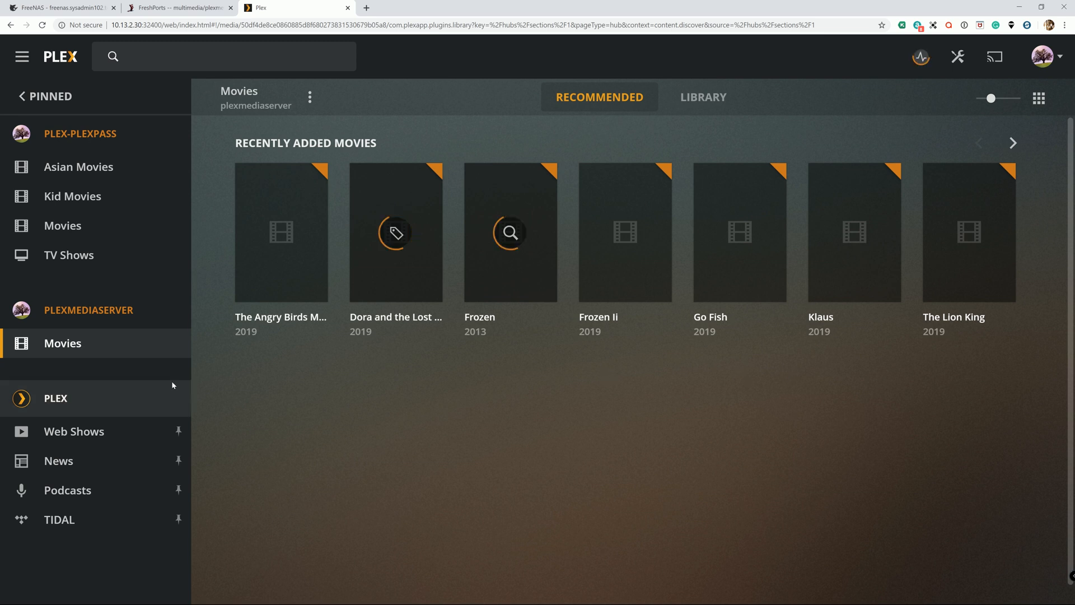
click(88, 309)
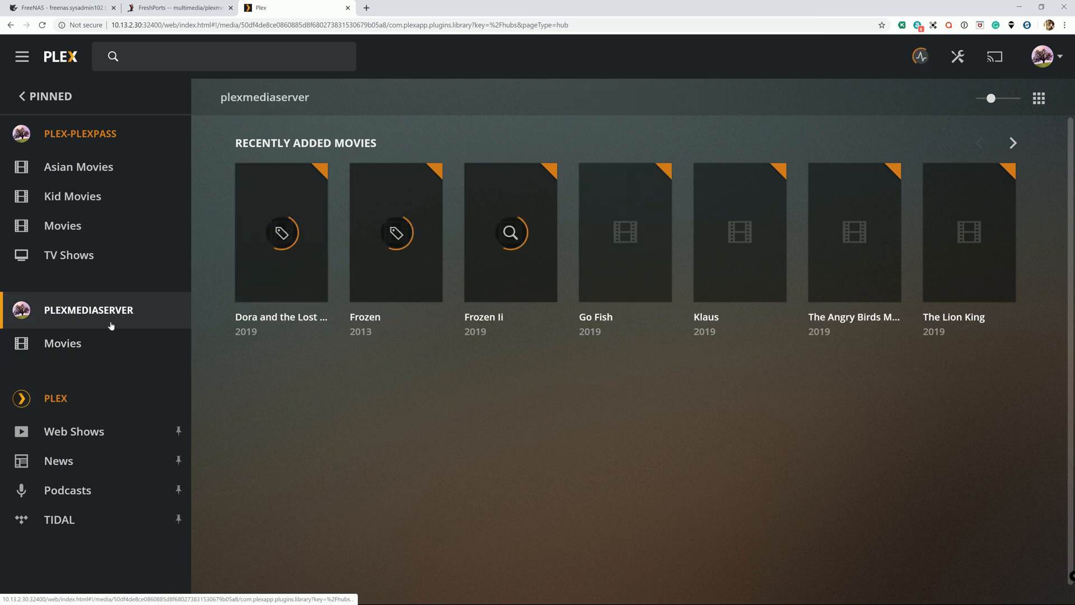
mouse_move(510, 115)
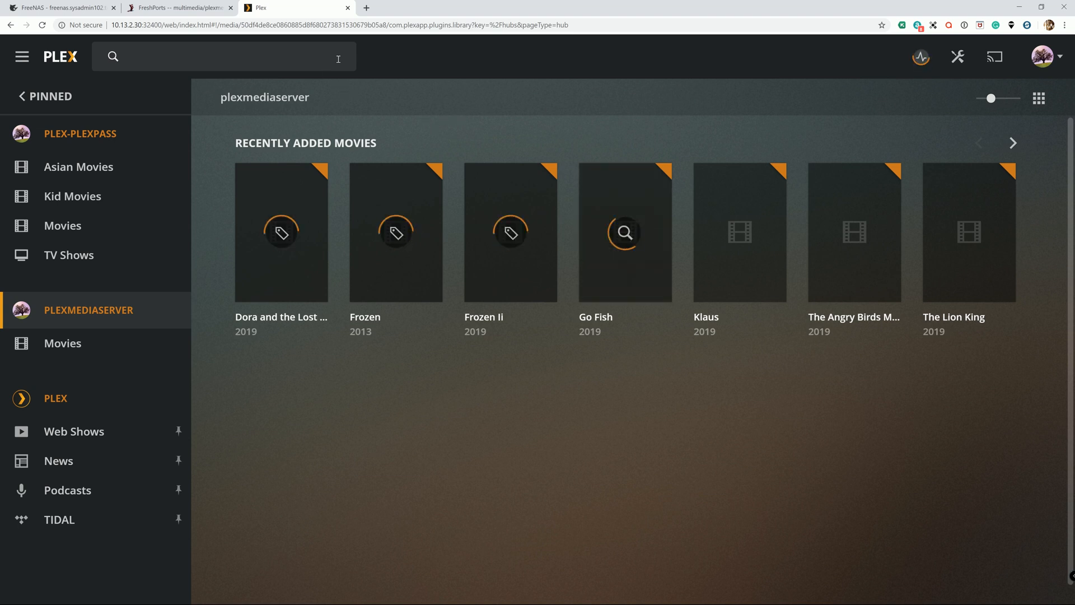
click(55, 9)
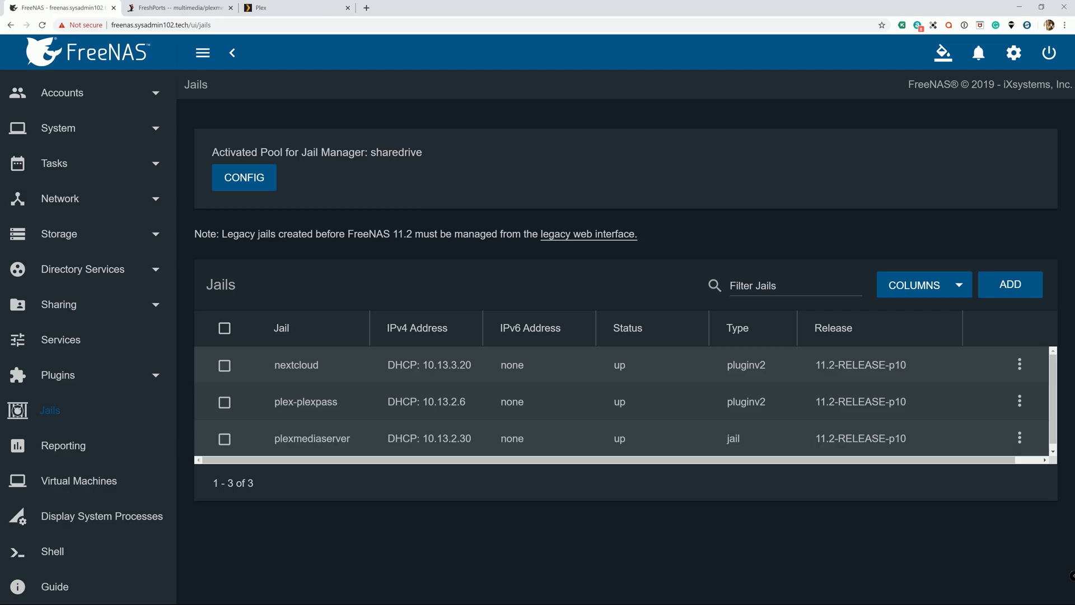
click(423, 439)
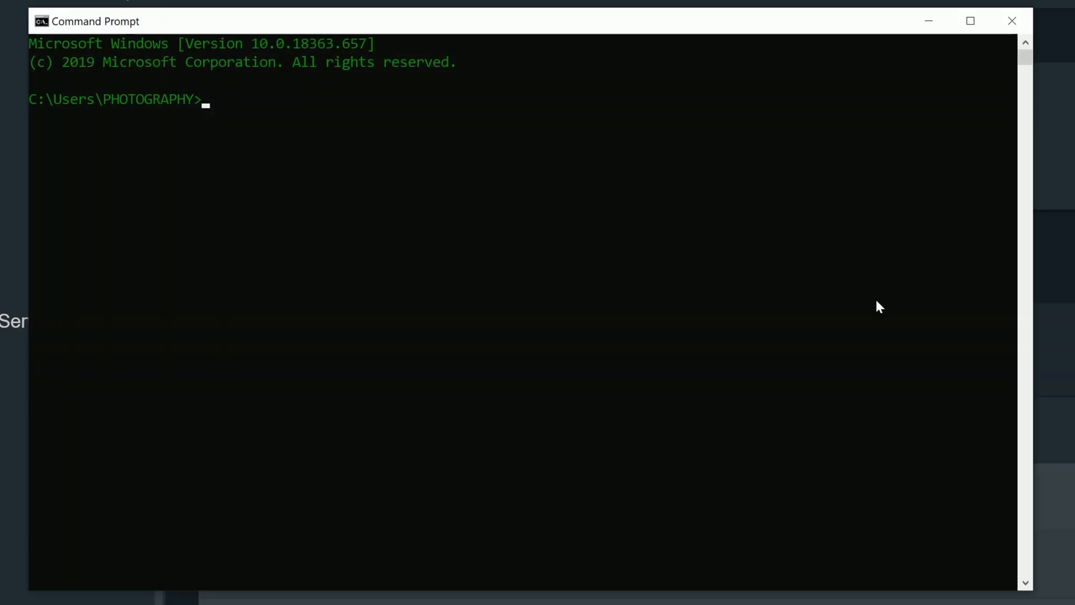
mouse_move(776, 289)
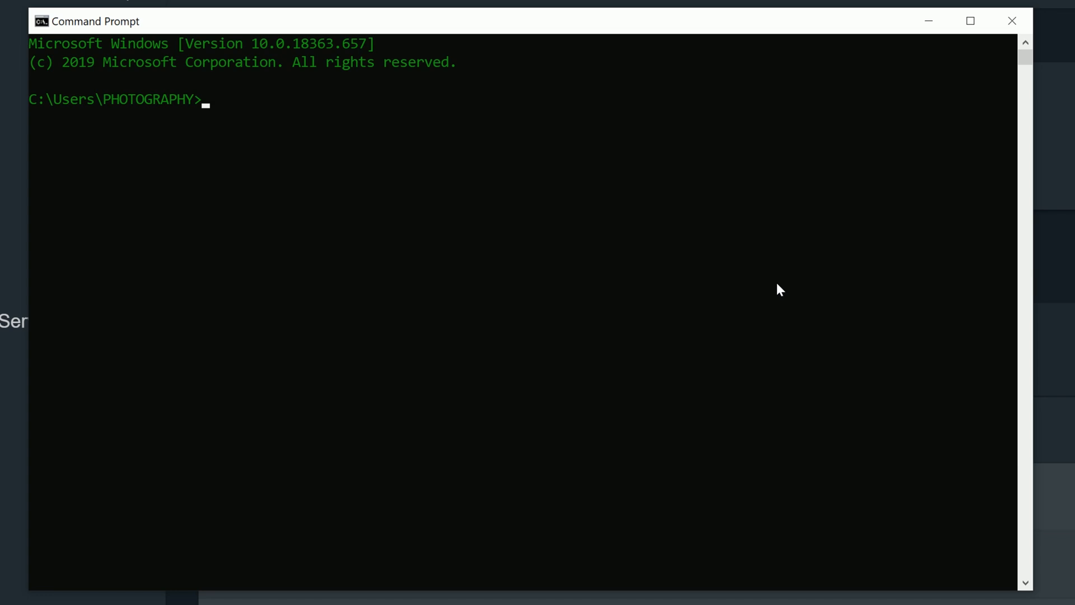
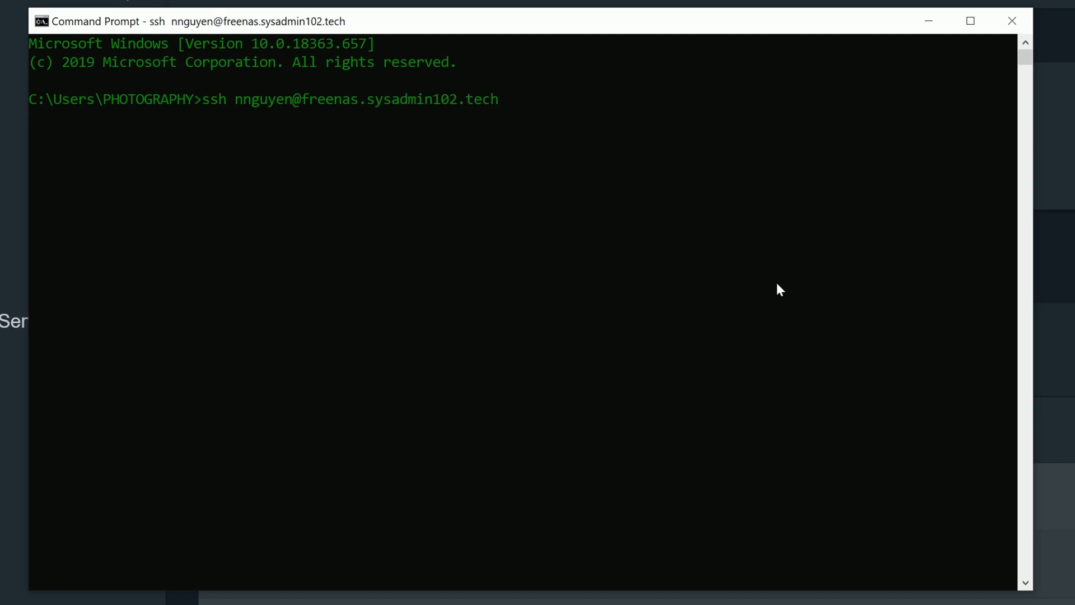
key(Enter)
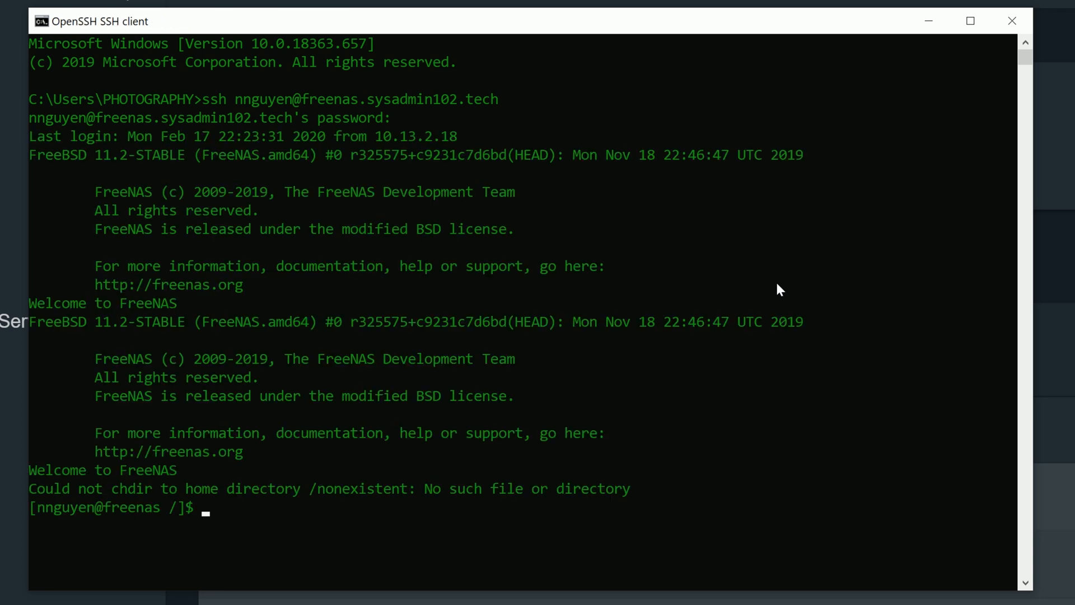
Switch to root with su and enter 'iocage console plexmediaserver'.
text(su)
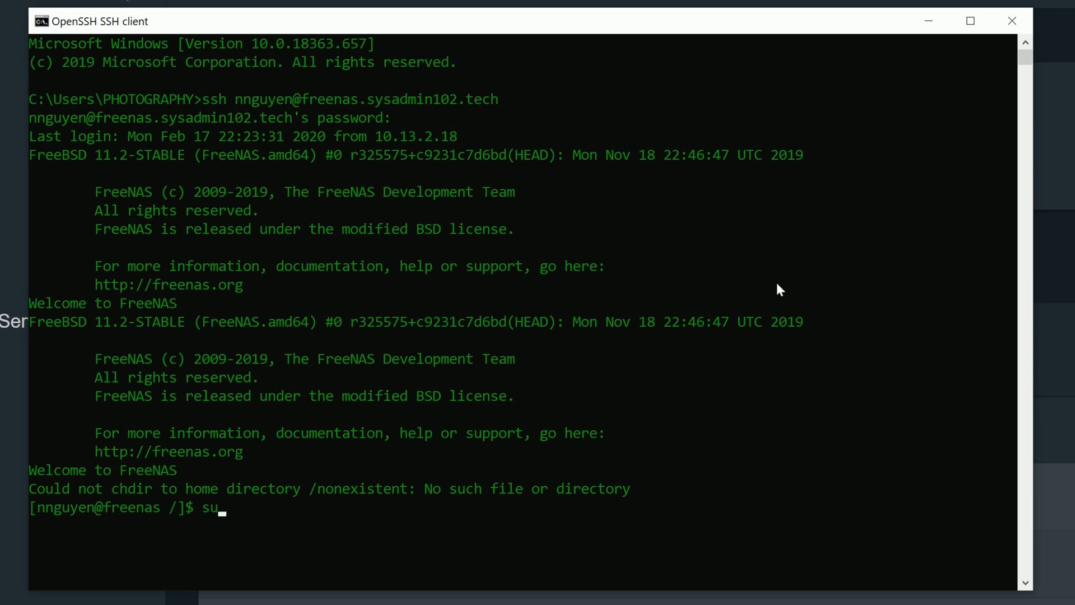
key(Enter)
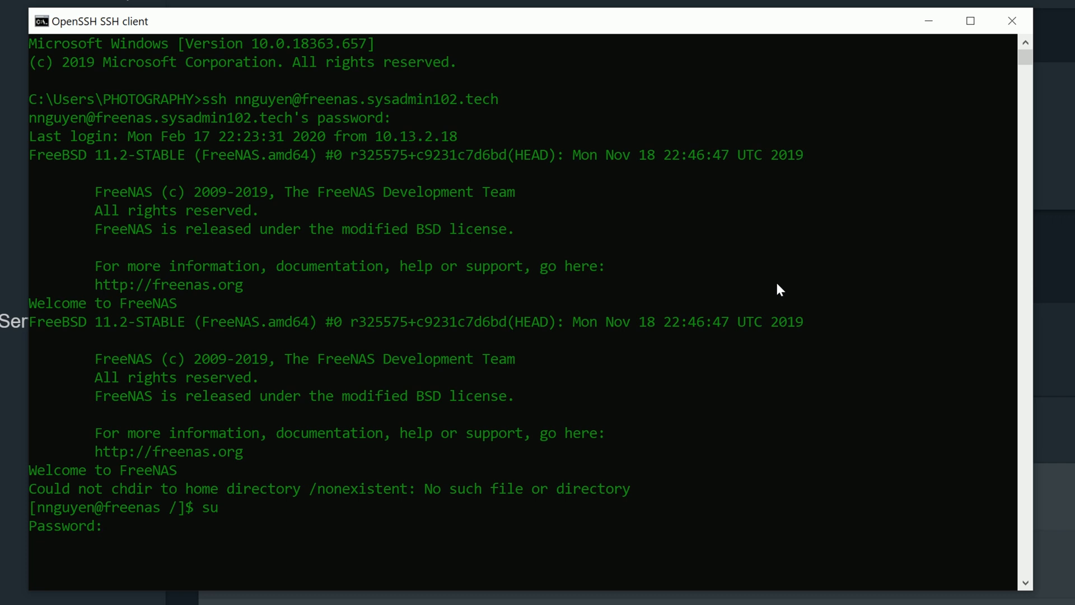
key(Enter)
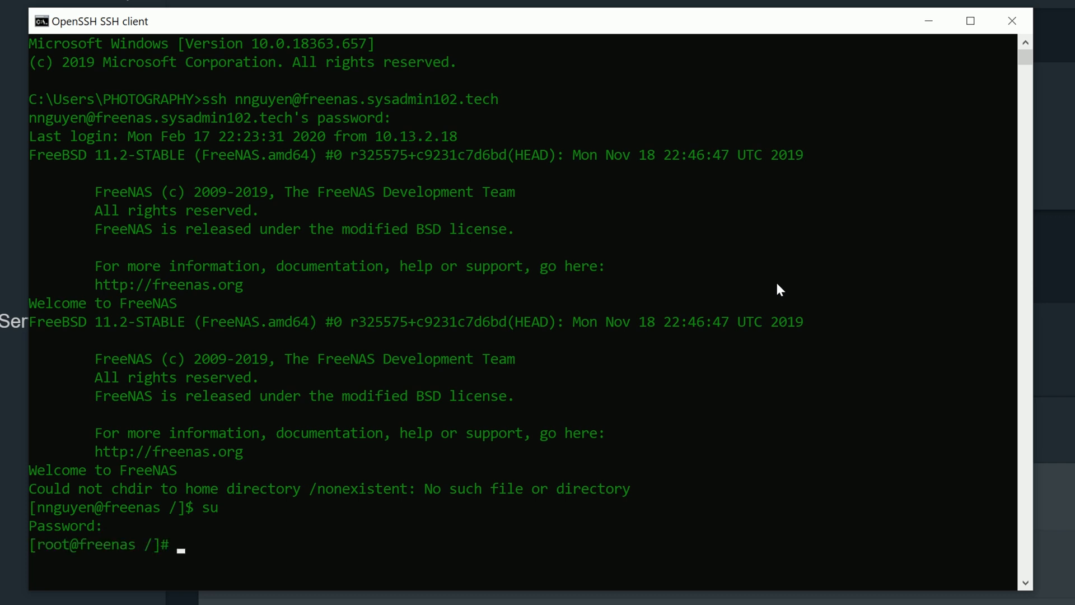
text(iocage console plexmediaserver)
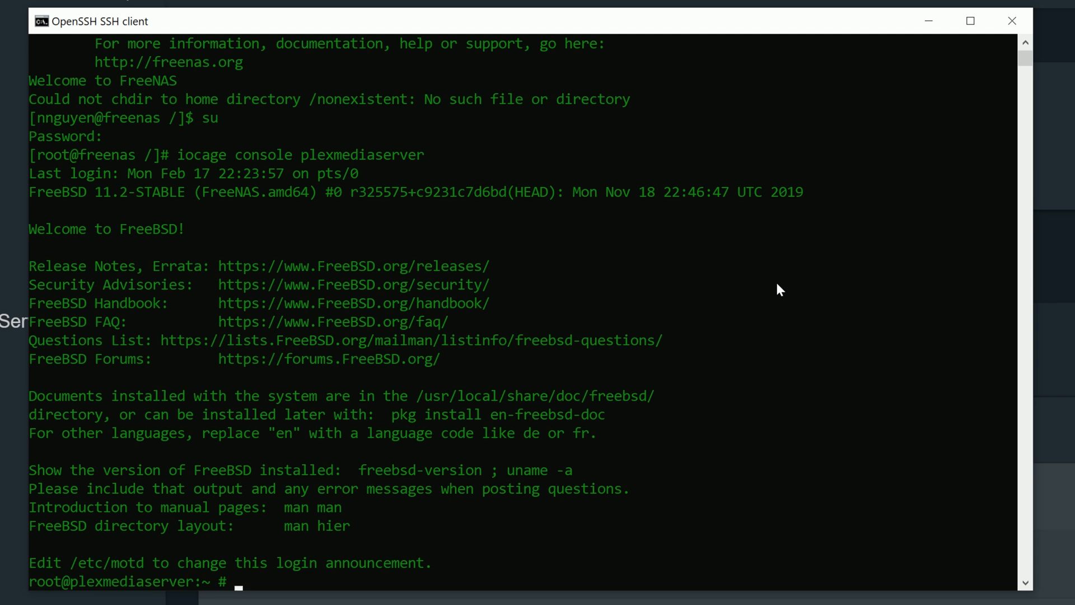
Stop the plexmediaserver_plexpass service inside the jail console.
text(s)
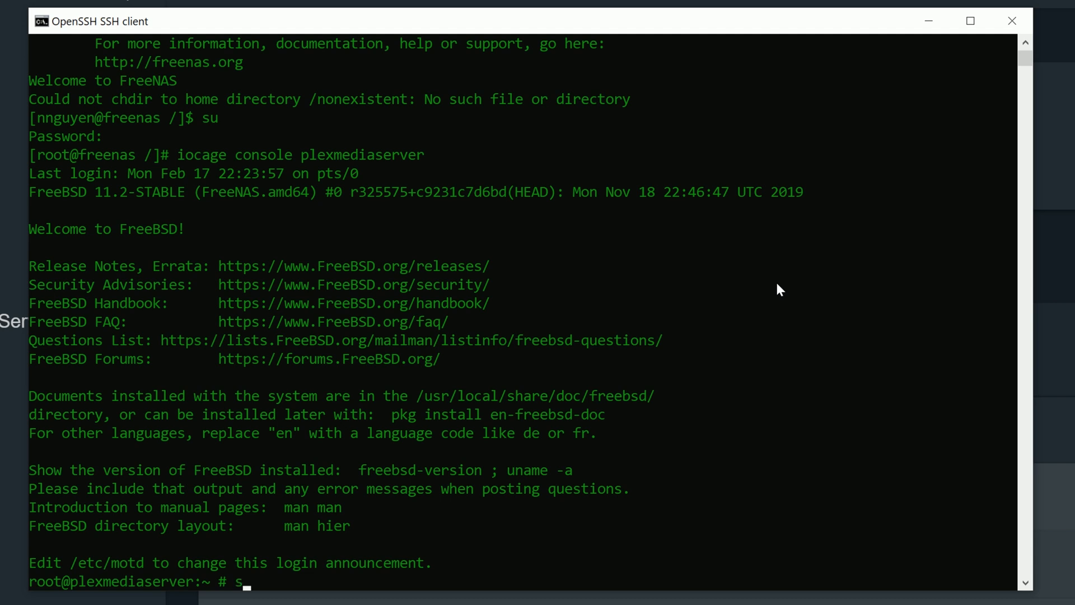
text(ervice)
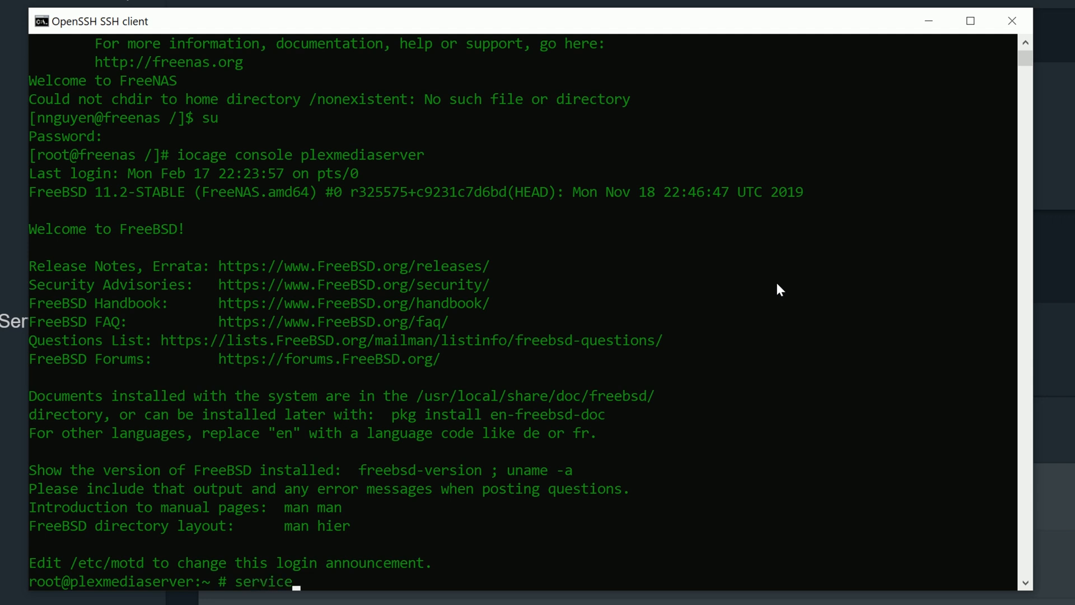
text(plex)
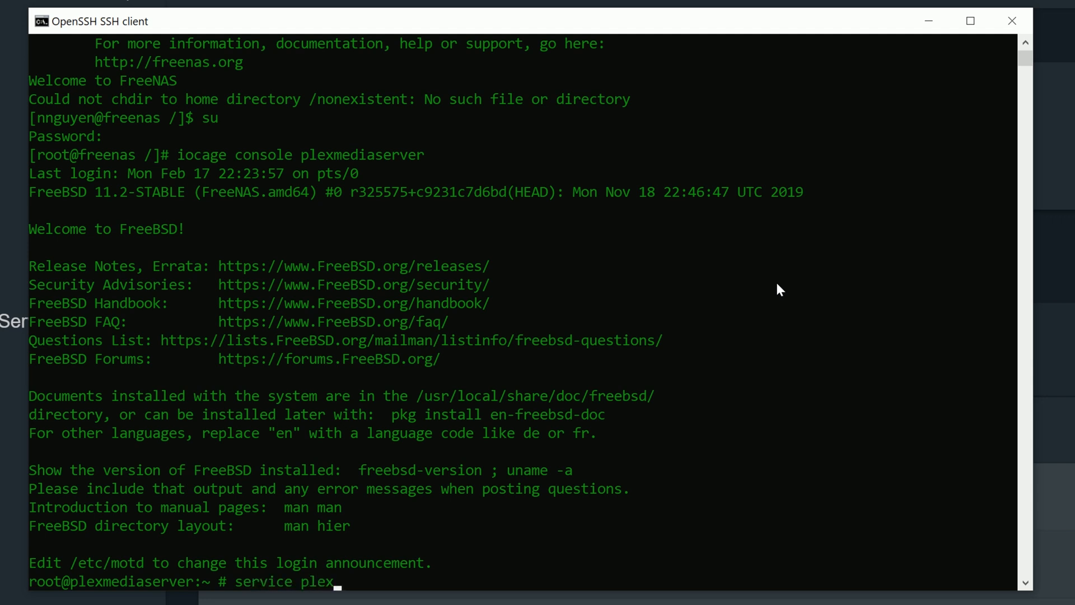
text(mediaser)
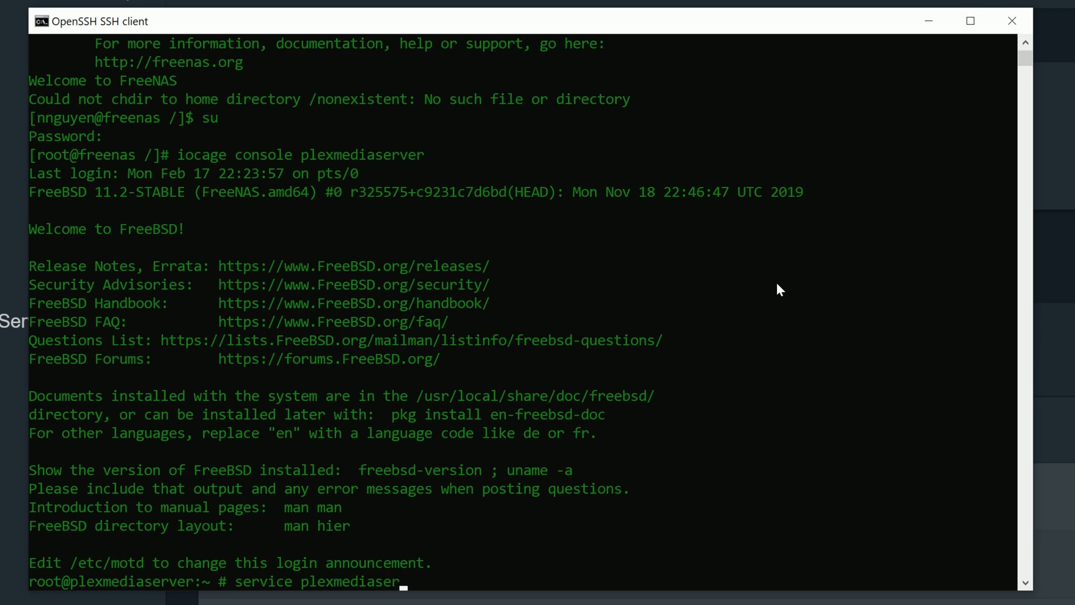
text(ver)
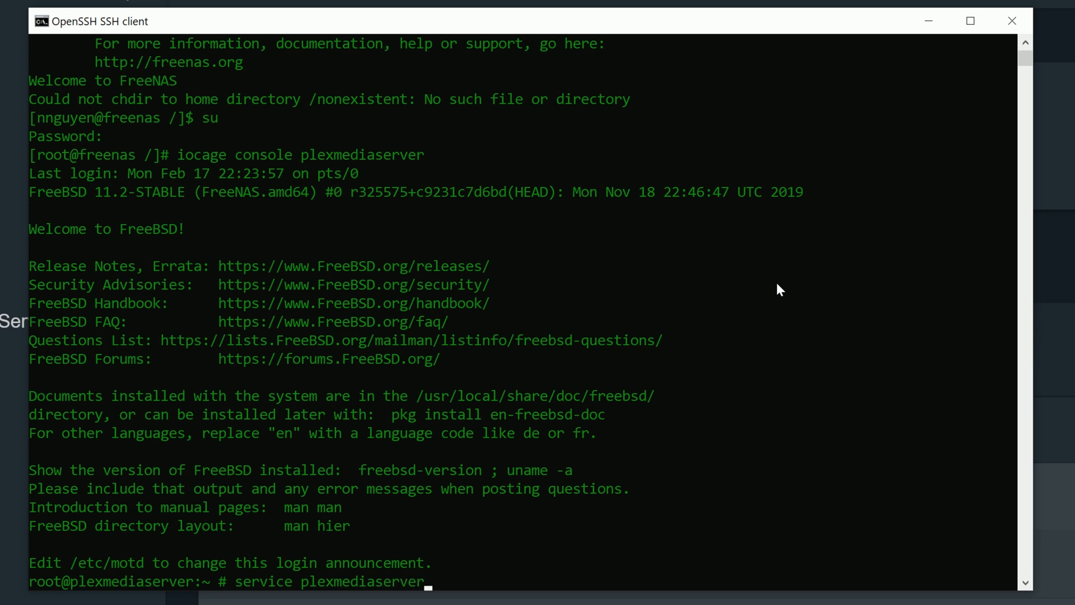
text(_plex)
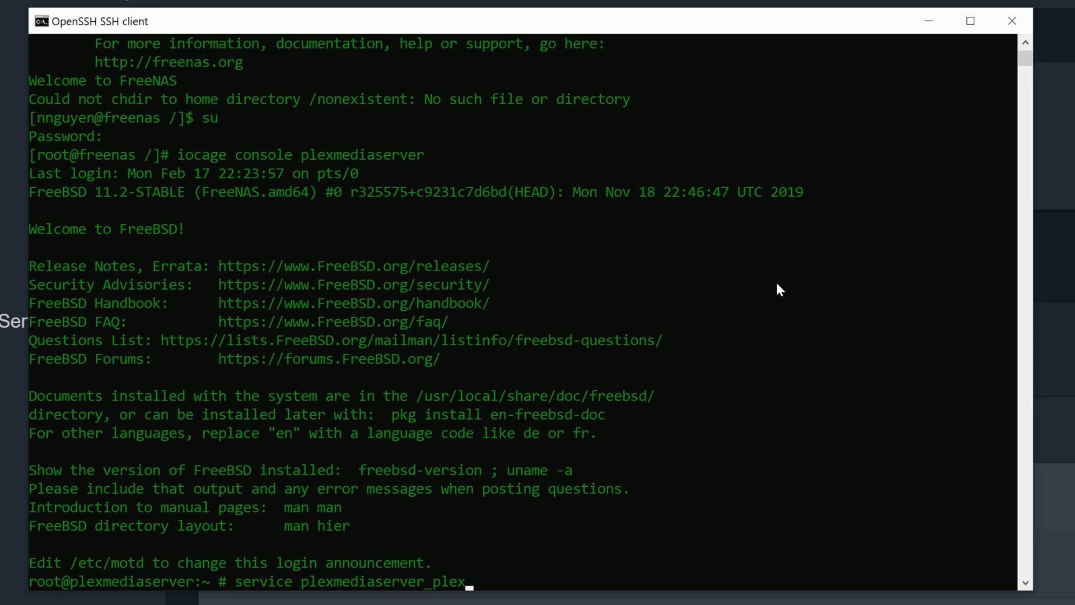
text(pass sto)
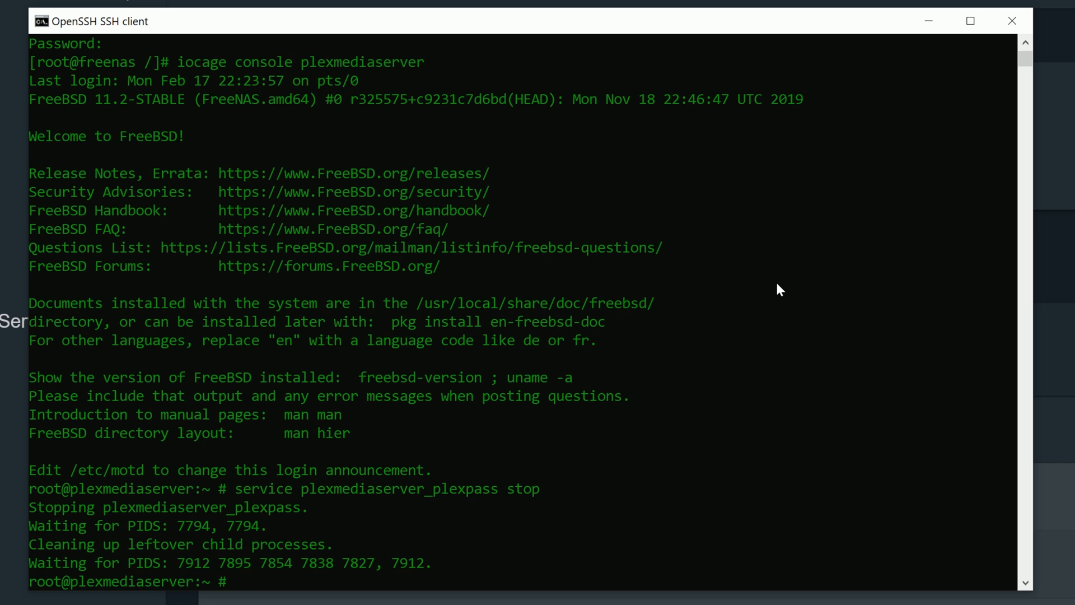
Run 'pkg update && pkg upgrade multimedia/plexmediaserver', then re-enter the service plexmediaserver_plexpass command.
text(pkg u)
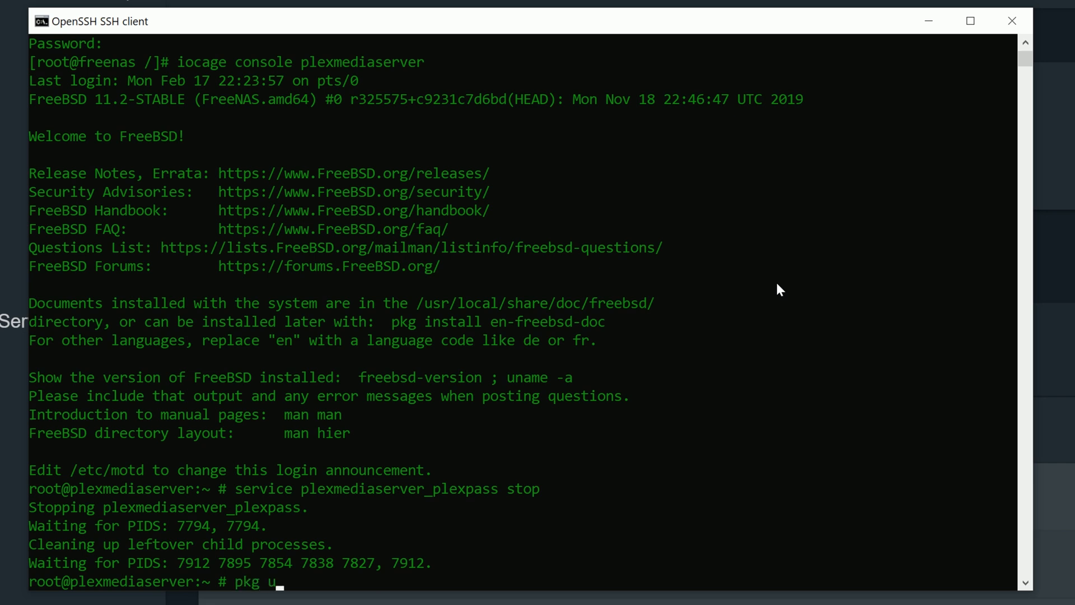
text(pdate)
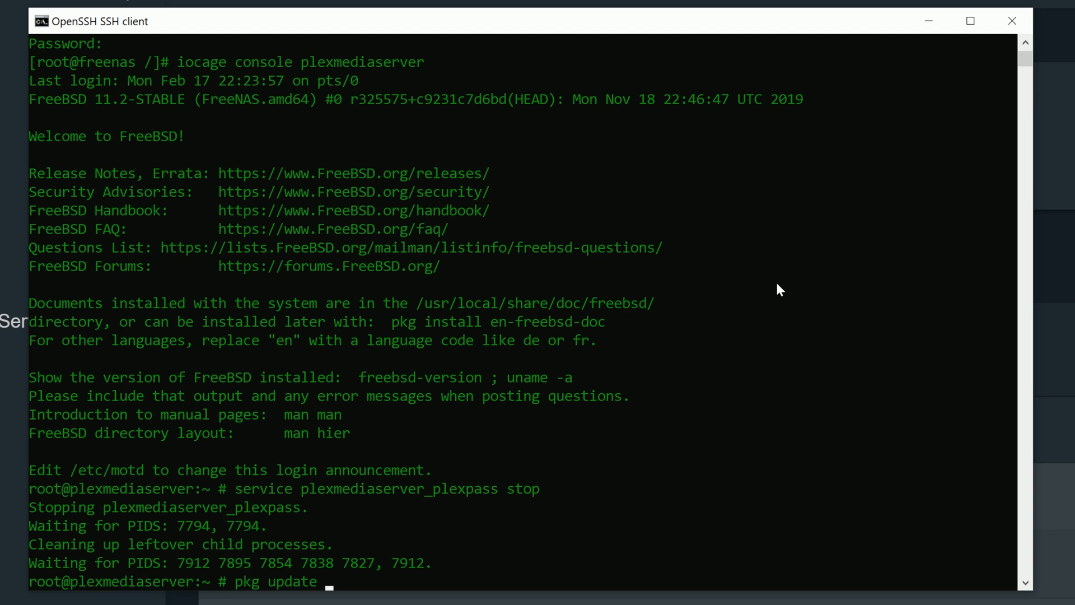
text(&&)
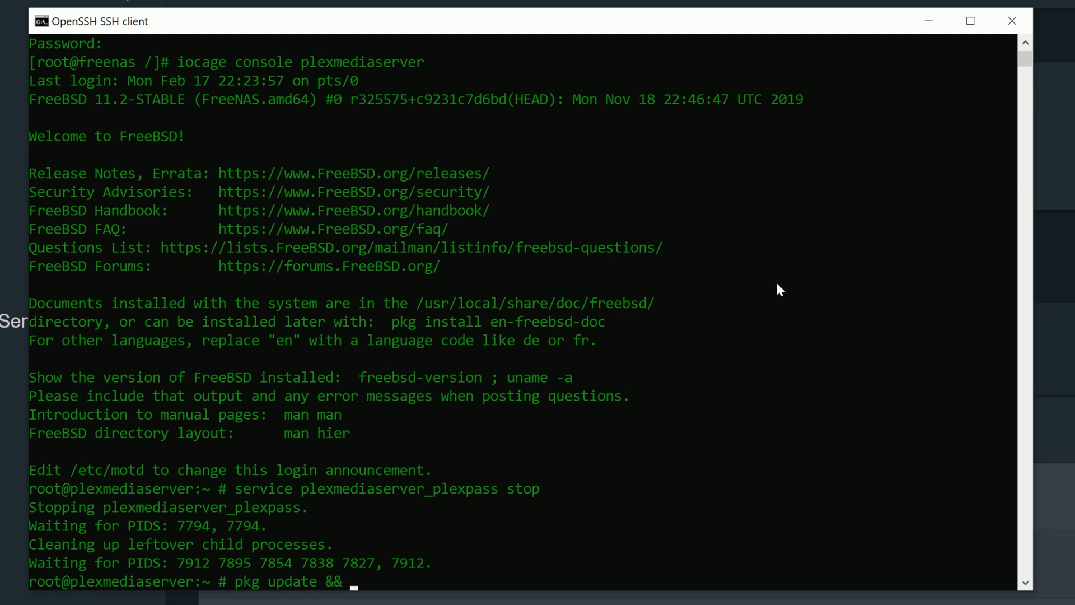
text(pkg)
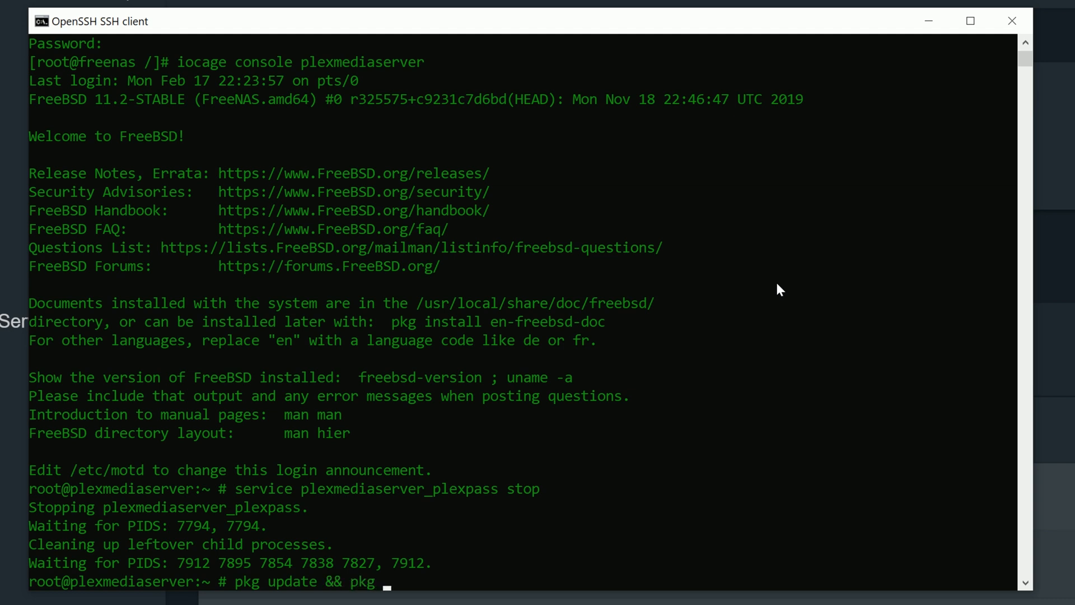
text(upgrade)
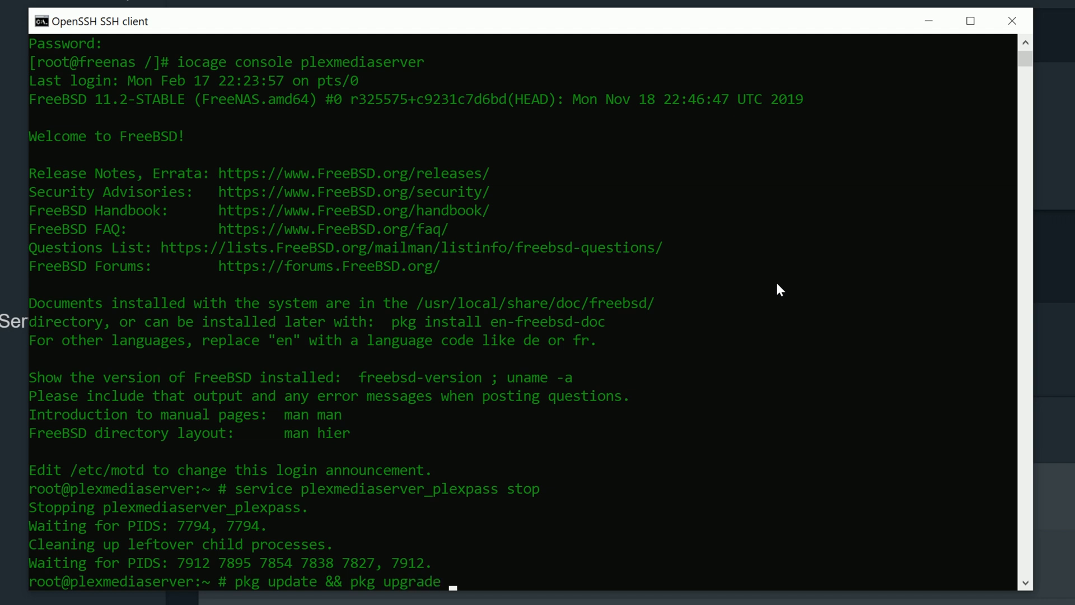
text(multi)
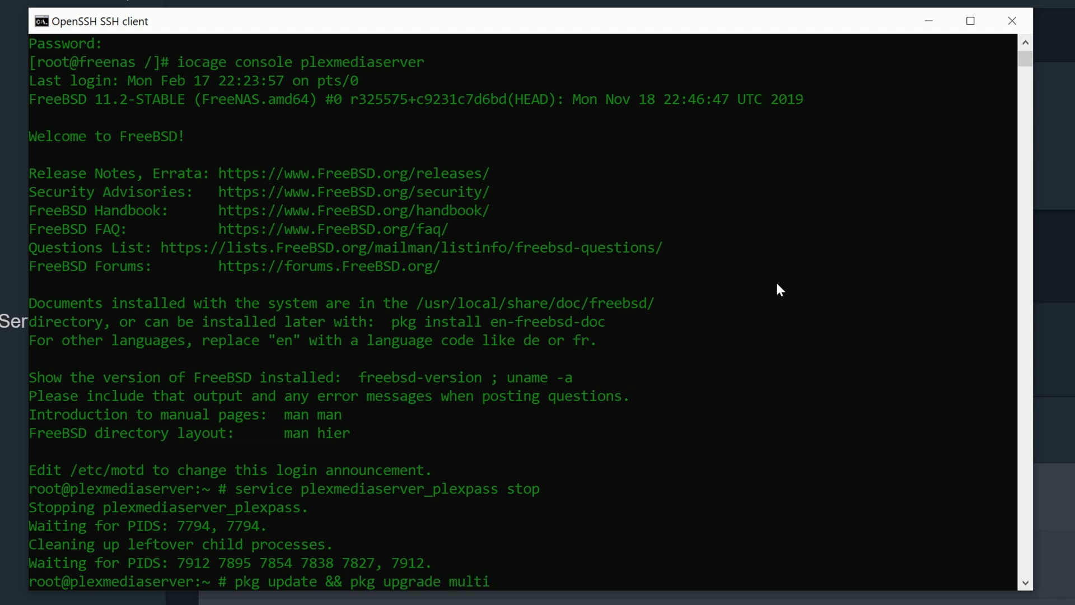
text(media)
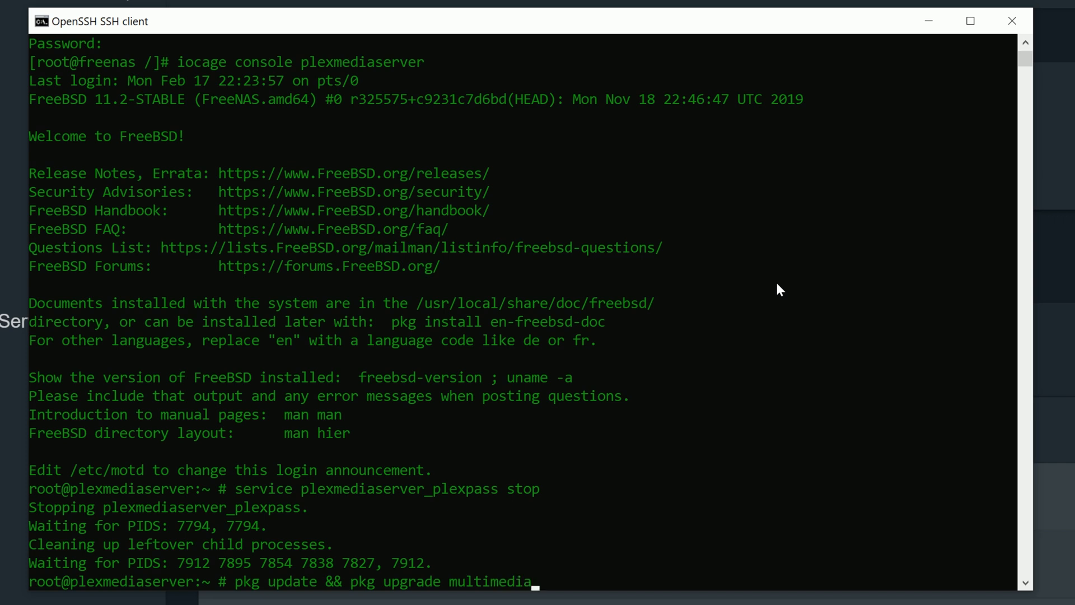
text(/plex)
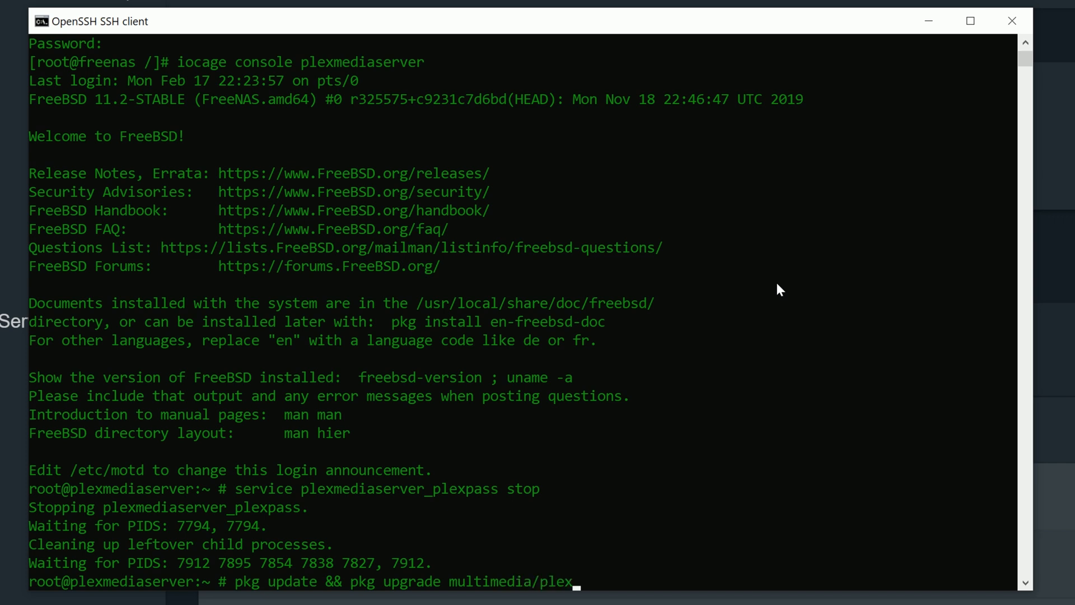
text(mediaserver)
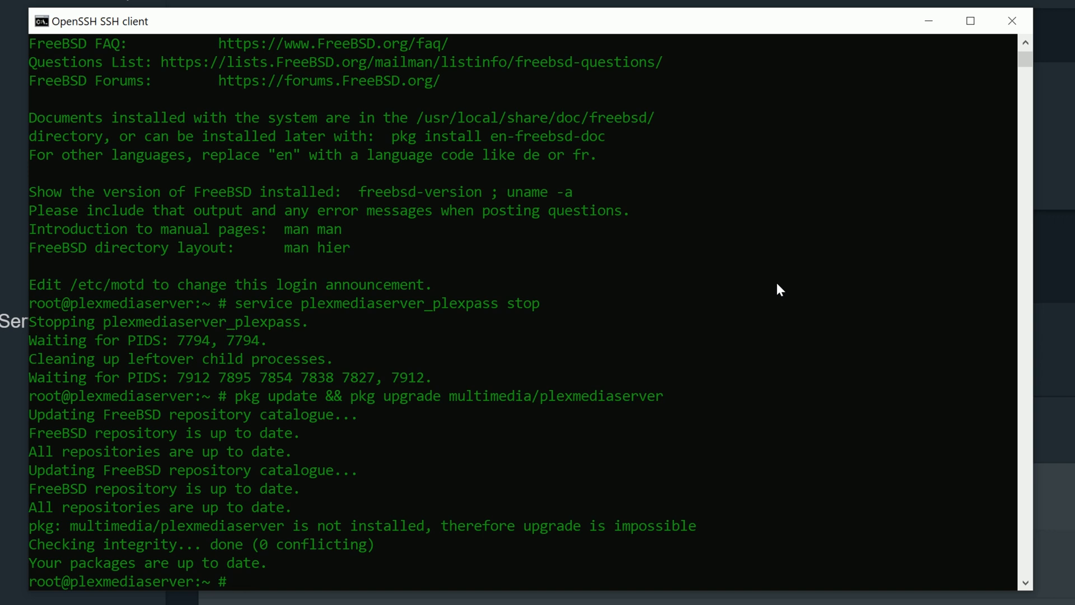
text(service plexmediaserver_plexpass stop)
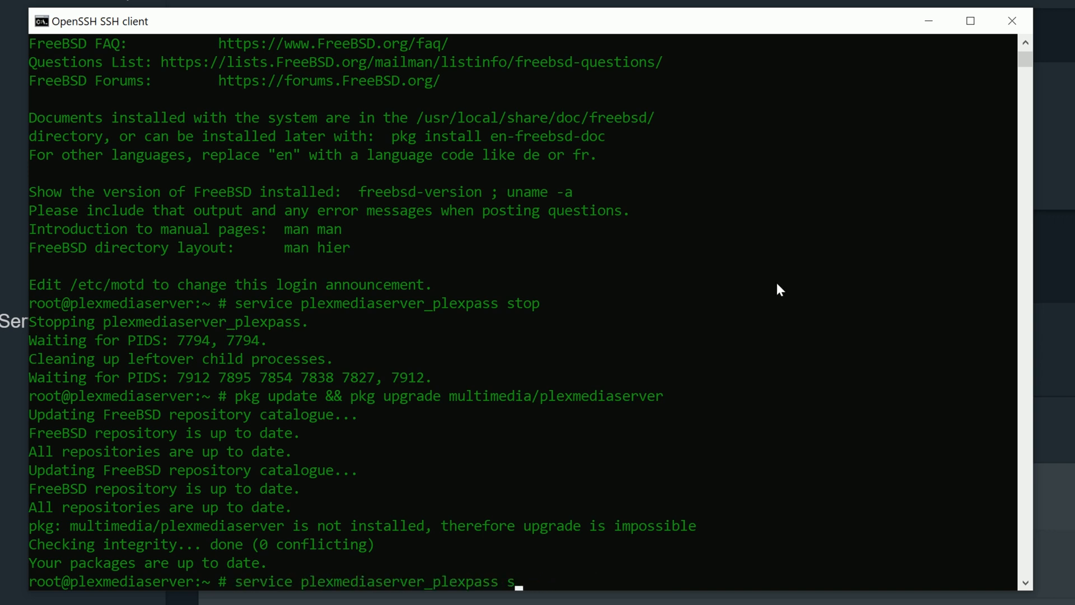
Complete 'service plexmediaserver_plexpass start' at the jail prompt.
text(tar)
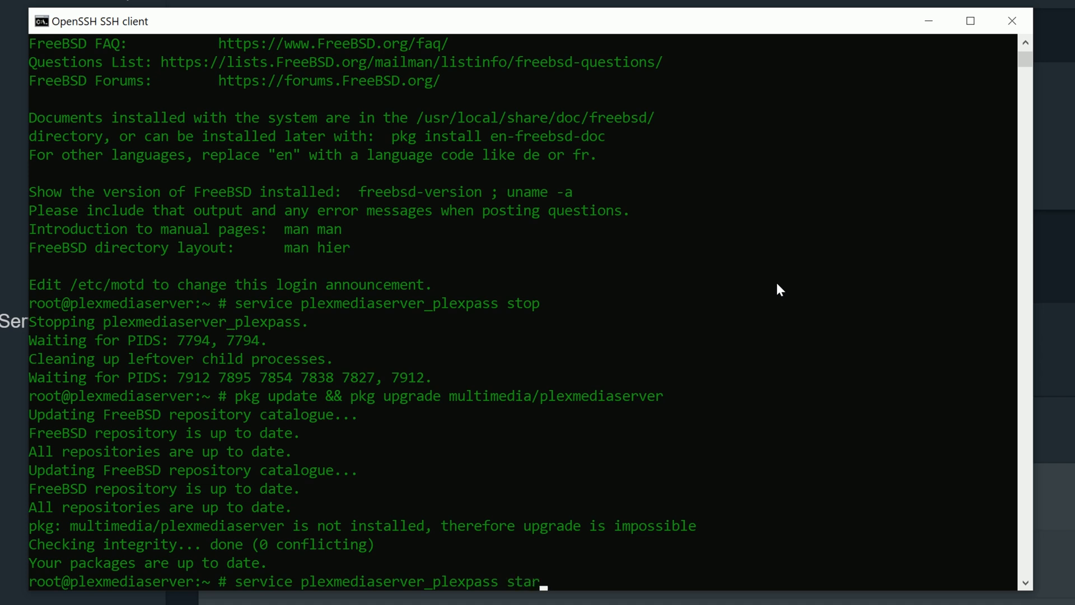
text(t)
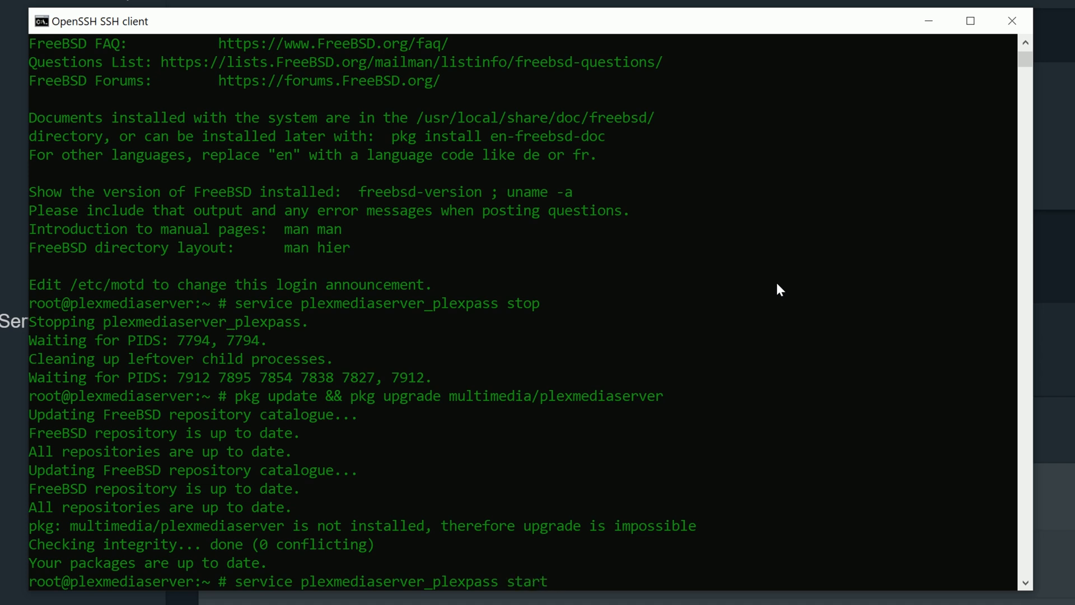